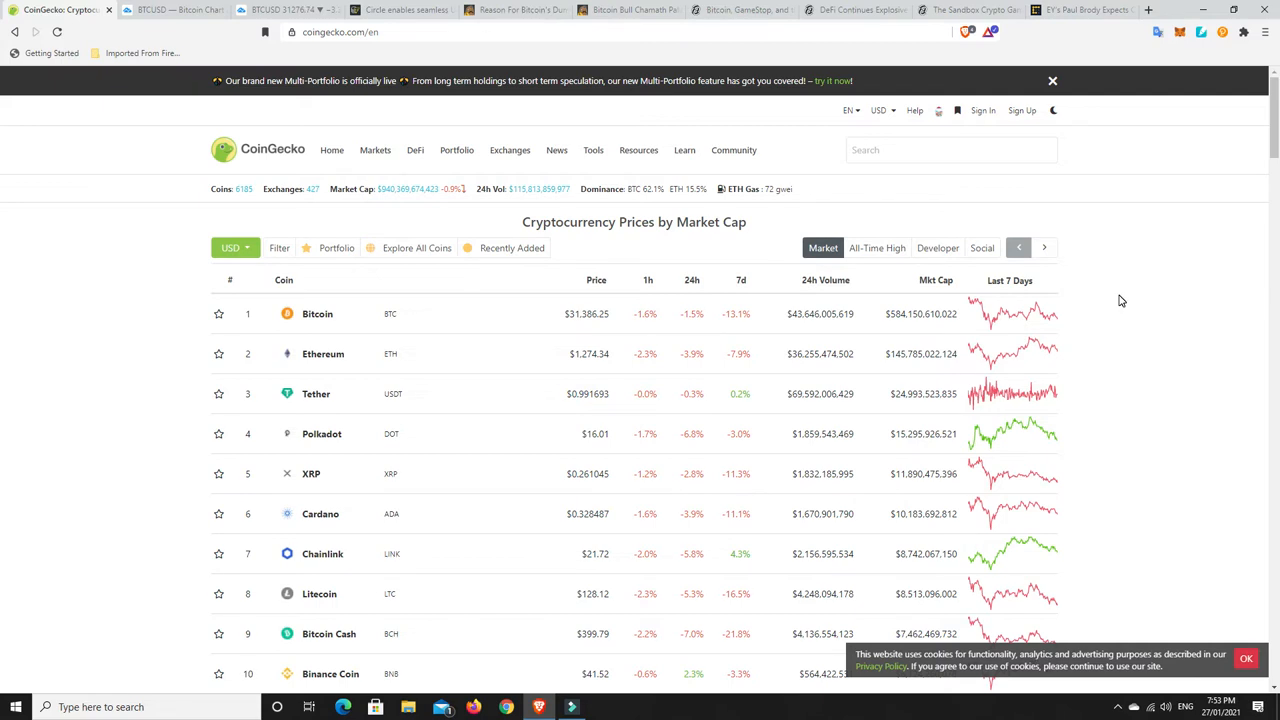
pyautogui.moveTo(1140, 316)
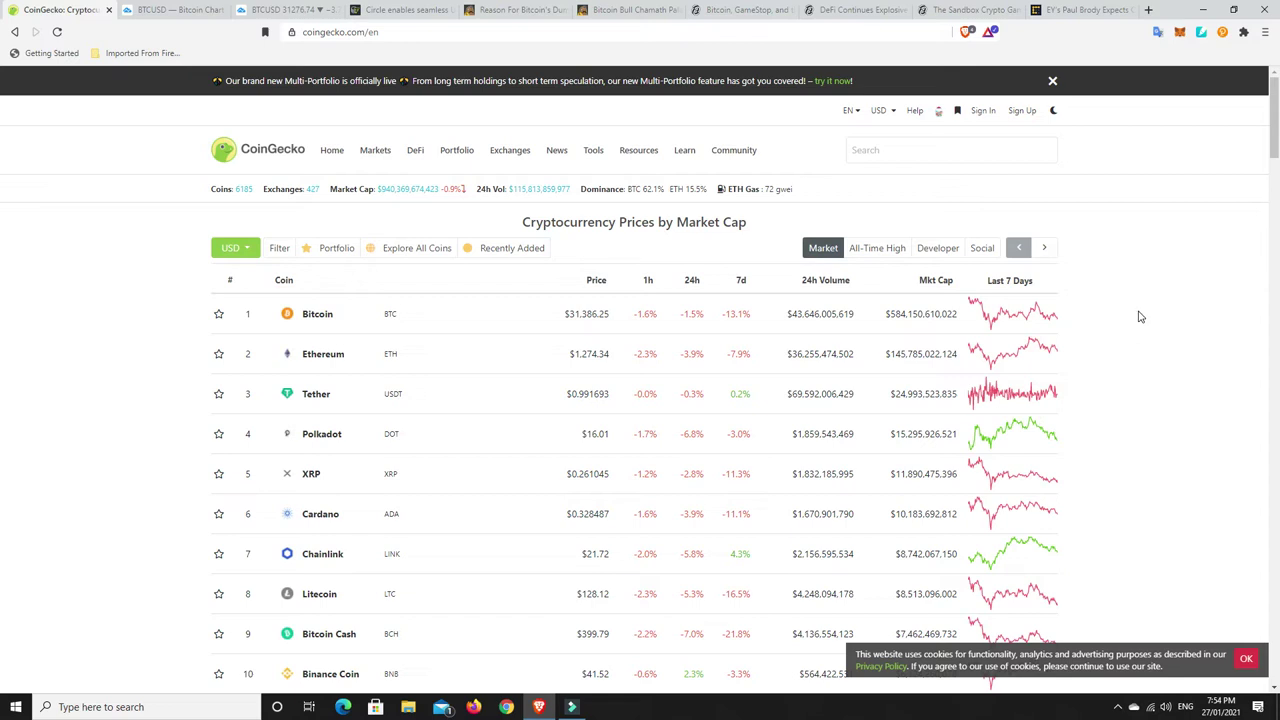
pyautogui.moveTo(1116, 322)
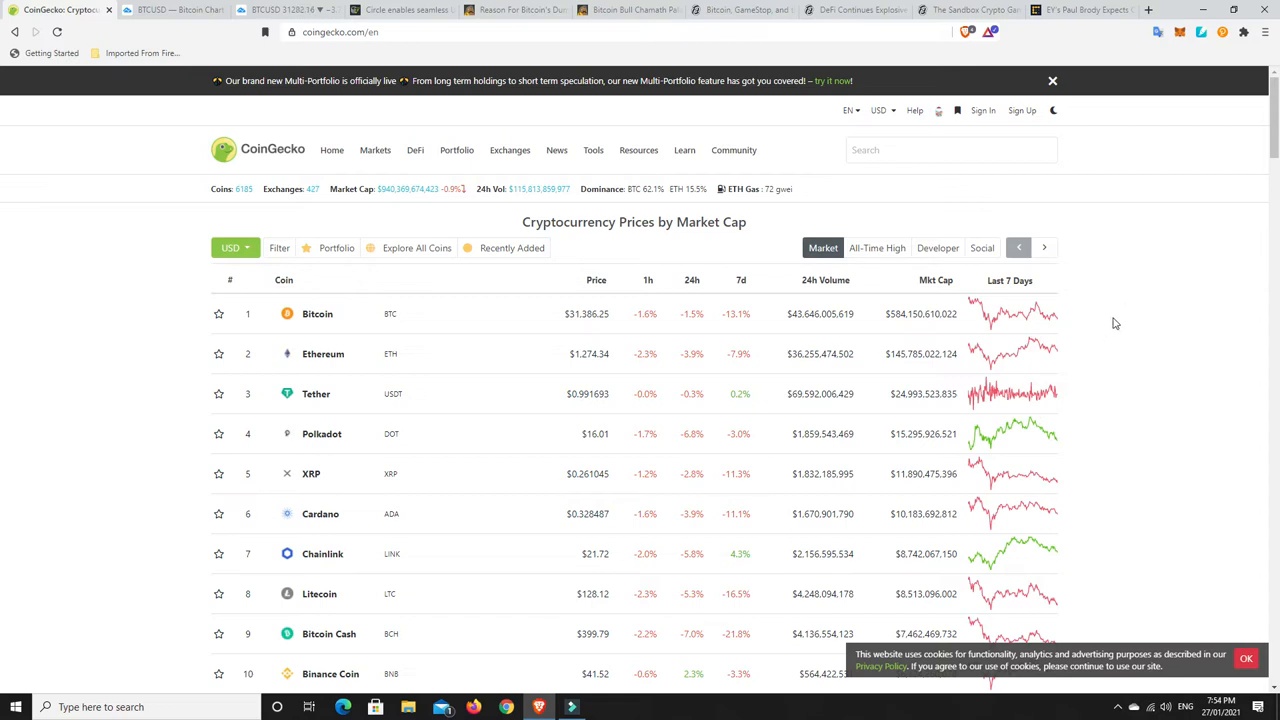
pyautogui.moveTo(1136, 314)
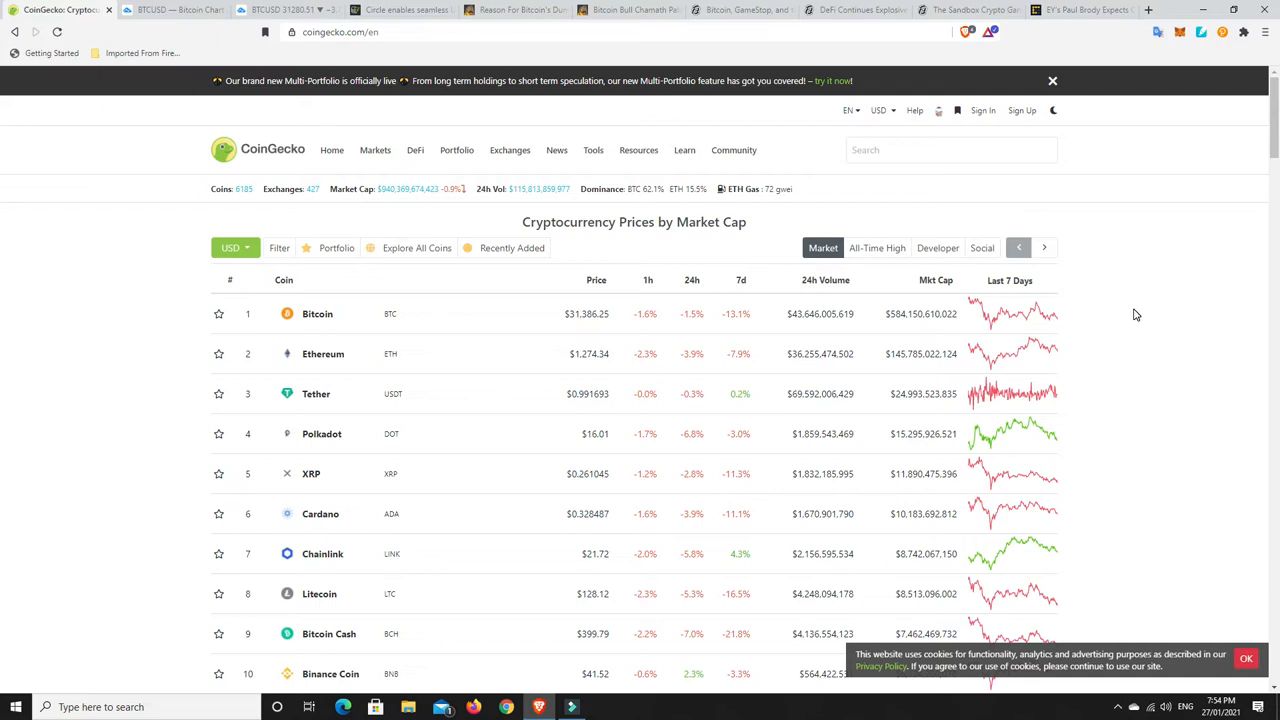
pyautogui.moveTo(404, 192)
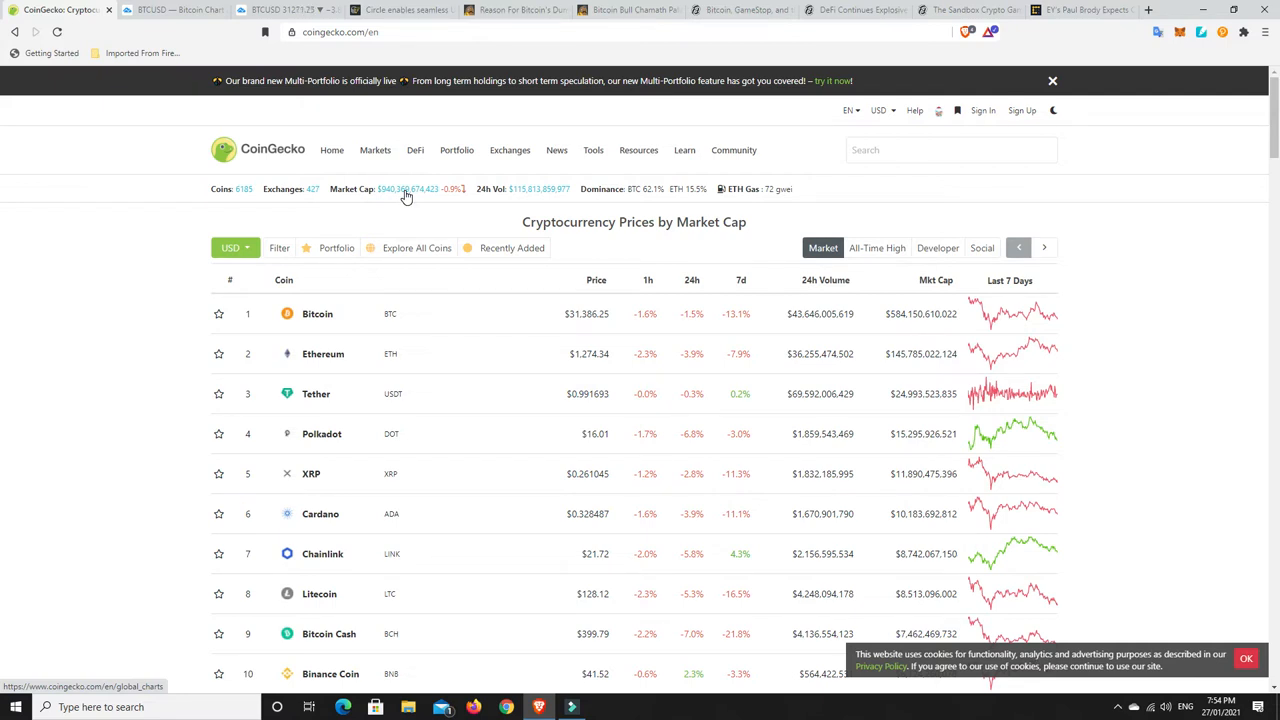
pyautogui.moveTo(400, 198)
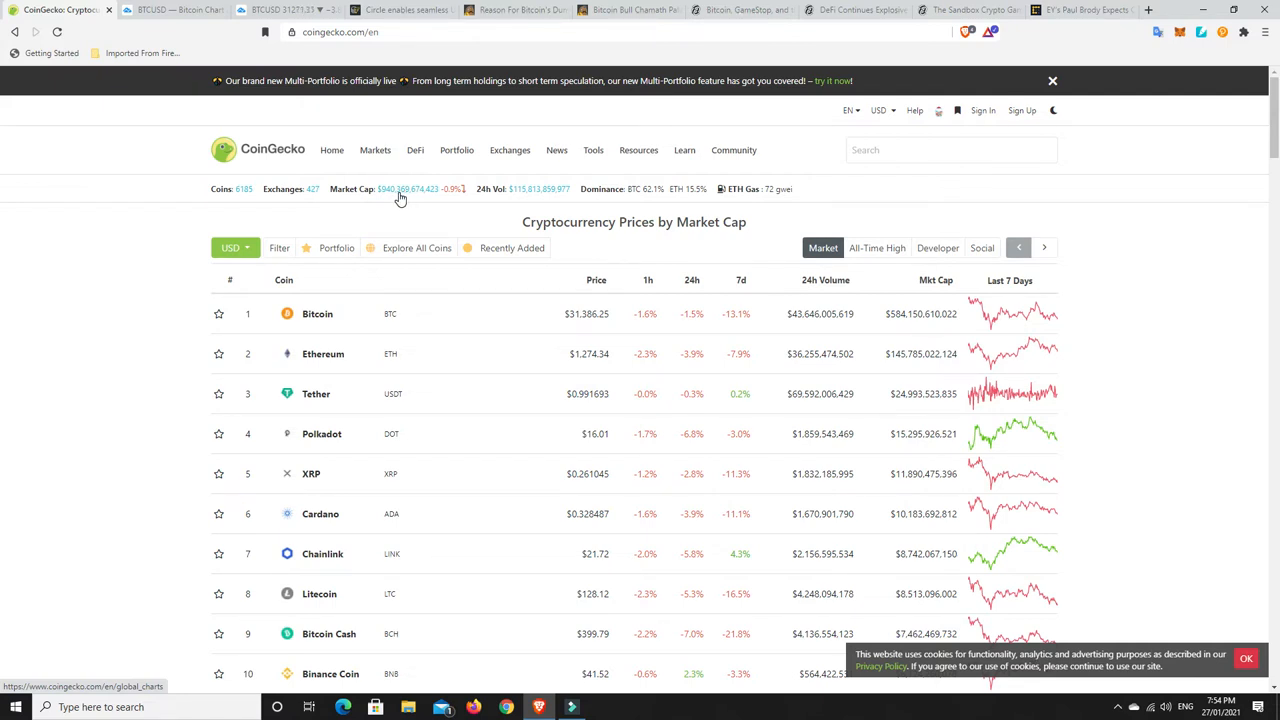
pyautogui.moveTo(406, 204)
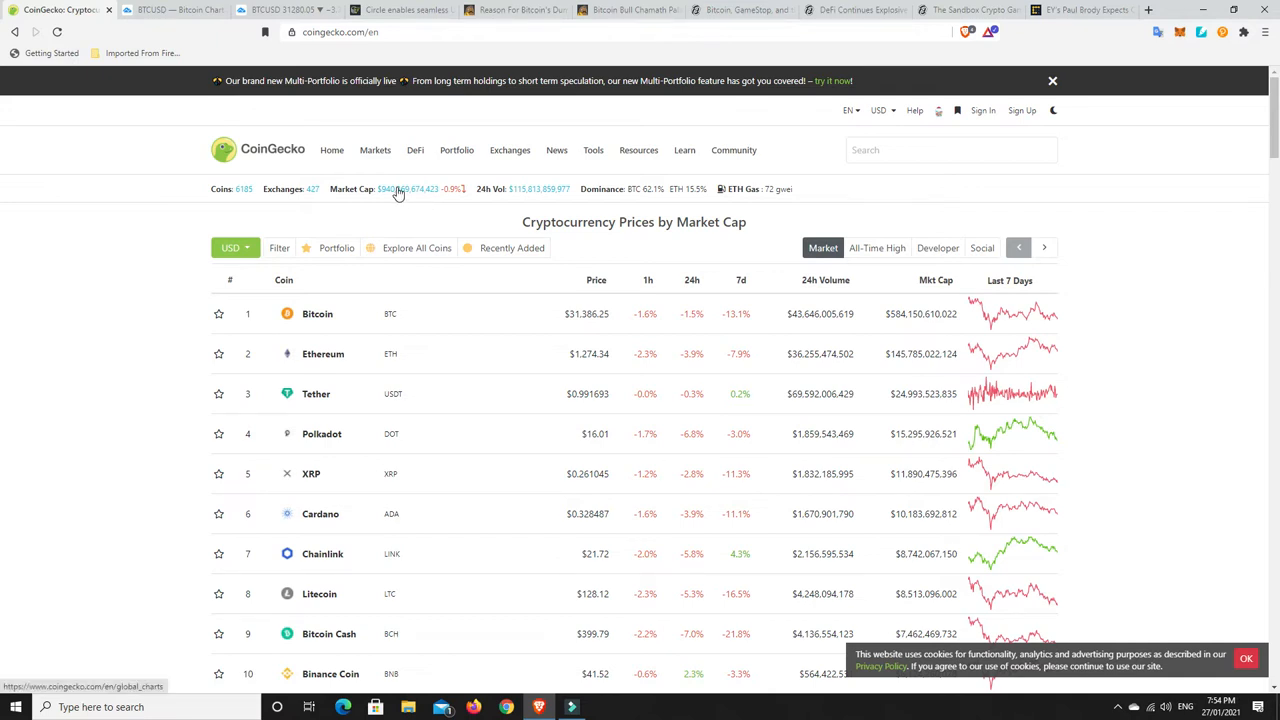
pyautogui.moveTo(660, 204)
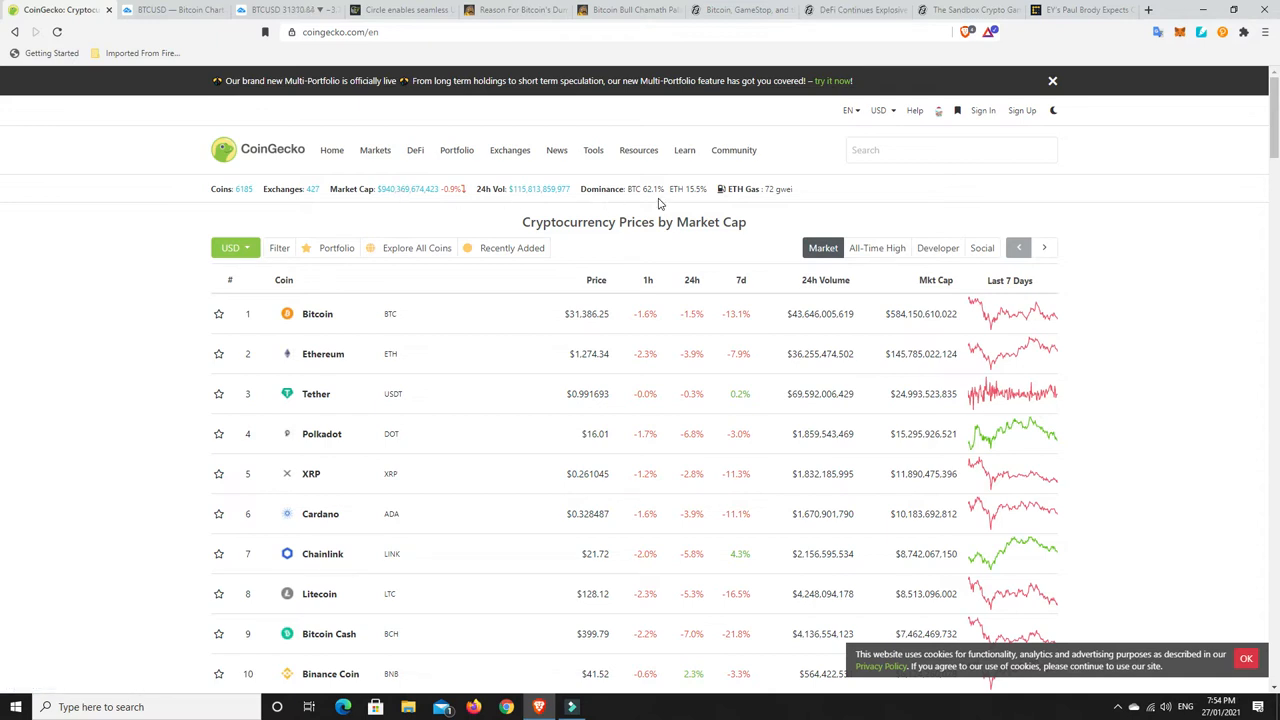
pyautogui.moveTo(648, 200)
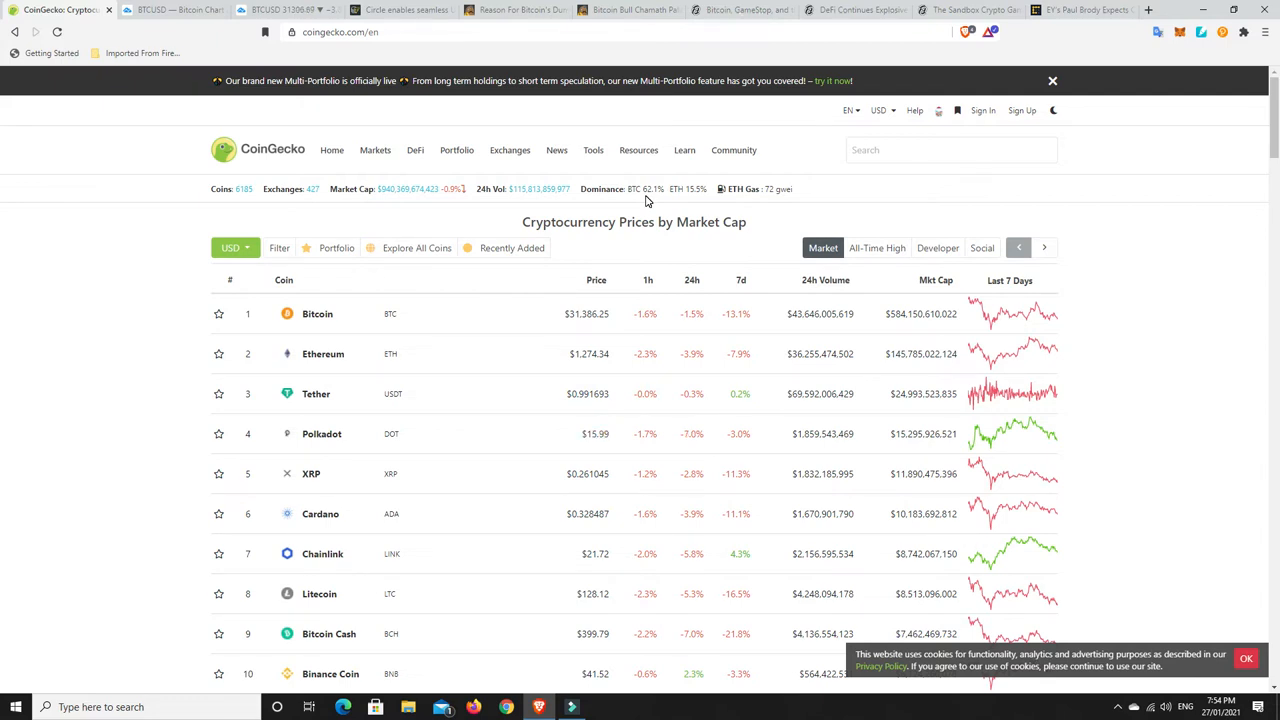
pyautogui.moveTo(544, 332)
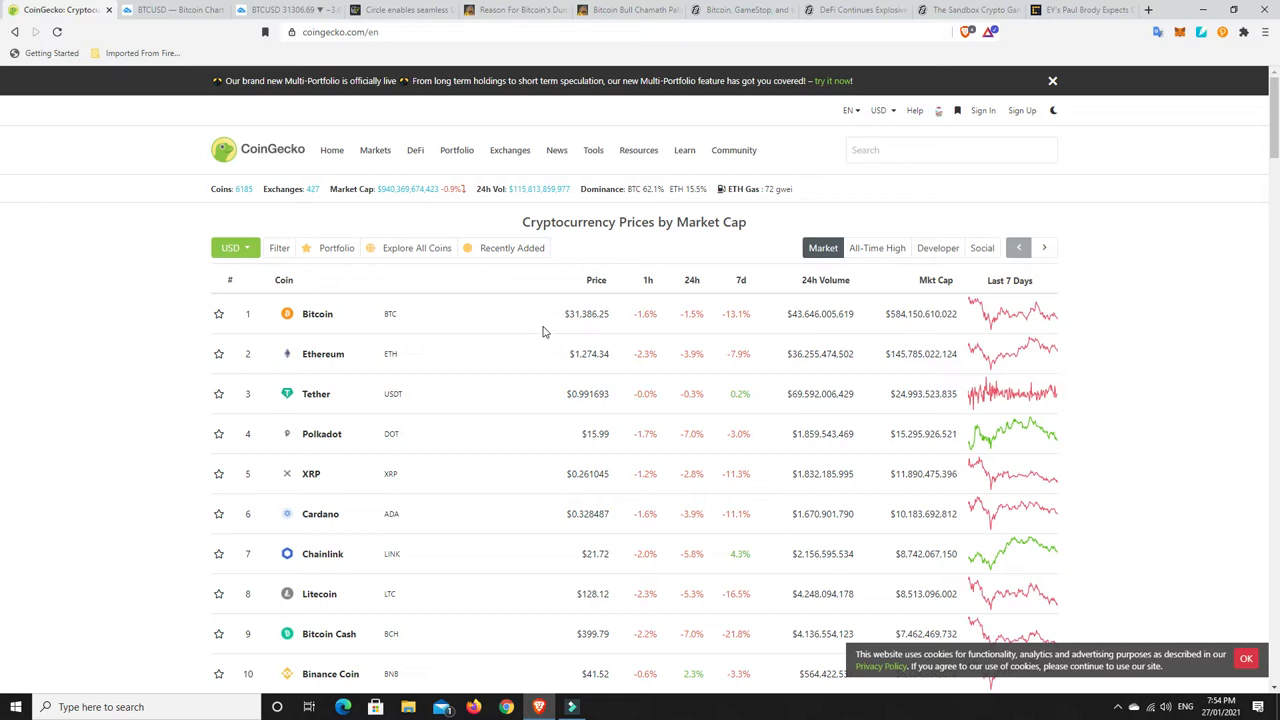
pyautogui.moveTo(326, 328)
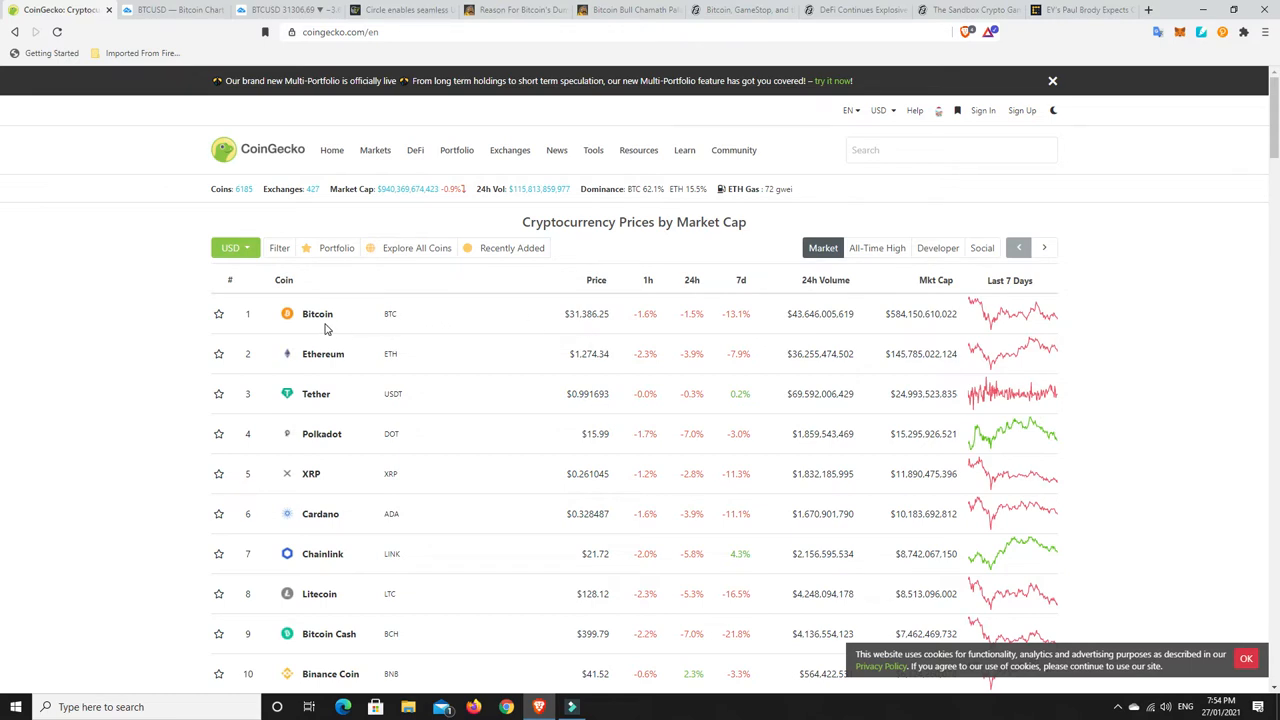
pyautogui.moveTo(320, 326)
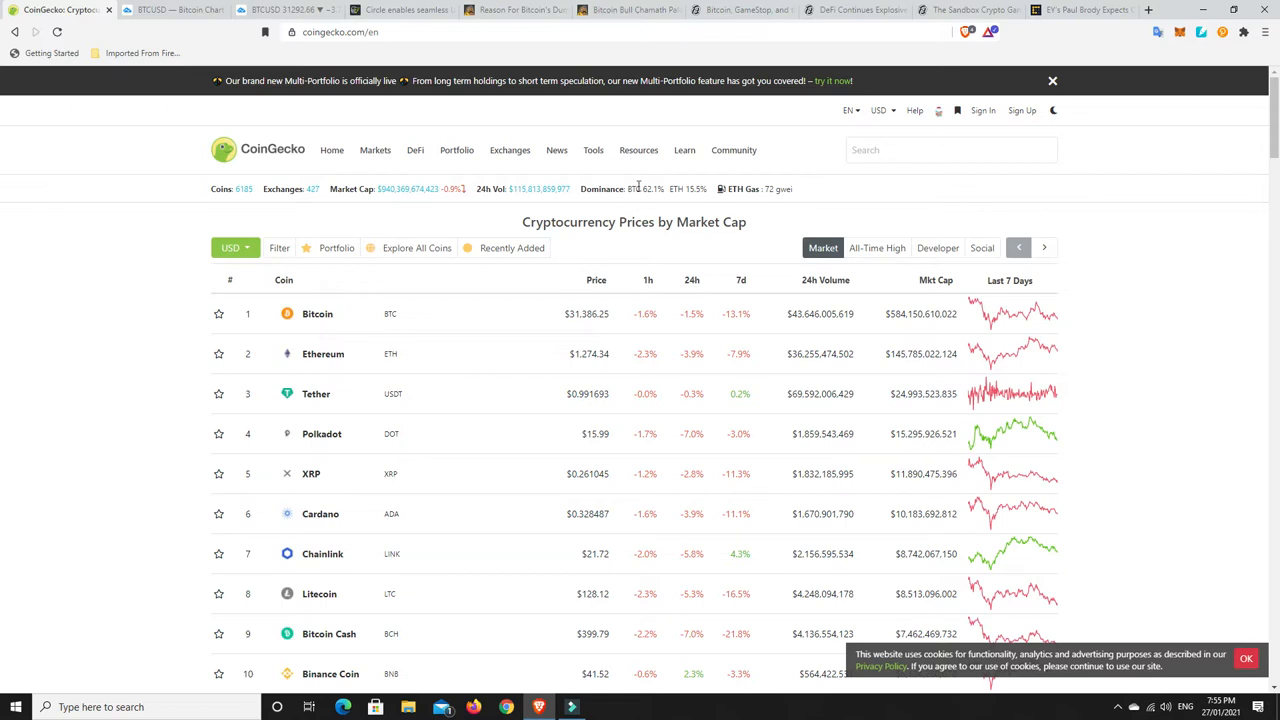
pyautogui.moveTo(638, 308)
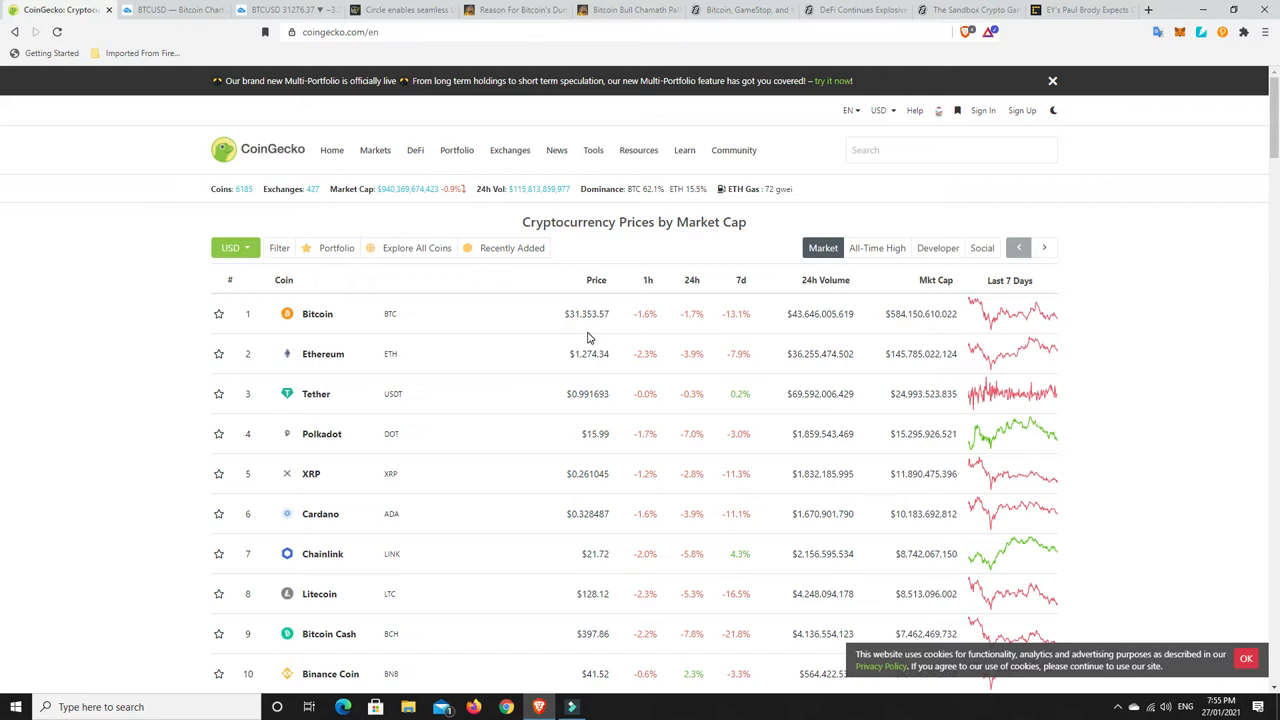
pyautogui.moveTo(668, 304)
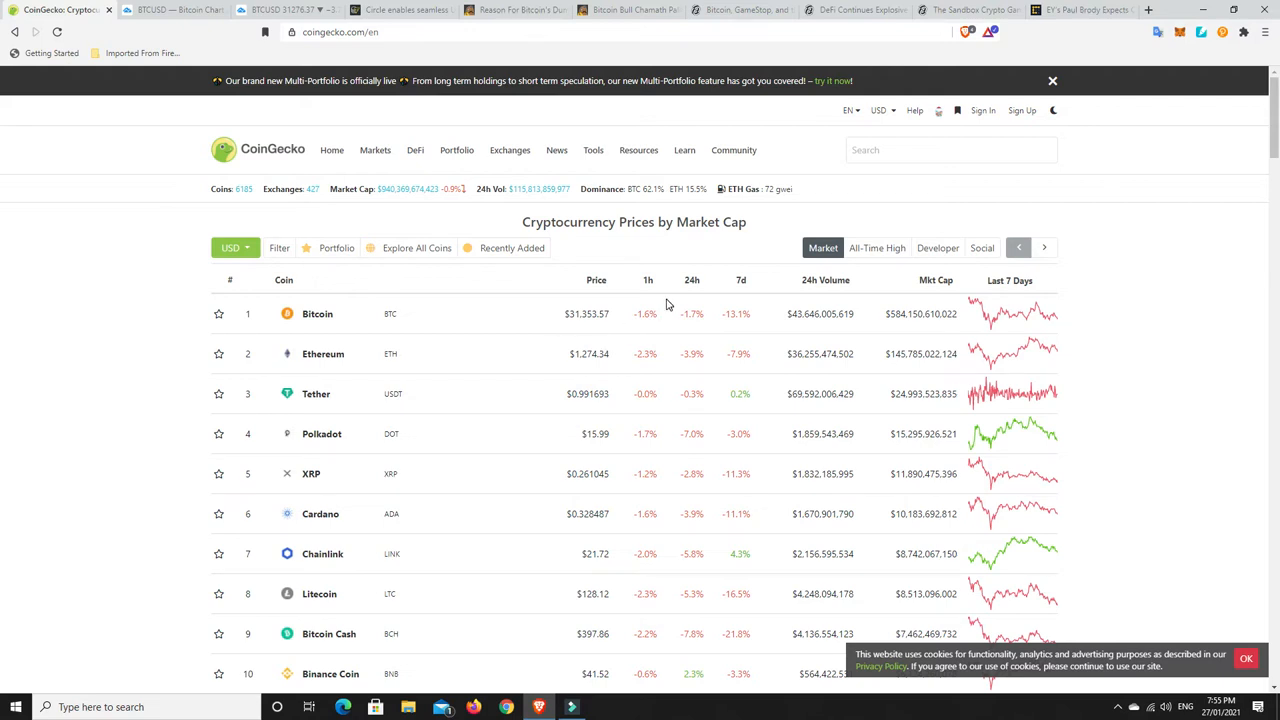
pyautogui.moveTo(752, 188)
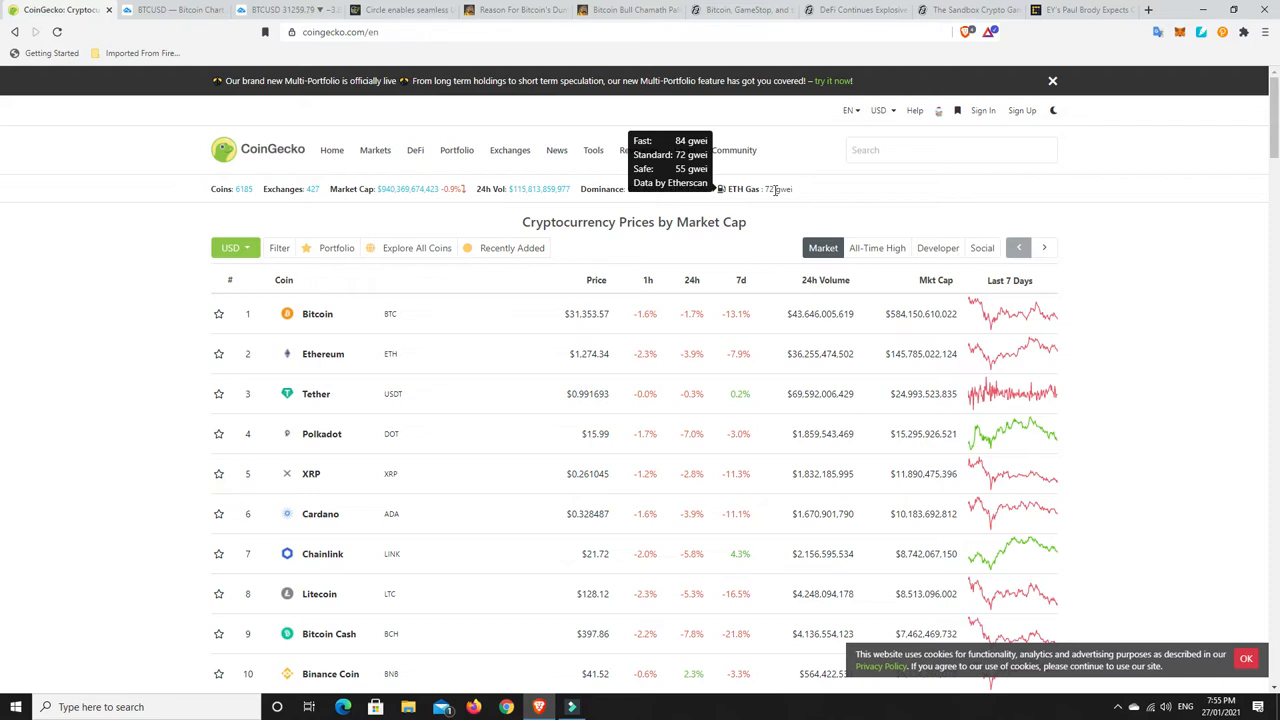
pyautogui.moveTo(796, 212)
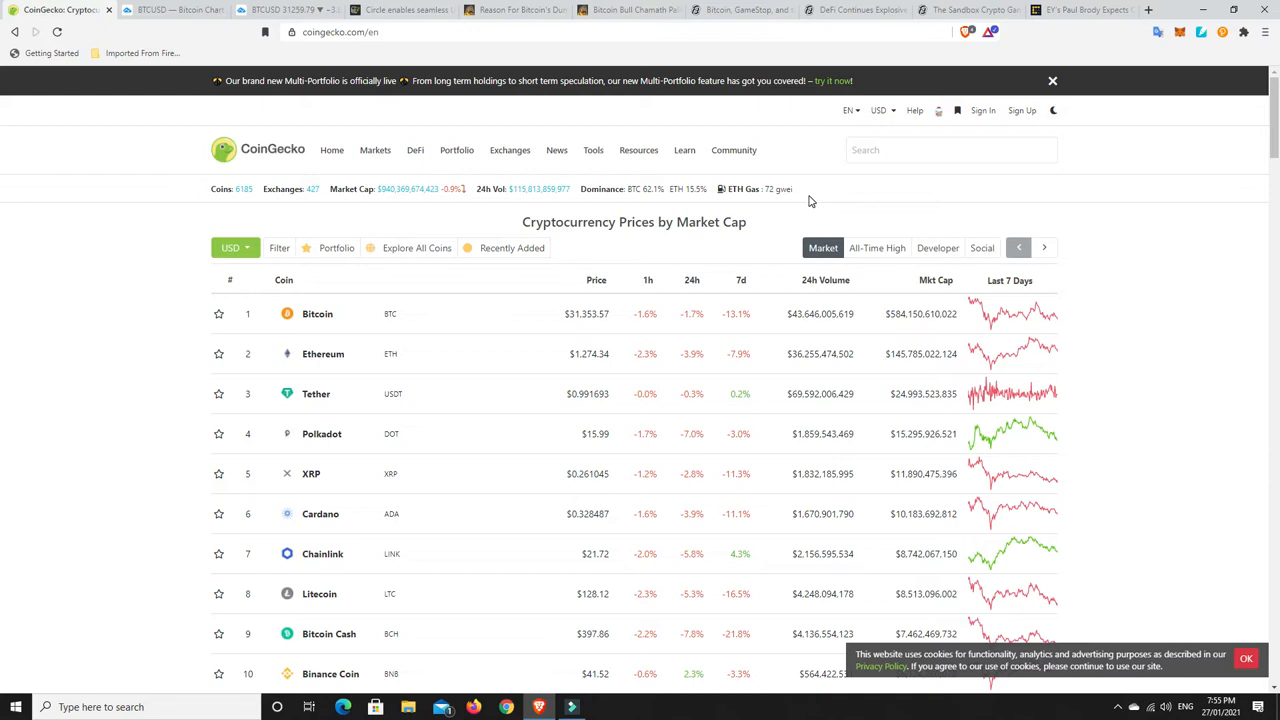
pyautogui.moveTo(756, 188)
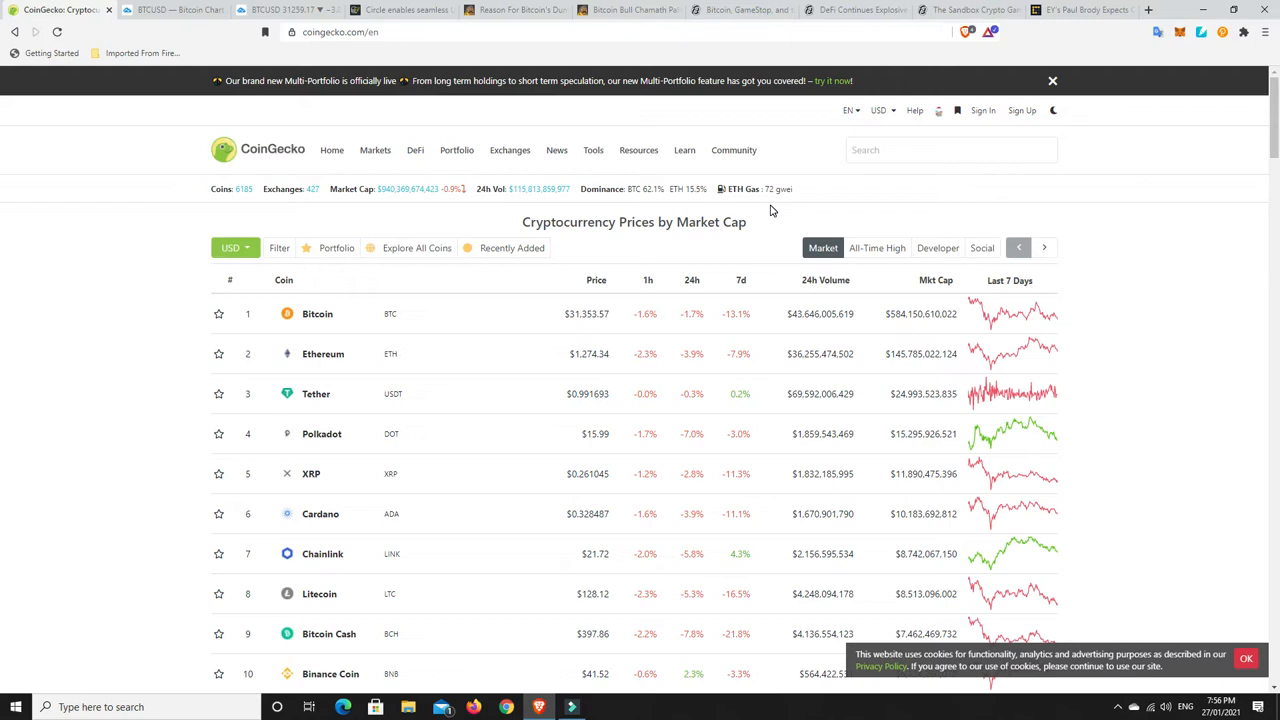
pyautogui.moveTo(774, 218)
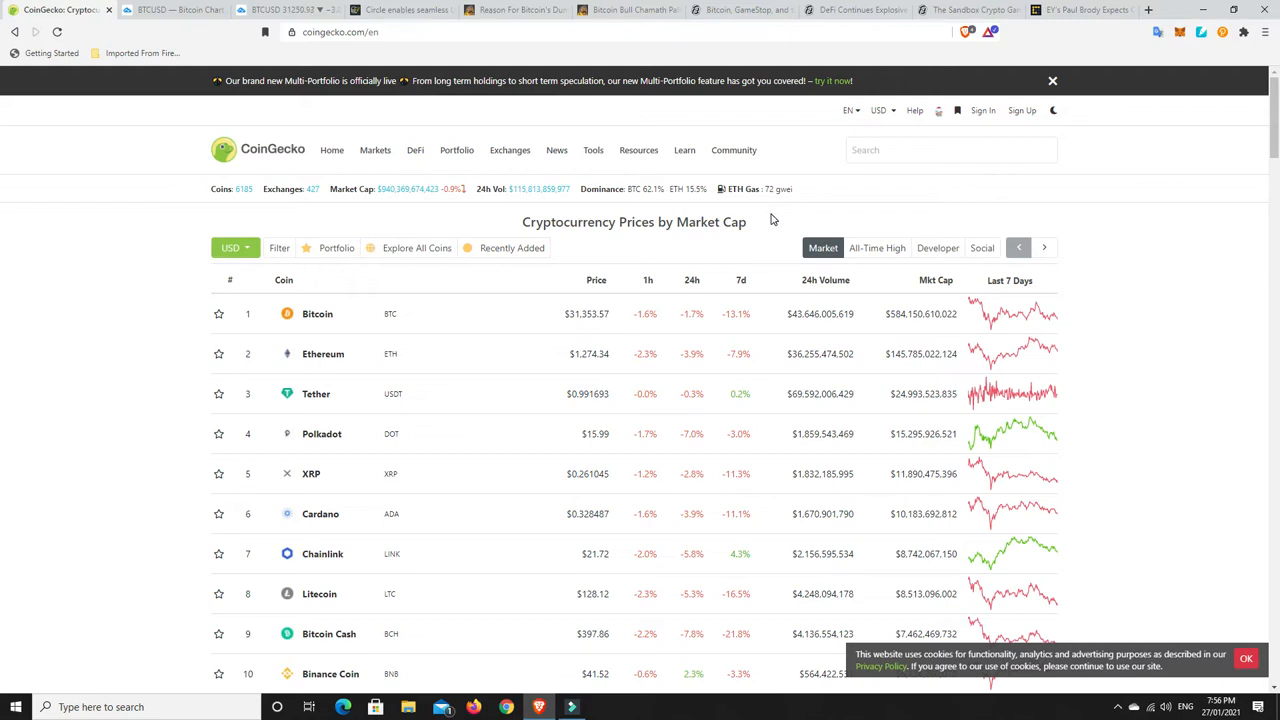
# Sort the CoinGecko coin list by 24-hour change, biggest gainers first (GNY on top).
pyautogui.scroll(-3)
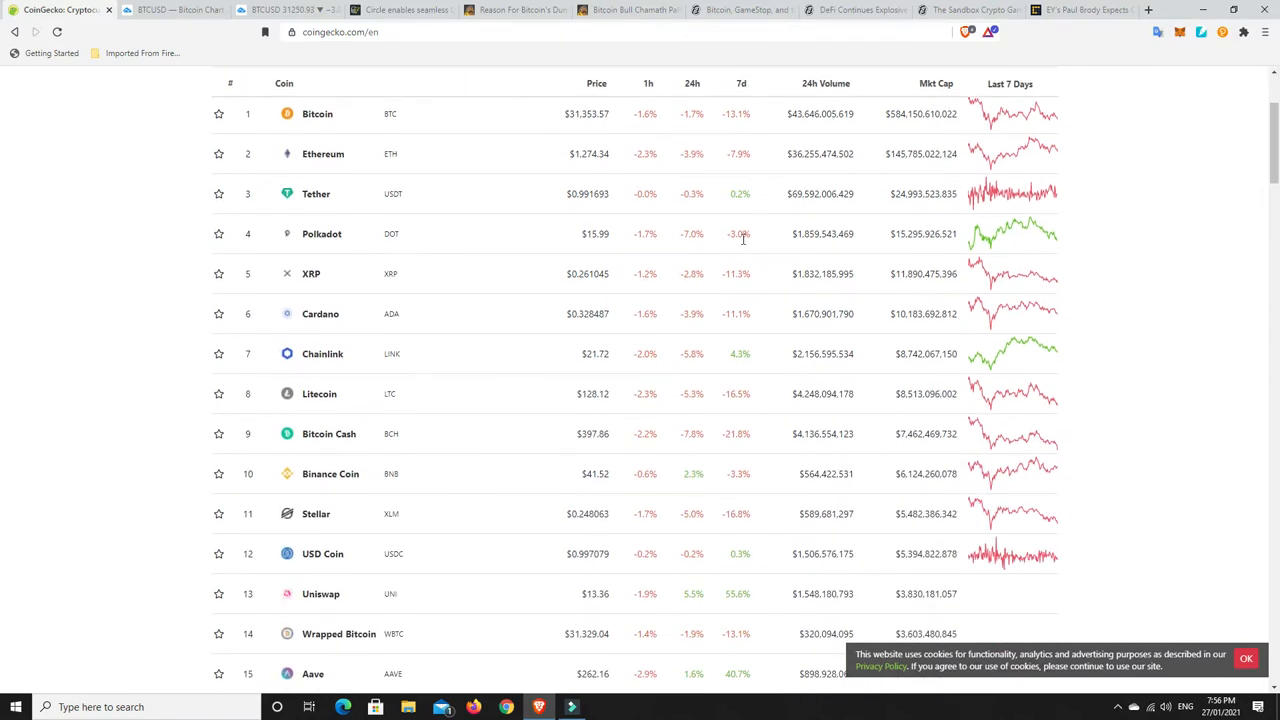
pyautogui.moveTo(698, 292)
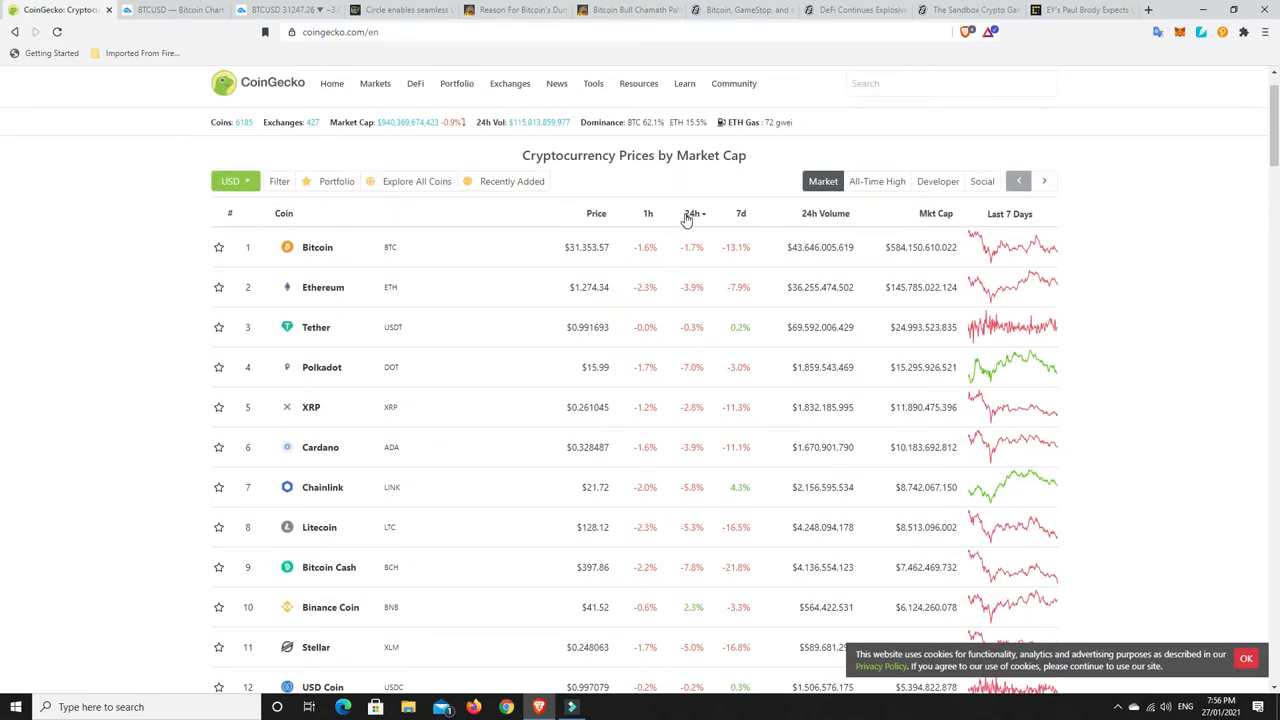
pyautogui.moveTo(692, 218)
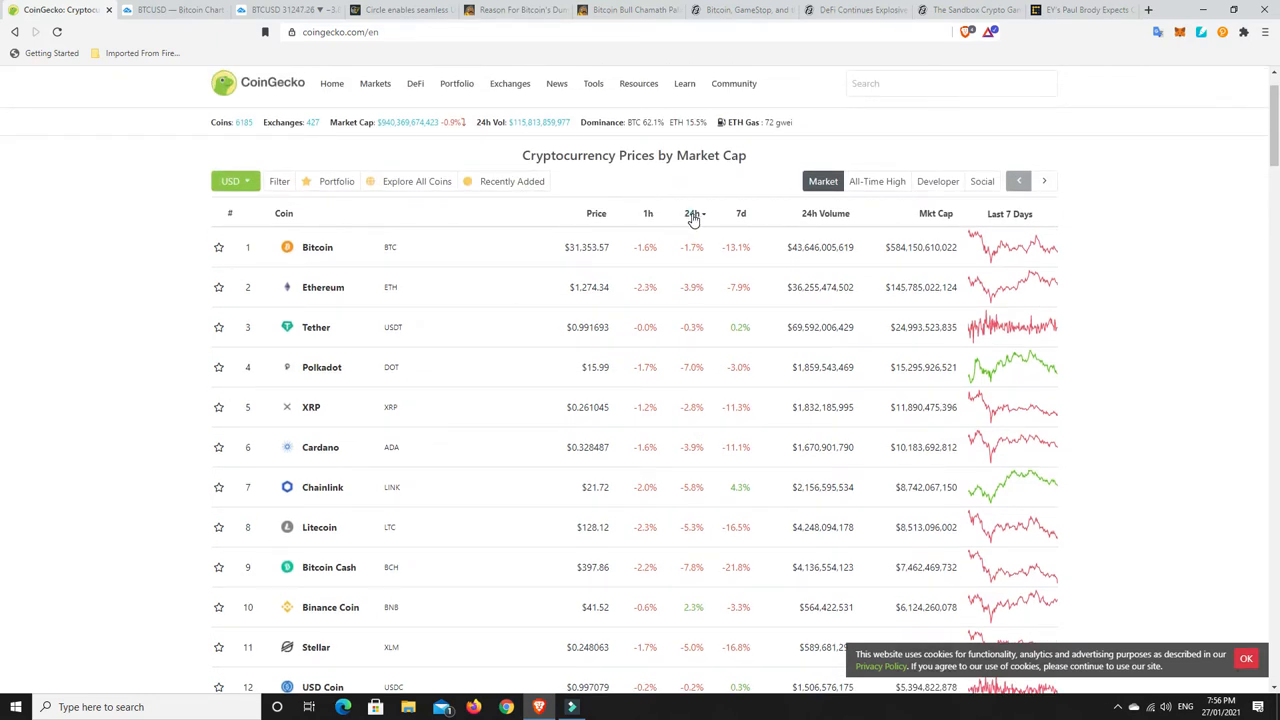
pyautogui.click(690, 214)
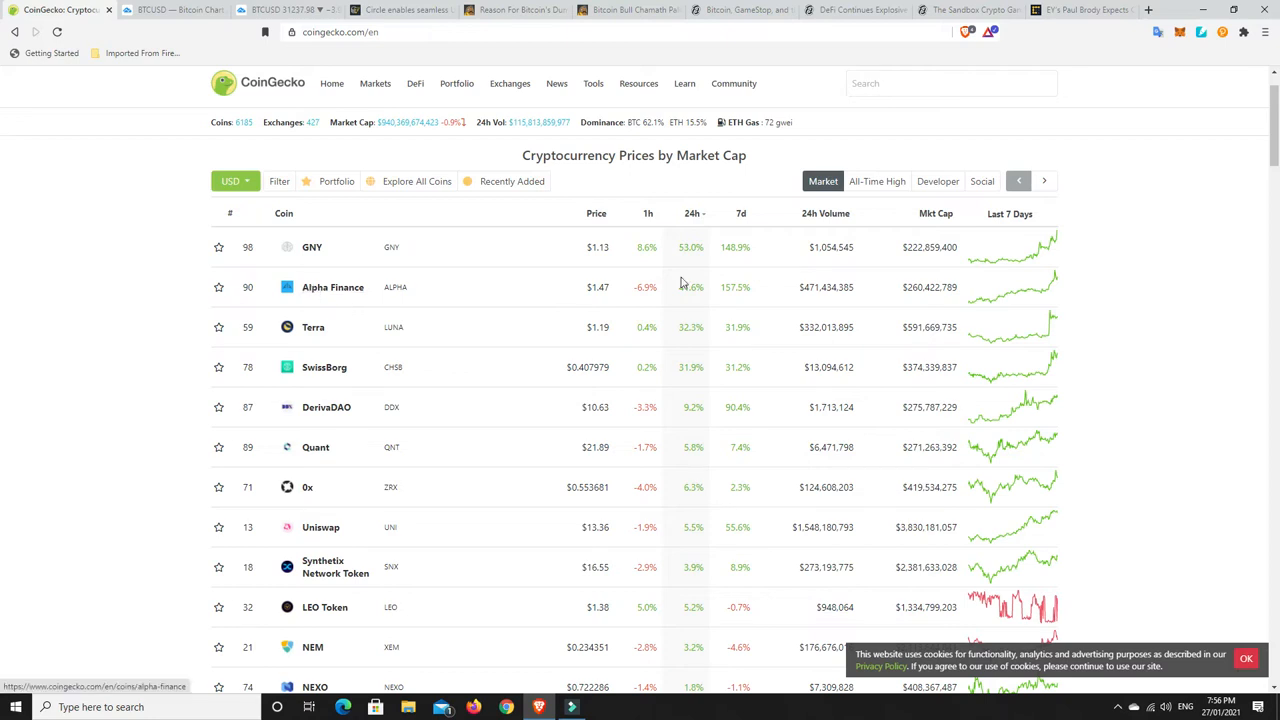
pyautogui.moveTo(720, 292)
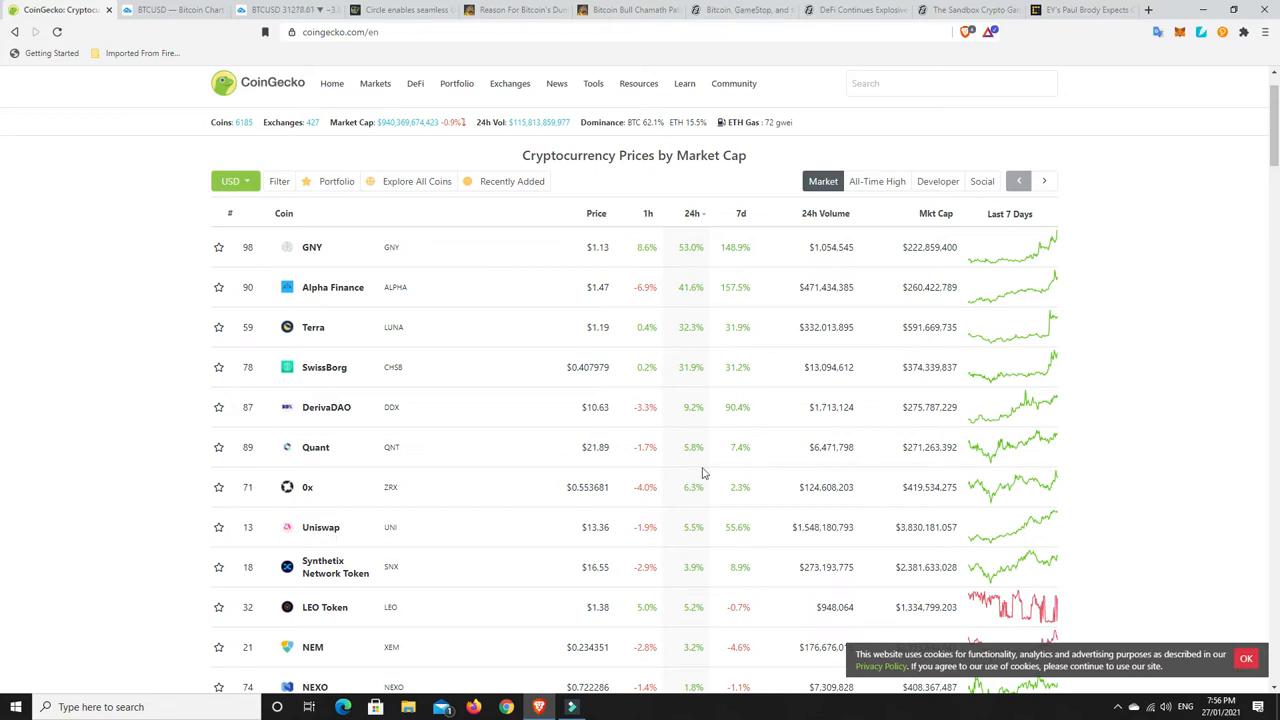
# Scroll further down the 24-hour gainers ranking to LEO Token, NEM, NEXO and Binance Coin.
pyautogui.scroll(-3)
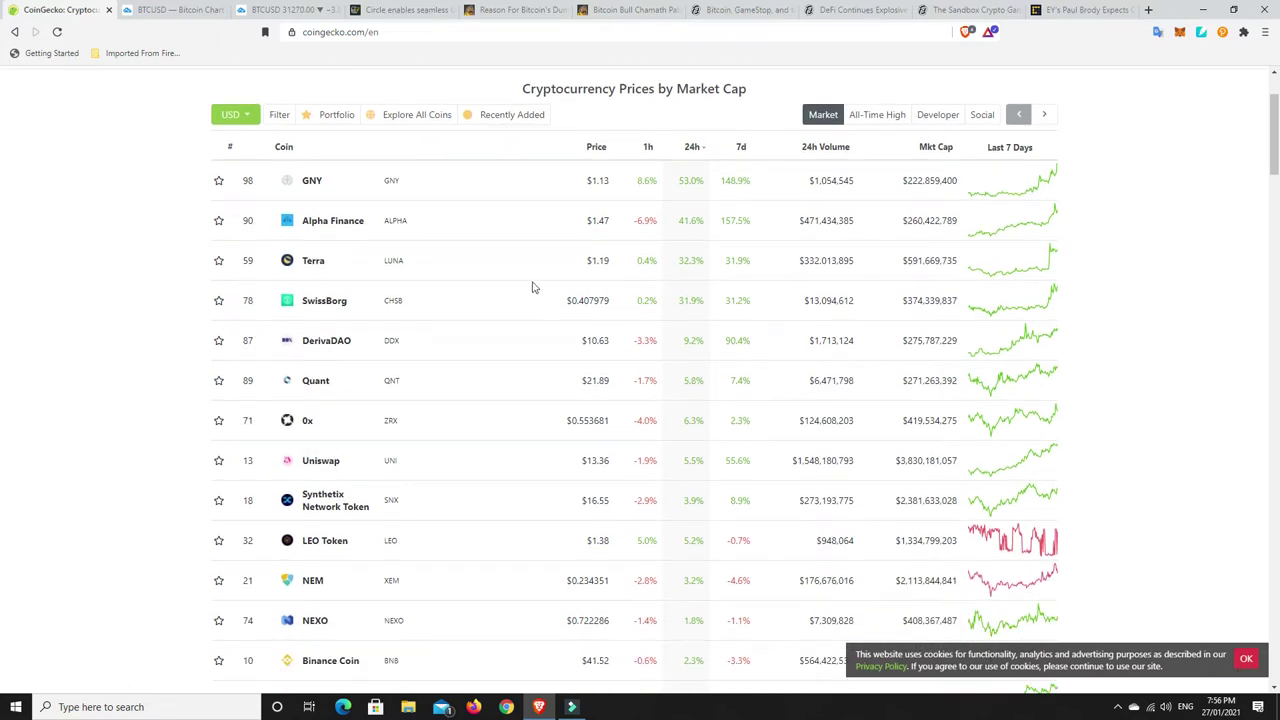
pyautogui.moveTo(336, 232)
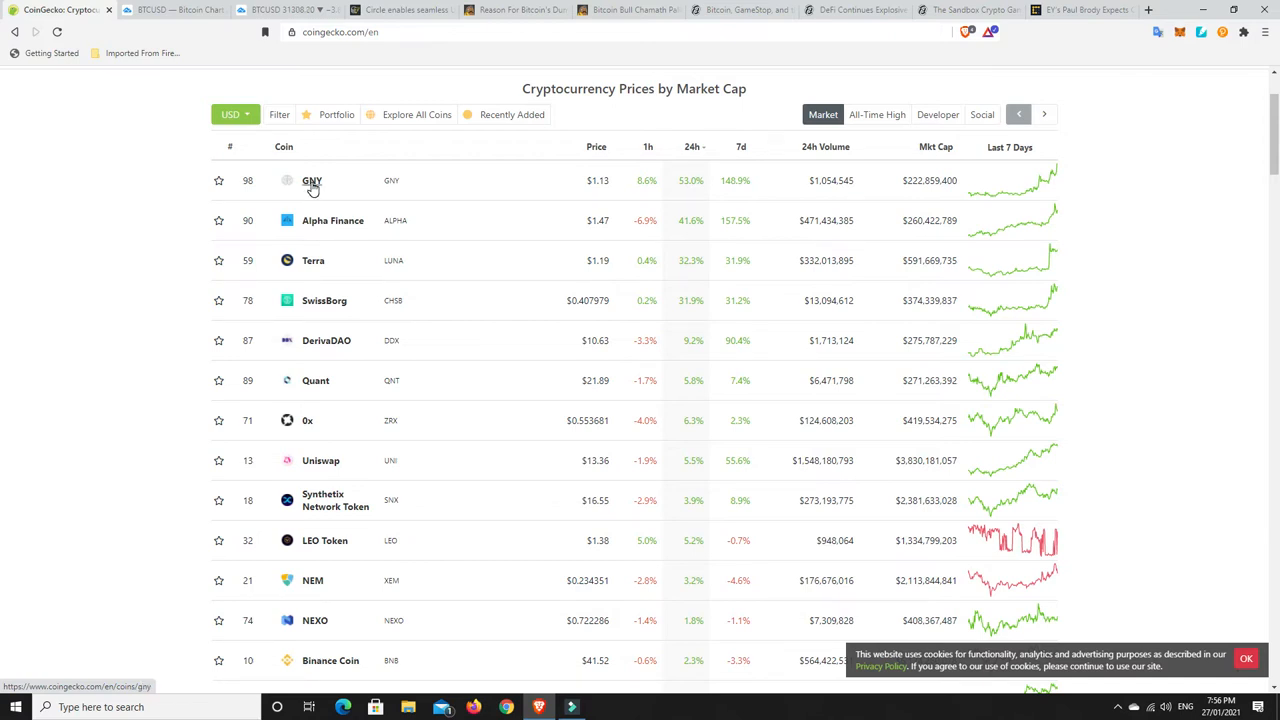
pyautogui.moveTo(740, 240)
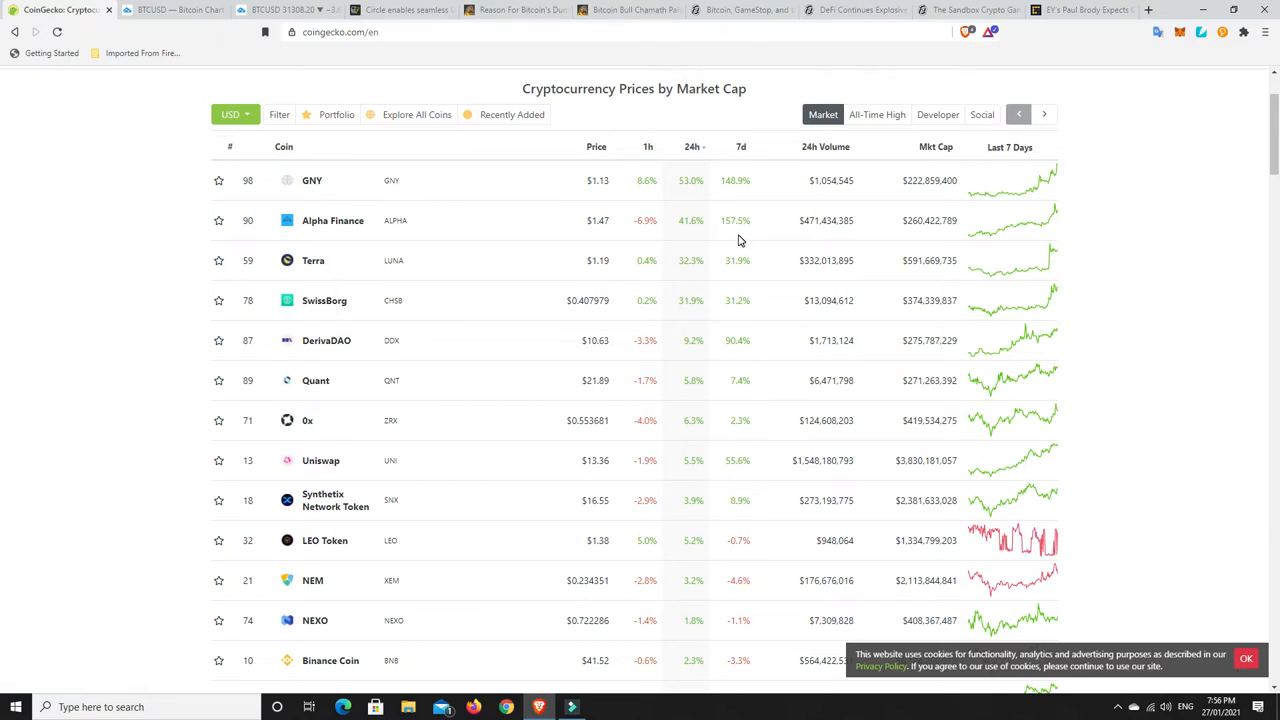
pyautogui.moveTo(390, 262)
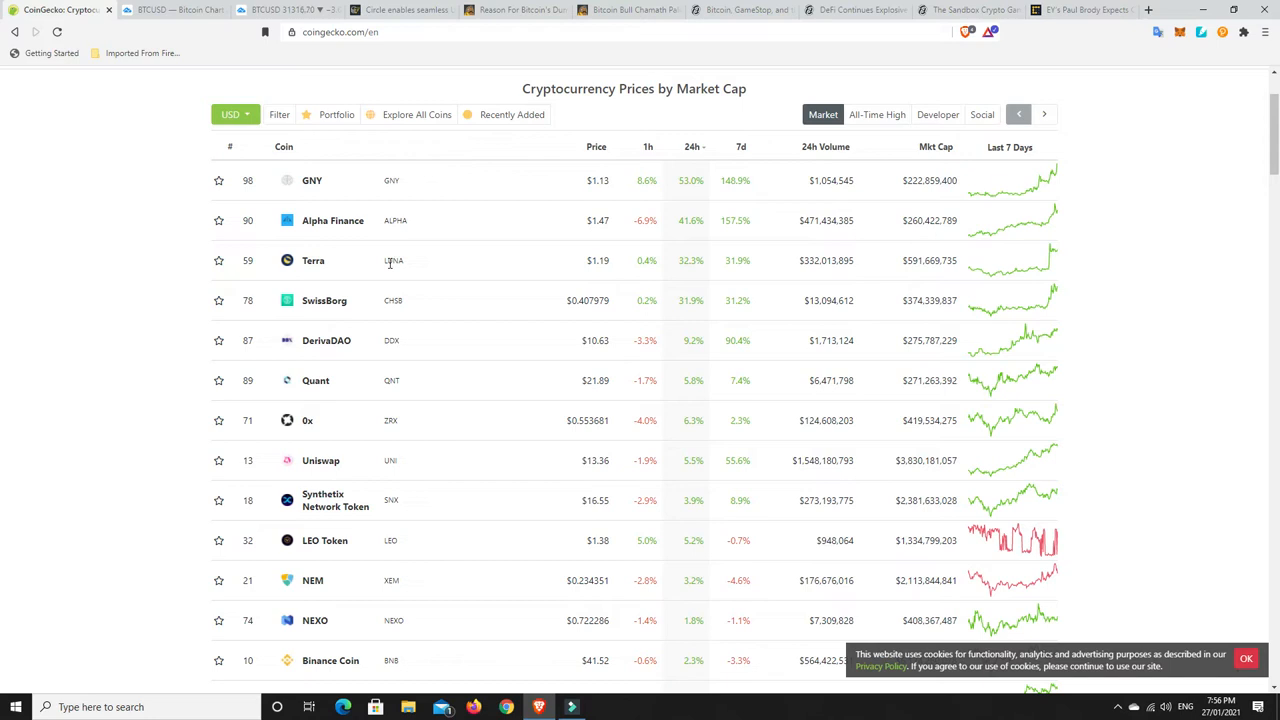
pyautogui.moveTo(296, 322)
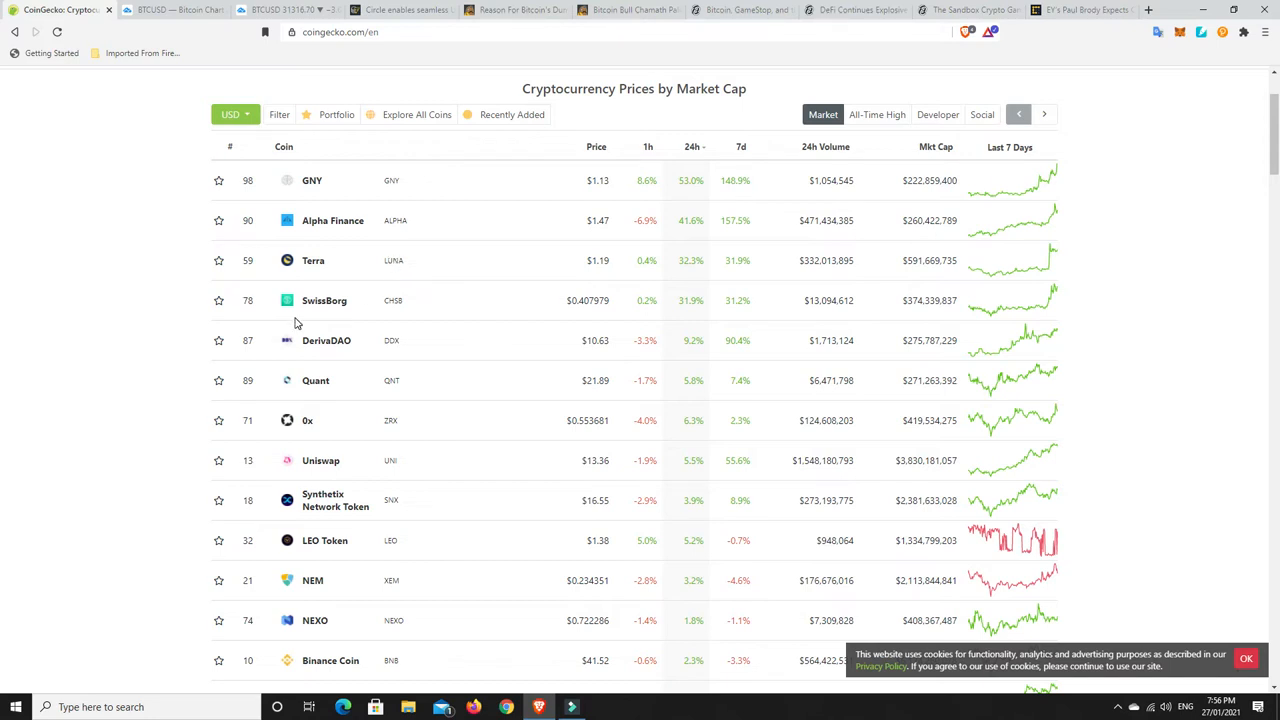
pyautogui.moveTo(366, 288)
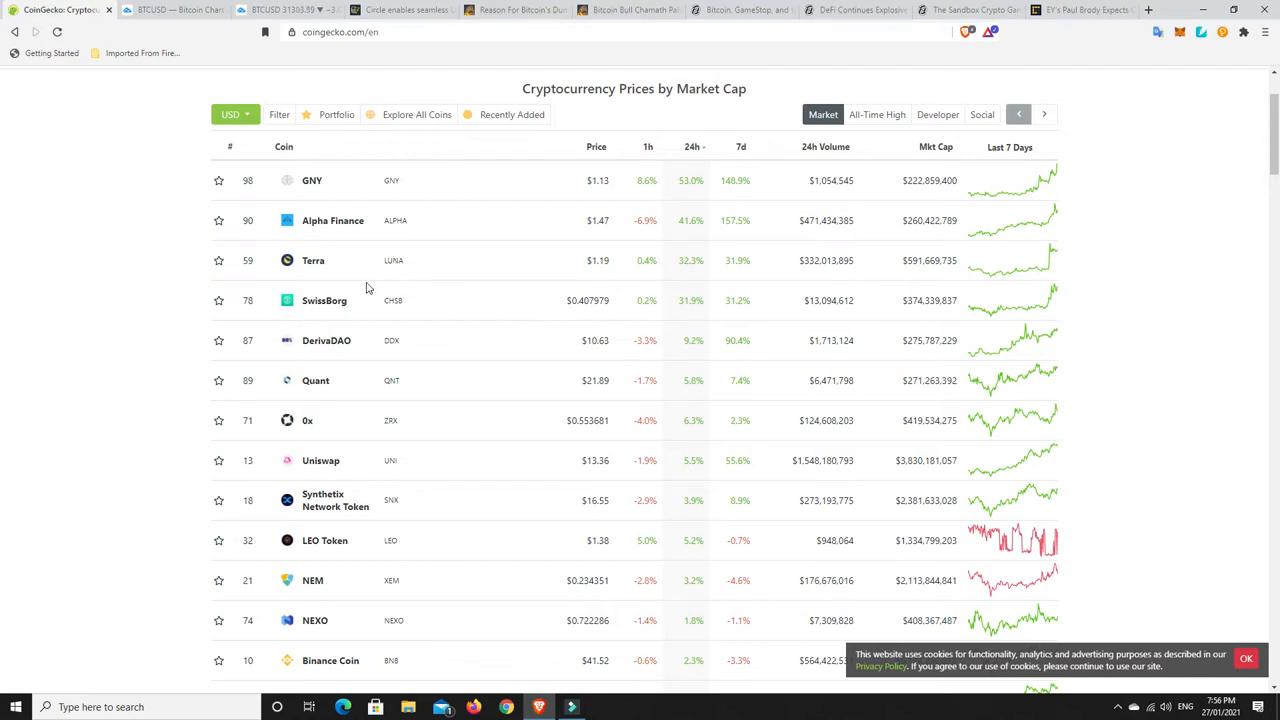
pyautogui.moveTo(724, 322)
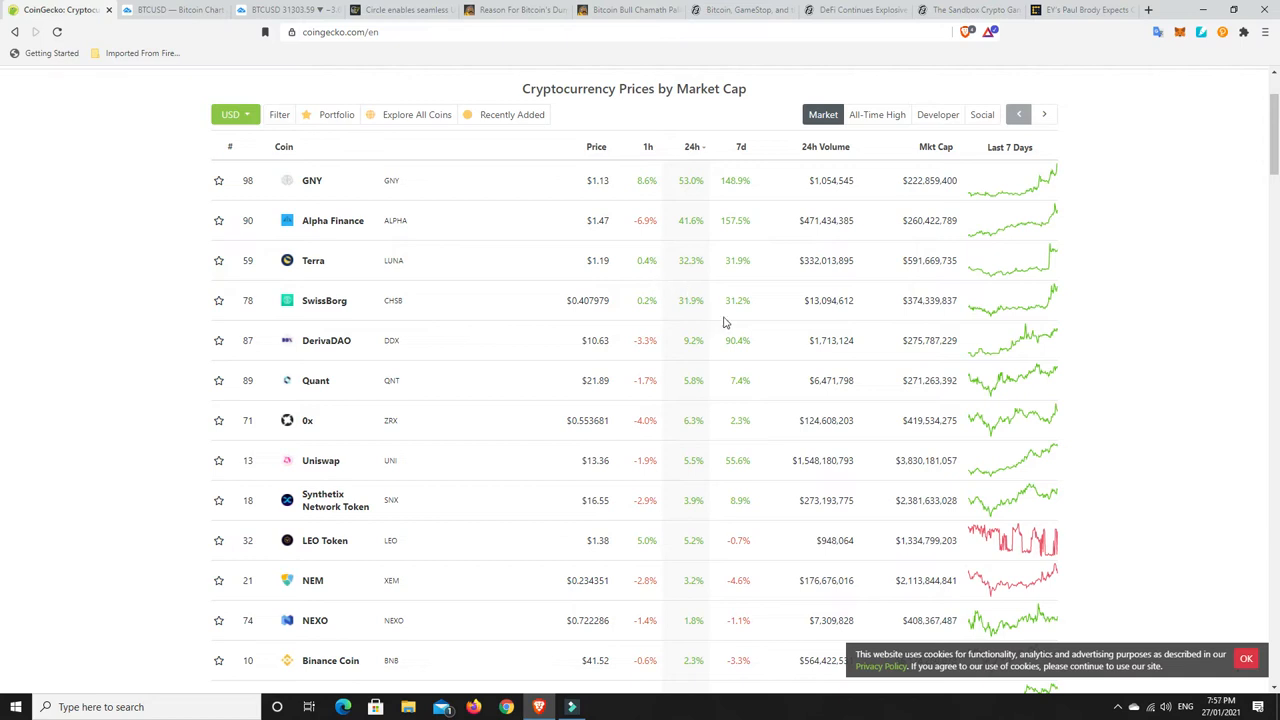
pyautogui.moveTo(724, 266)
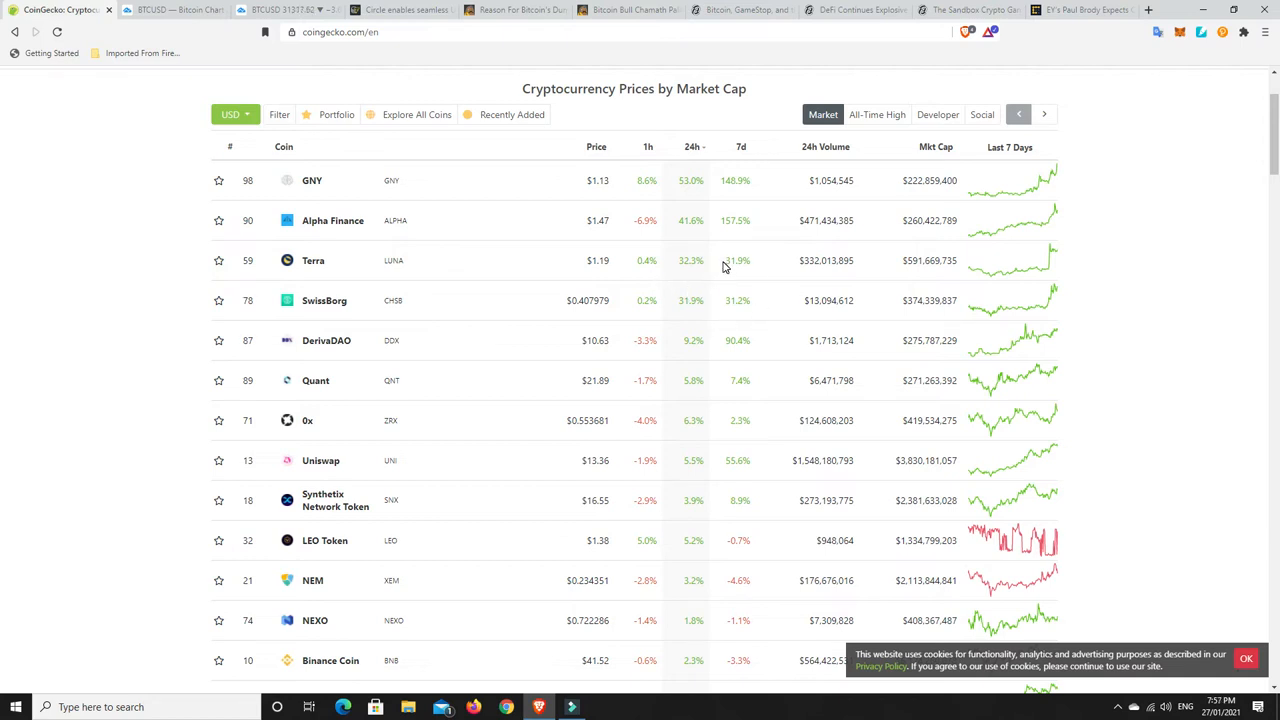
pyautogui.moveTo(696, 492)
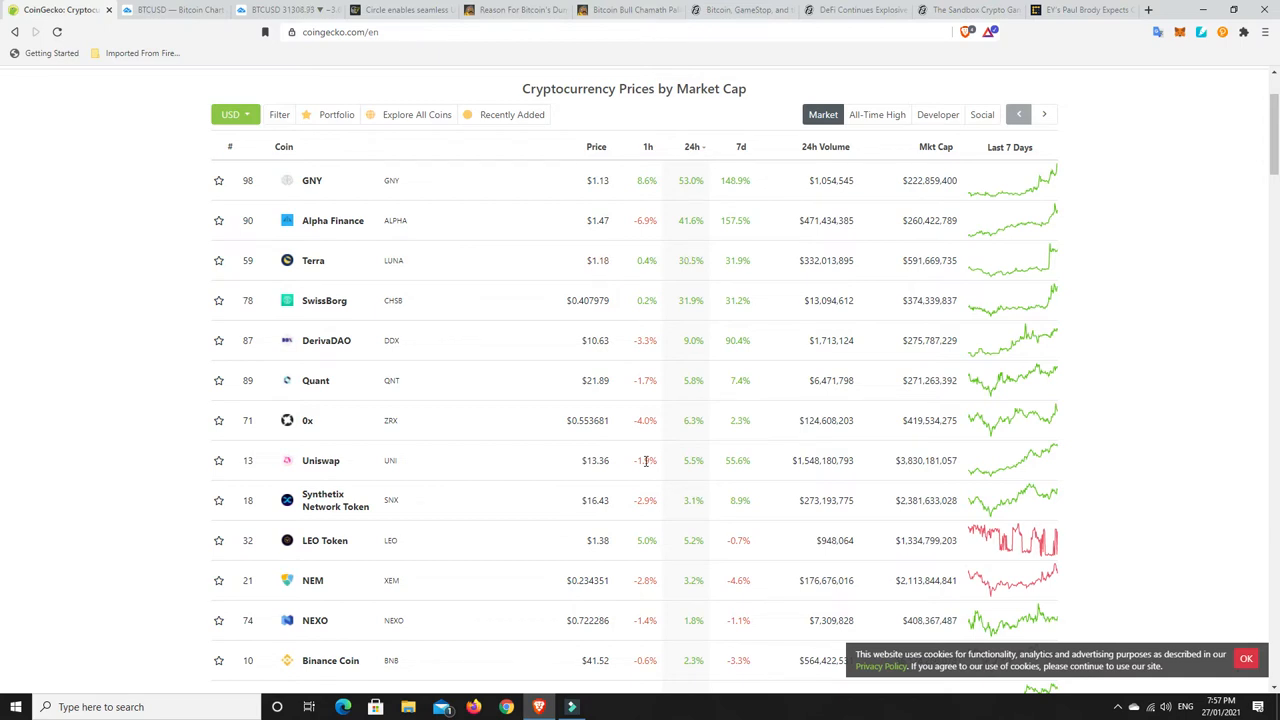
pyautogui.moveTo(662, 460)
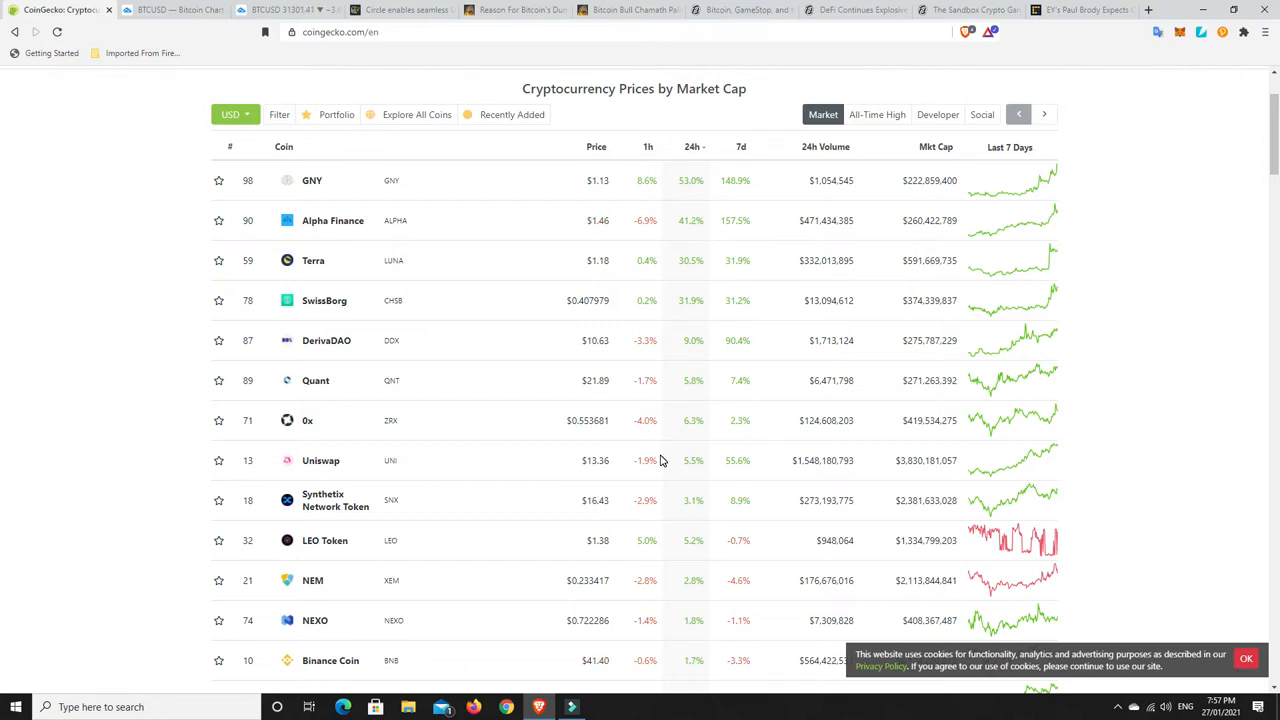
pyautogui.moveTo(360, 506)
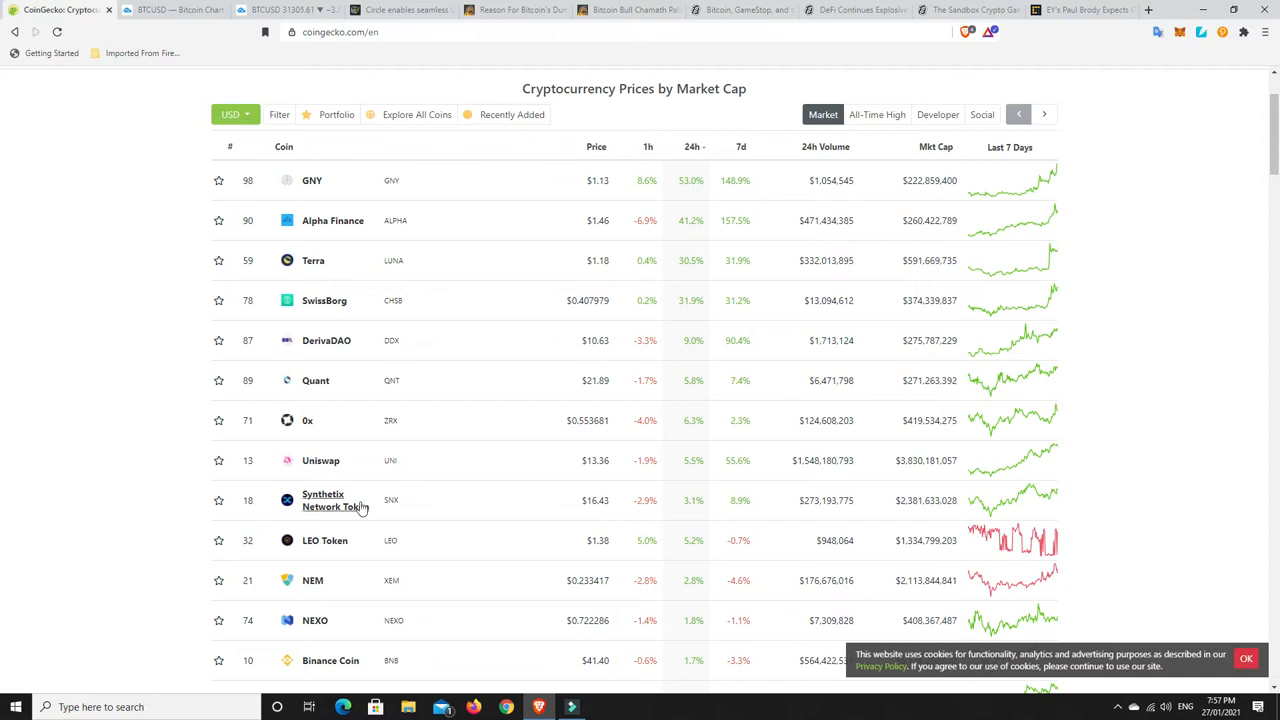
pyautogui.moveTo(344, 506)
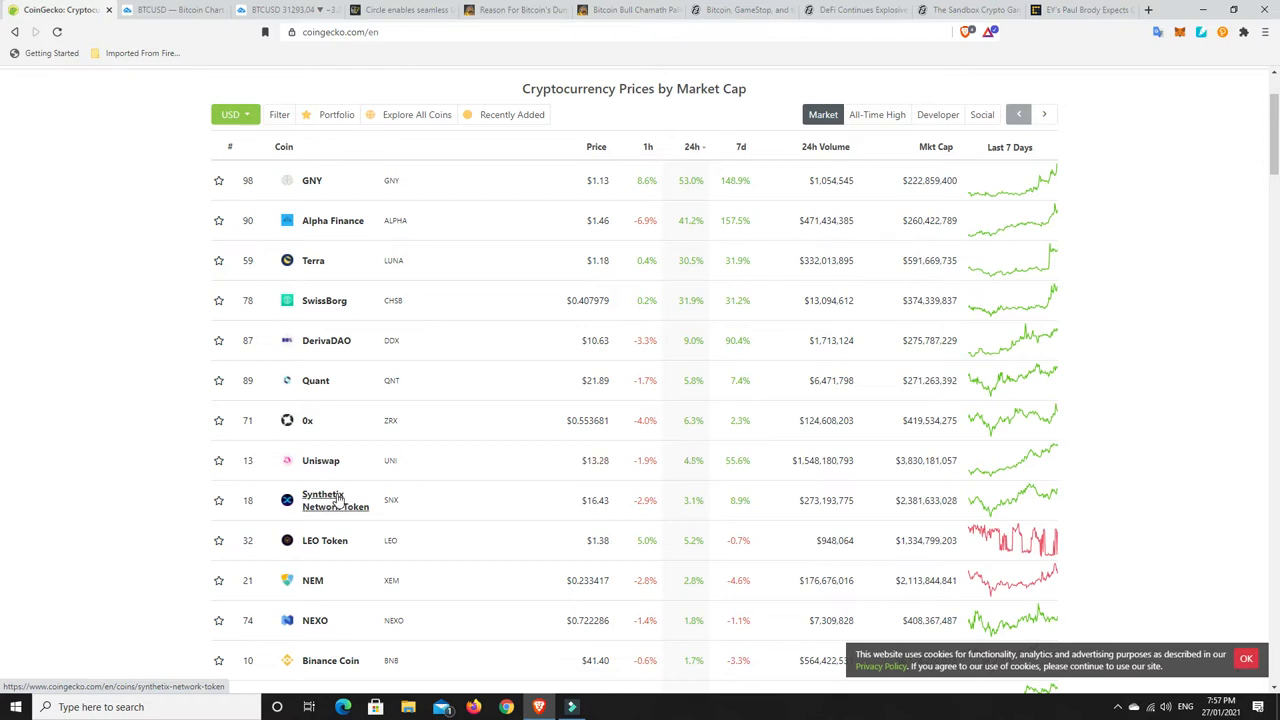
pyautogui.moveTo(400, 516)
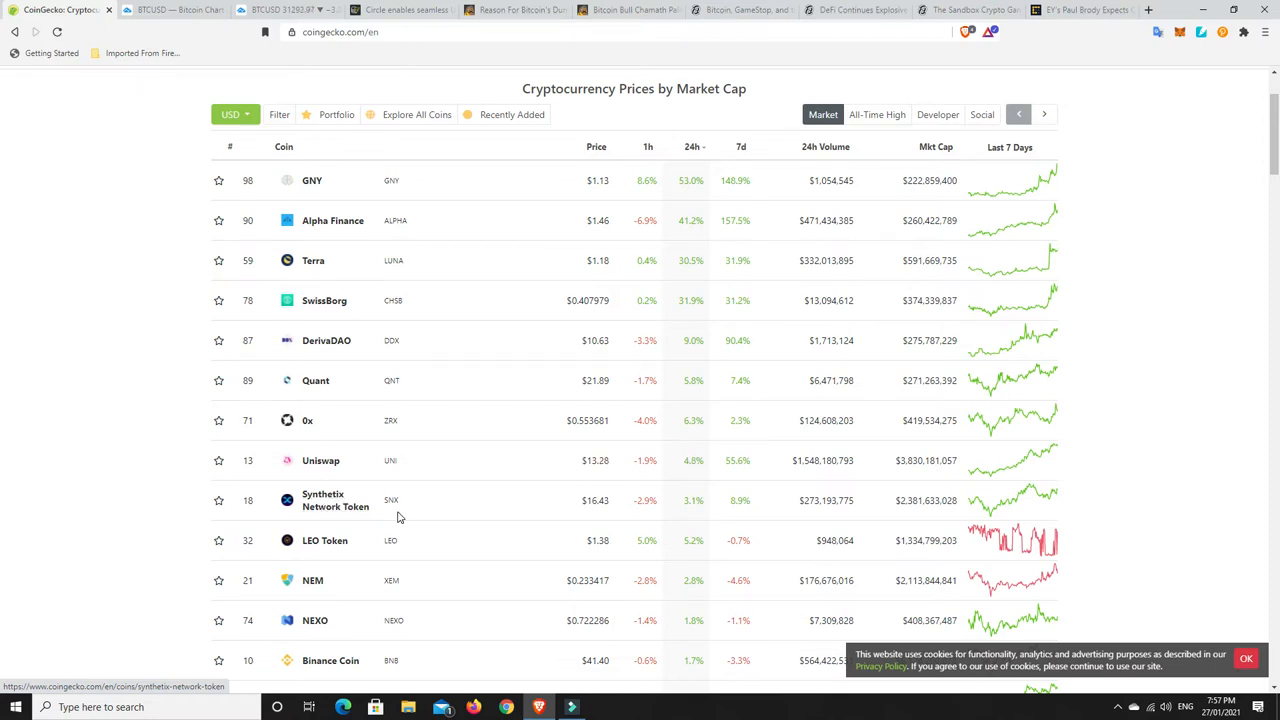
pyautogui.moveTo(330, 508)
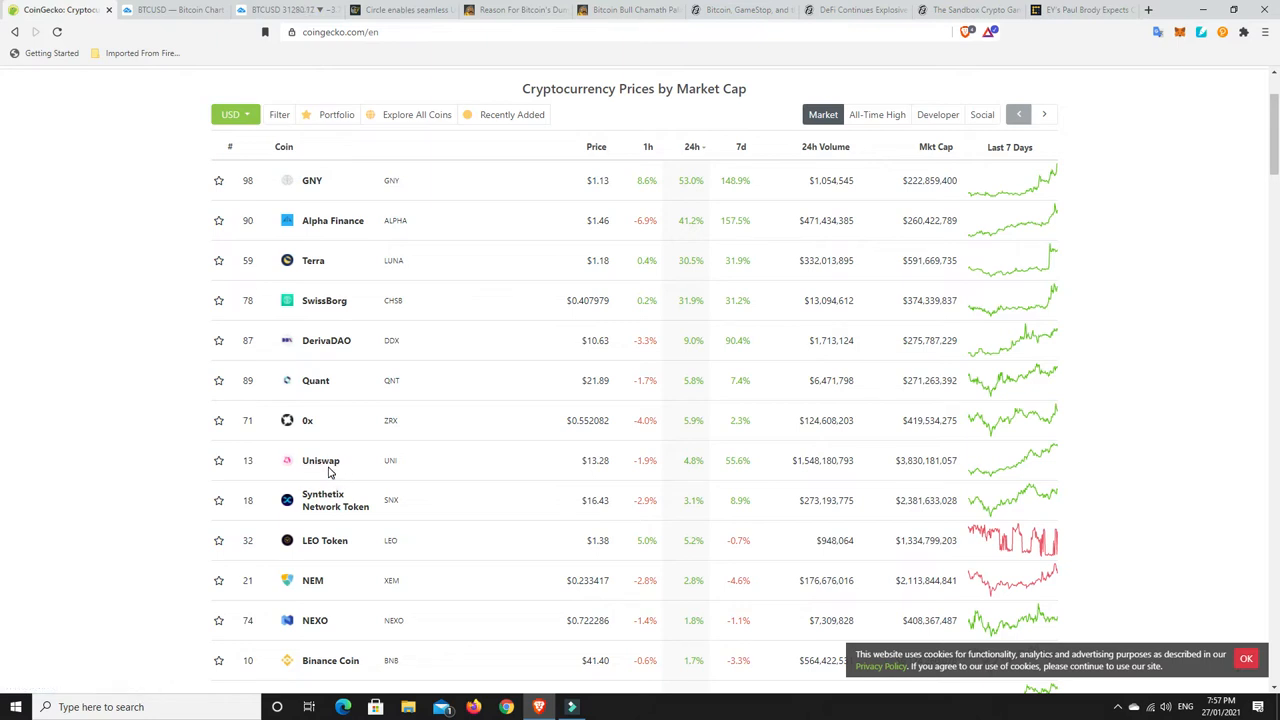
pyautogui.moveTo(492, 500)
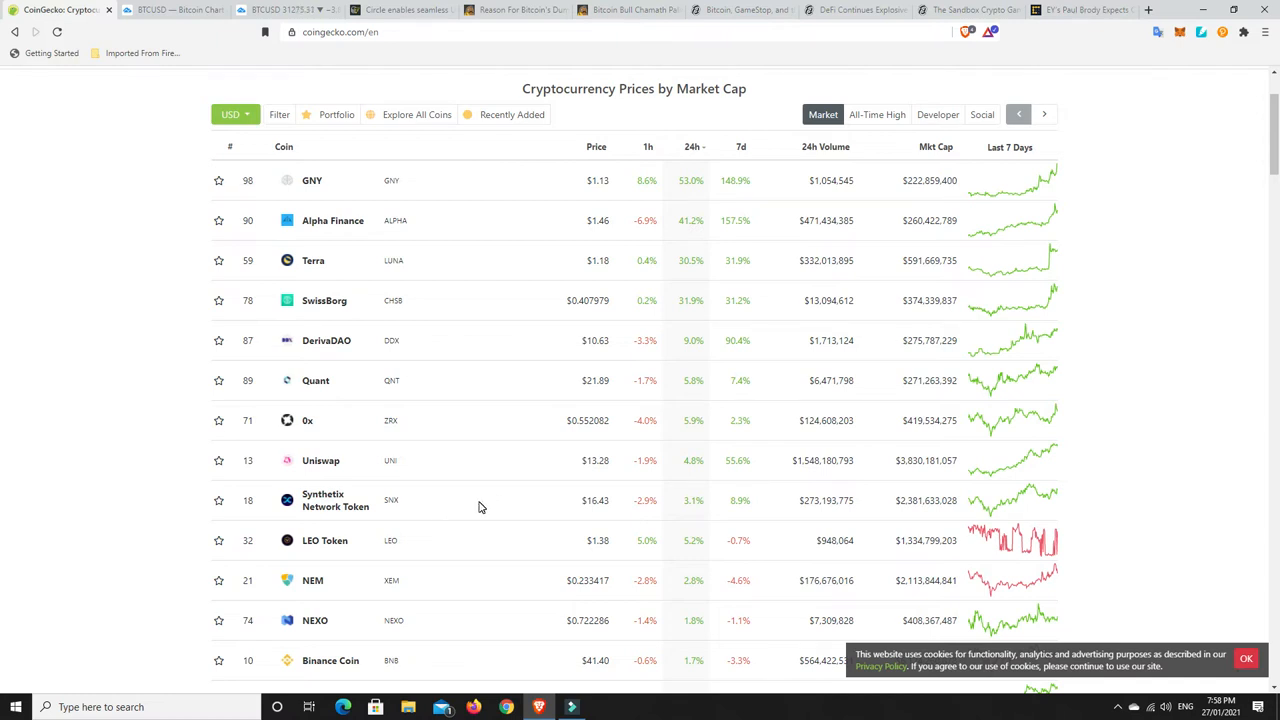
pyautogui.moveTo(308, 194)
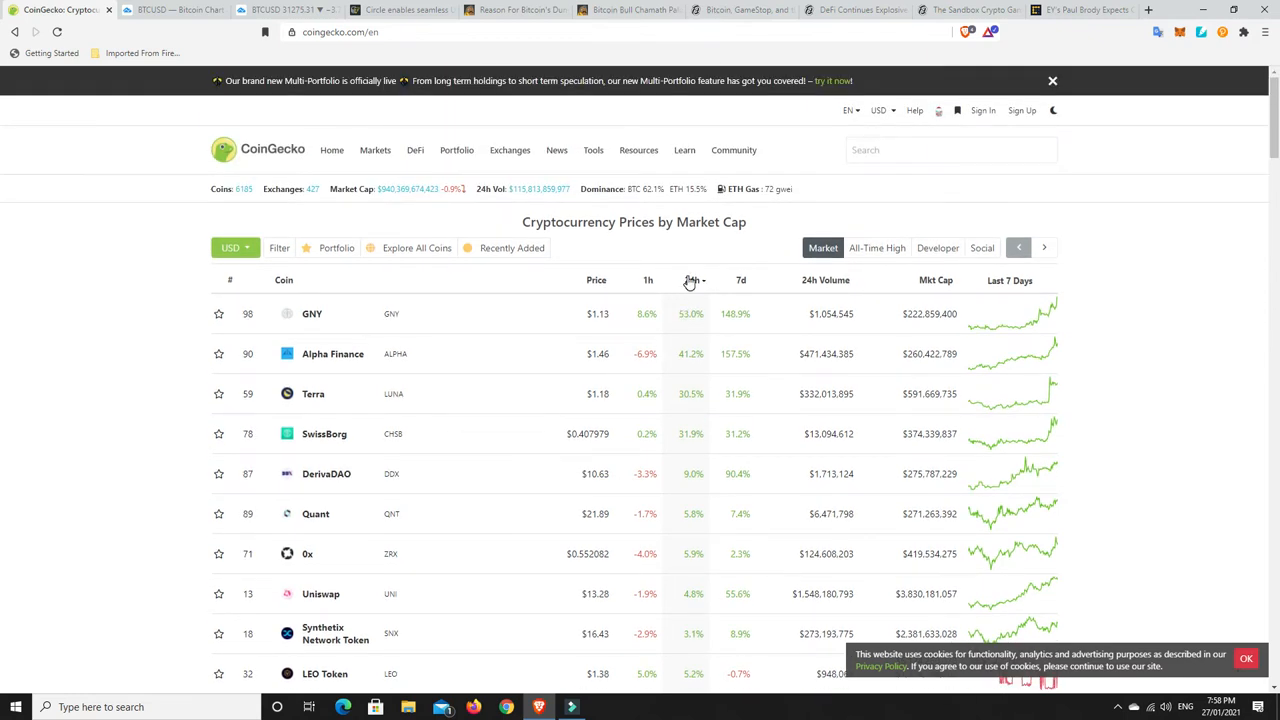
pyautogui.moveTo(500, 596)
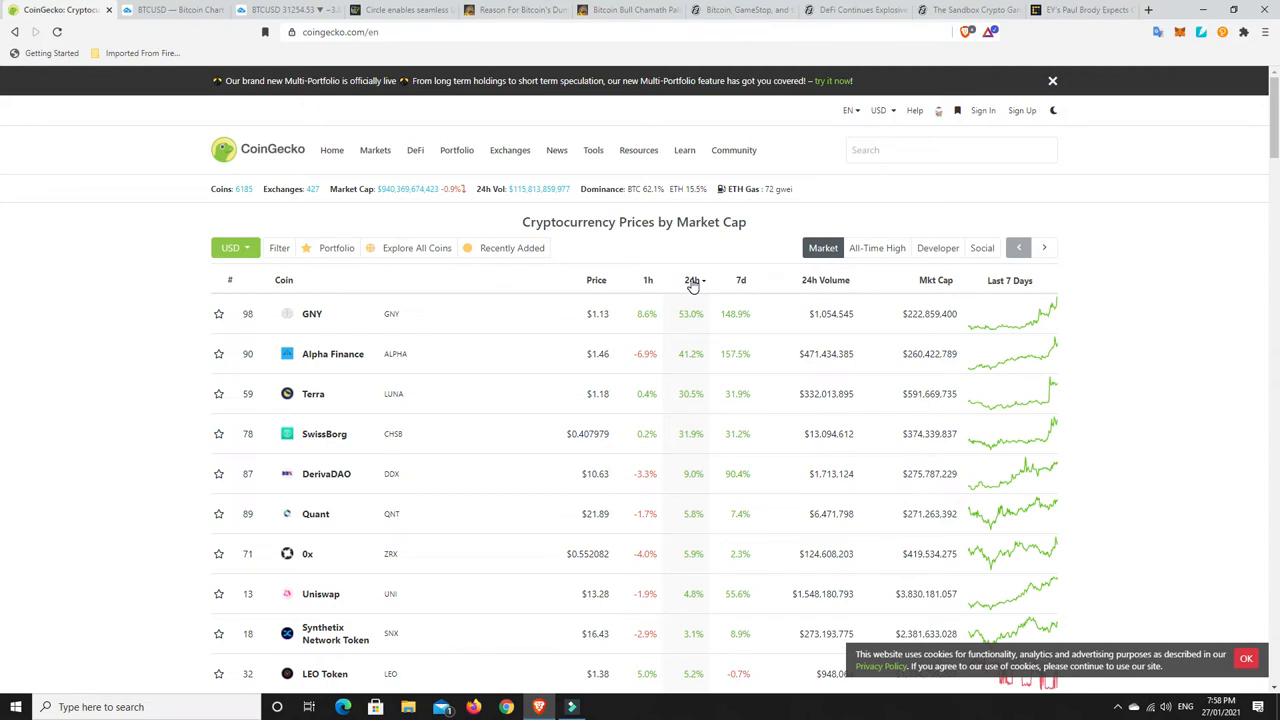
pyautogui.moveTo(322, 360)
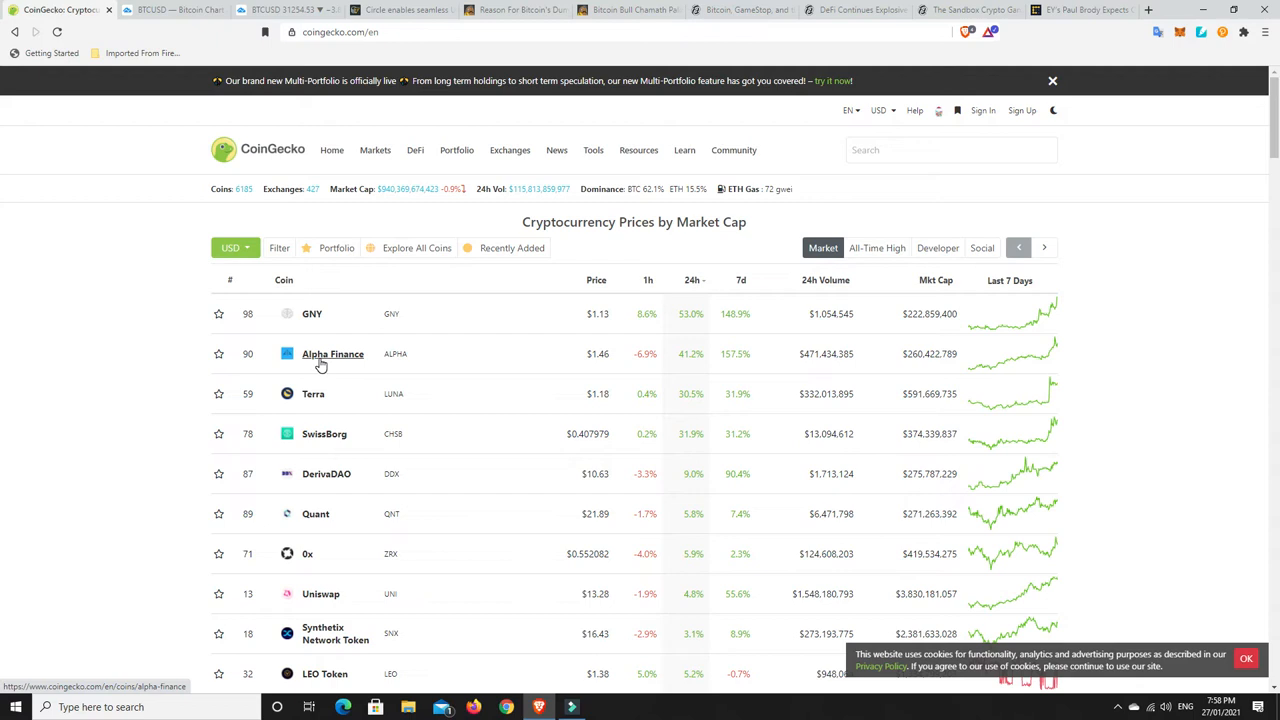
pyautogui.moveTo(632, 366)
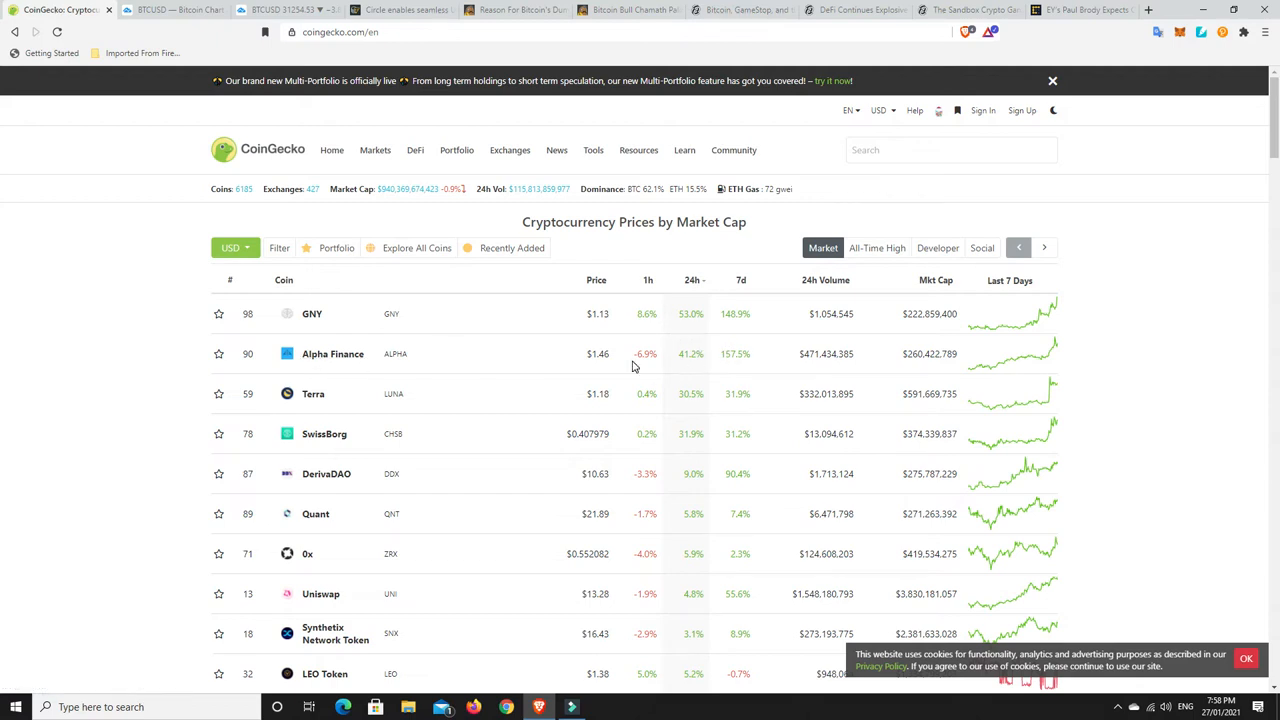
pyautogui.moveTo(708, 356)
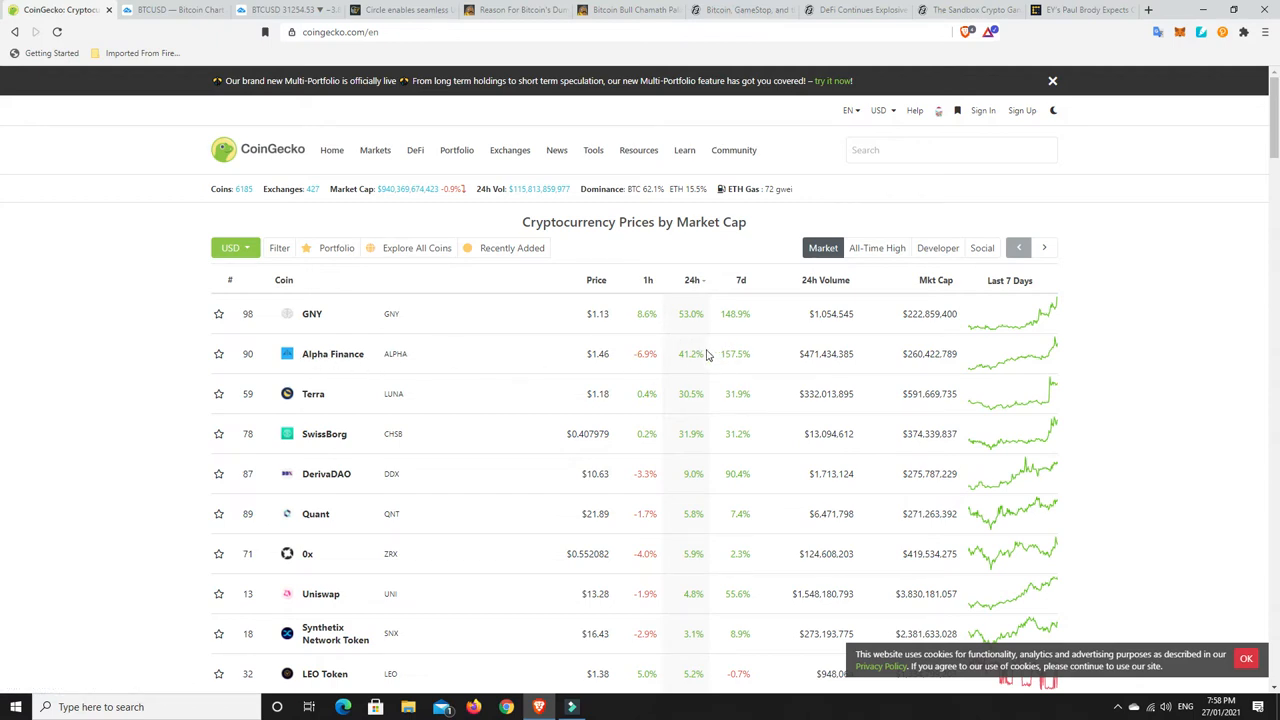
pyautogui.moveTo(332, 354)
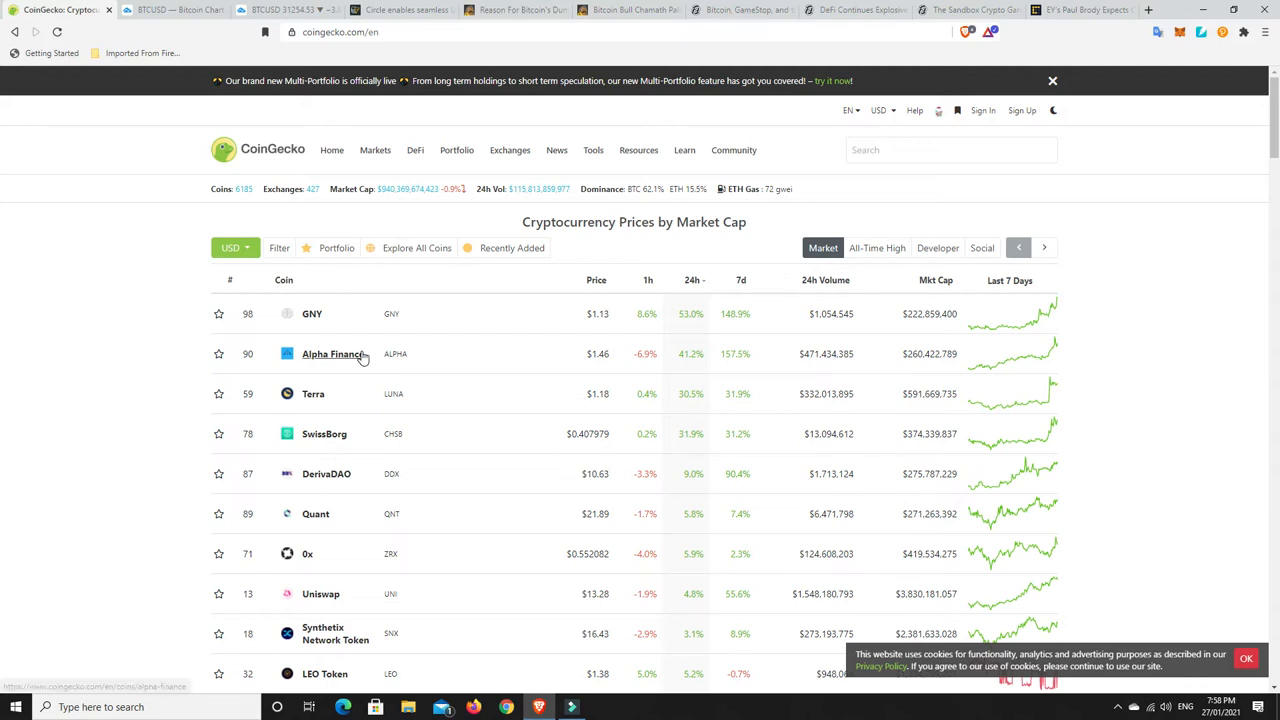
pyautogui.moveTo(688, 356)
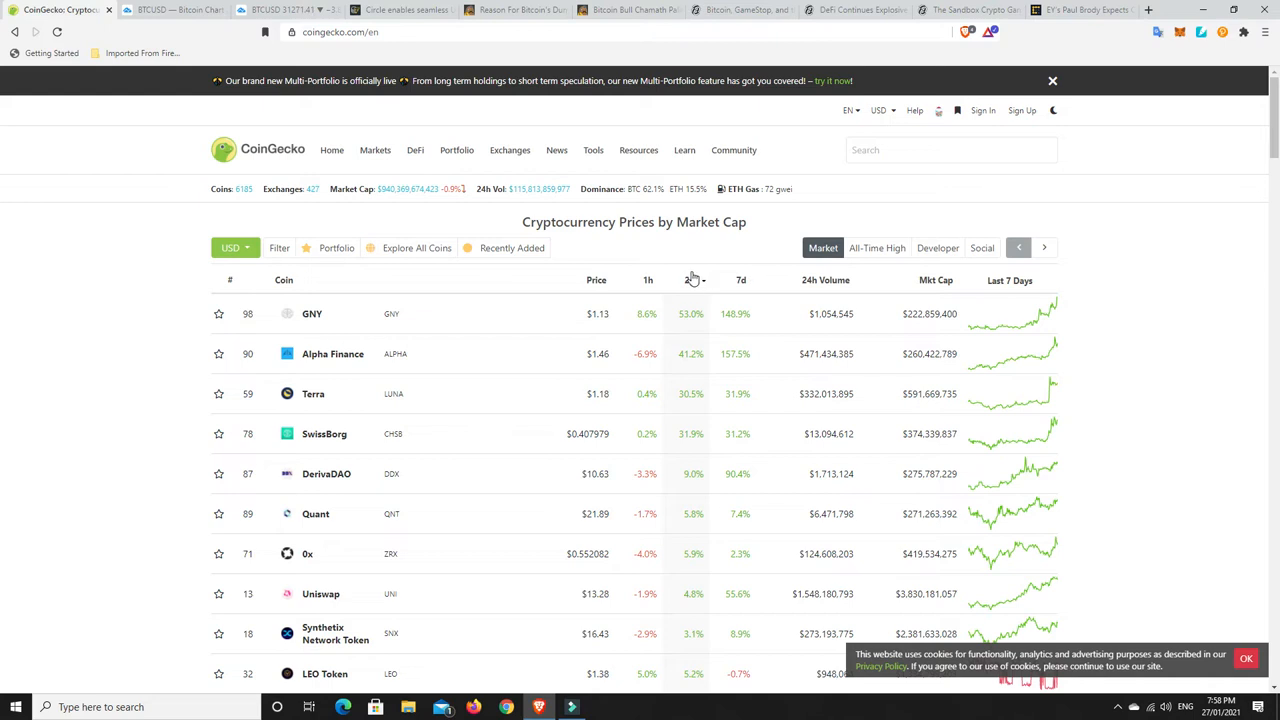
# Reverse the 24h sort so the biggest losers, Theta Network and Enjin Coin, lead the list.
pyautogui.click(690, 280)
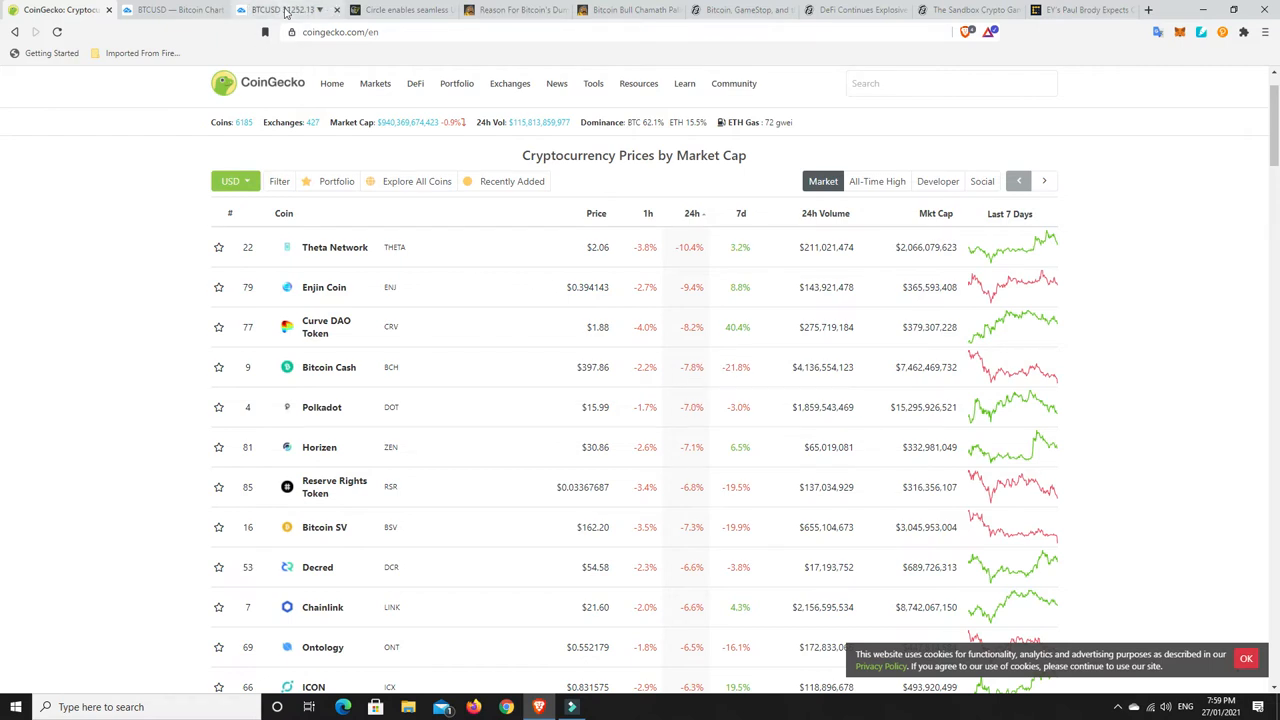
# Switch to the TradingView tab showing the daily BTCUSD chart with its red projection line.
pyautogui.click(290, 8)
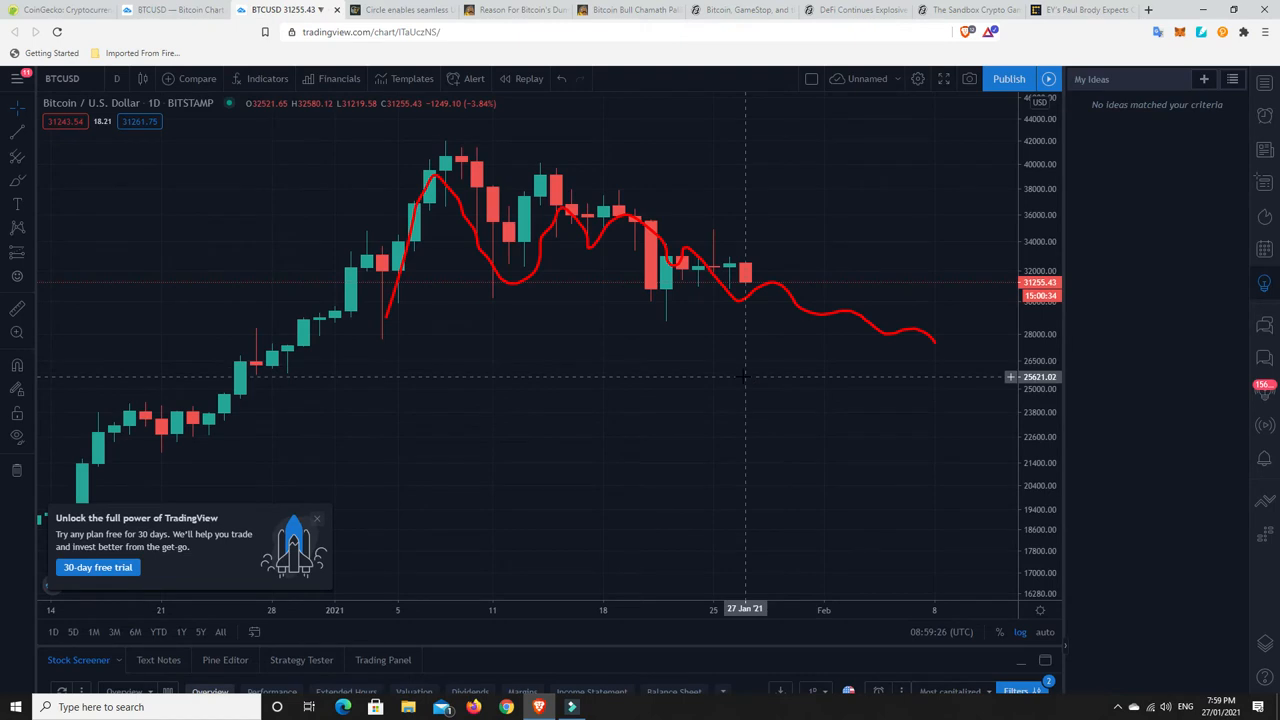
pyautogui.moveTo(764, 310)
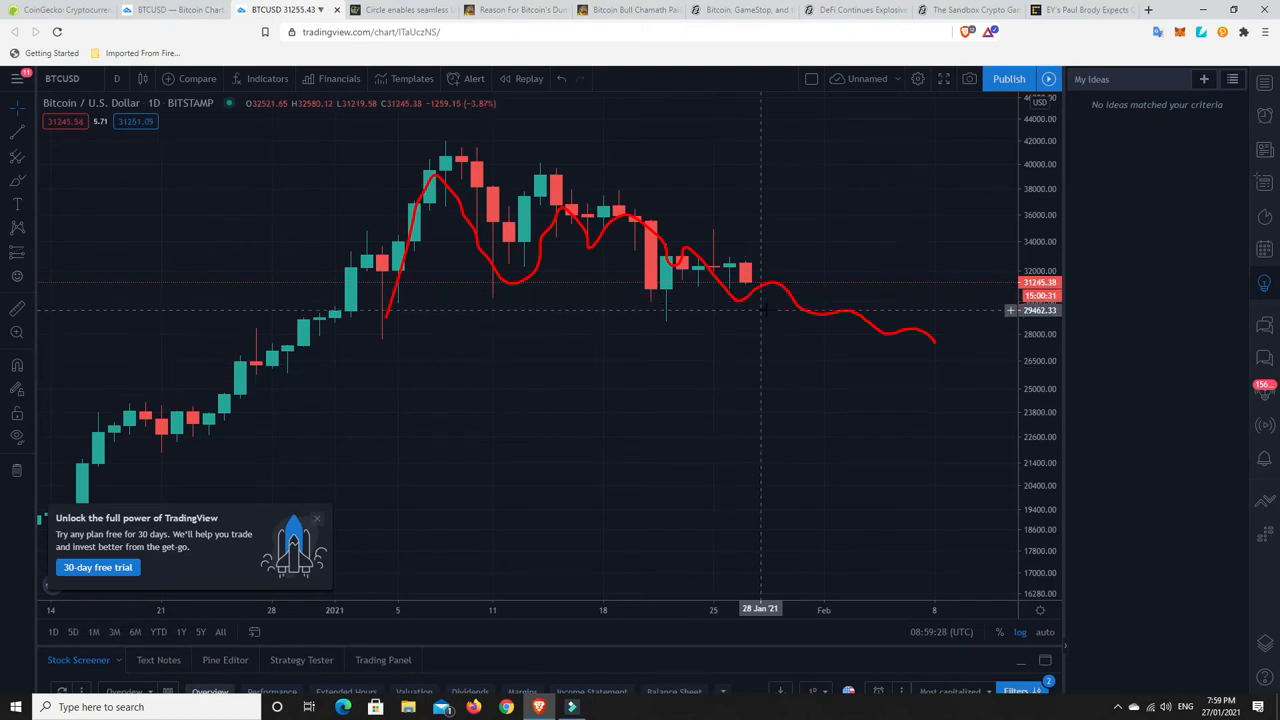
pyautogui.moveTo(832, 326)
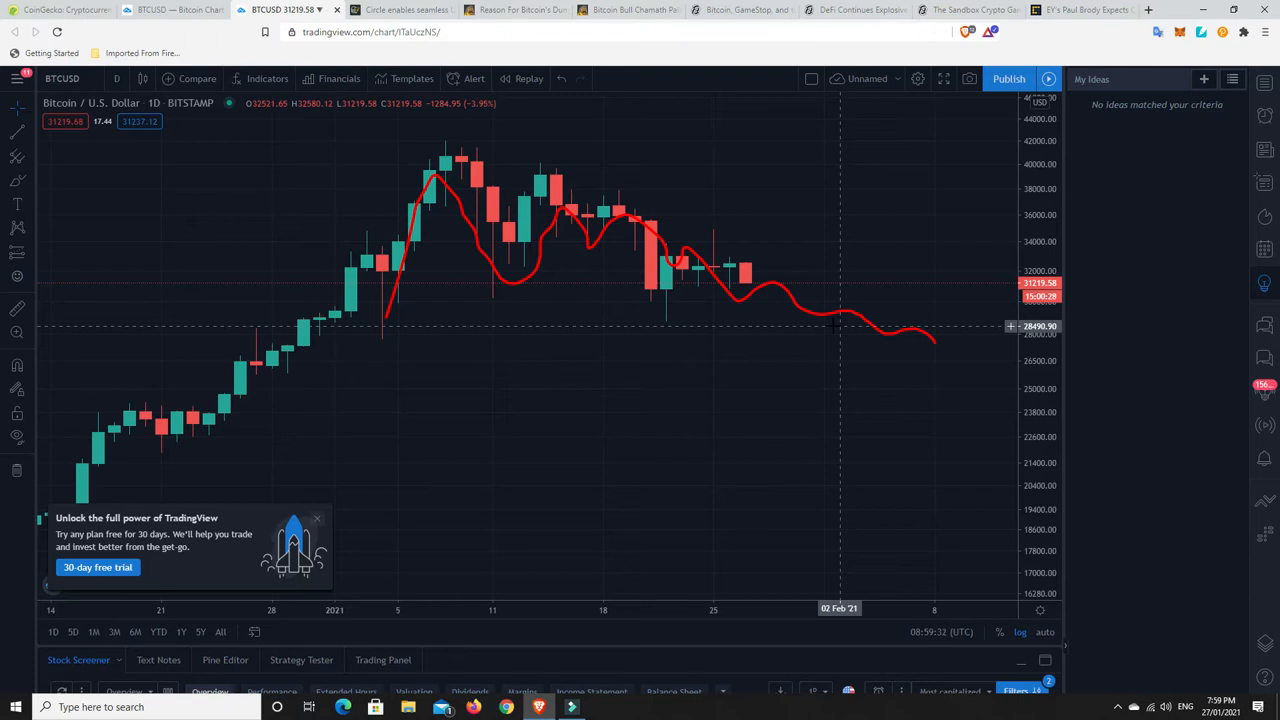
pyautogui.moveTo(664, 290)
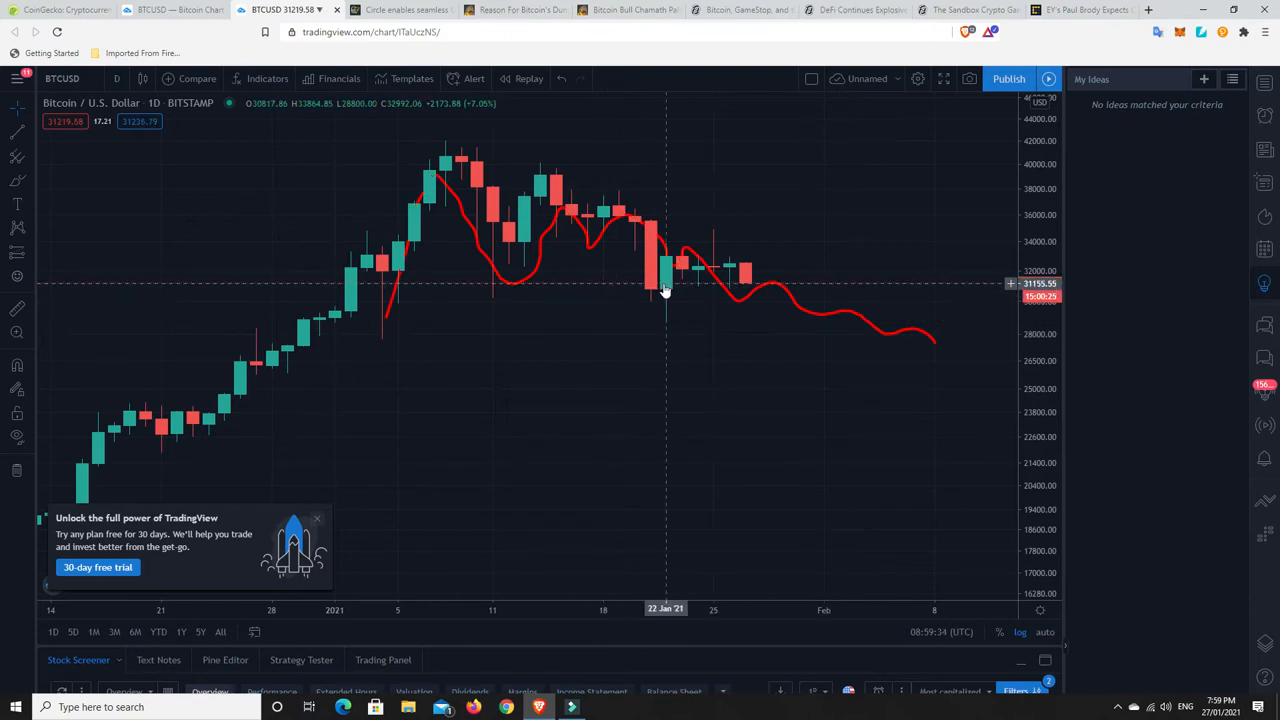
pyautogui.moveTo(936, 348)
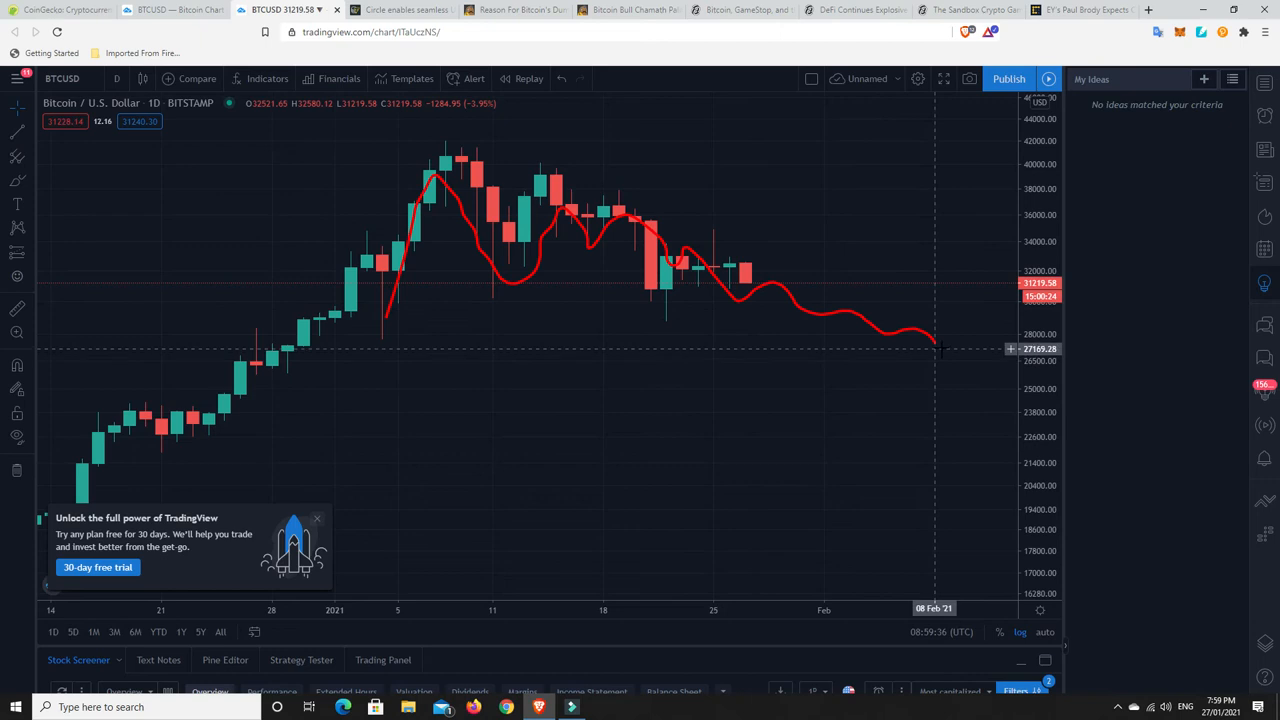
pyautogui.moveTo(936, 348)
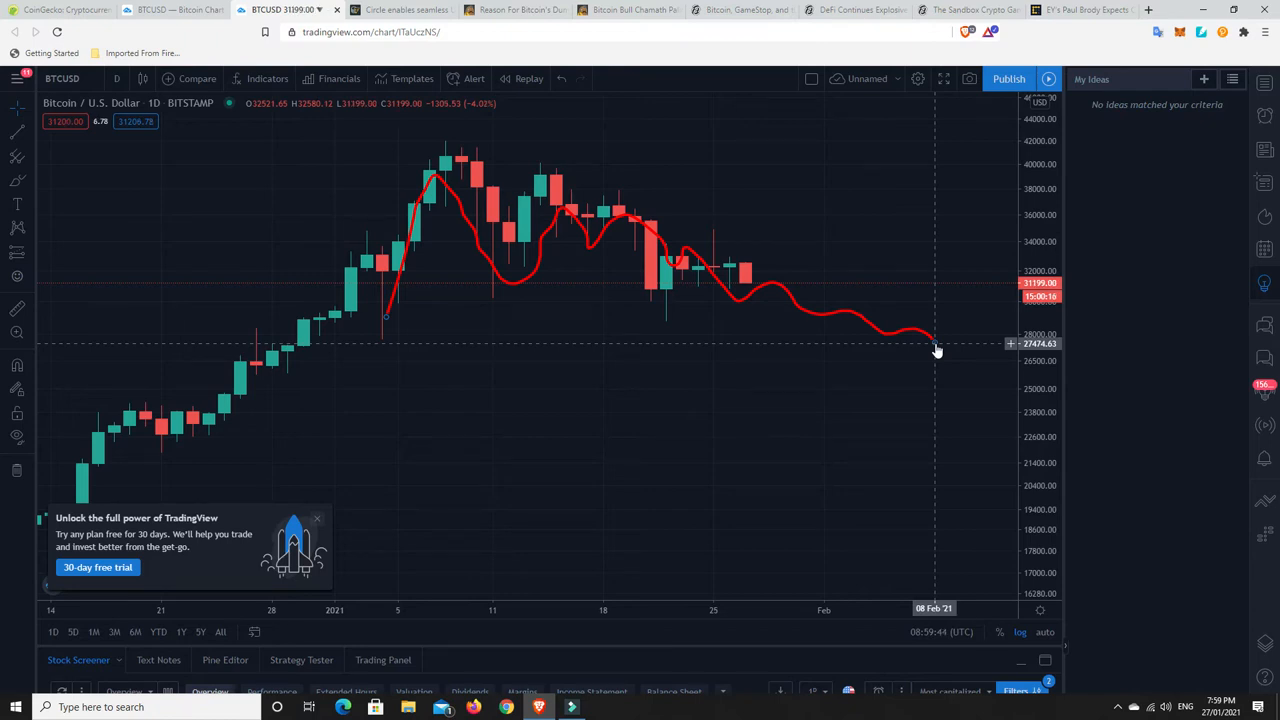
pyautogui.moveTo(704, 248)
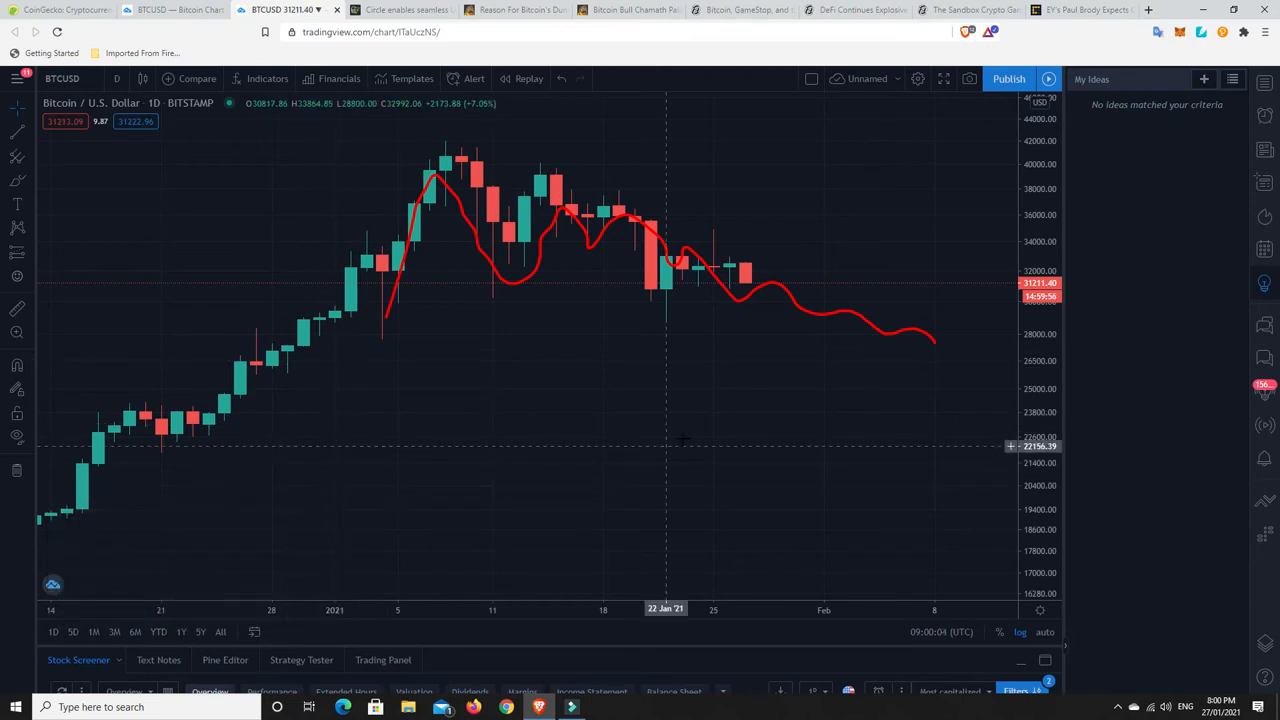
pyautogui.moveTo(488, 318)
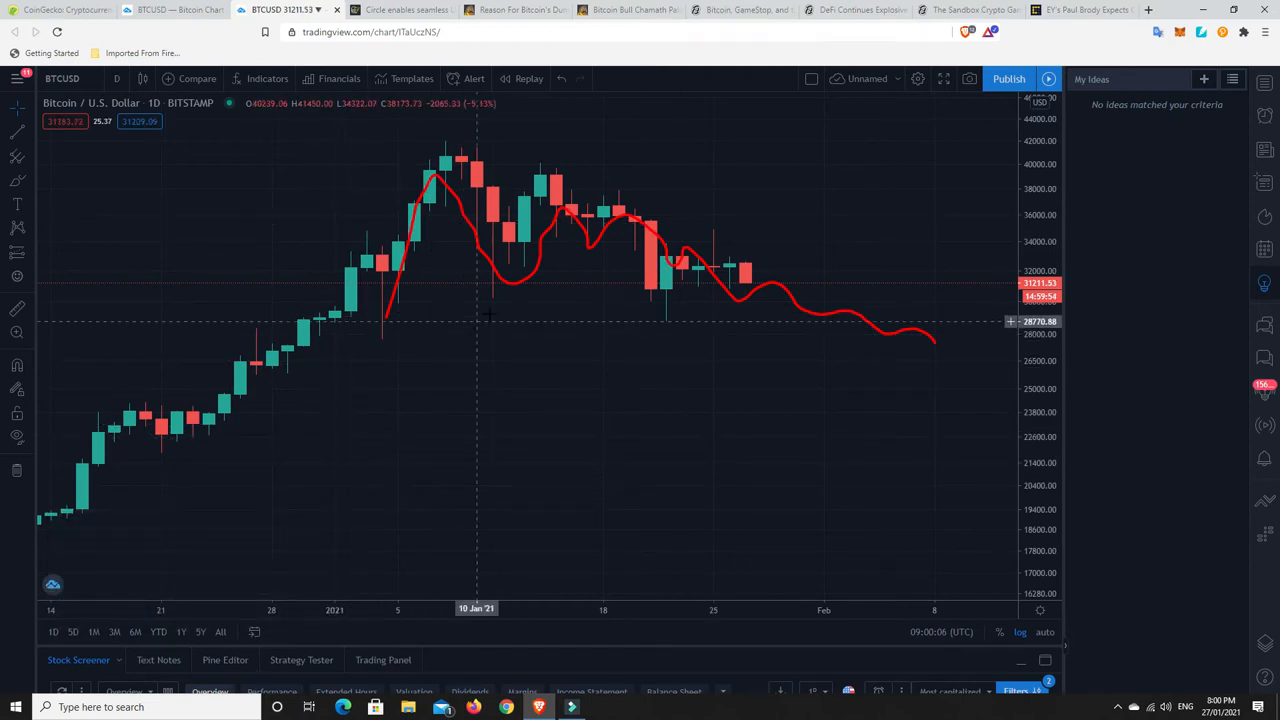
pyautogui.moveTo(660, 268)
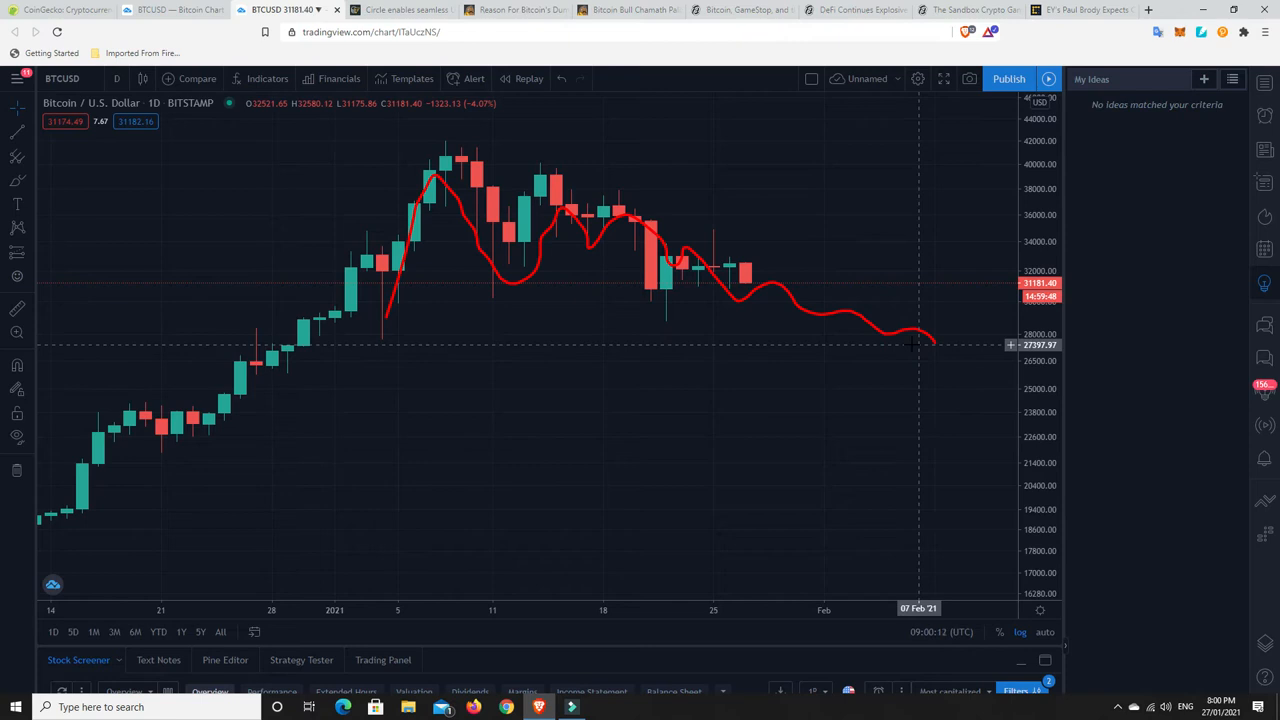
pyautogui.moveTo(716, 328)
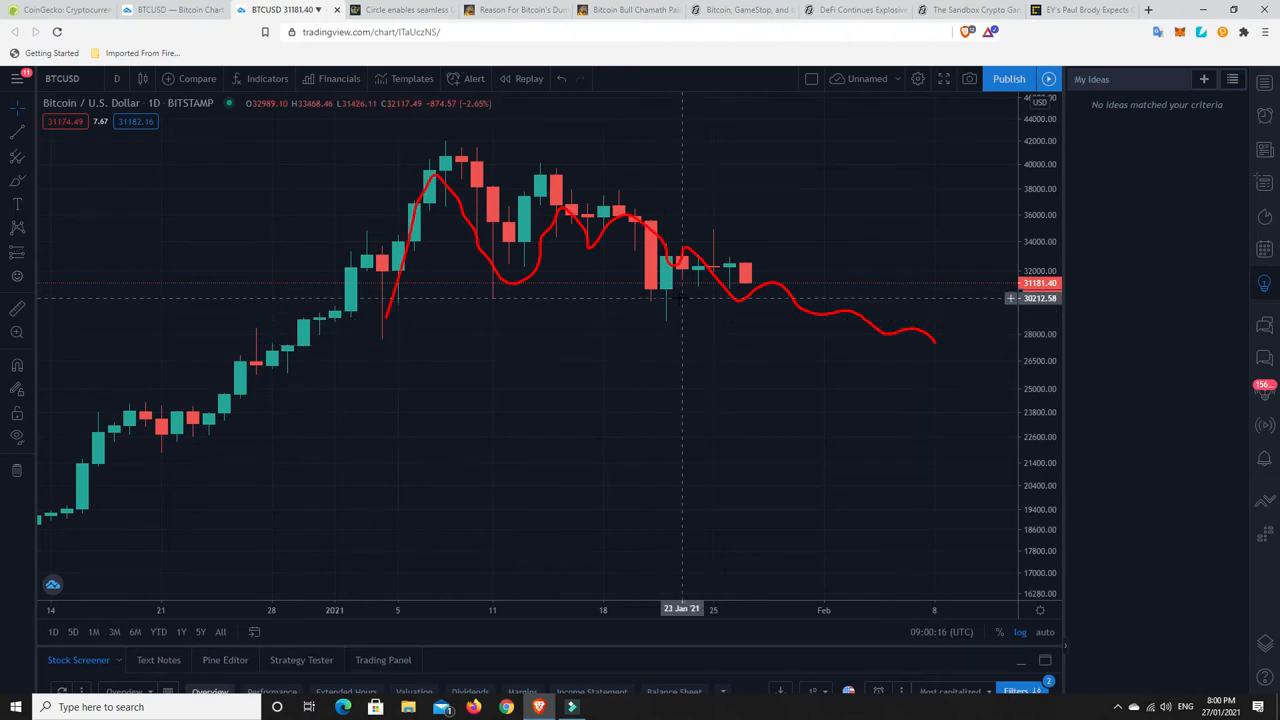
pyautogui.moveTo(712, 280)
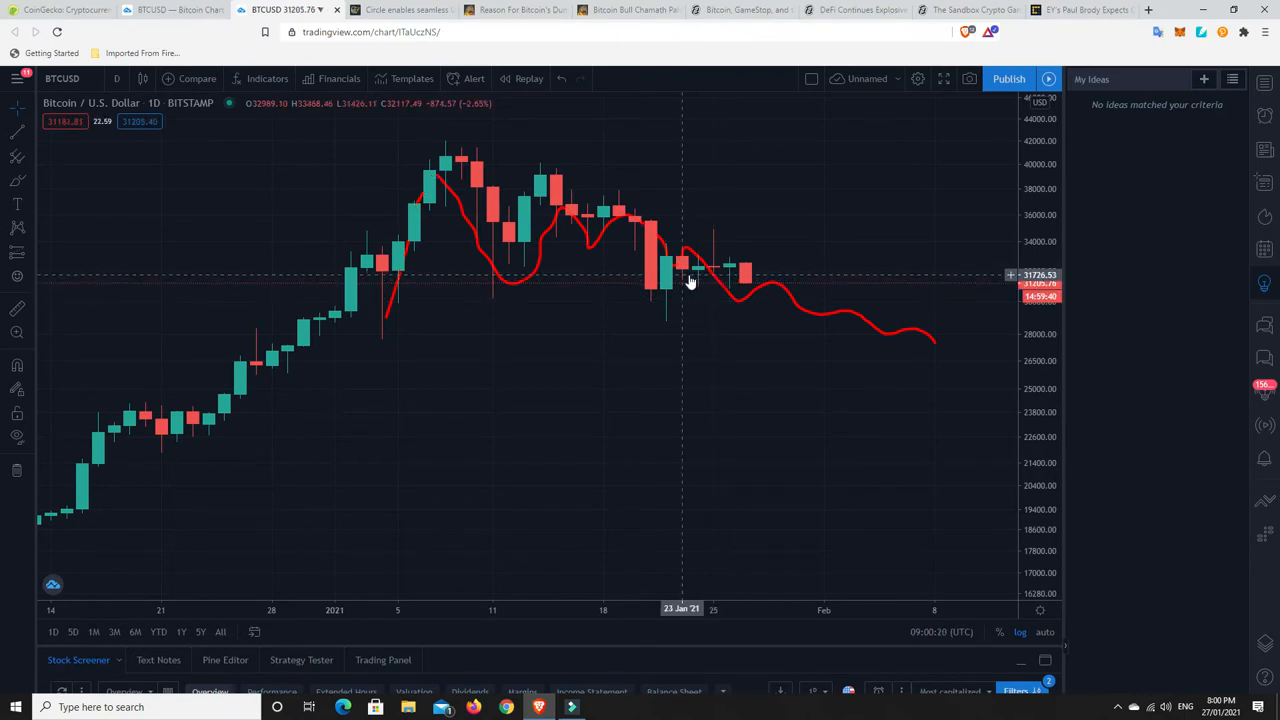
pyautogui.moveTo(744, 280)
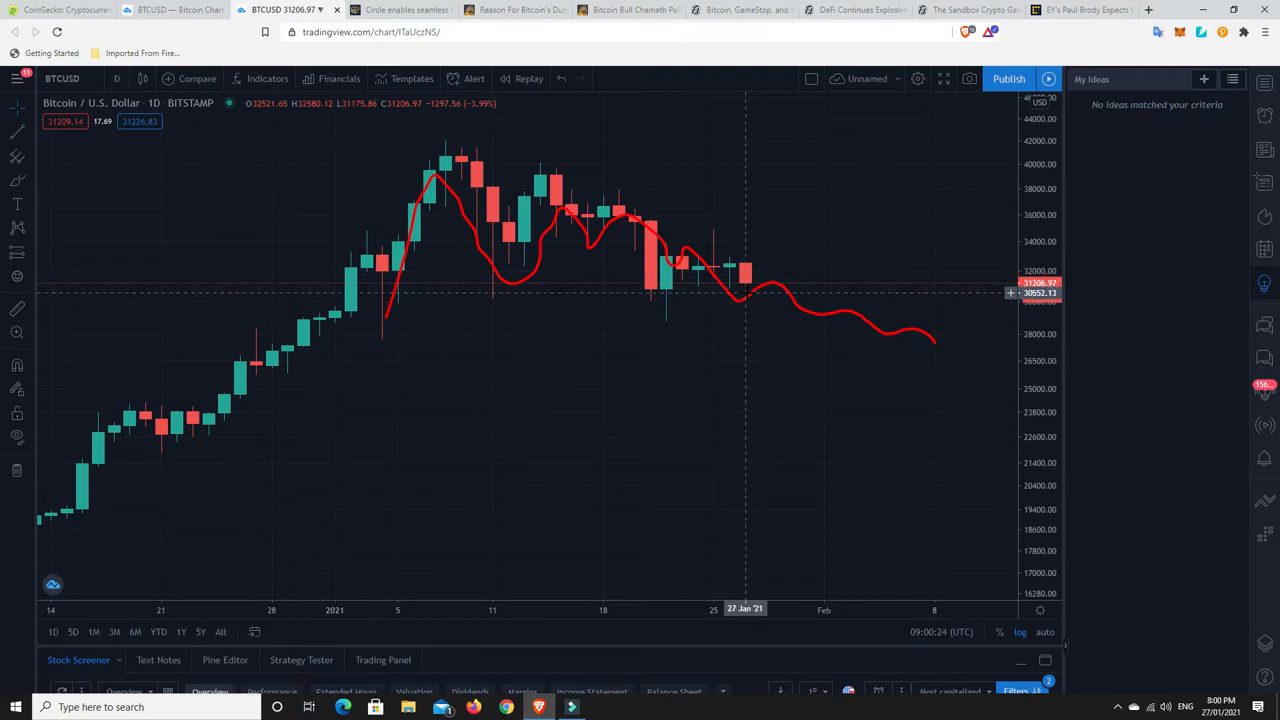
pyautogui.moveTo(822, 308)
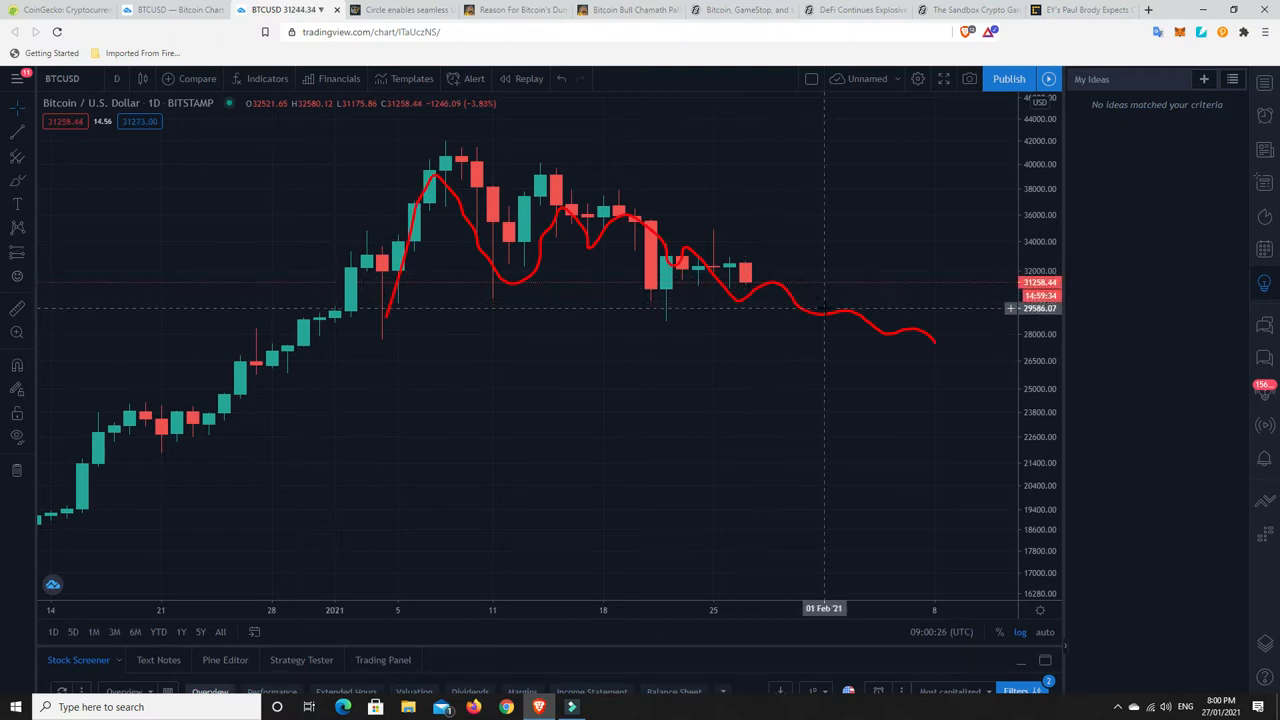
pyautogui.moveTo(936, 340)
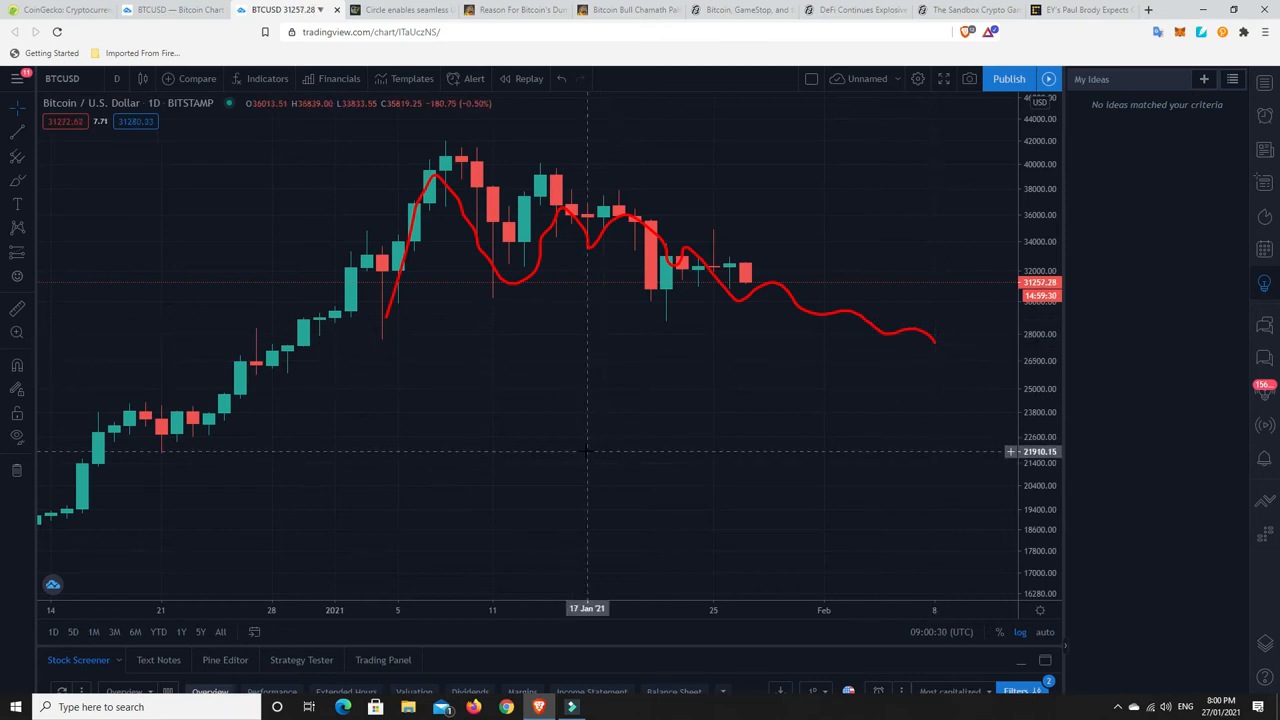
pyautogui.moveTo(680, 352)
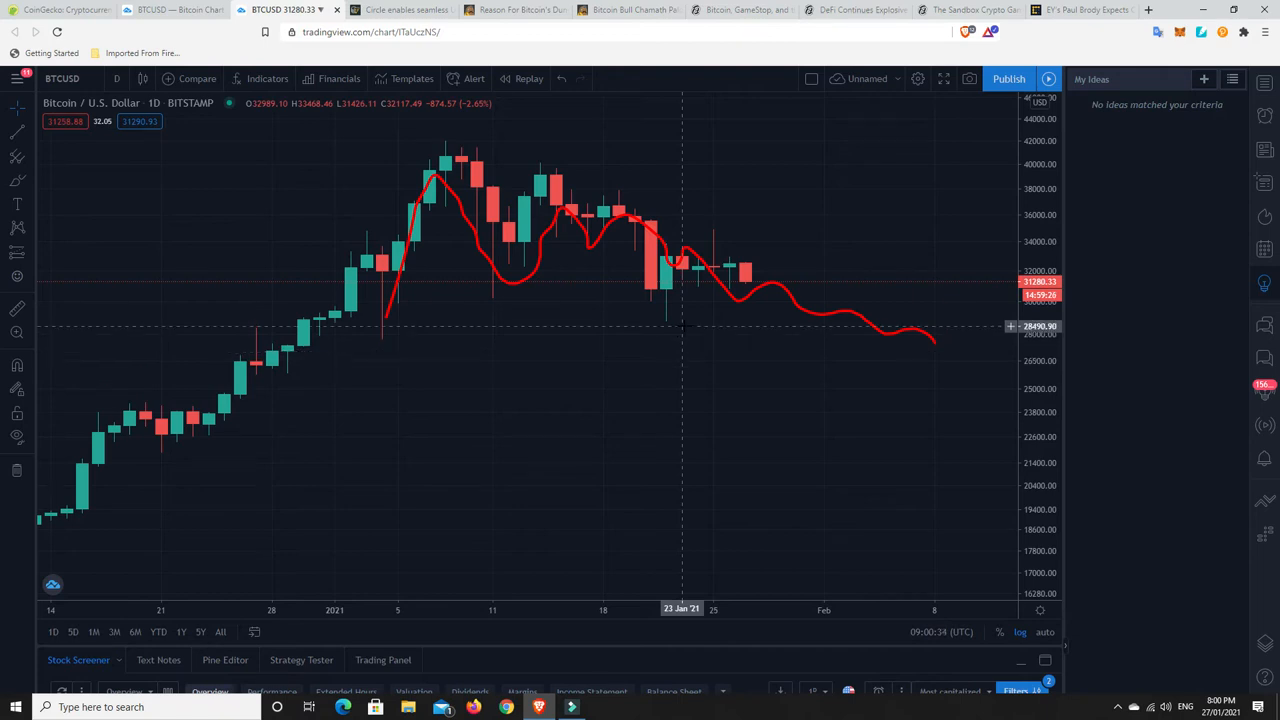
pyautogui.moveTo(664, 328)
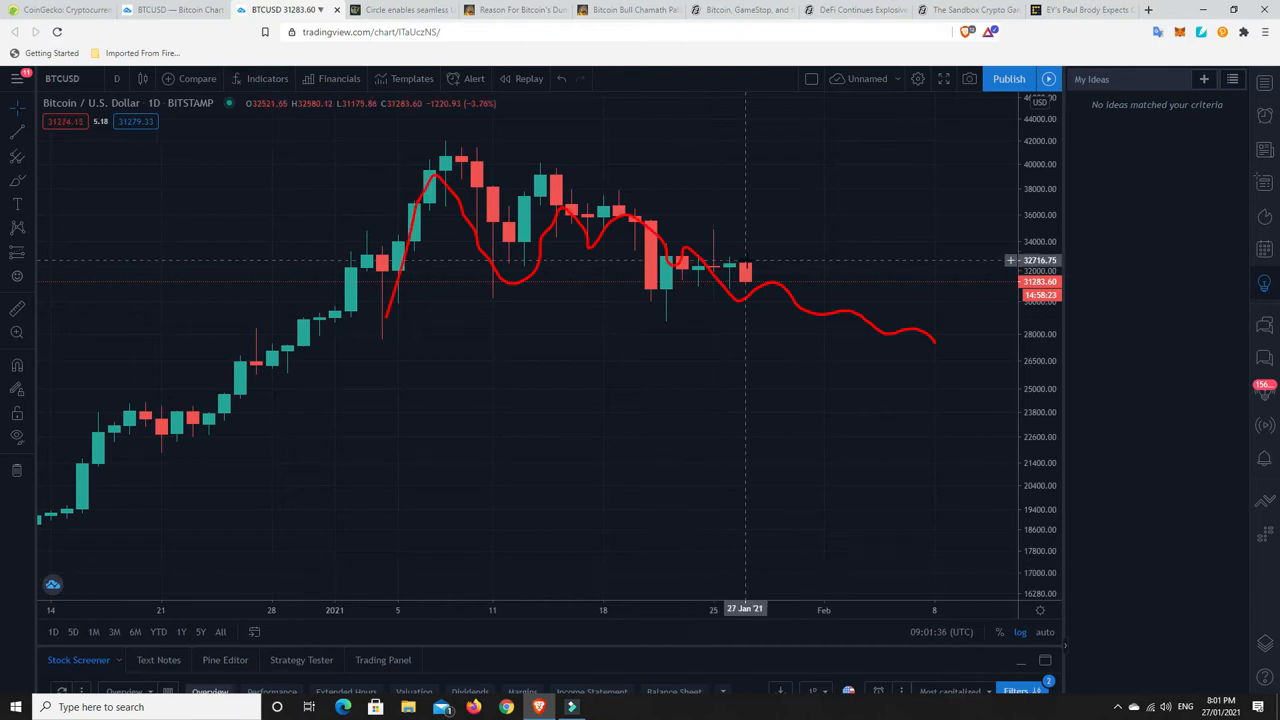
pyautogui.moveTo(900, 170)
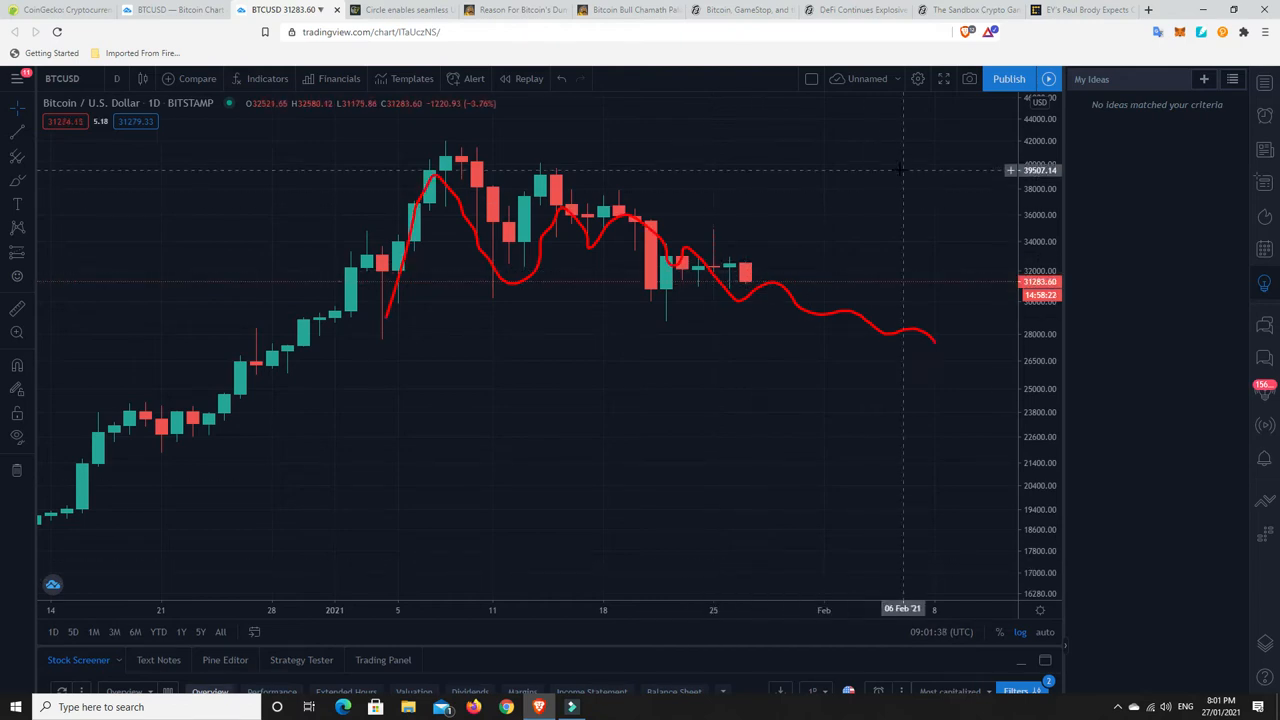
pyautogui.moveTo(752, 284)
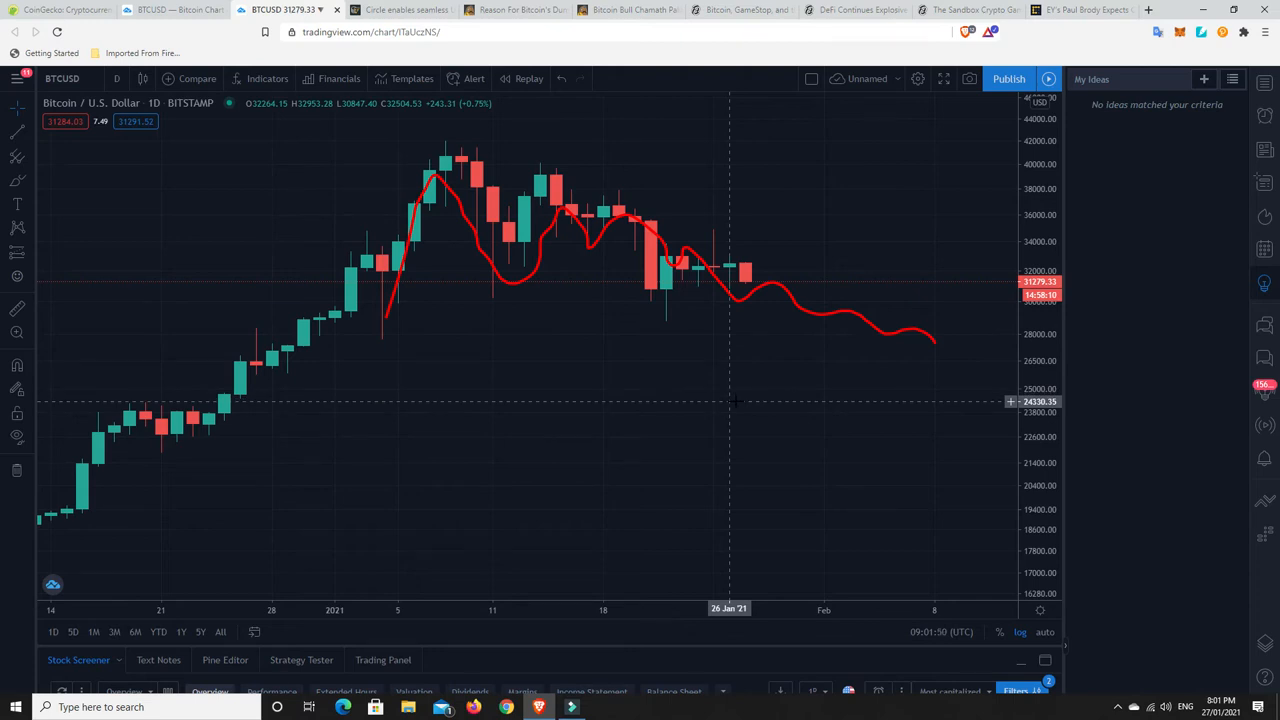
pyautogui.moveTo(552, 392)
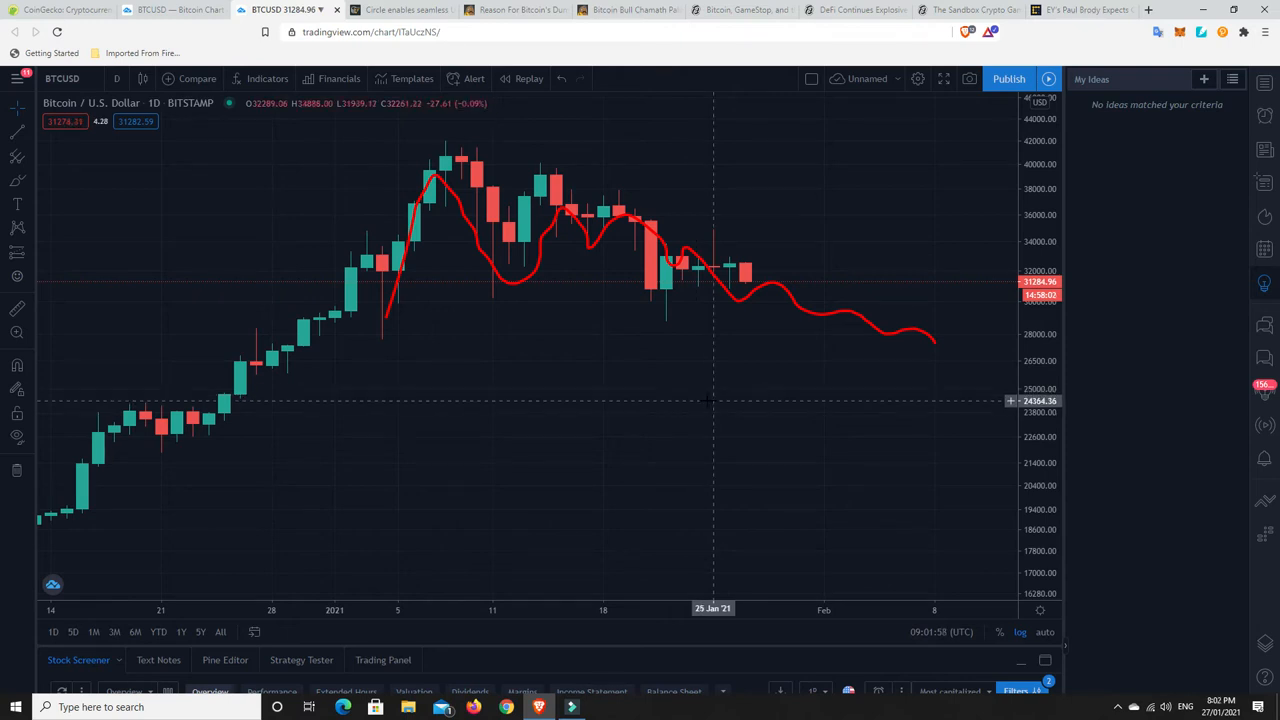
pyautogui.moveTo(680, 400)
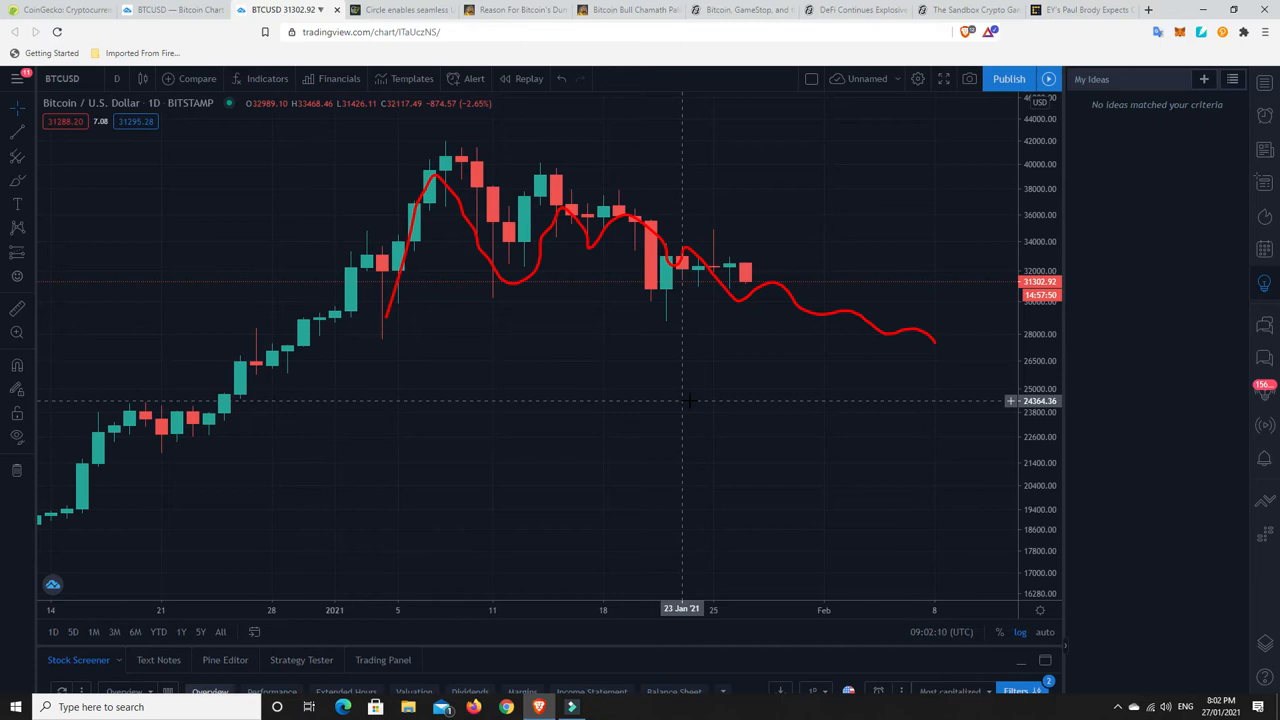
pyautogui.moveTo(668, 400)
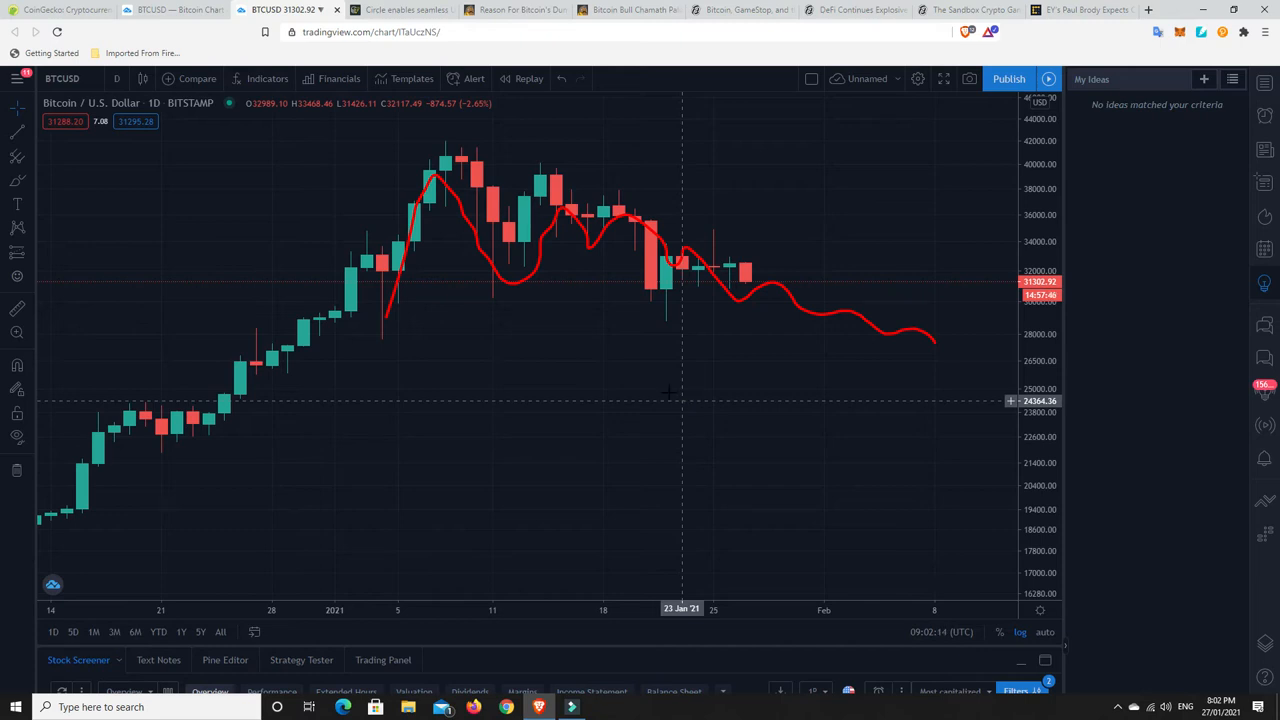
pyautogui.moveTo(442, 166)
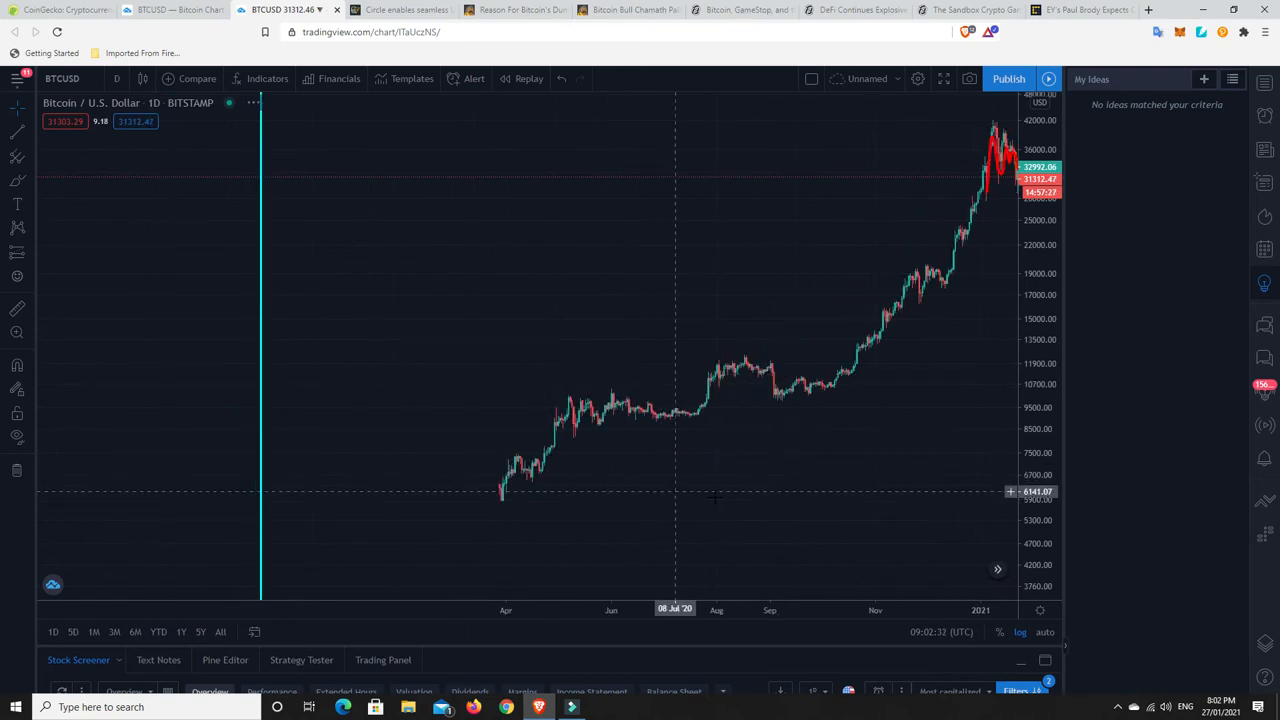
pyautogui.moveTo(732, 492)
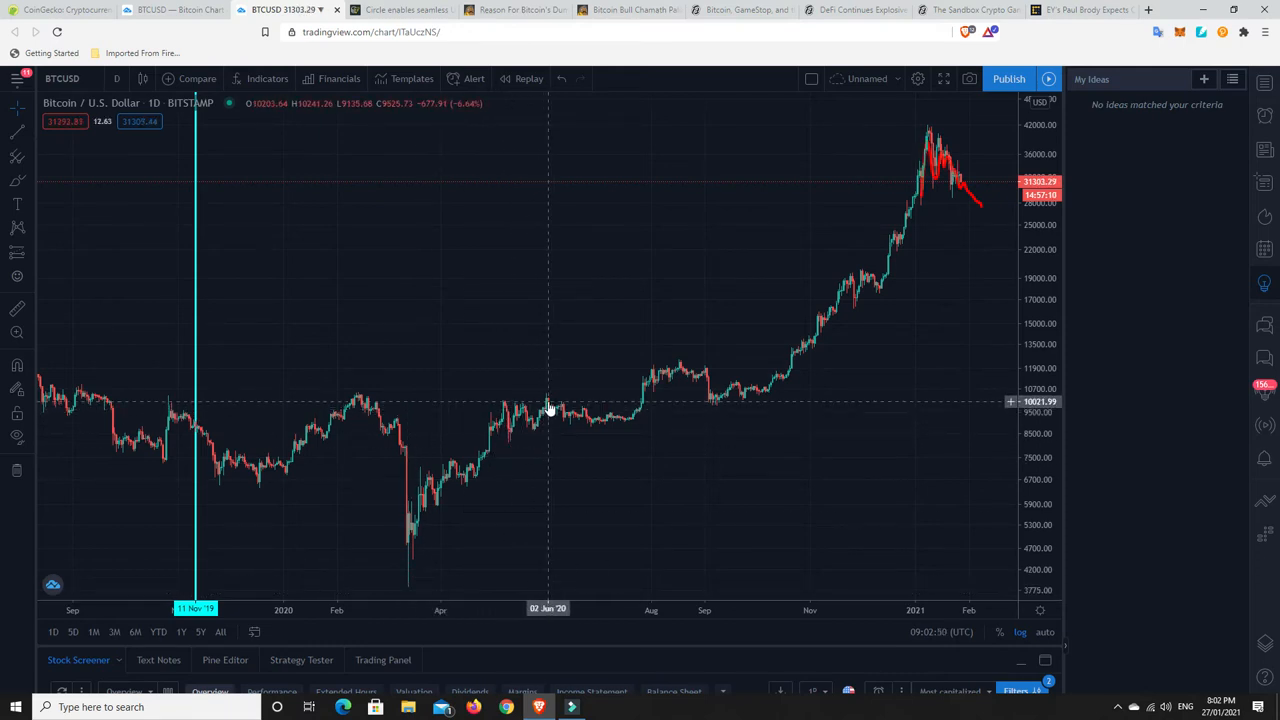
pyautogui.moveTo(548, 400)
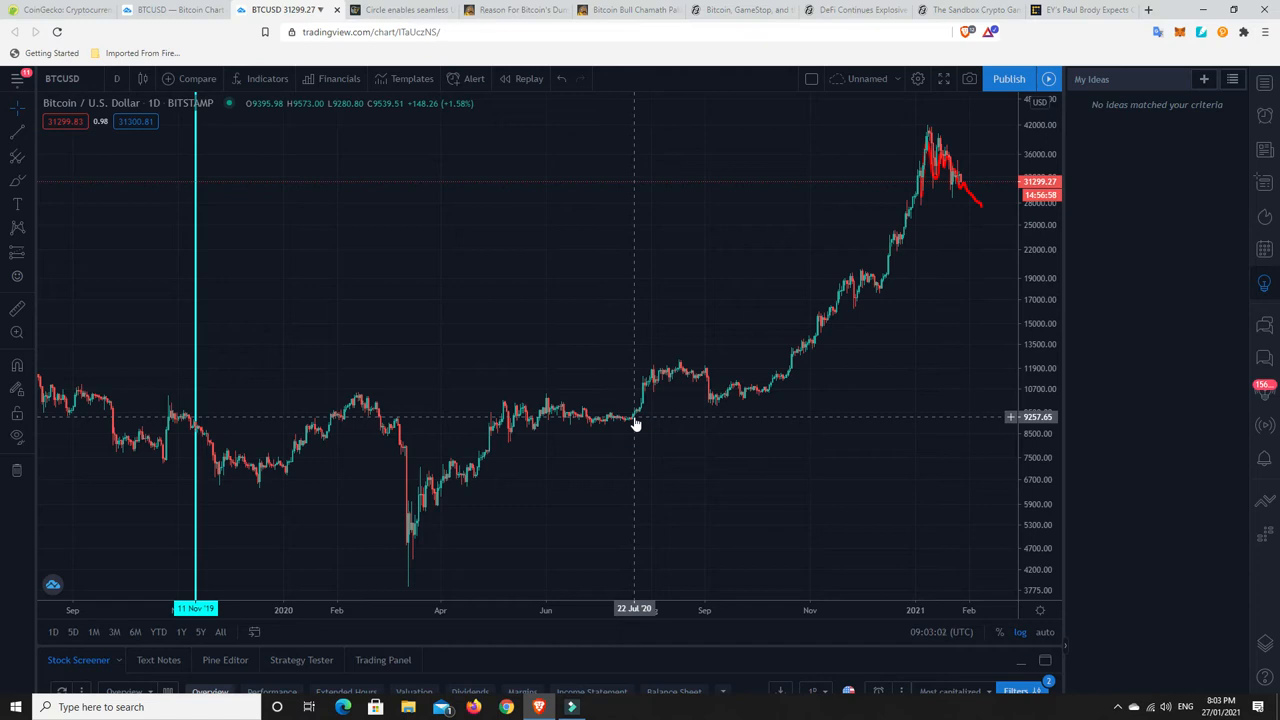
pyautogui.moveTo(546, 406)
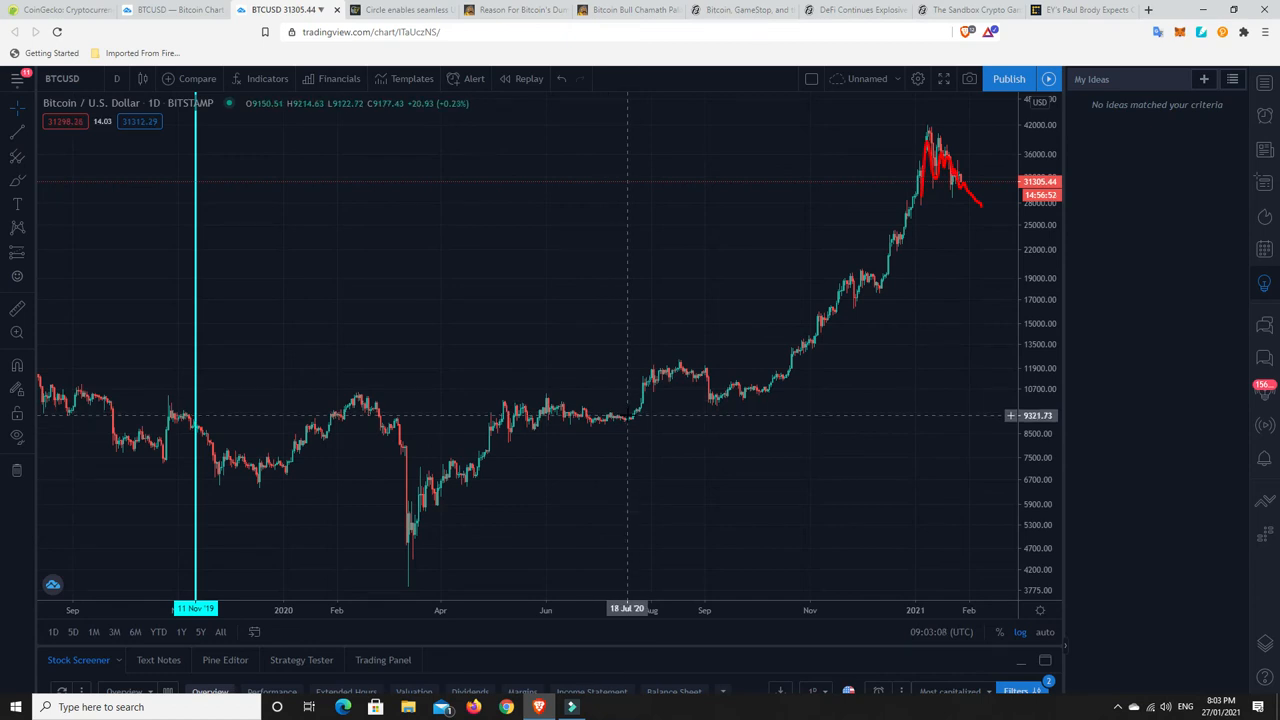
pyautogui.moveTo(698, 388)
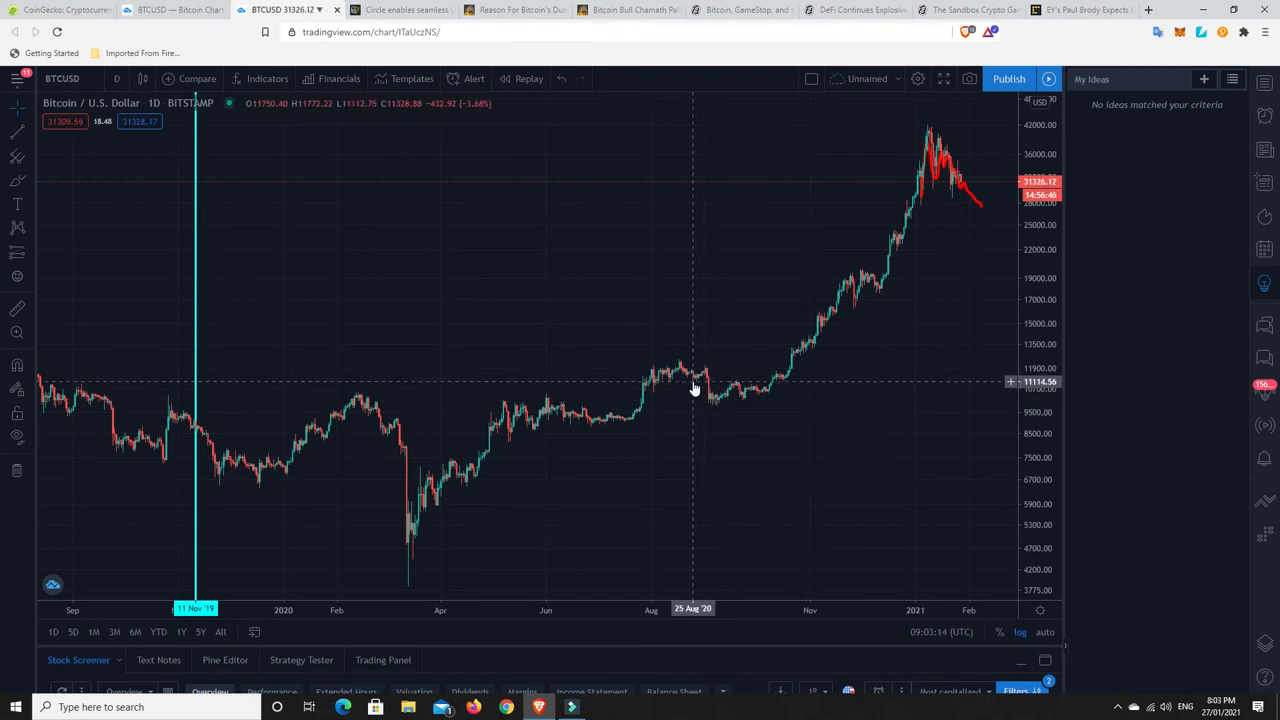
pyautogui.moveTo(782, 380)
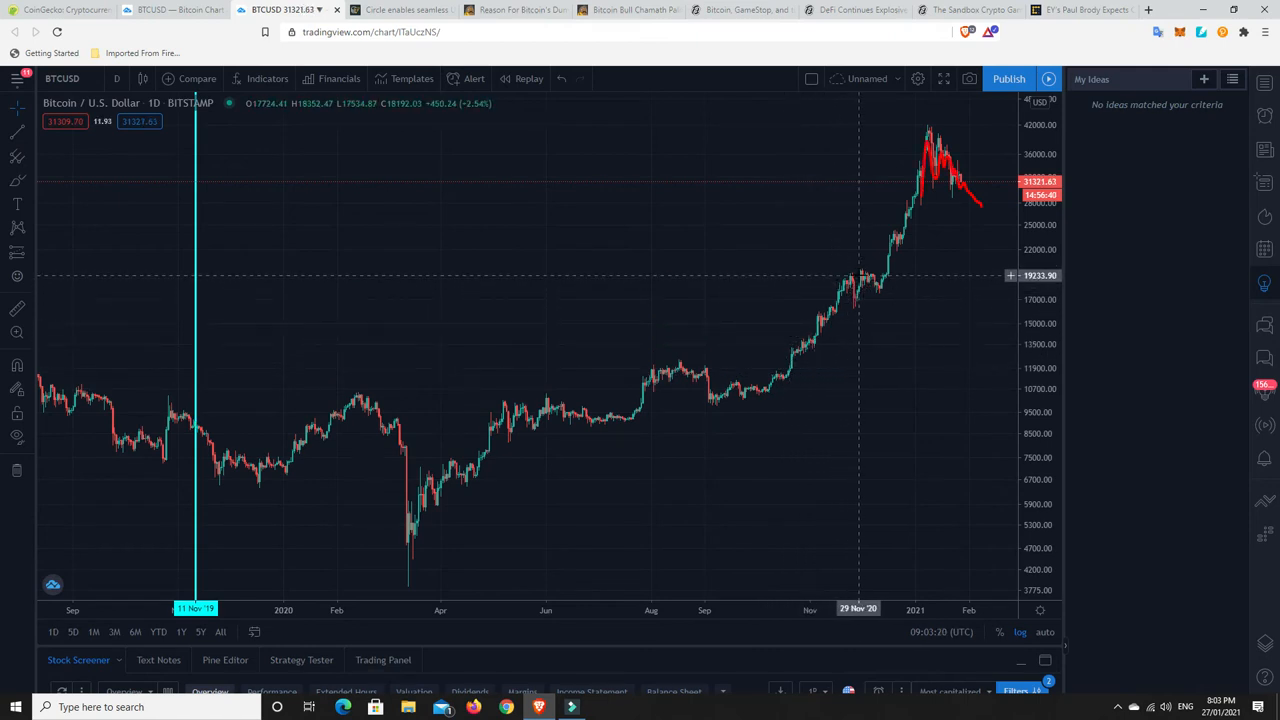
pyautogui.moveTo(866, 284)
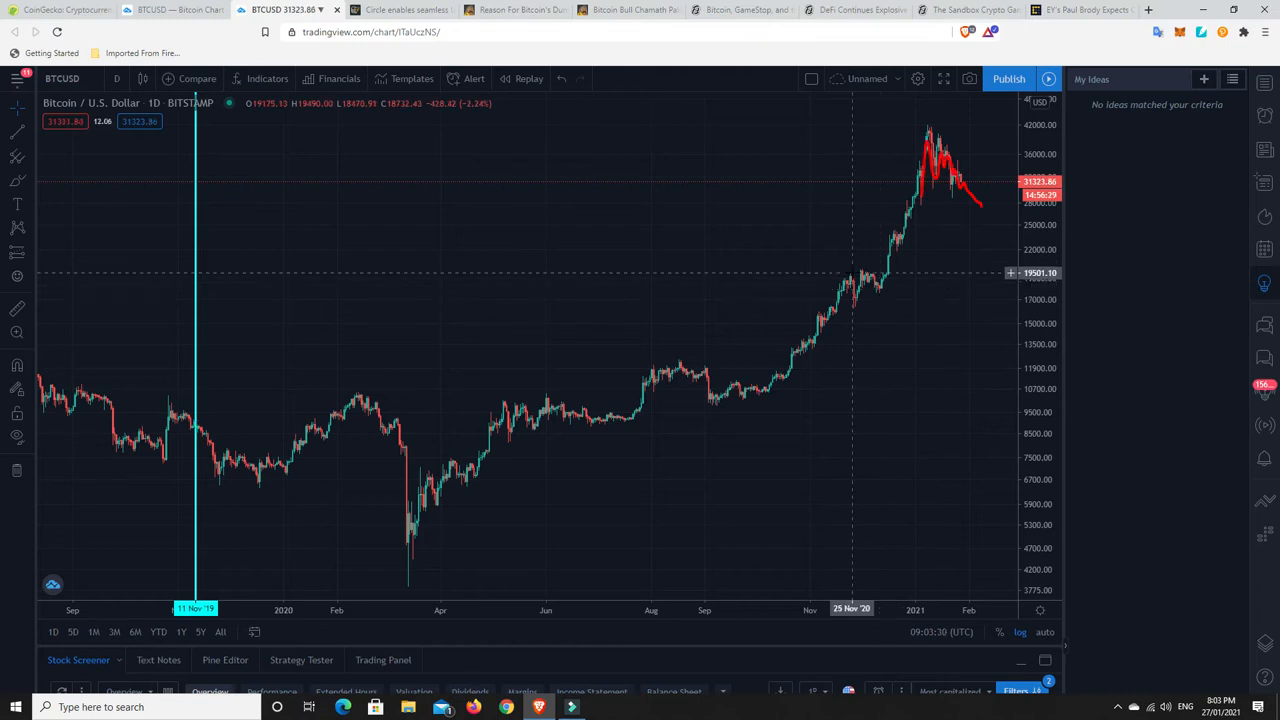
pyautogui.moveTo(944, 172)
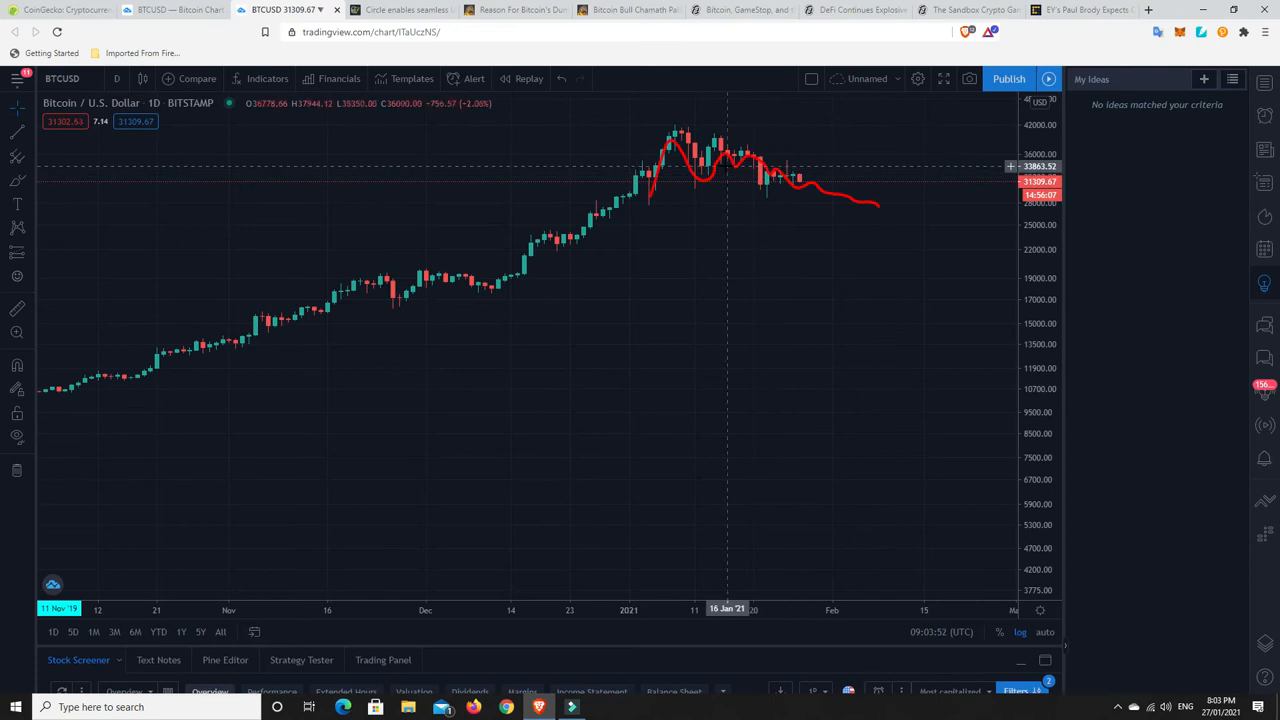
pyautogui.moveTo(800, 184)
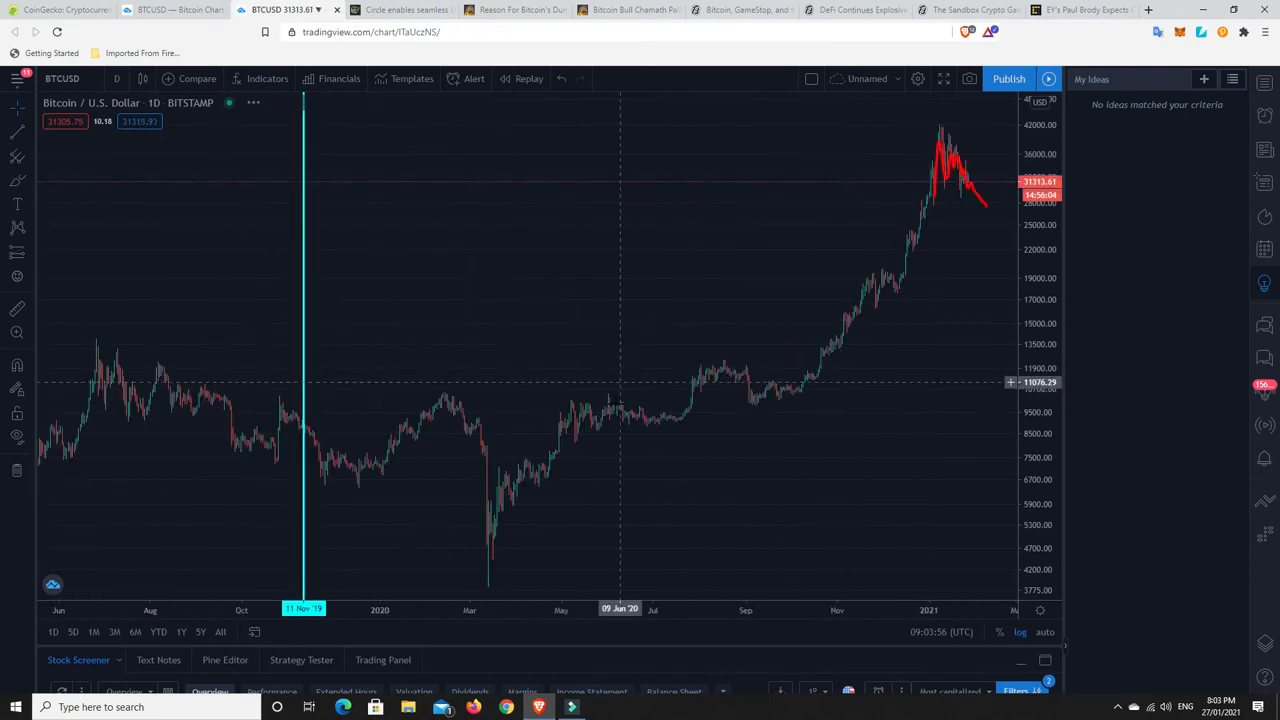
pyautogui.moveTo(660, 422)
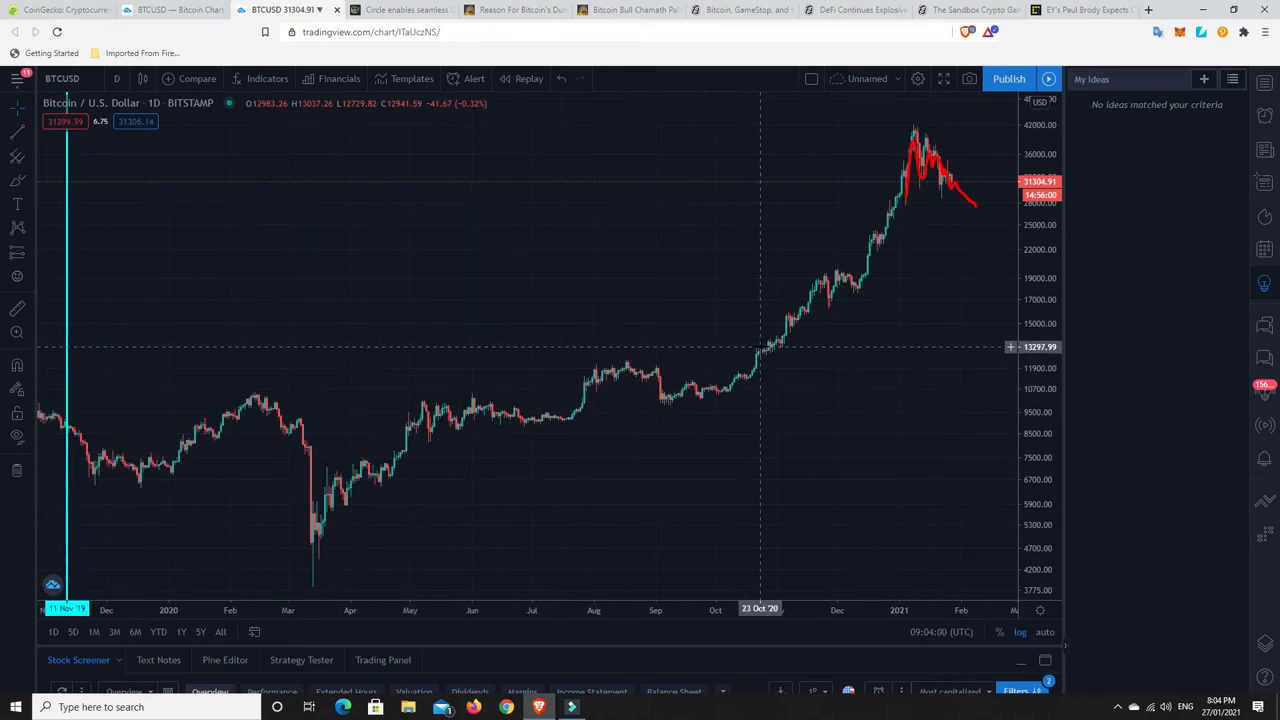
pyautogui.moveTo(696, 366)
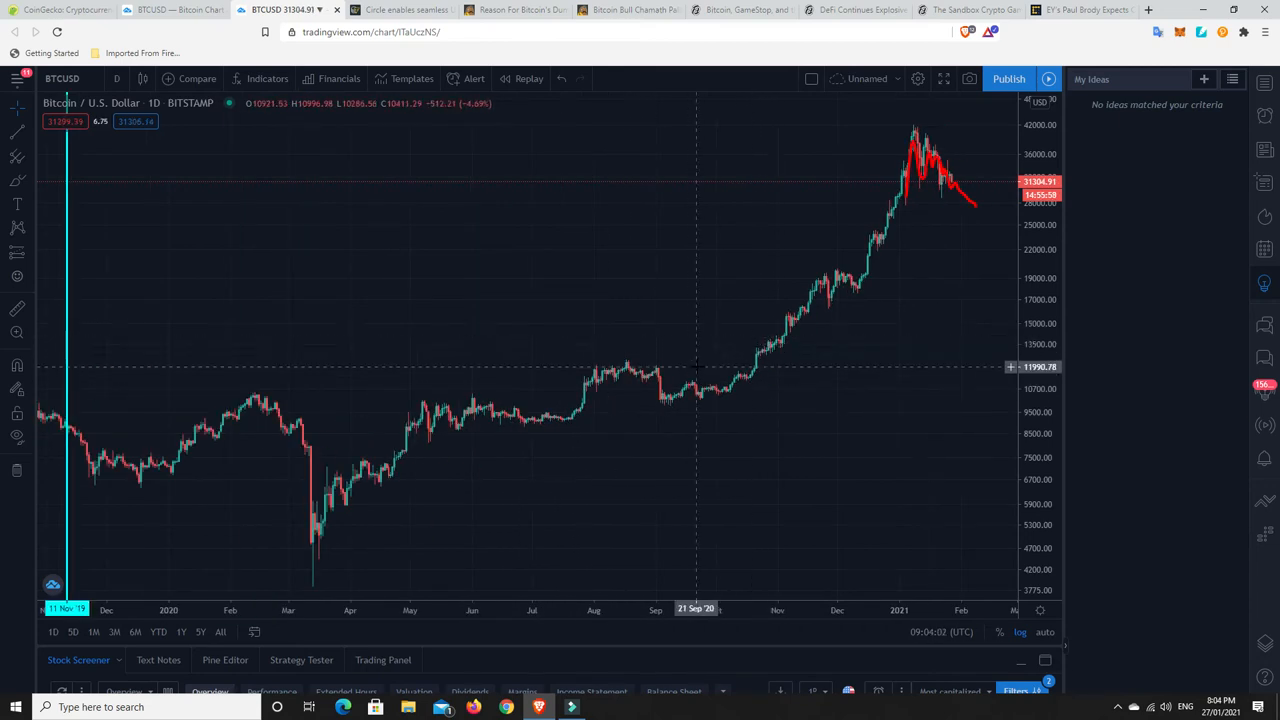
pyautogui.moveTo(588, 312)
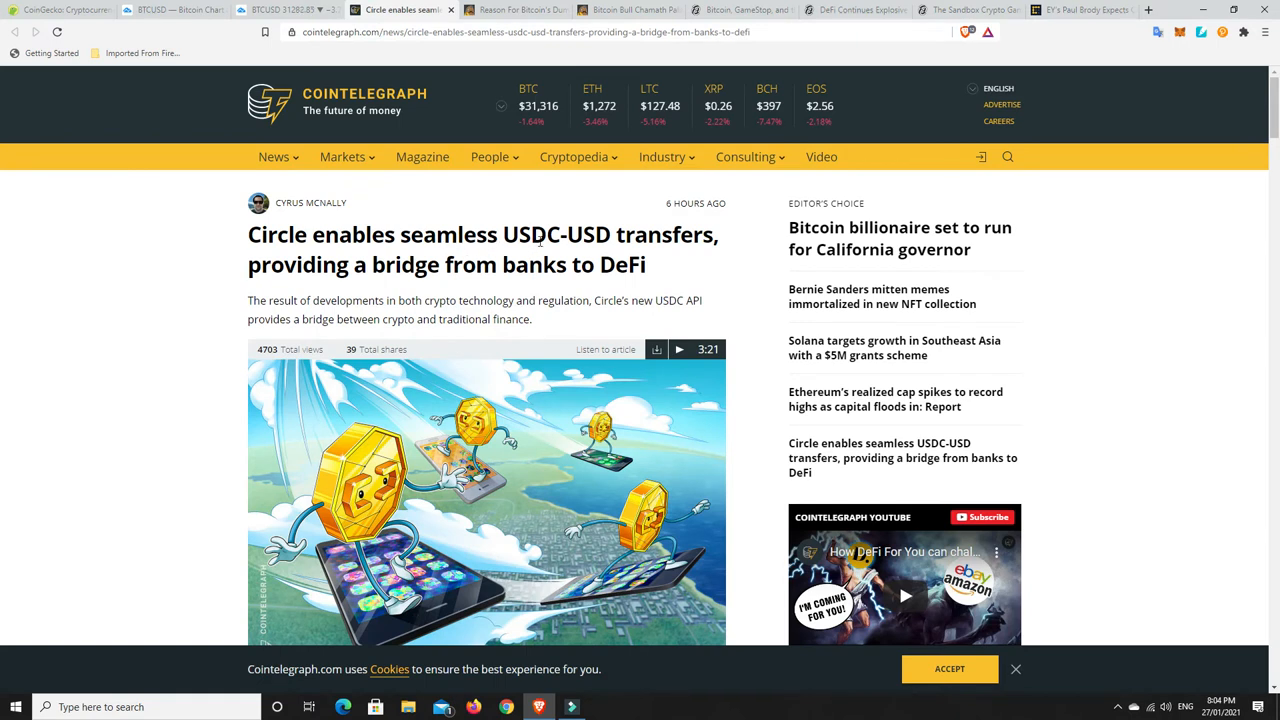
pyautogui.moveTo(656, 262)
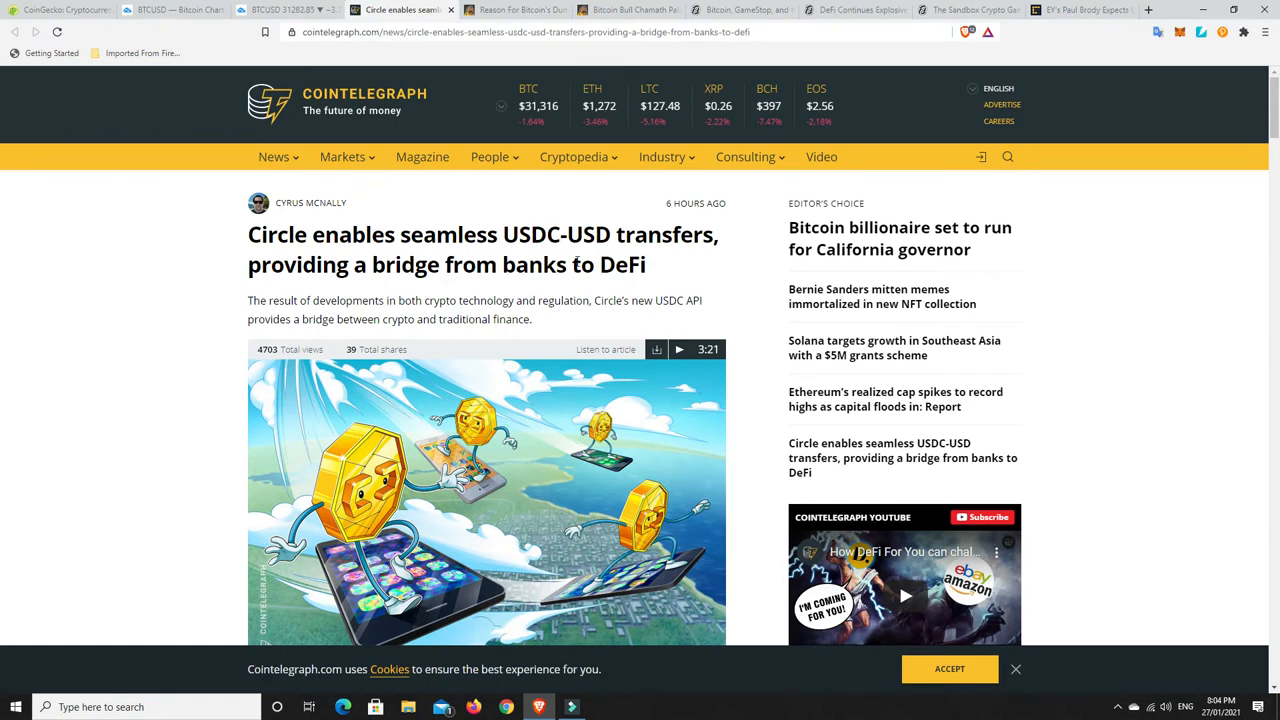
pyautogui.moveTo(592, 296)
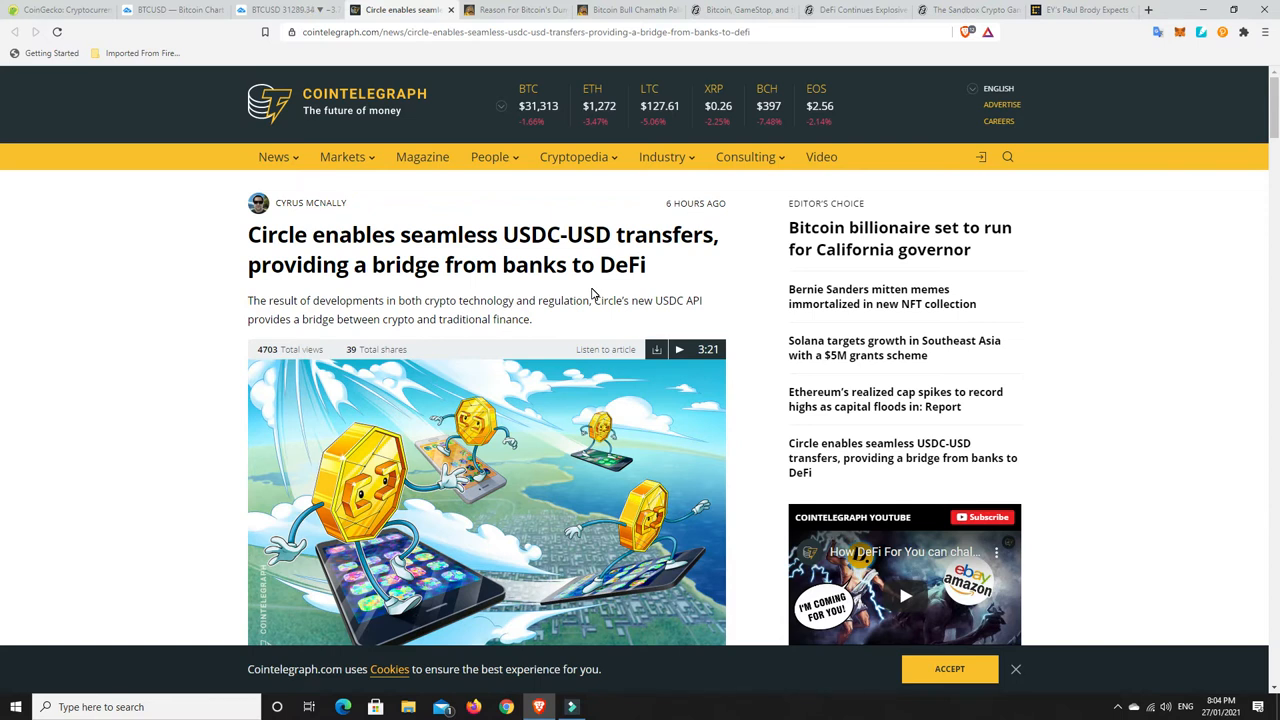
pyautogui.moveTo(612, 248)
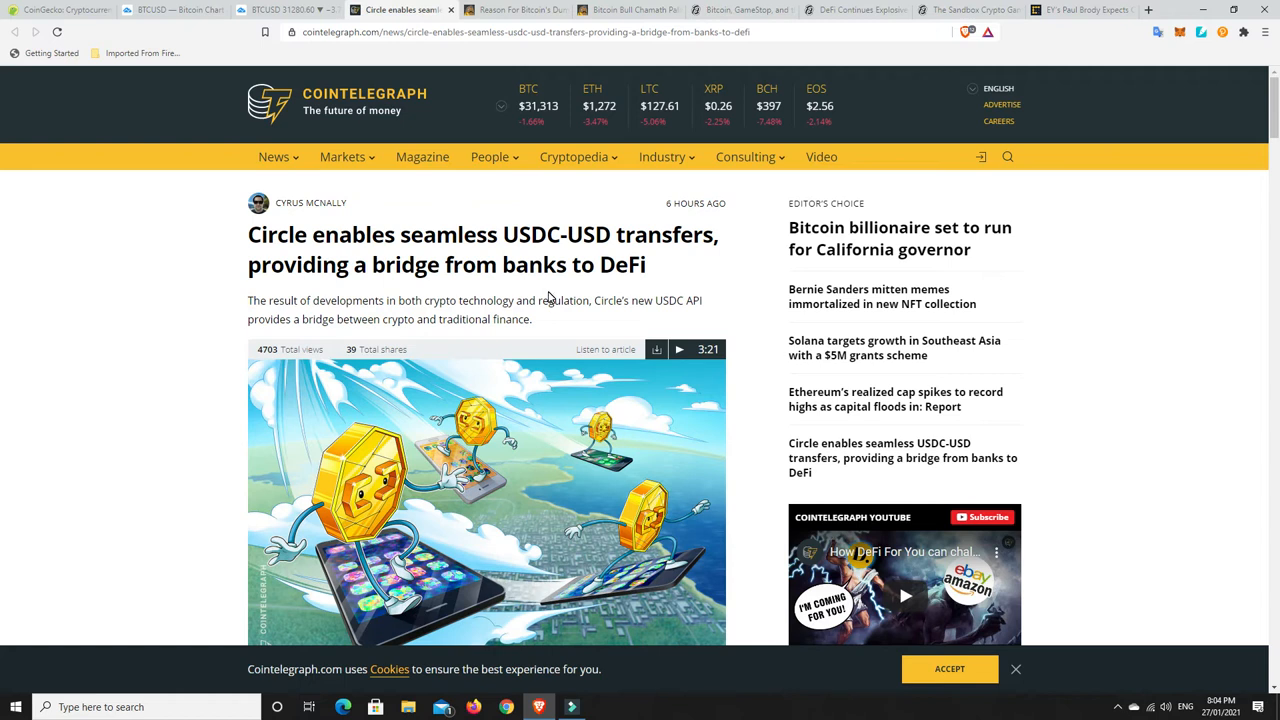
pyautogui.moveTo(548, 298)
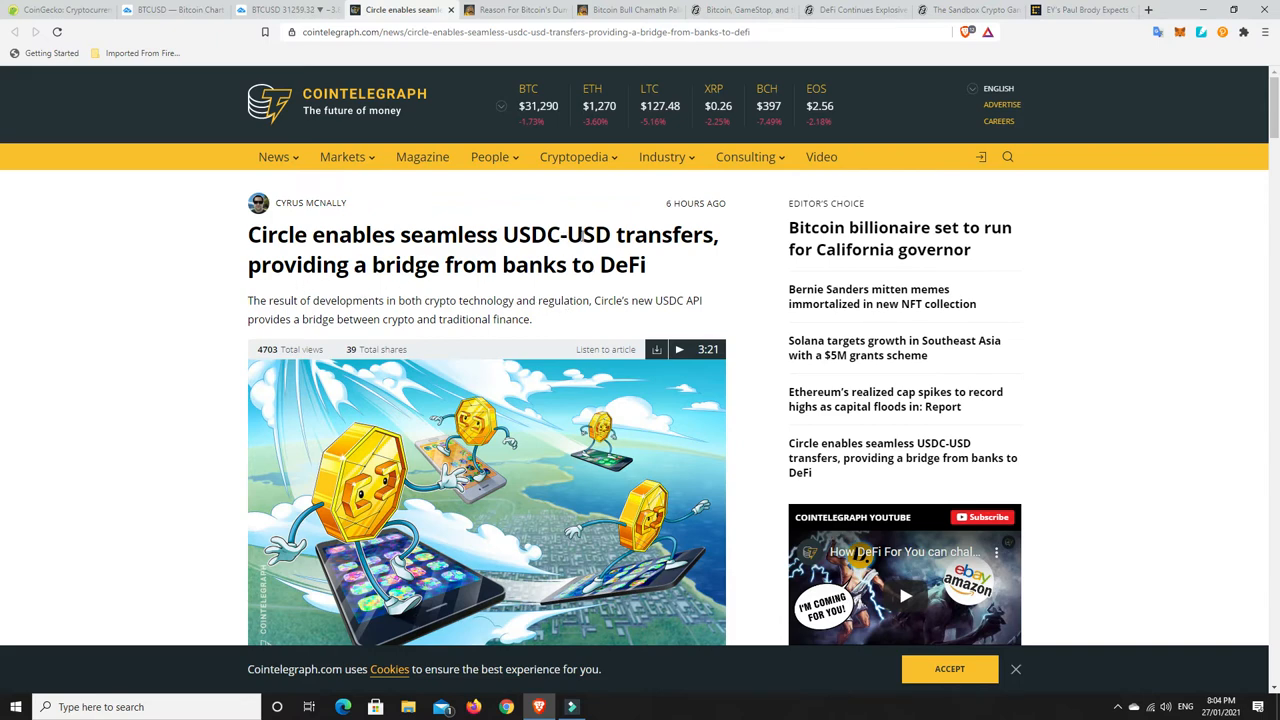
# Scroll into the Cointelegraph body text on Circle's USDC-to-USD API via ACH.
pyautogui.scroll(-3)
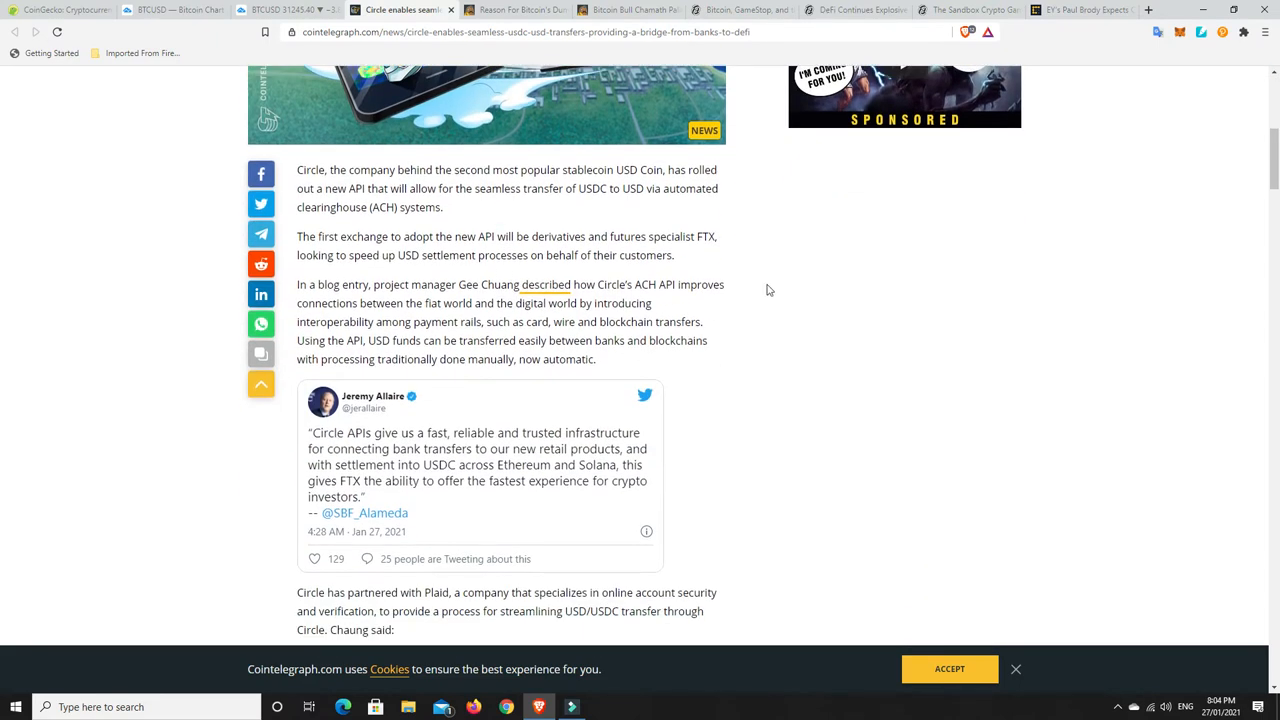
pyautogui.moveTo(790, 310)
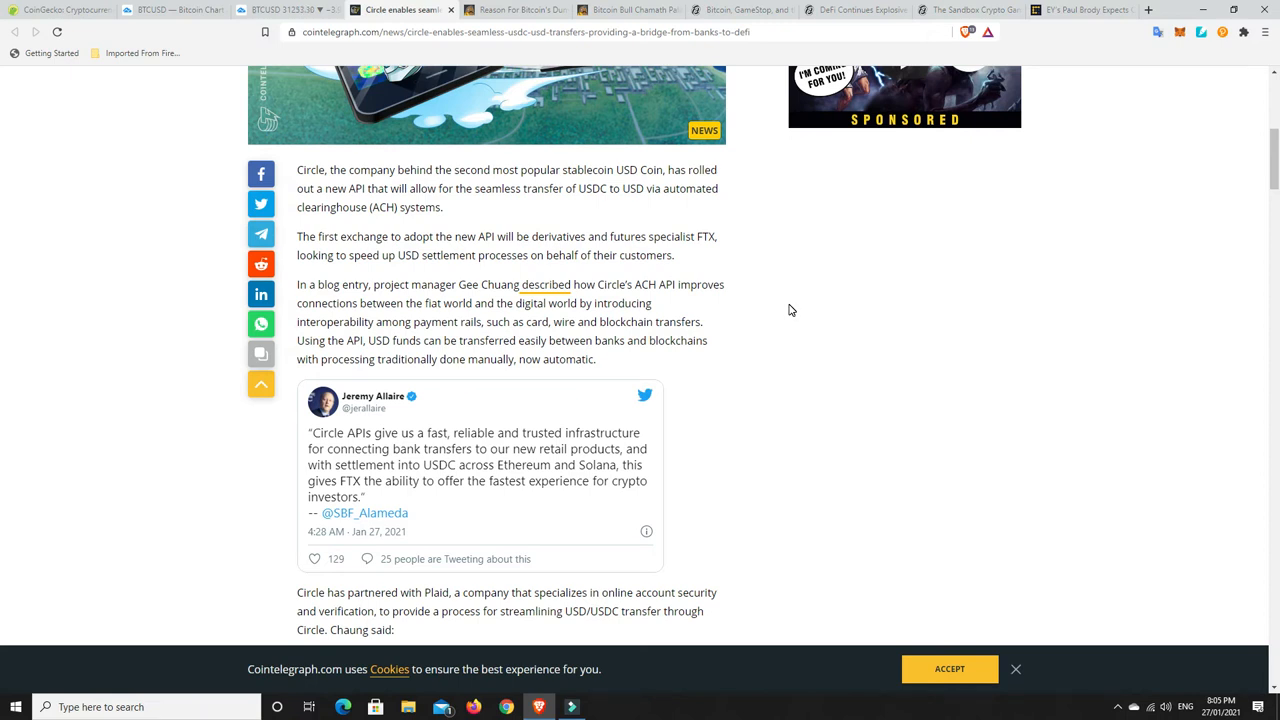
pyautogui.moveTo(800, 292)
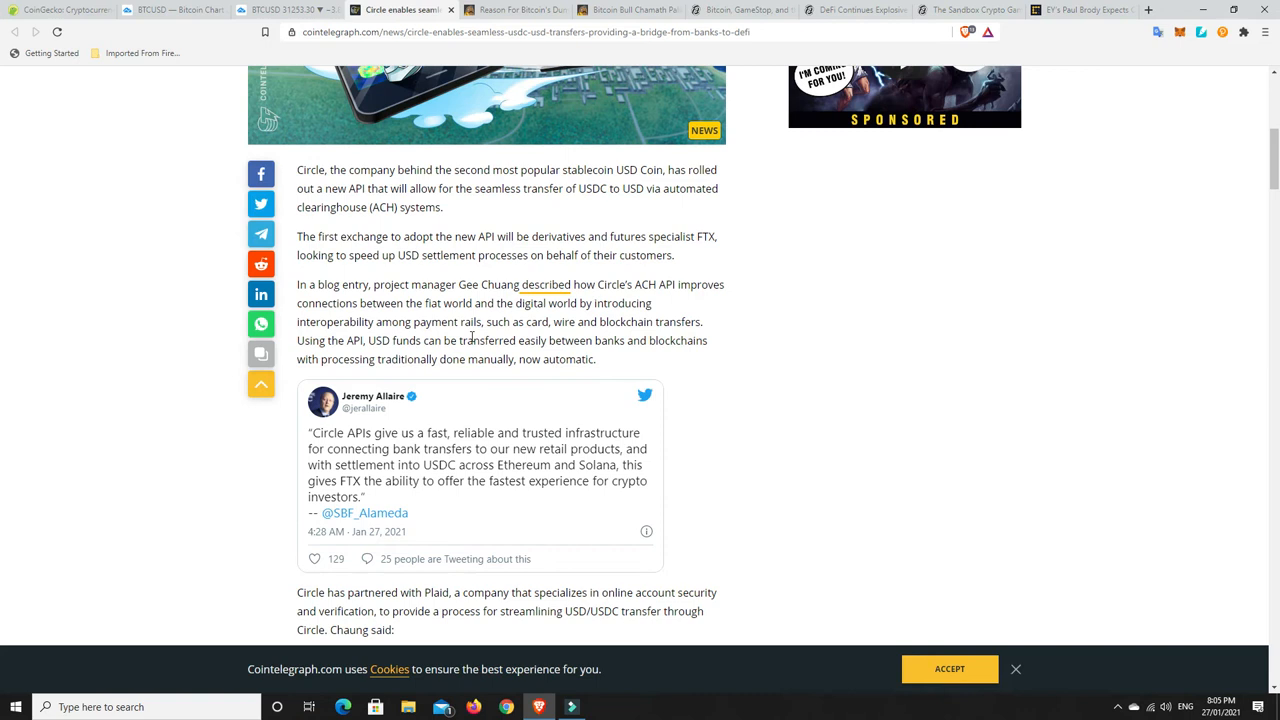
pyautogui.moveTo(546, 340)
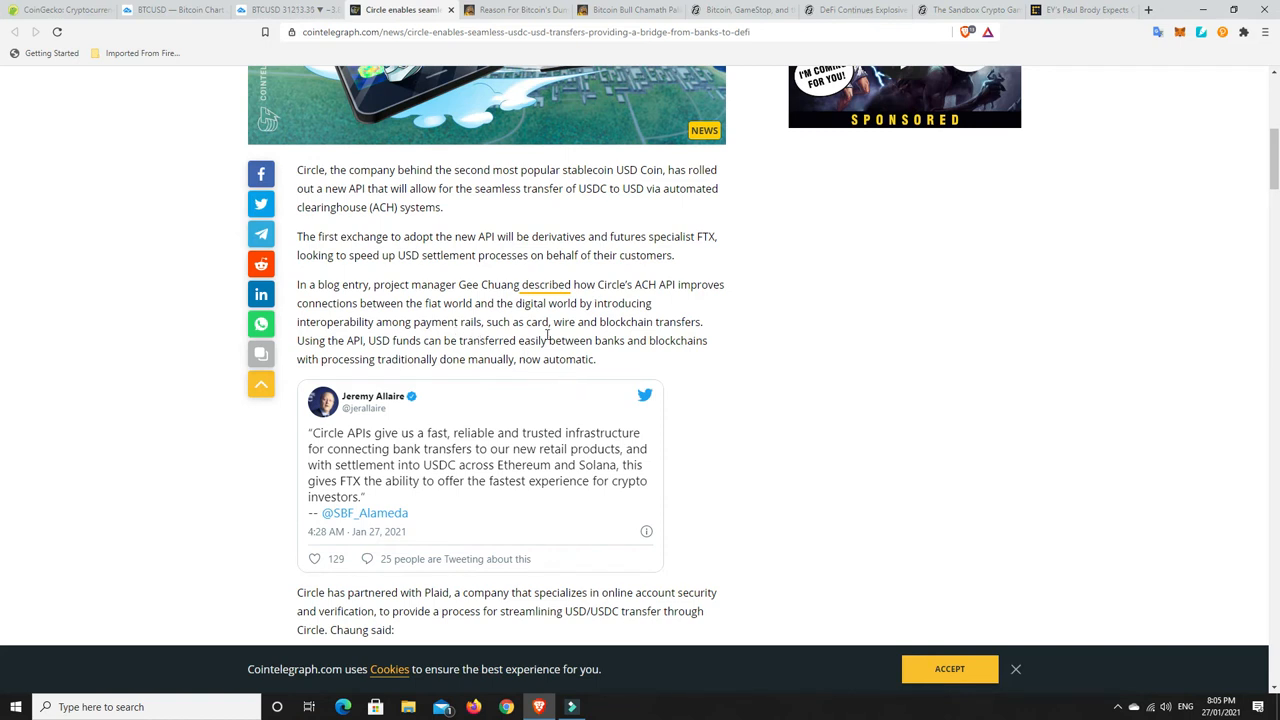
pyautogui.moveTo(692, 336)
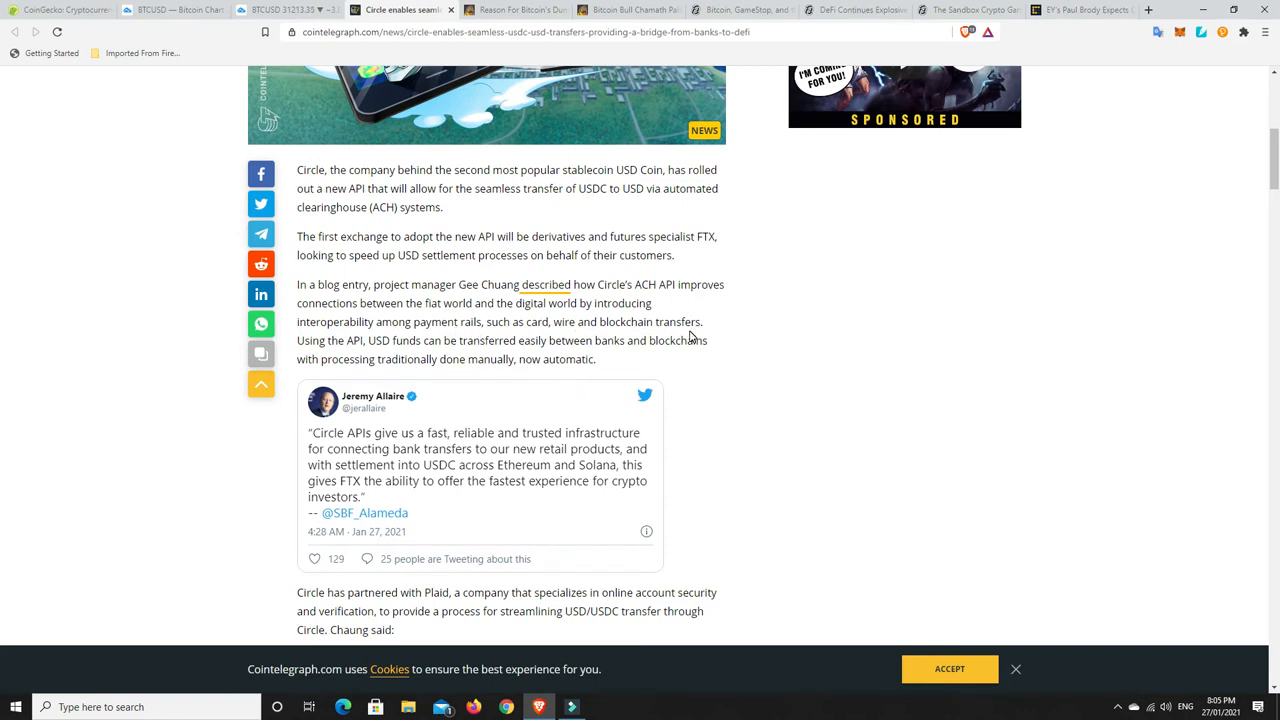
pyautogui.moveTo(616, 316)
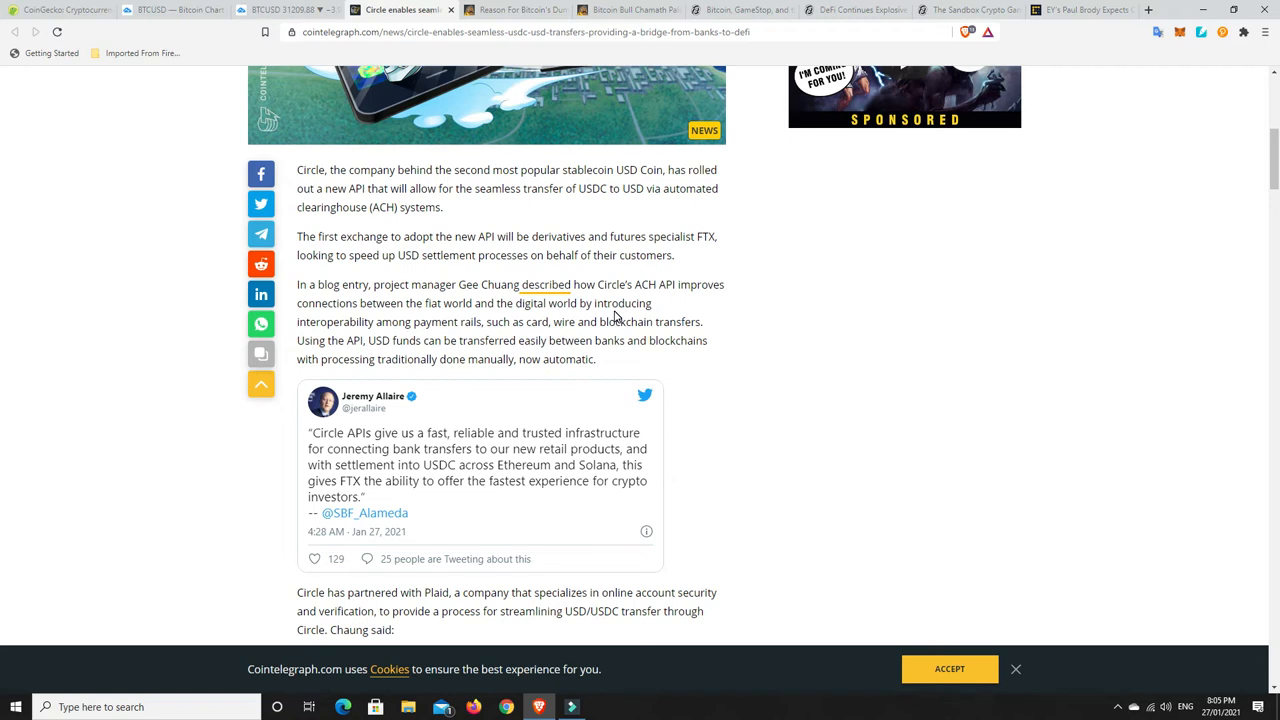
pyautogui.moveTo(708, 380)
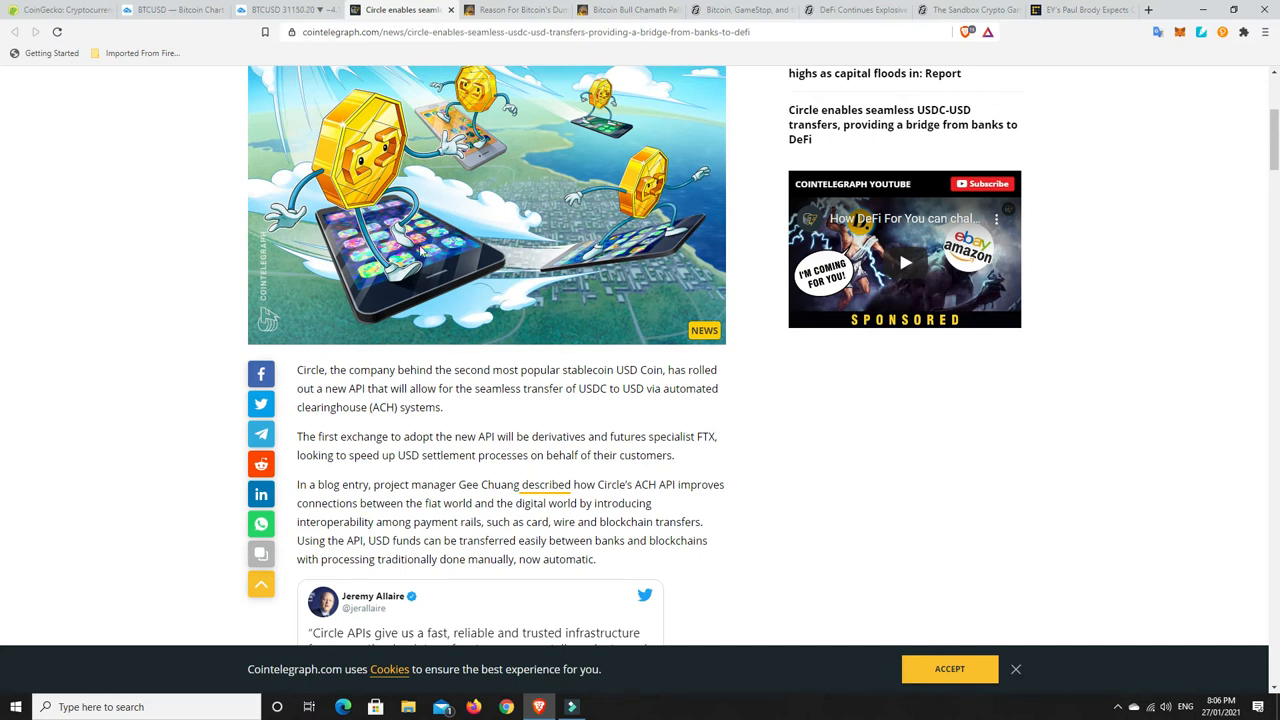
pyautogui.scroll(3)
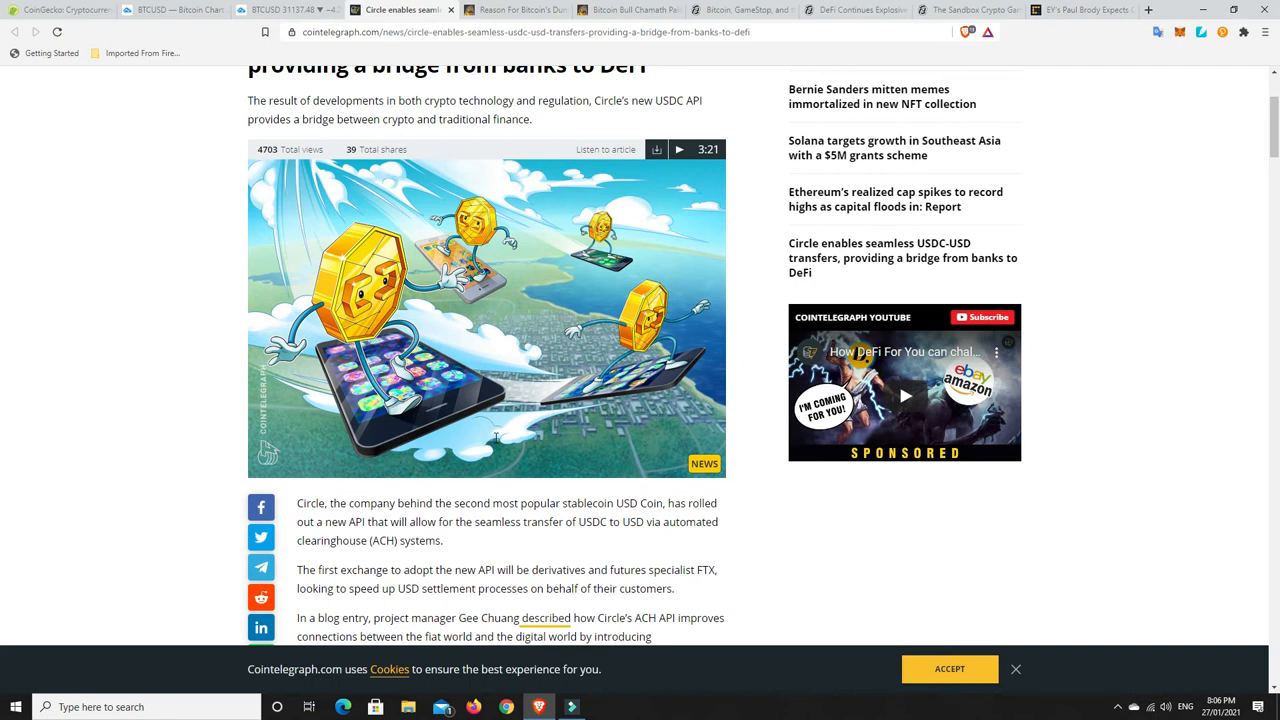
pyautogui.moveTo(496, 442)
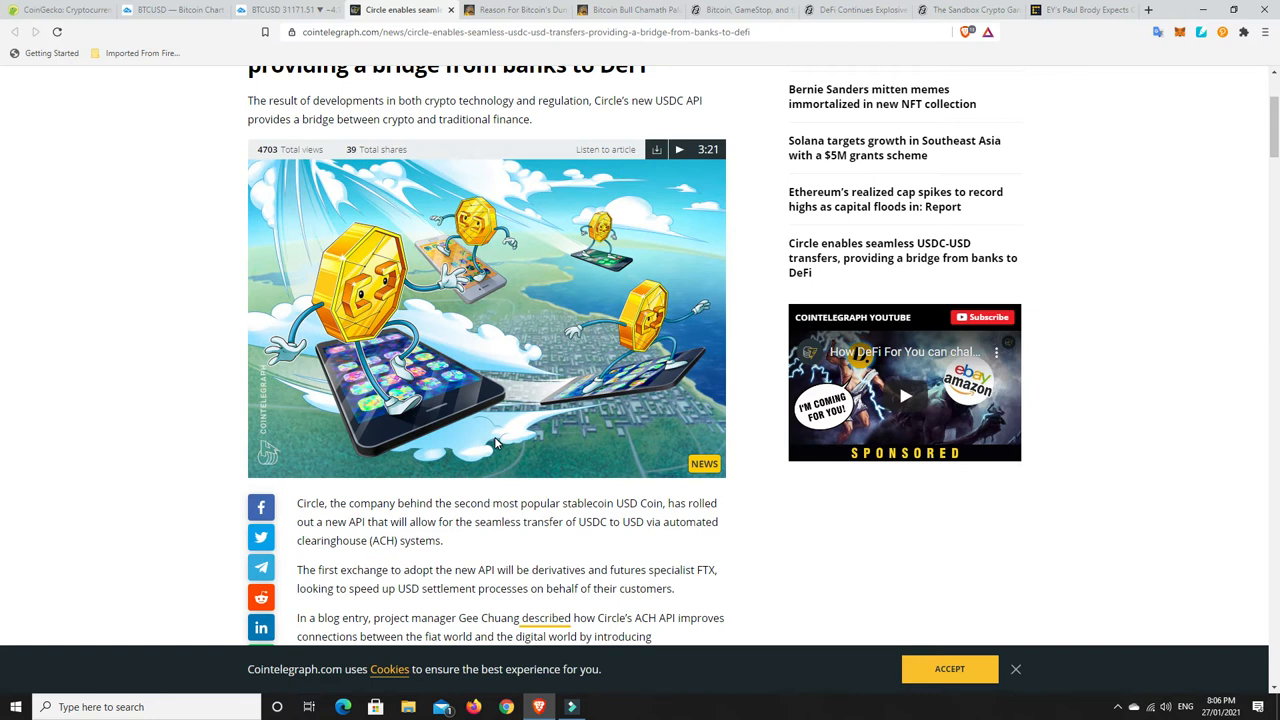
pyautogui.moveTo(464, 430)
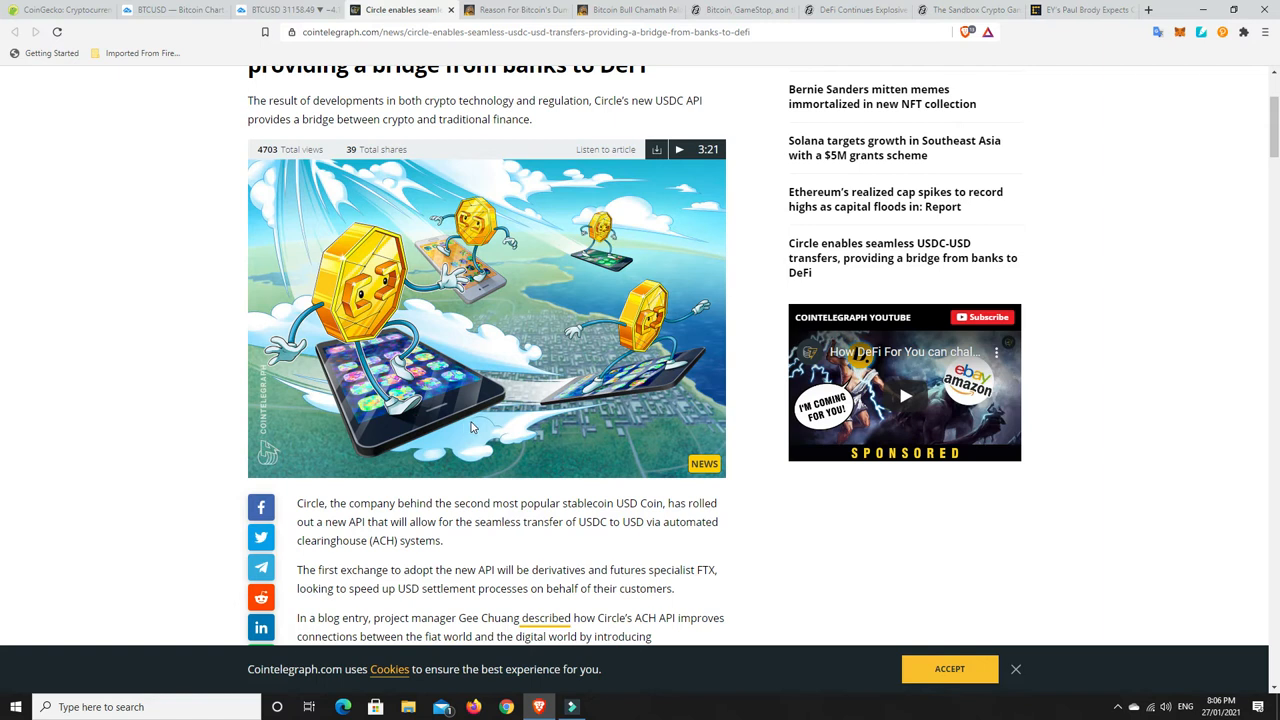
# Switch to CryptoPotato's 'Reason For Bitcoin's Dump? Miners Realize Profits Since BTC Hit $42K' article.
pyautogui.click(520, 10)
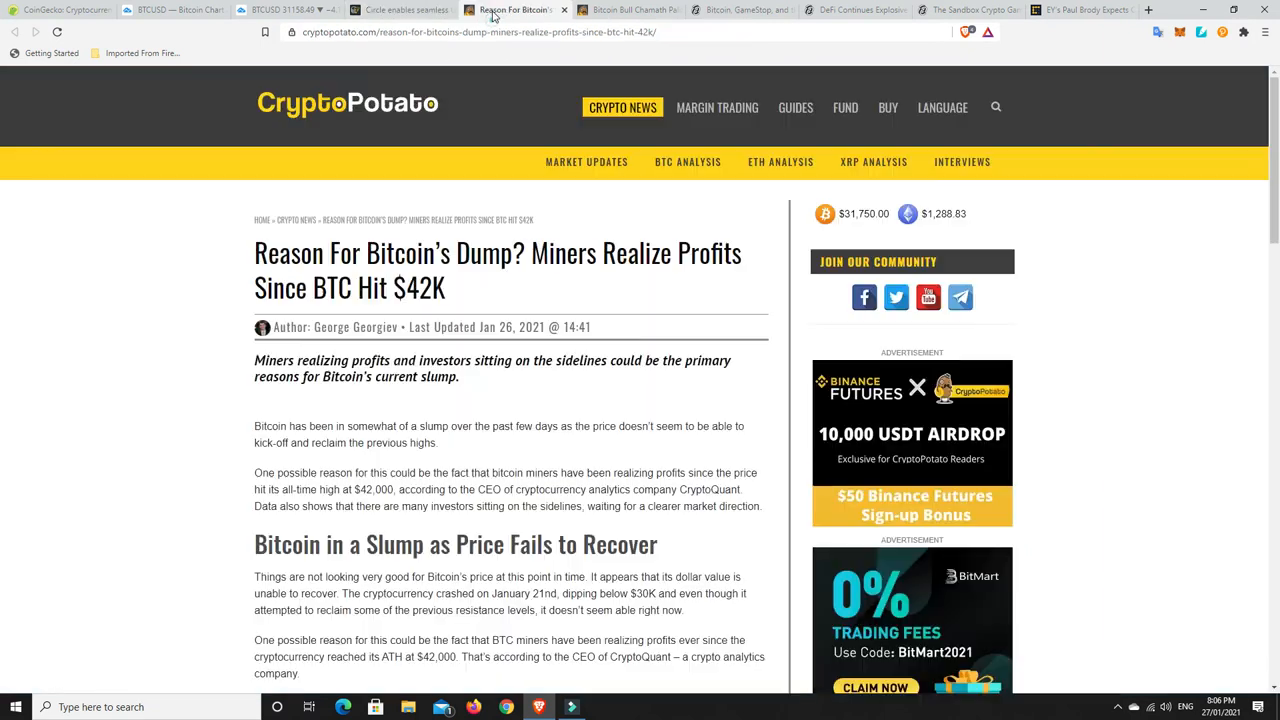
pyautogui.moveTo(556, 300)
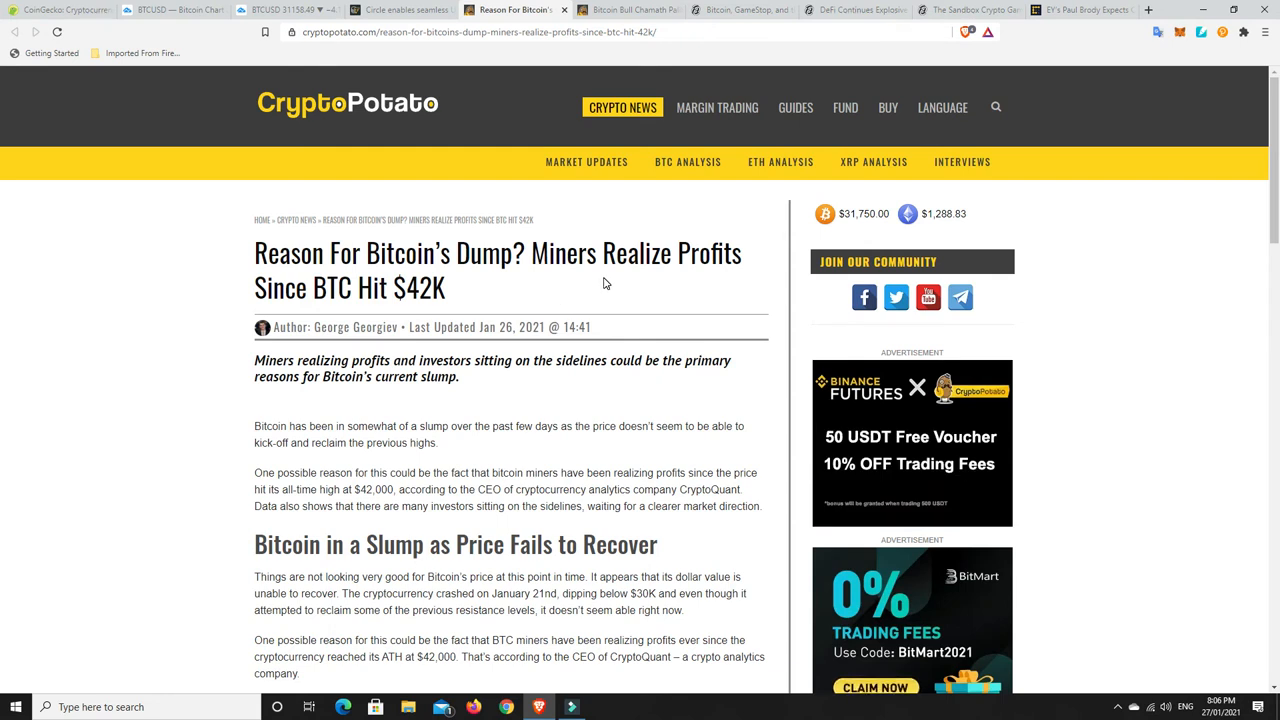
pyautogui.moveTo(552, 288)
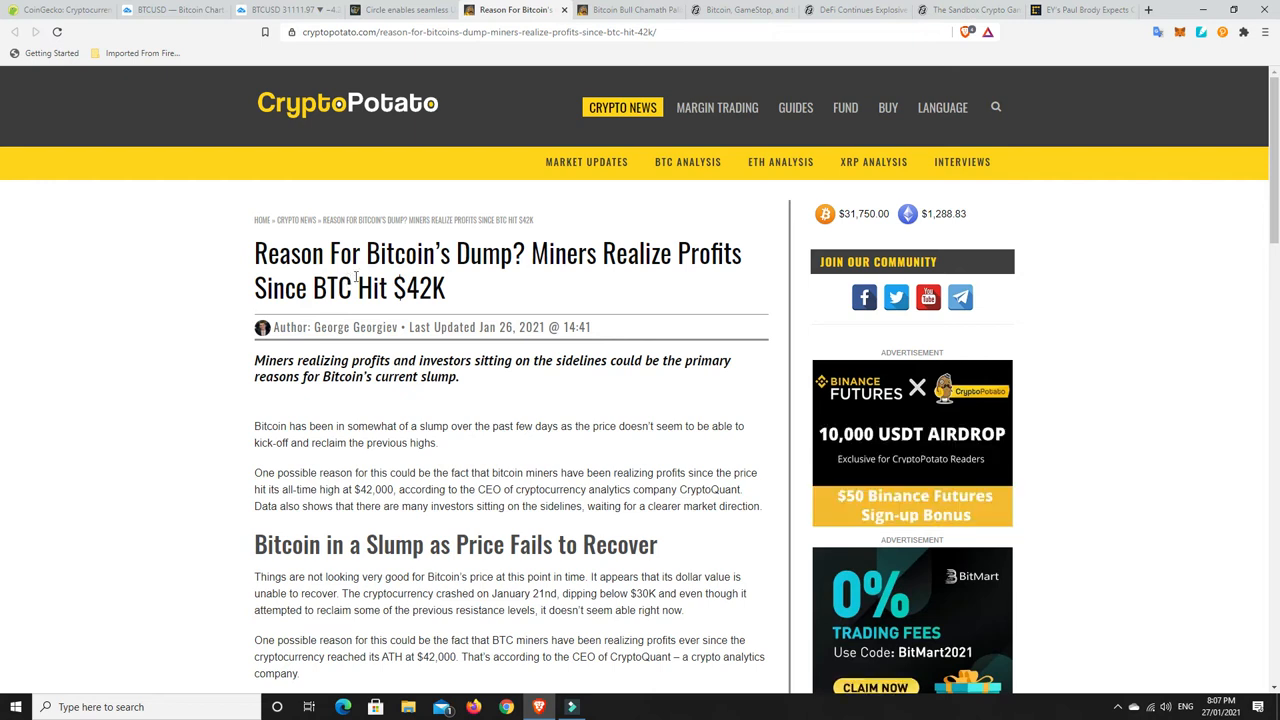
pyautogui.moveTo(506, 304)
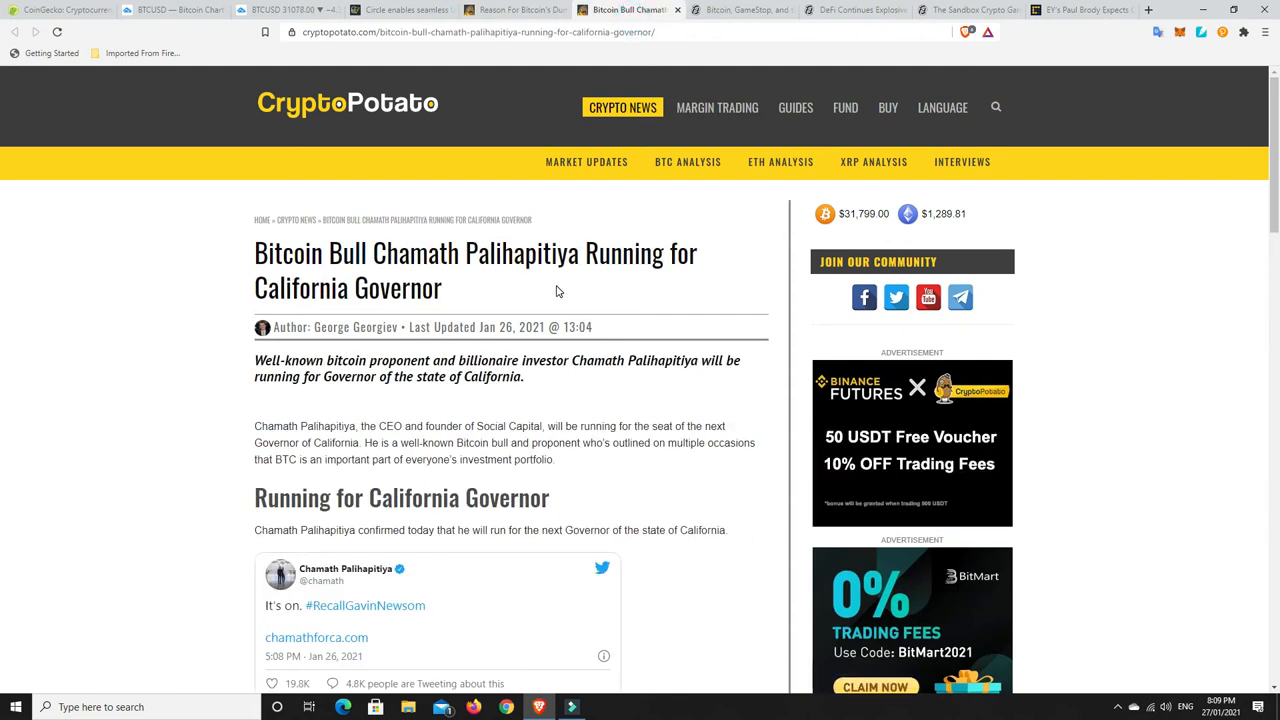
pyautogui.moveTo(528, 300)
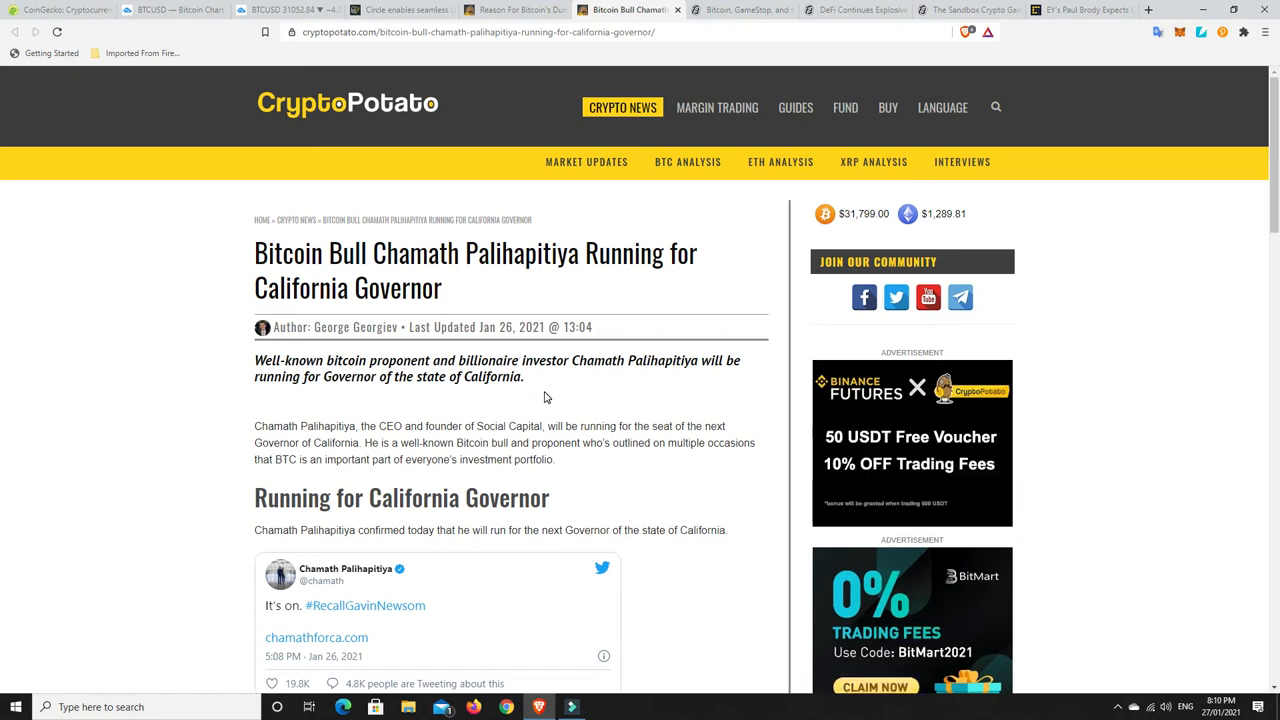
pyautogui.moveTo(536, 380)
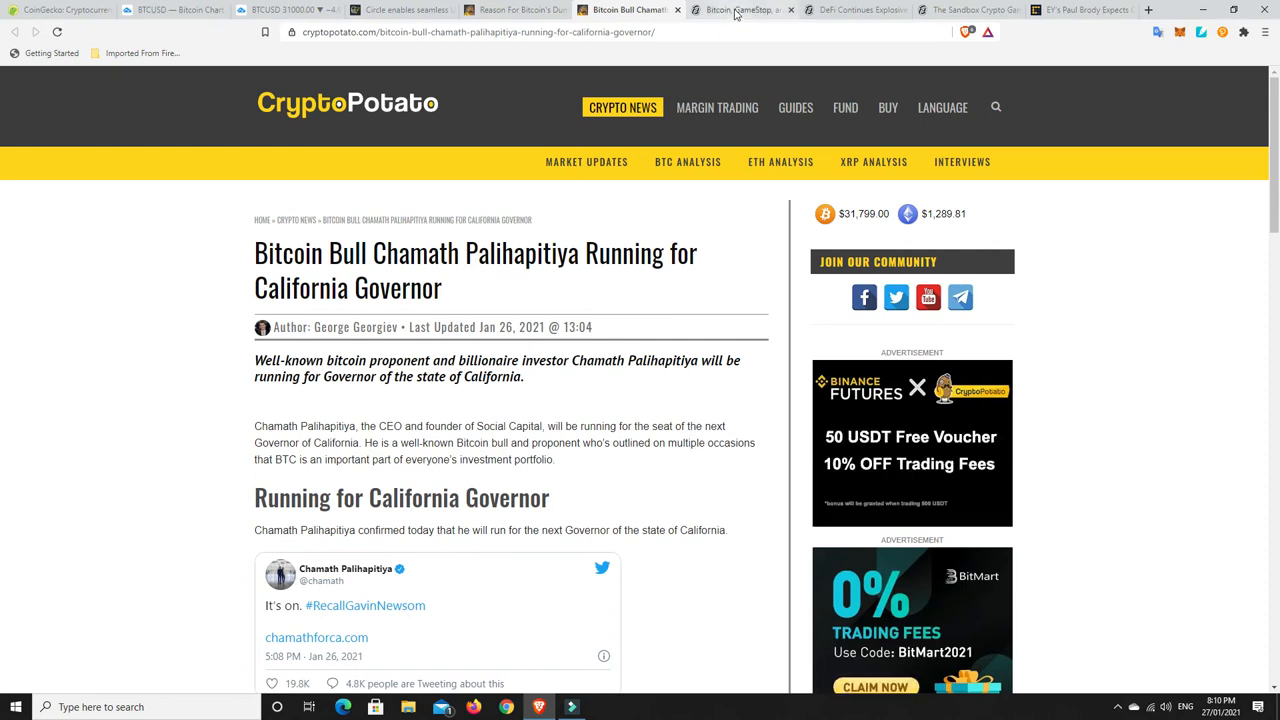
# Switch to Decrypt's GameStop article and scroll to the highlighted Michael Burry $GME quote.
pyautogui.click(756, 12)
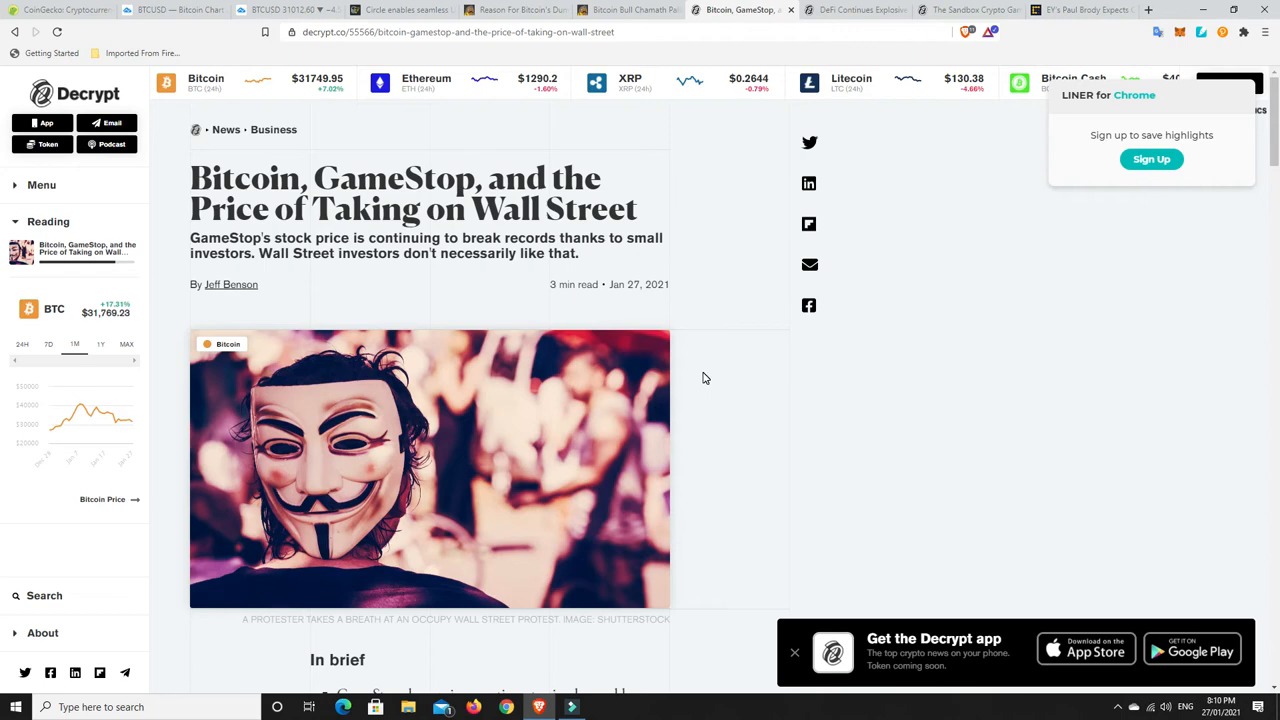
pyautogui.scroll(-3)
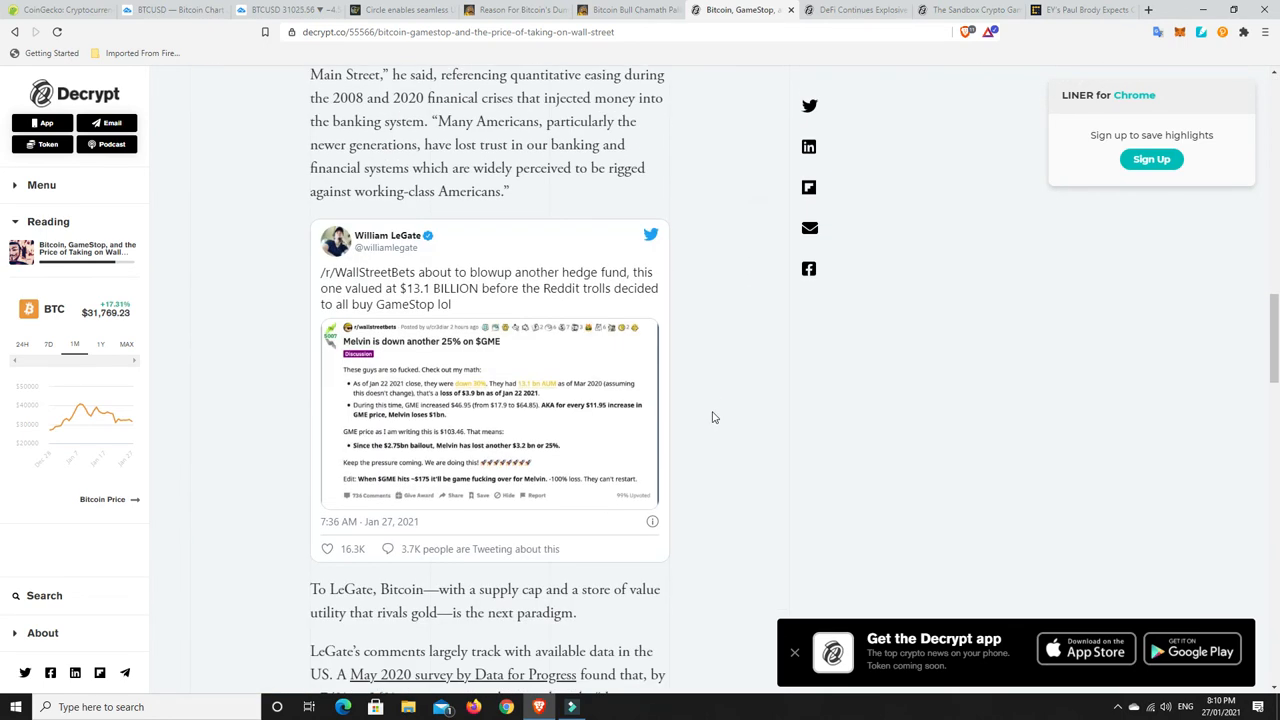
pyautogui.scroll(-3)
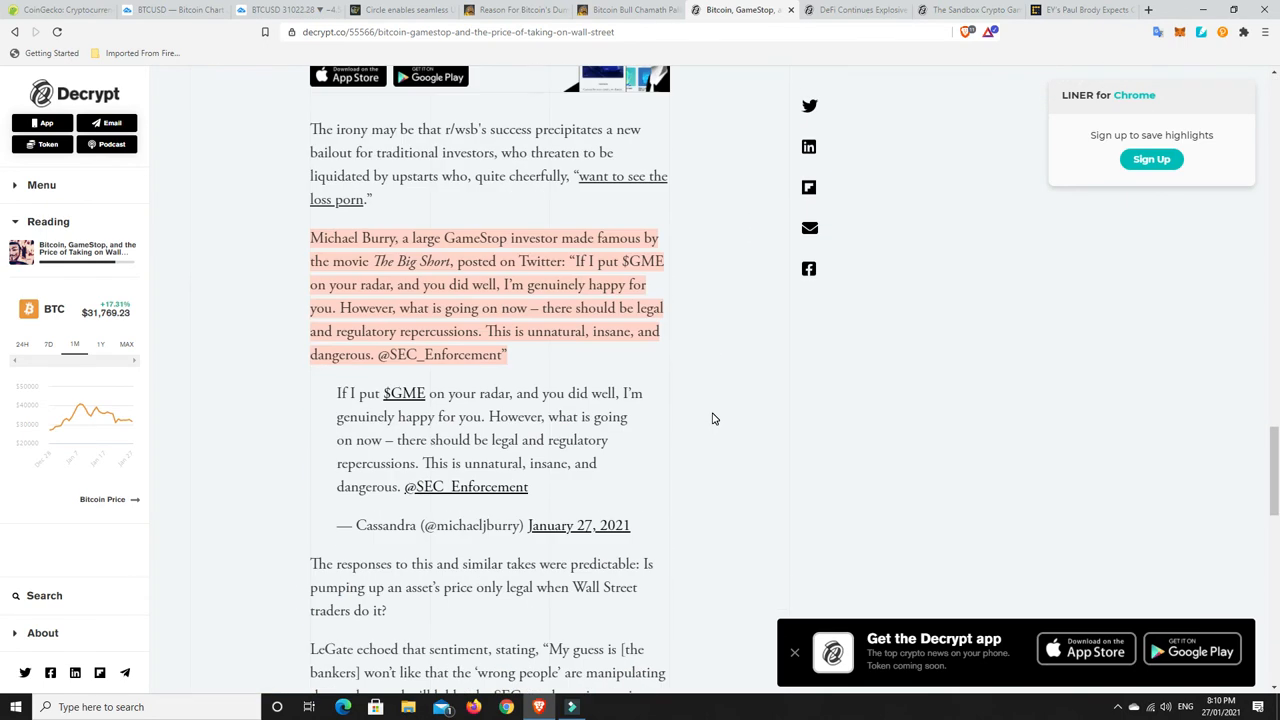
pyautogui.moveTo(576, 248)
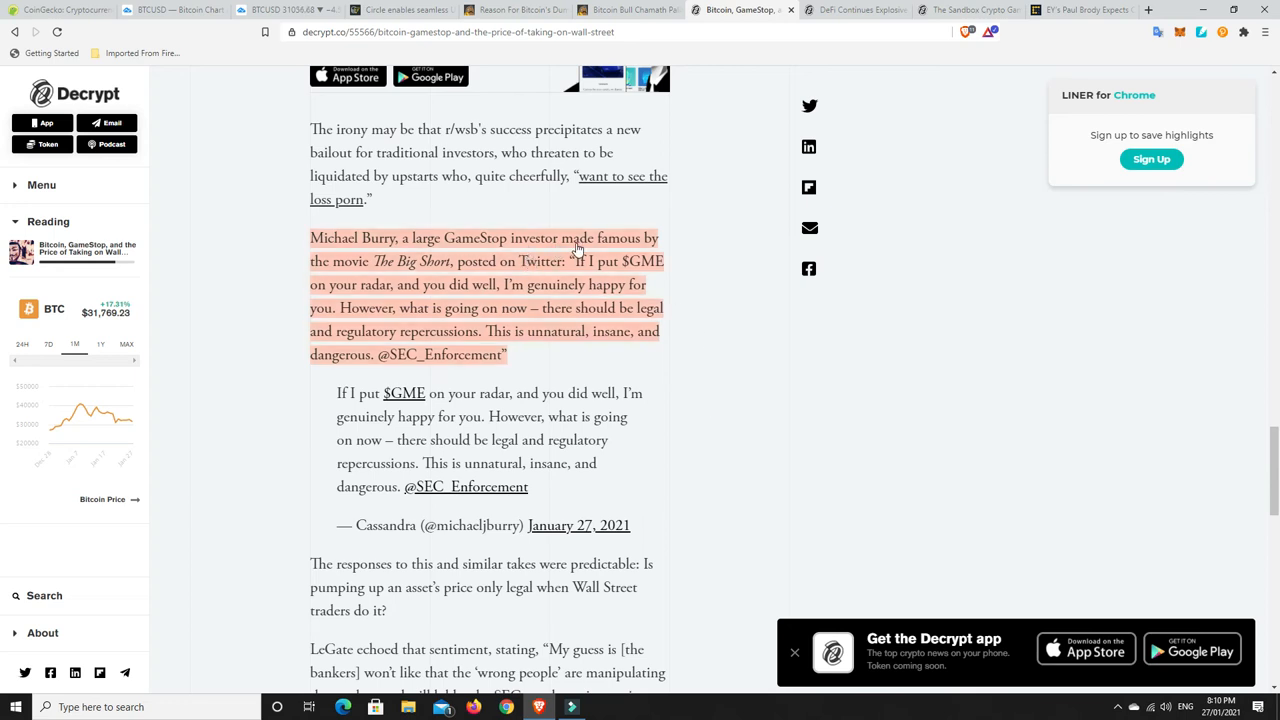
pyautogui.moveTo(488, 280)
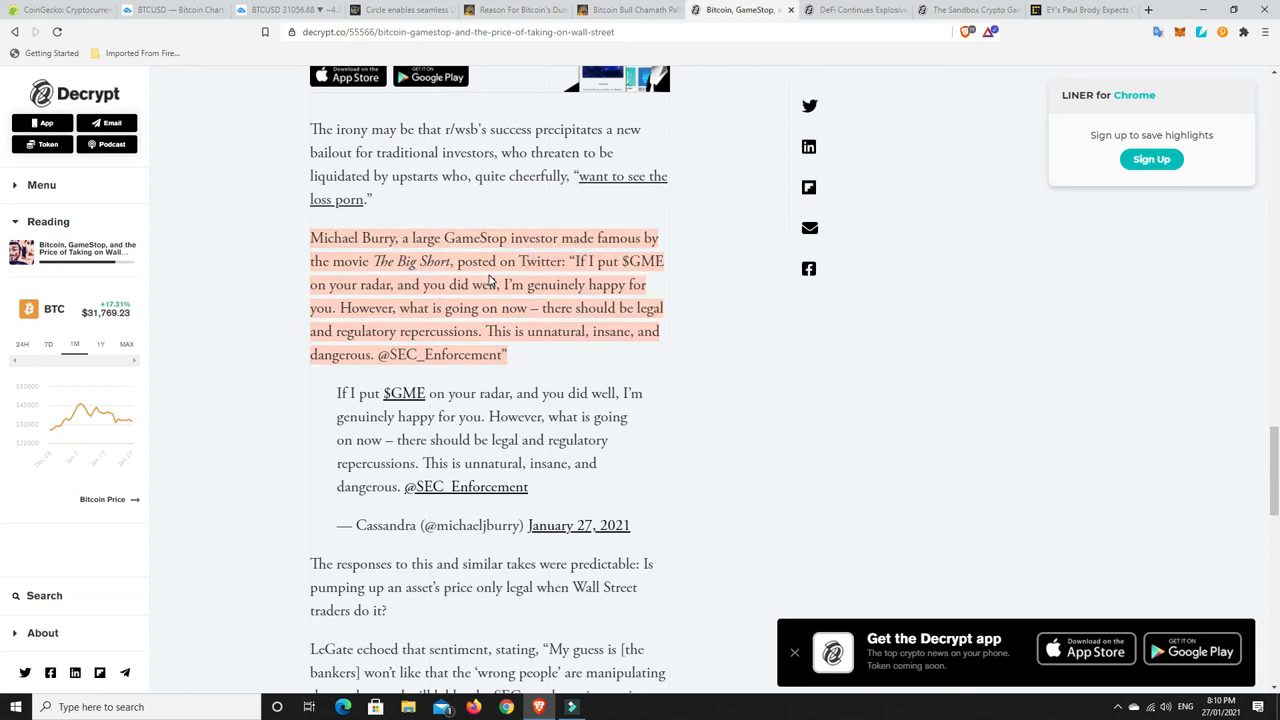
pyautogui.moveTo(614, 266)
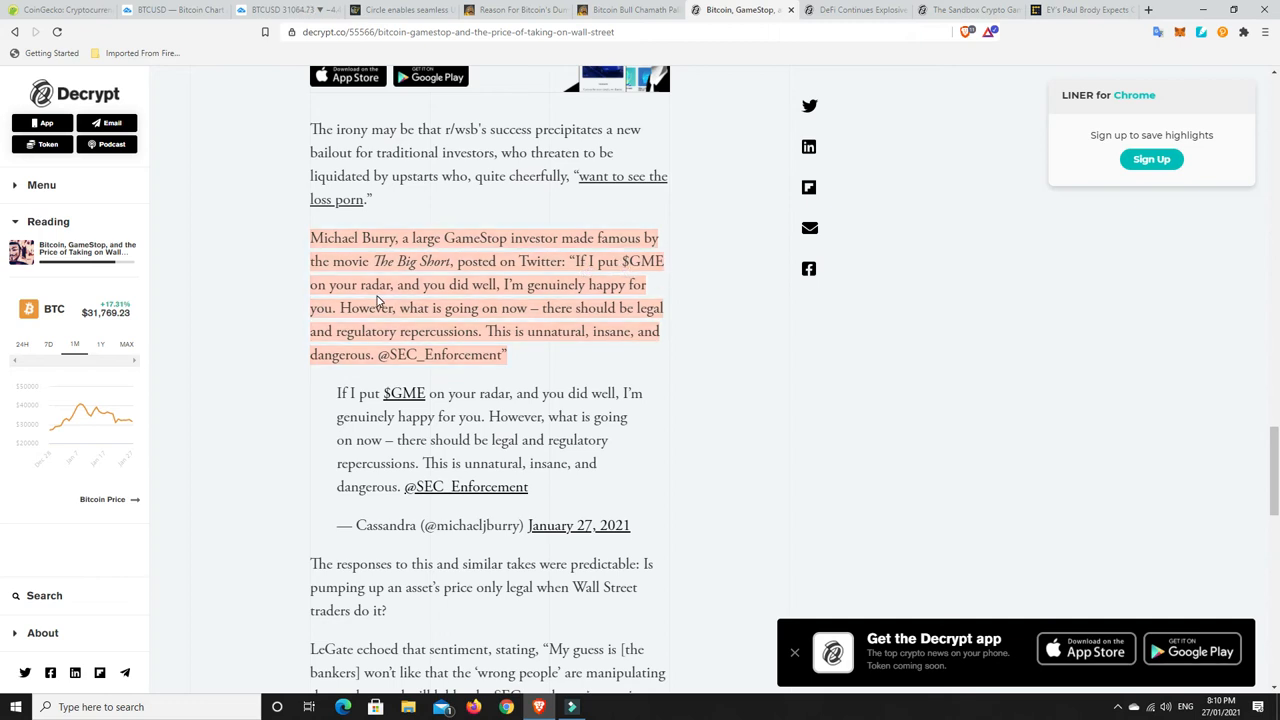
pyautogui.moveTo(568, 300)
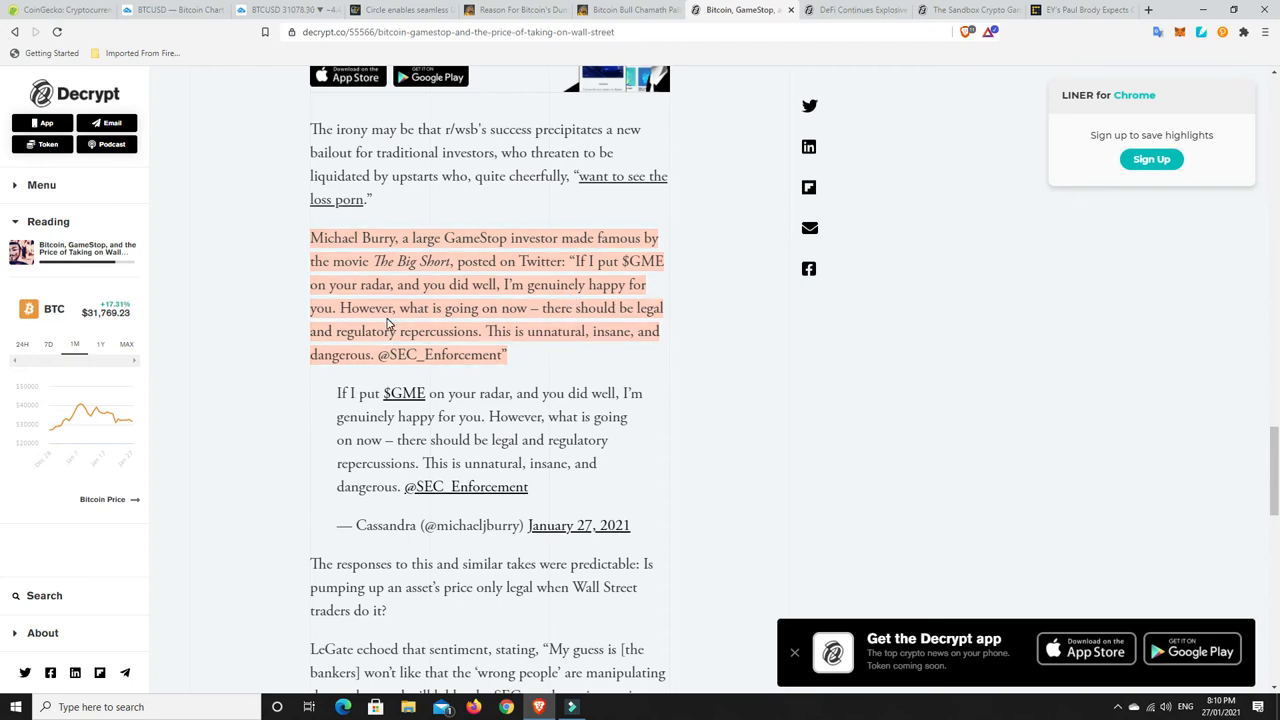
pyautogui.moveTo(540, 318)
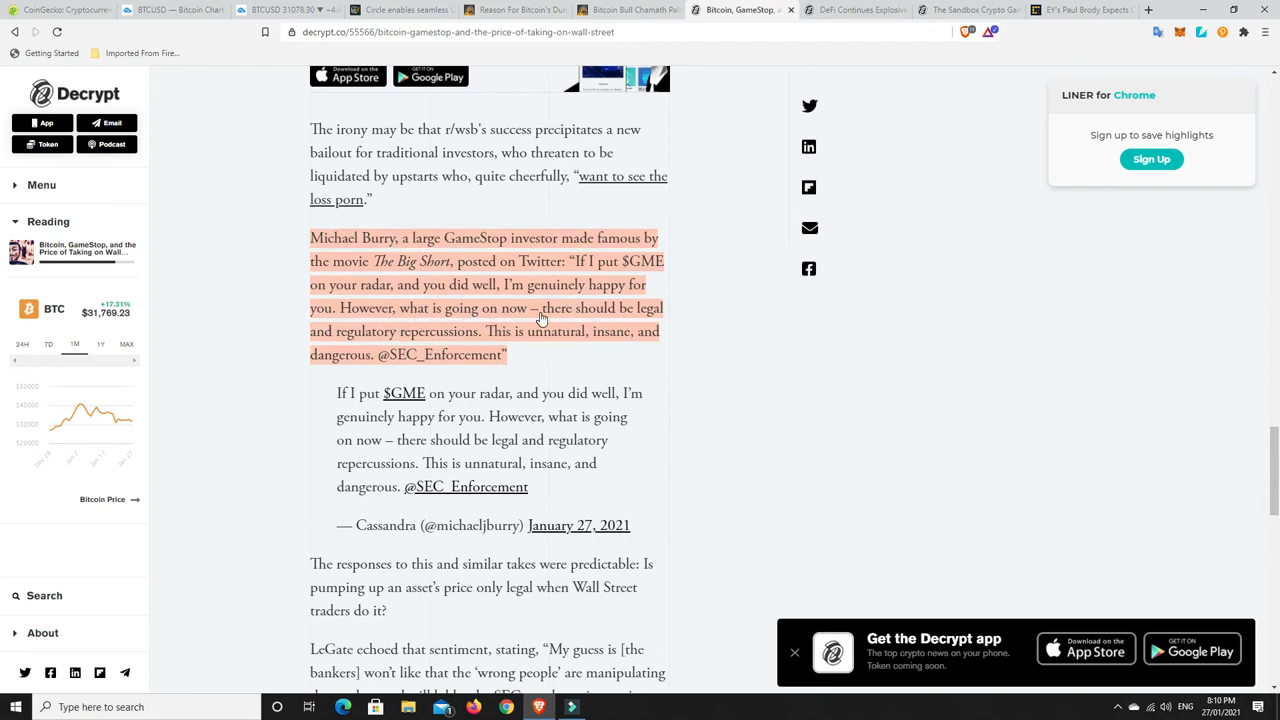
pyautogui.moveTo(408, 348)
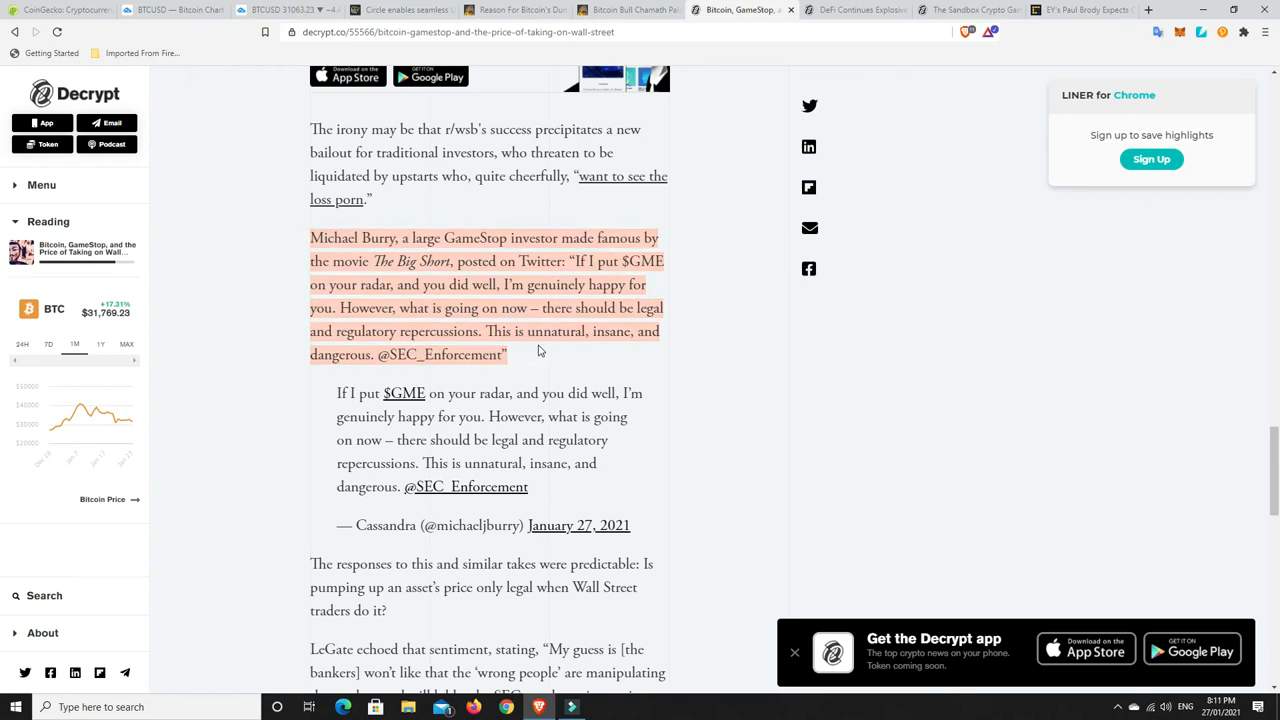
pyautogui.moveTo(646, 390)
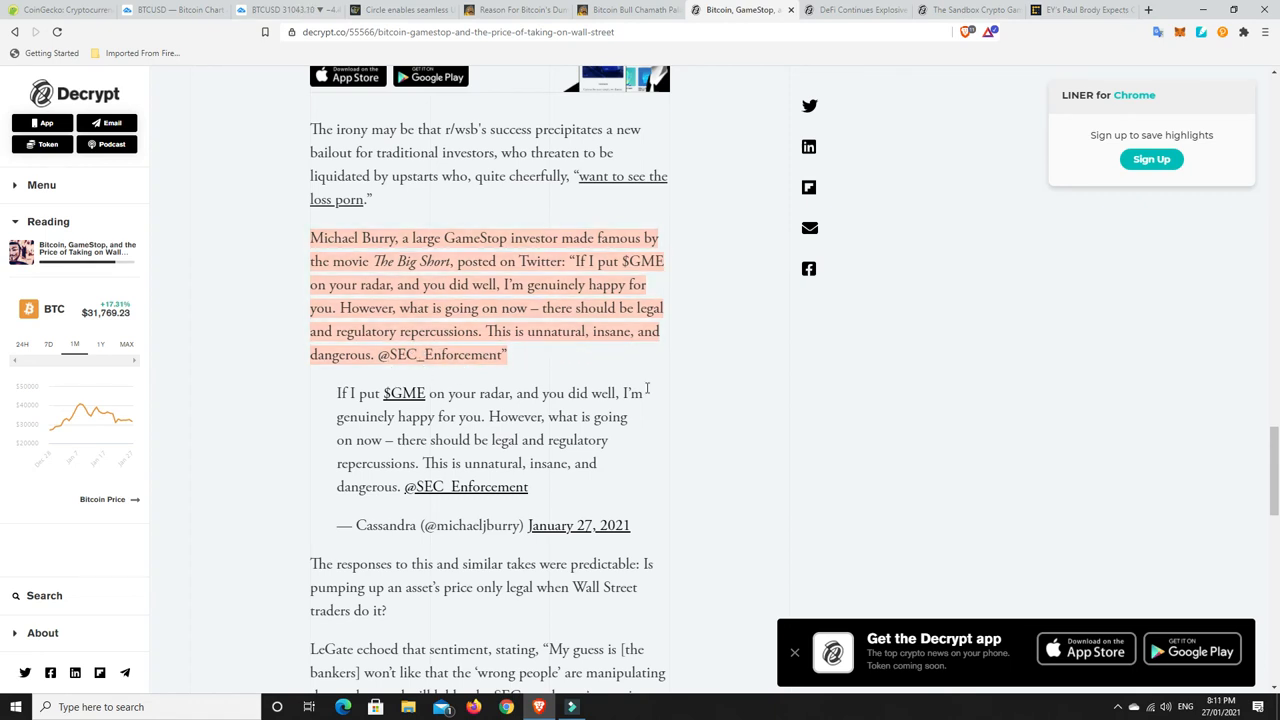
pyautogui.moveTo(708, 396)
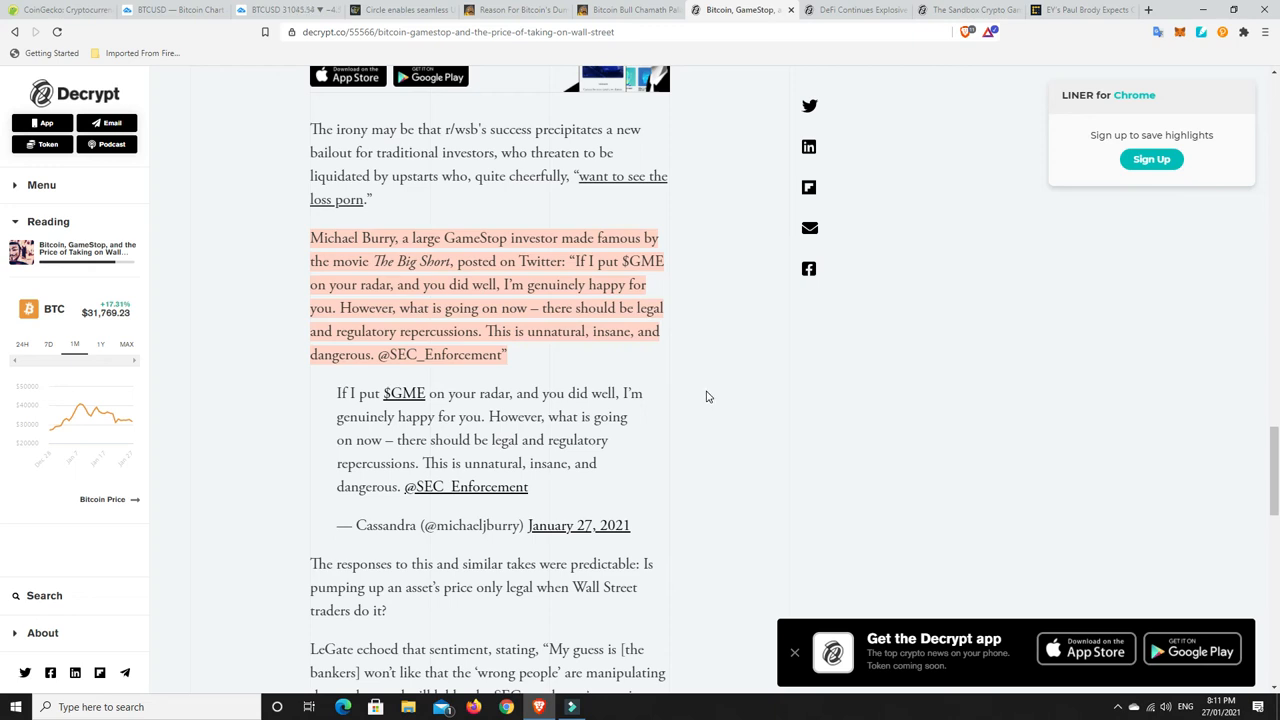
pyautogui.moveTo(1272, 474)
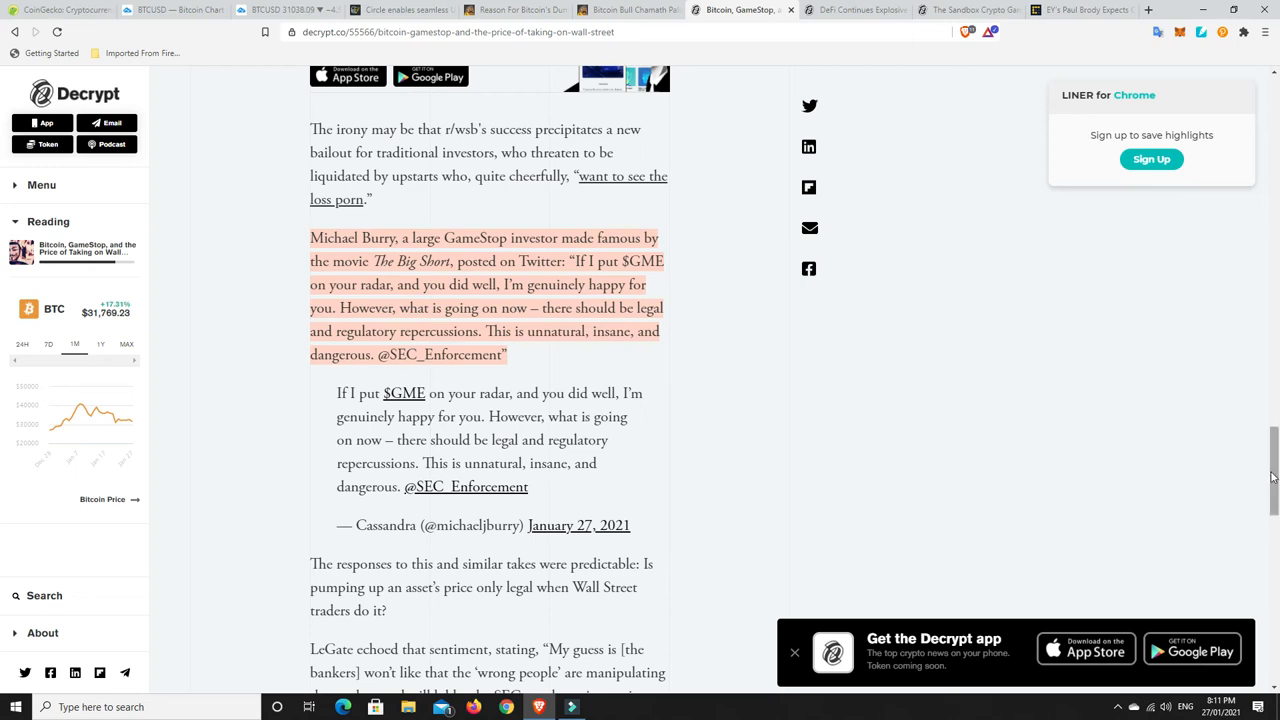
pyautogui.scroll(3)
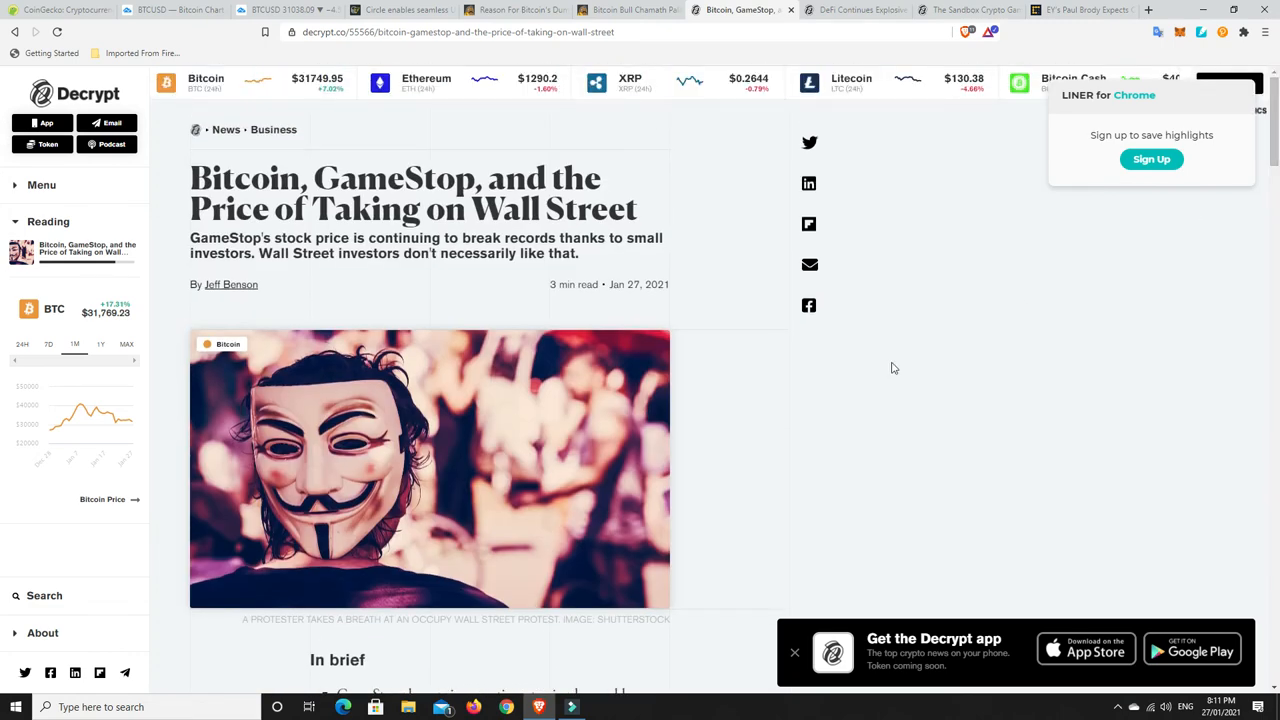
pyautogui.moveTo(820, 382)
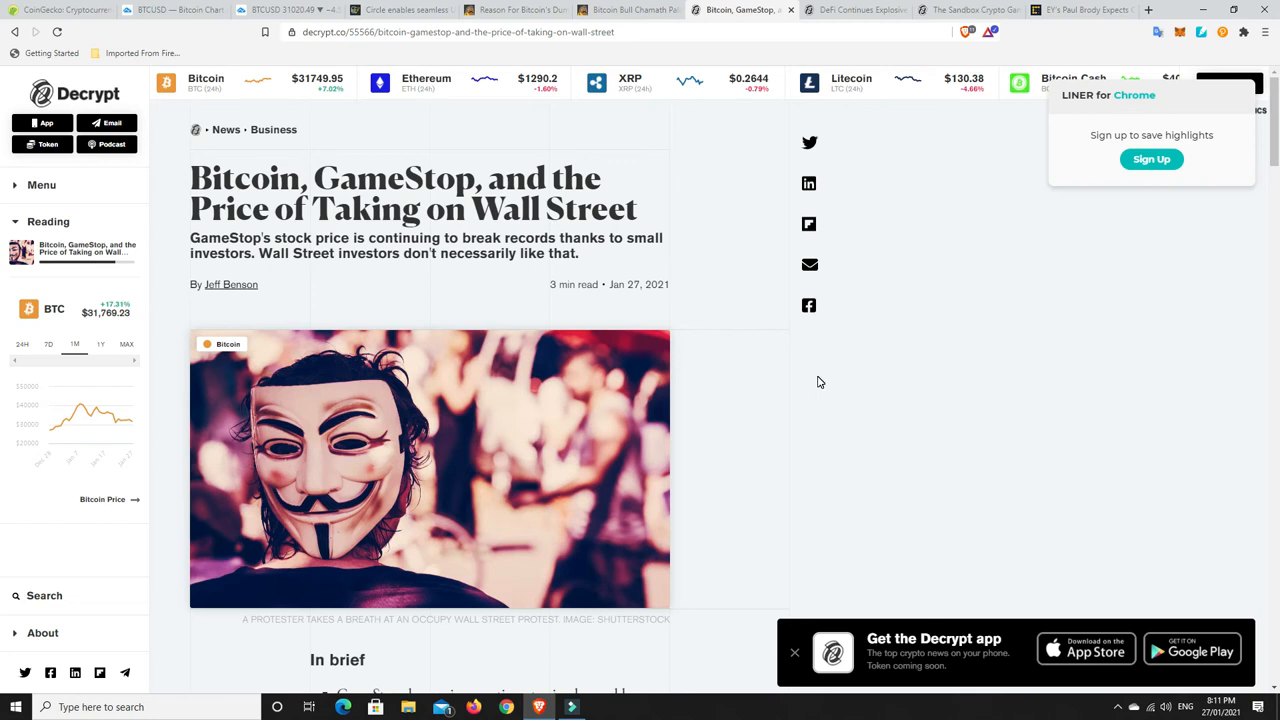
pyautogui.moveTo(782, 414)
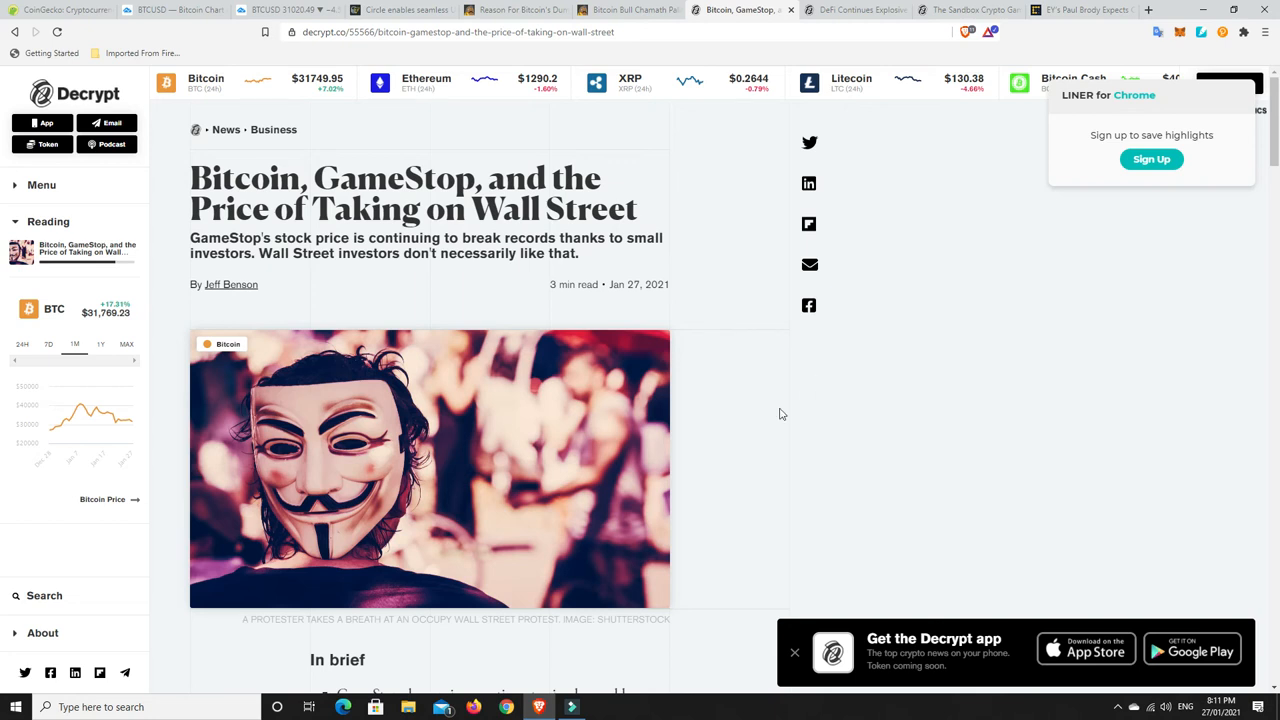
pyautogui.moveTo(724, 444)
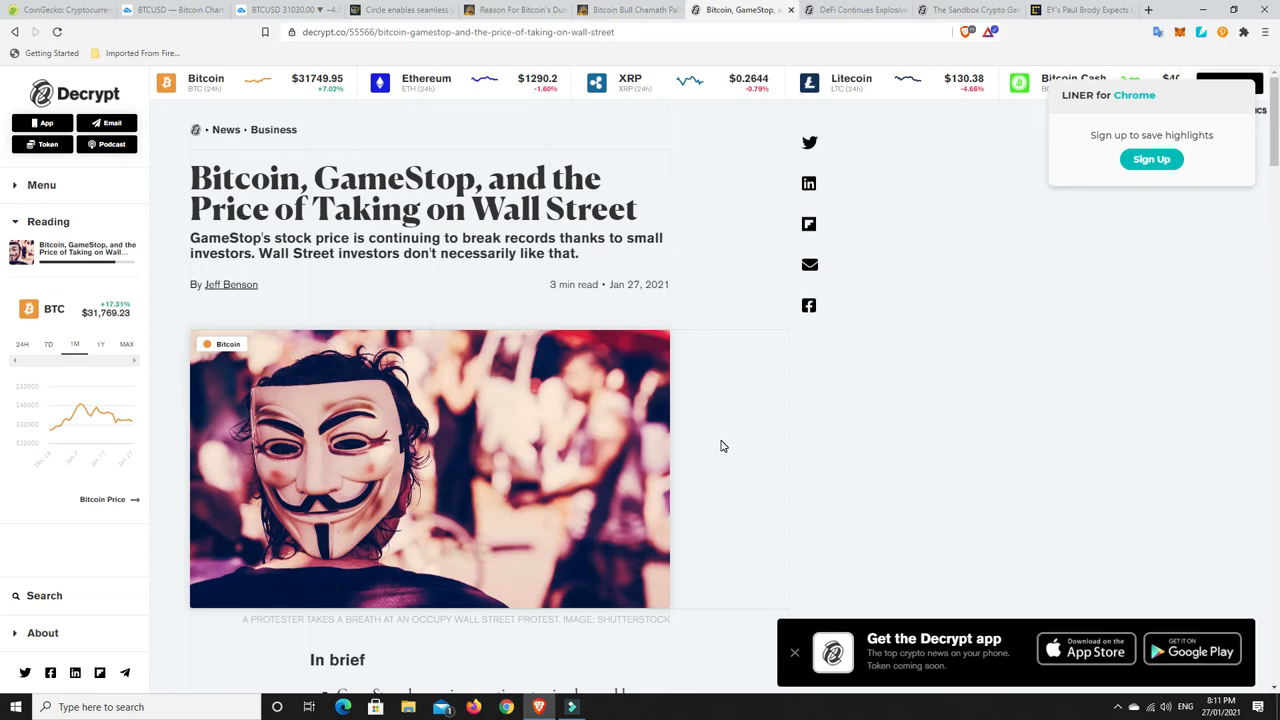
pyautogui.scroll(-3)
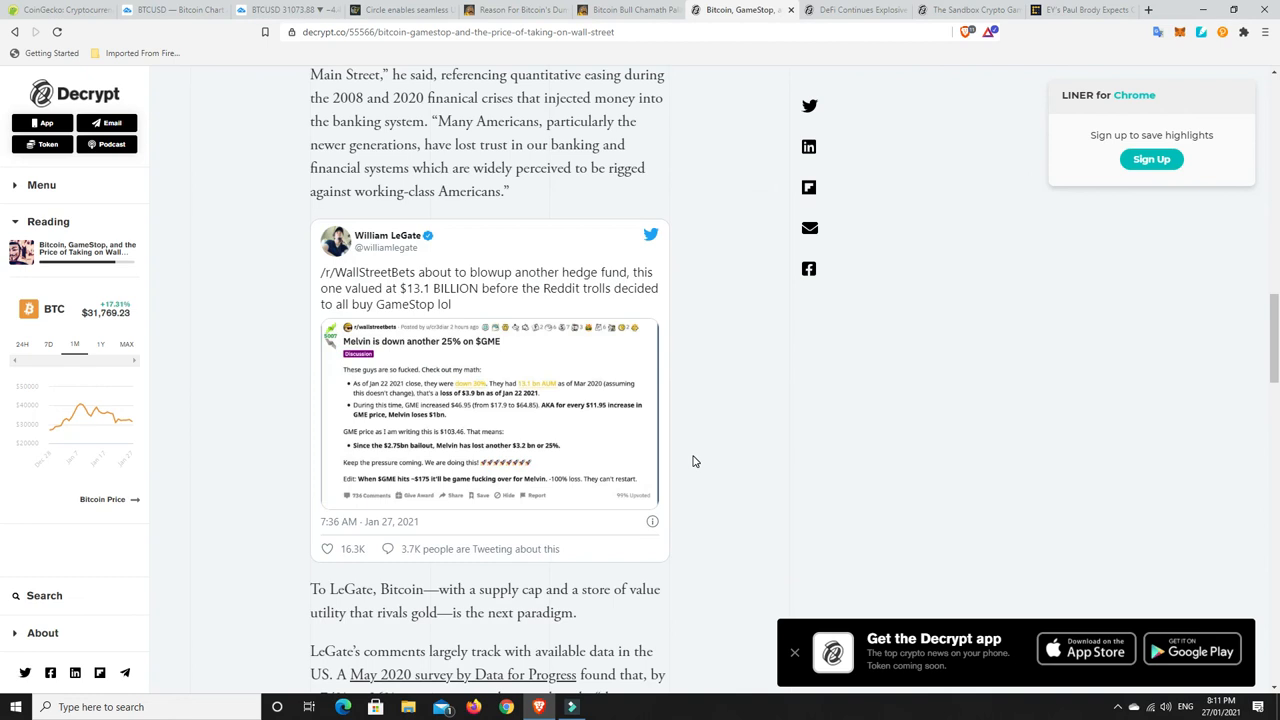
pyautogui.scroll(-3)
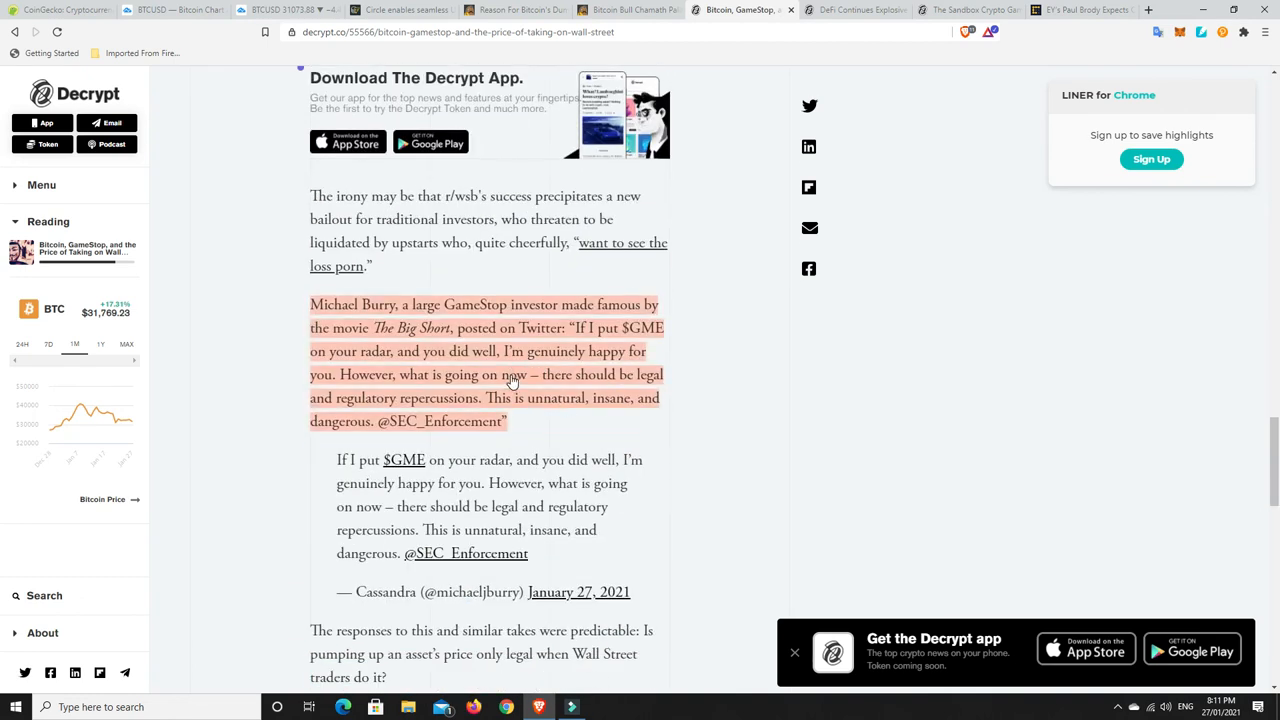
pyautogui.moveTo(724, 370)
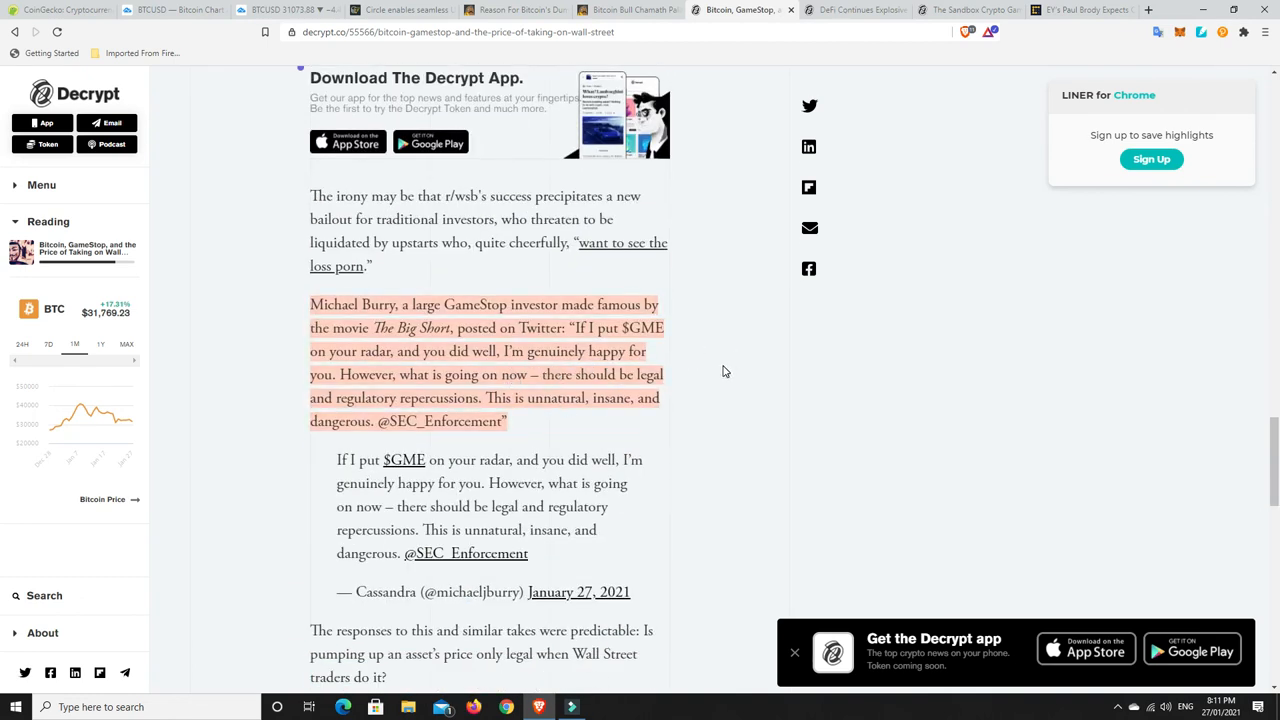
pyautogui.scroll(3)
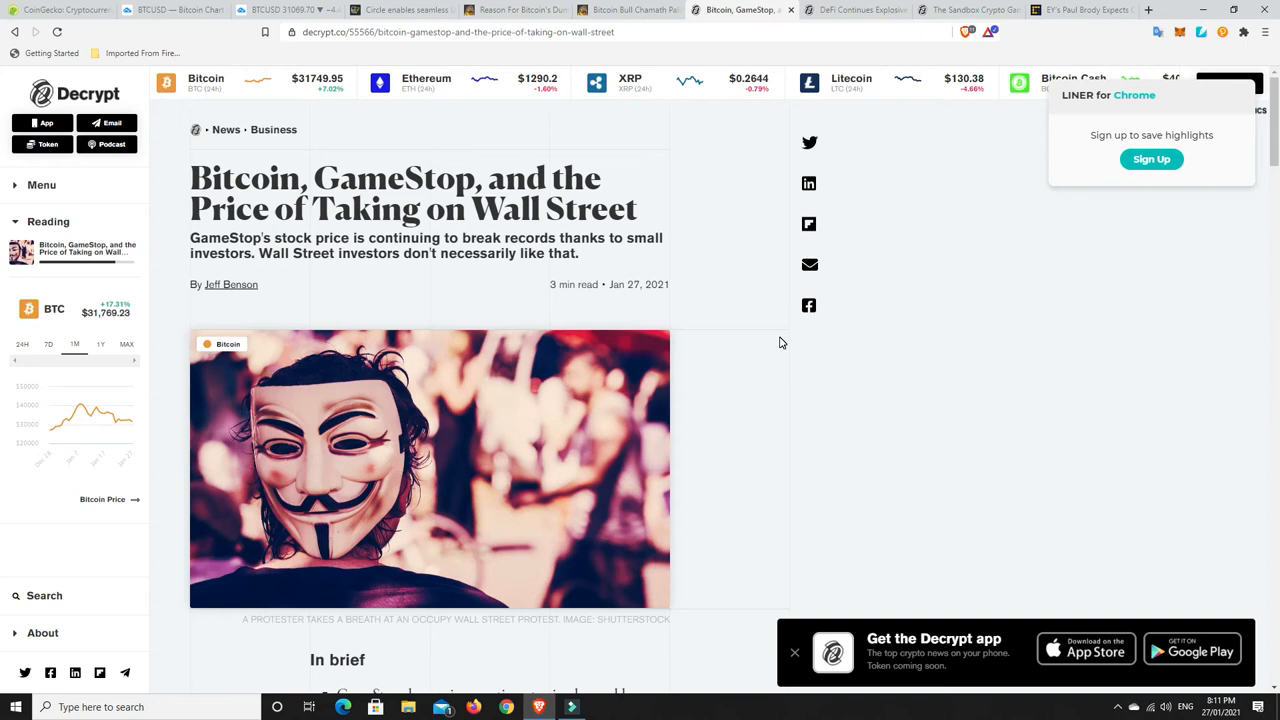
pyautogui.moveTo(728, 376)
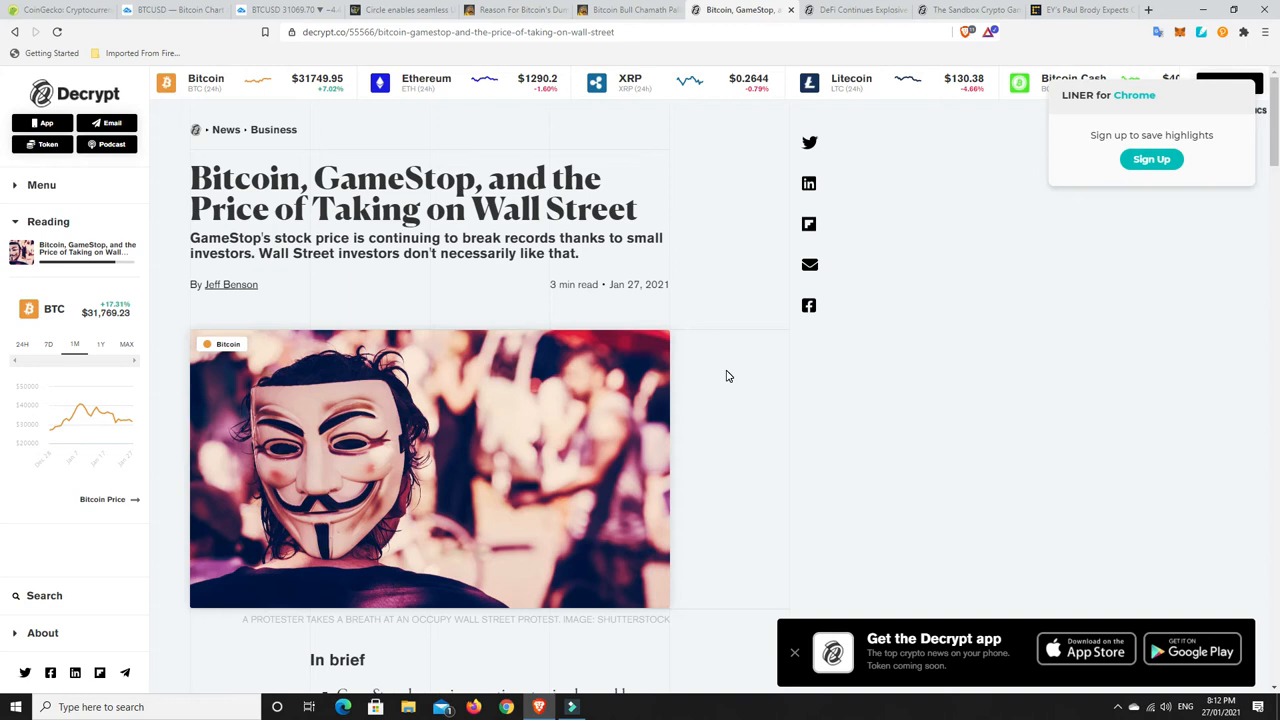
pyautogui.moveTo(730, 408)
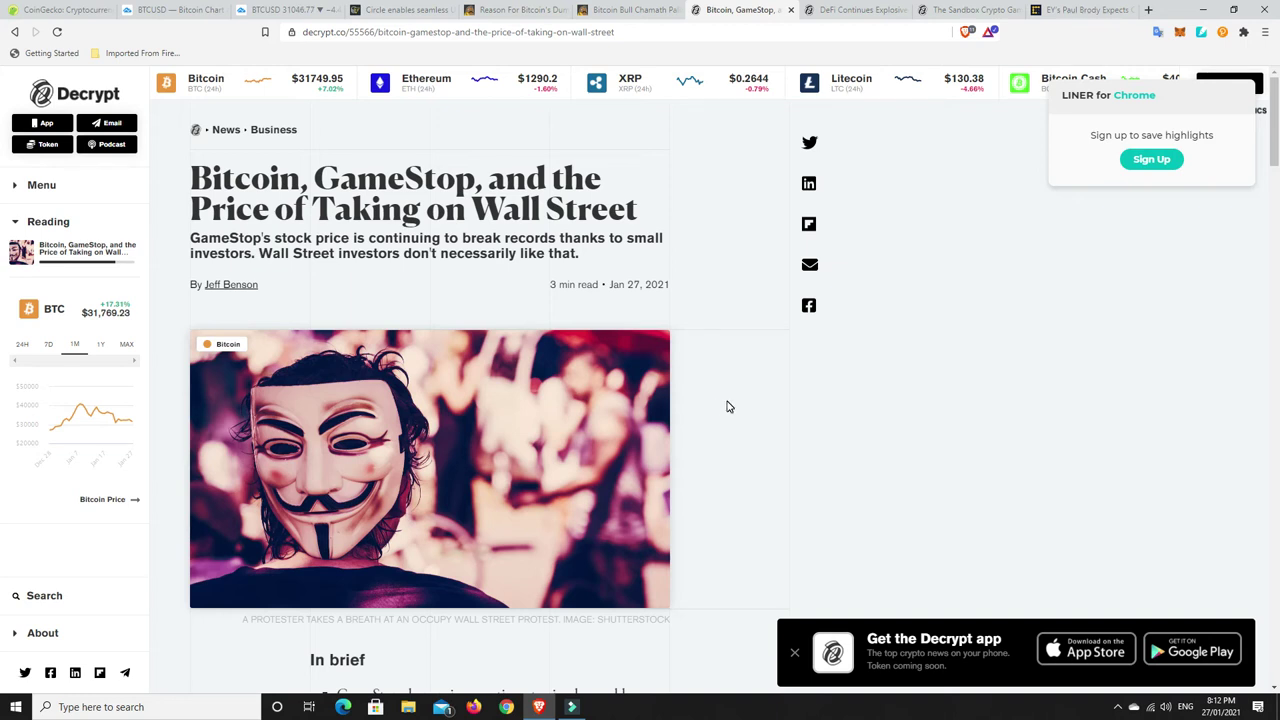
pyautogui.scroll(-3)
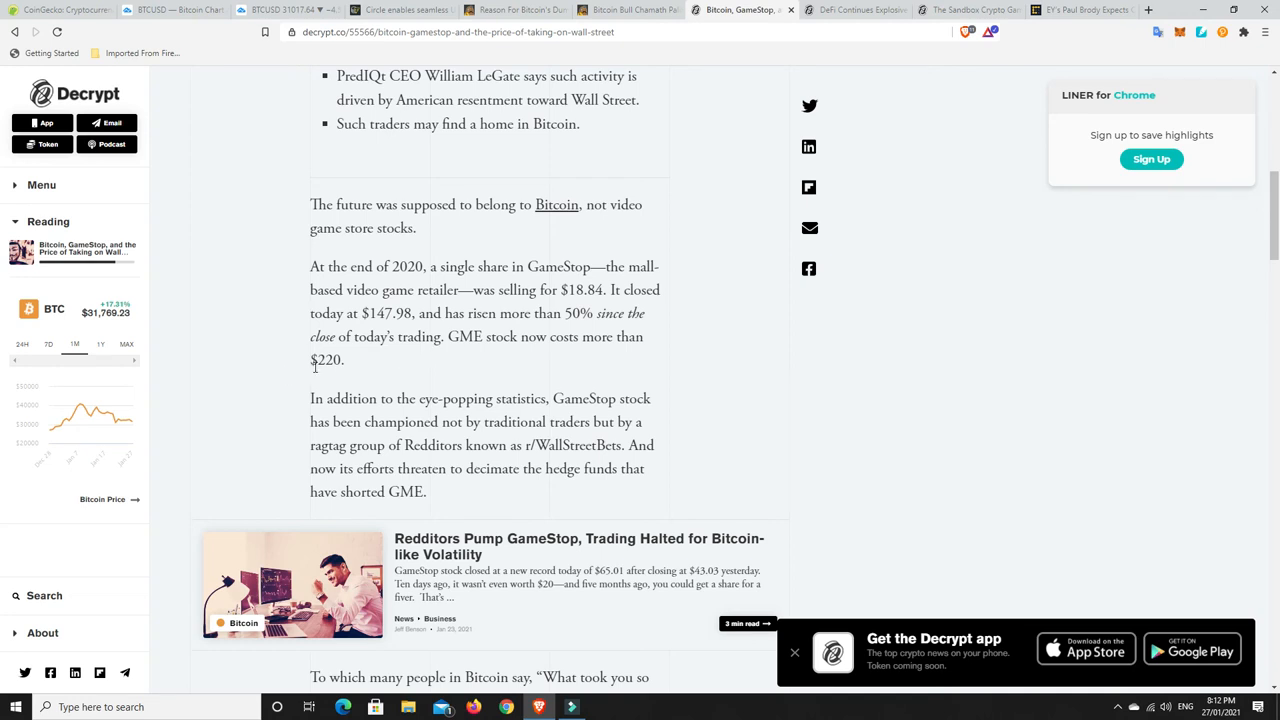
pyautogui.moveTo(718, 350)
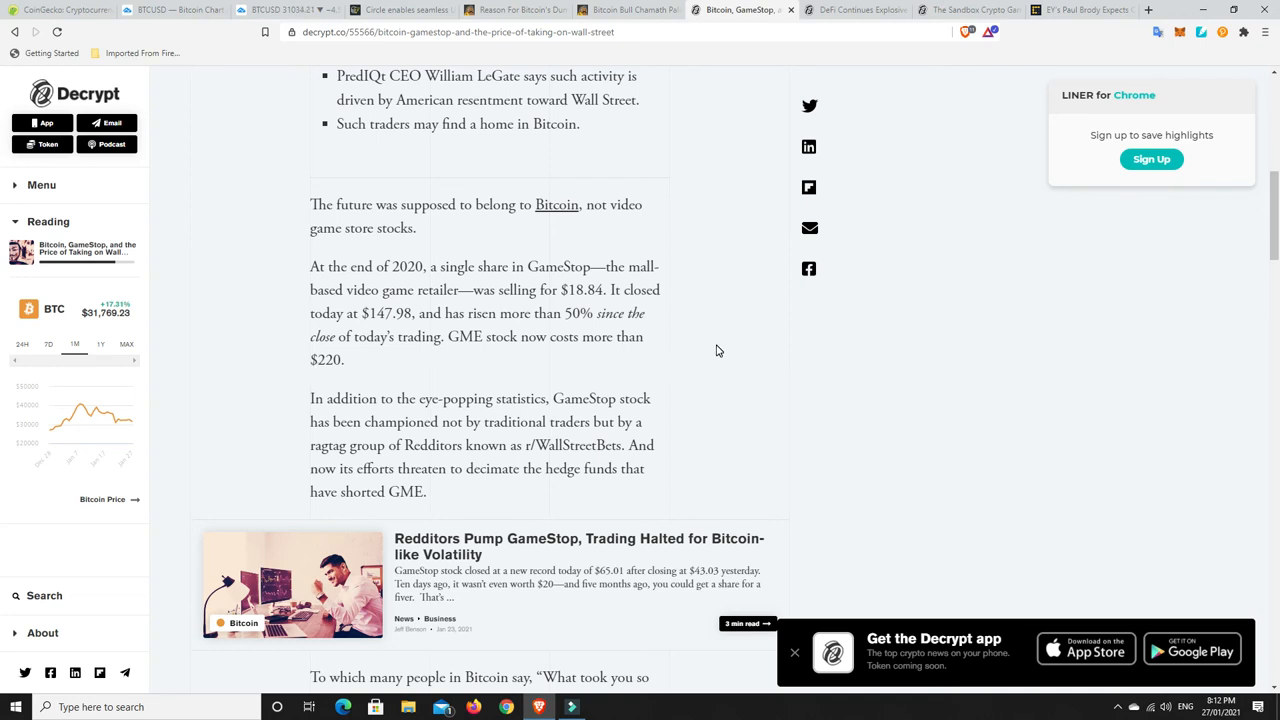
pyautogui.scroll(3)
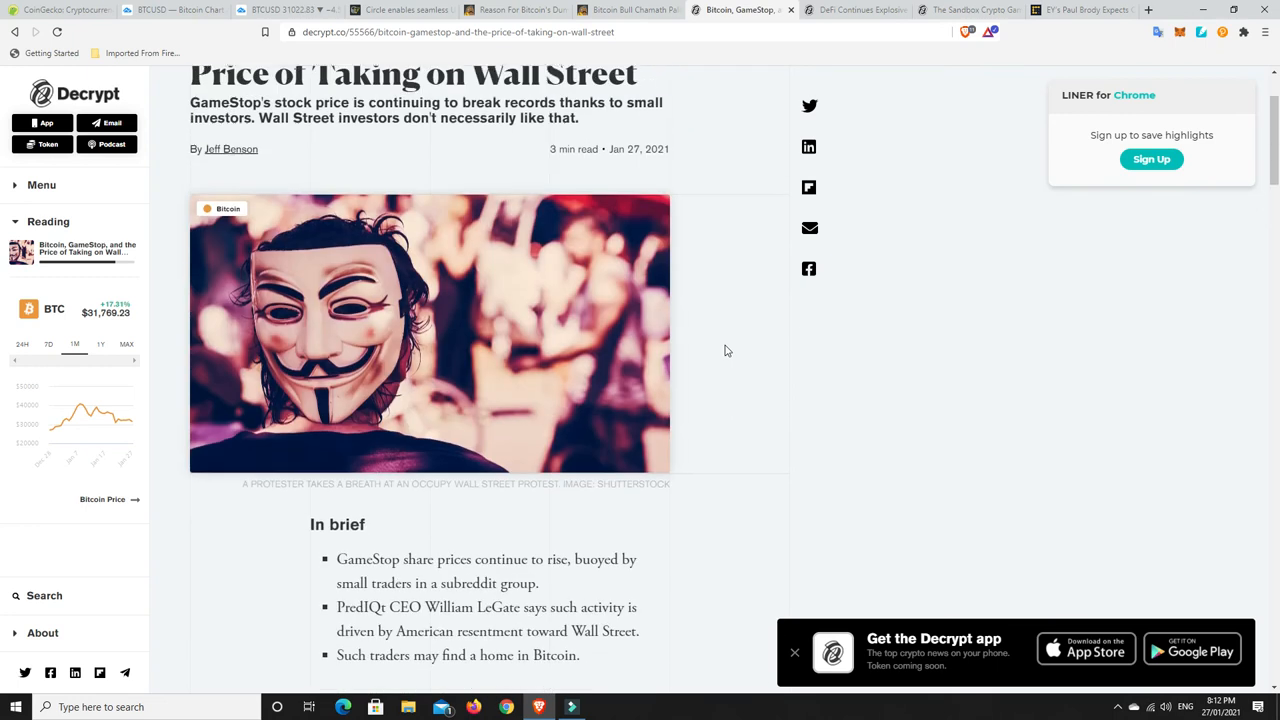
pyautogui.scroll(3)
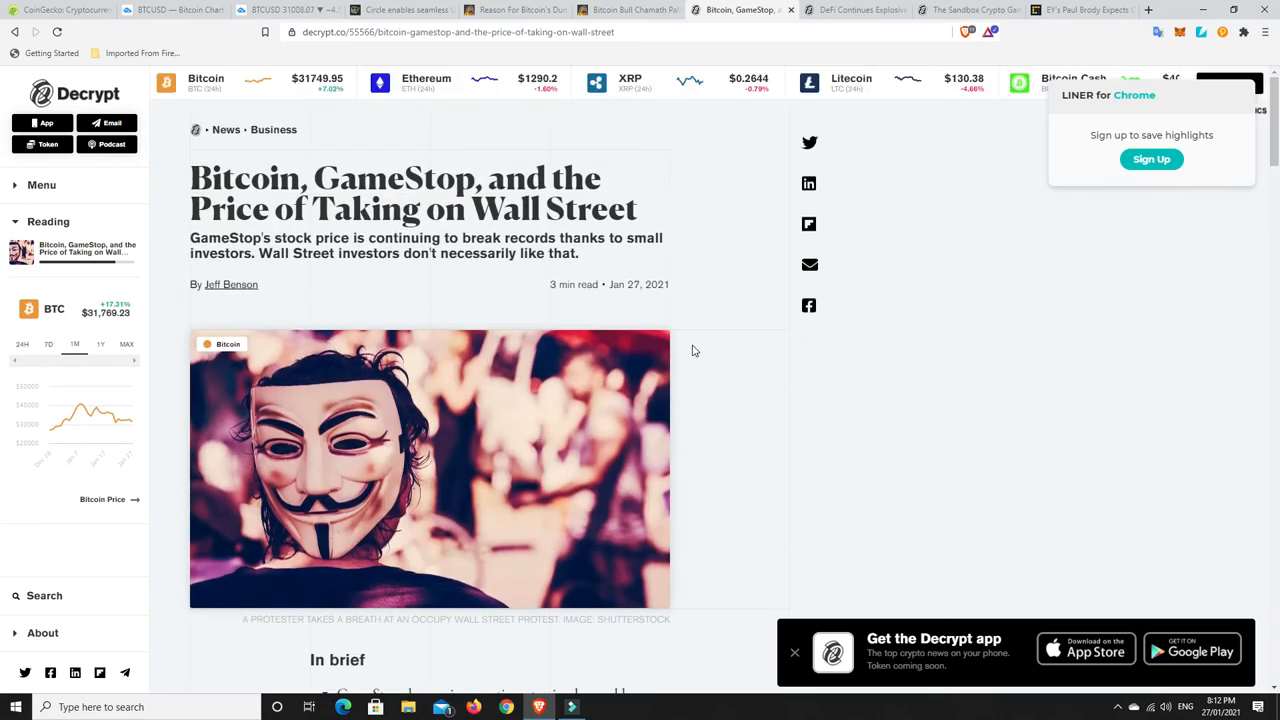
pyautogui.moveTo(724, 376)
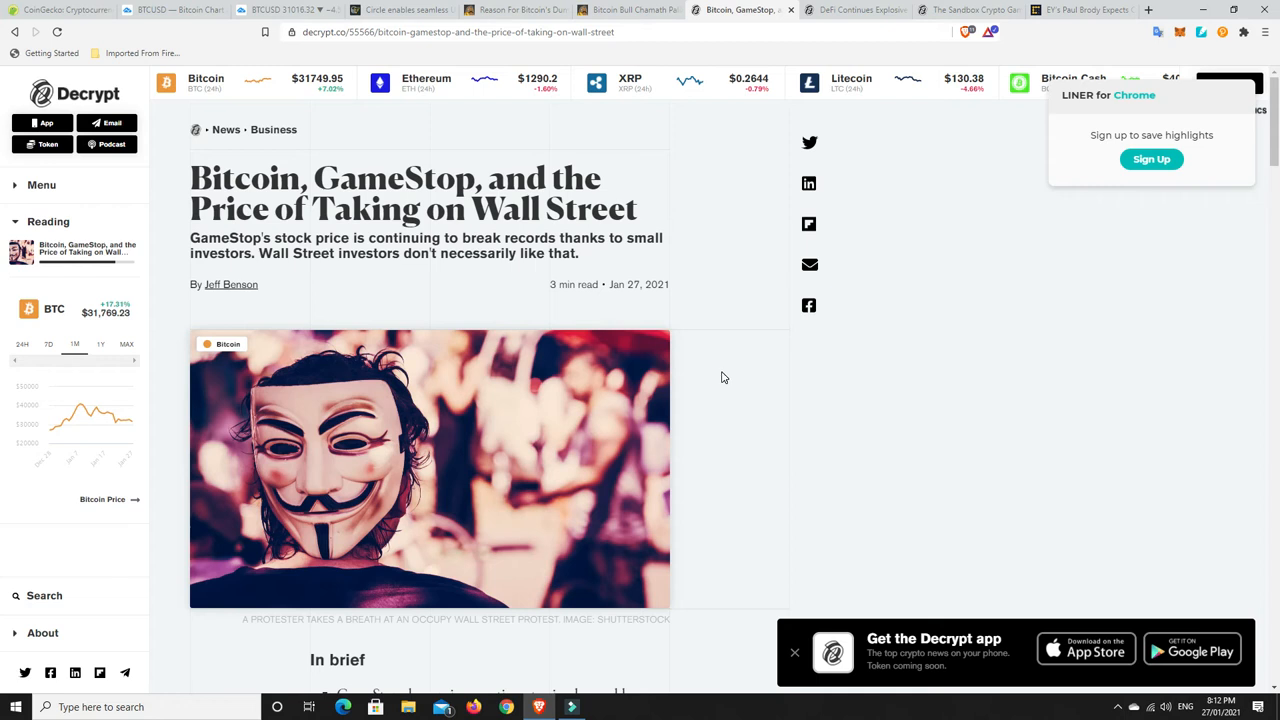
pyautogui.moveTo(718, 392)
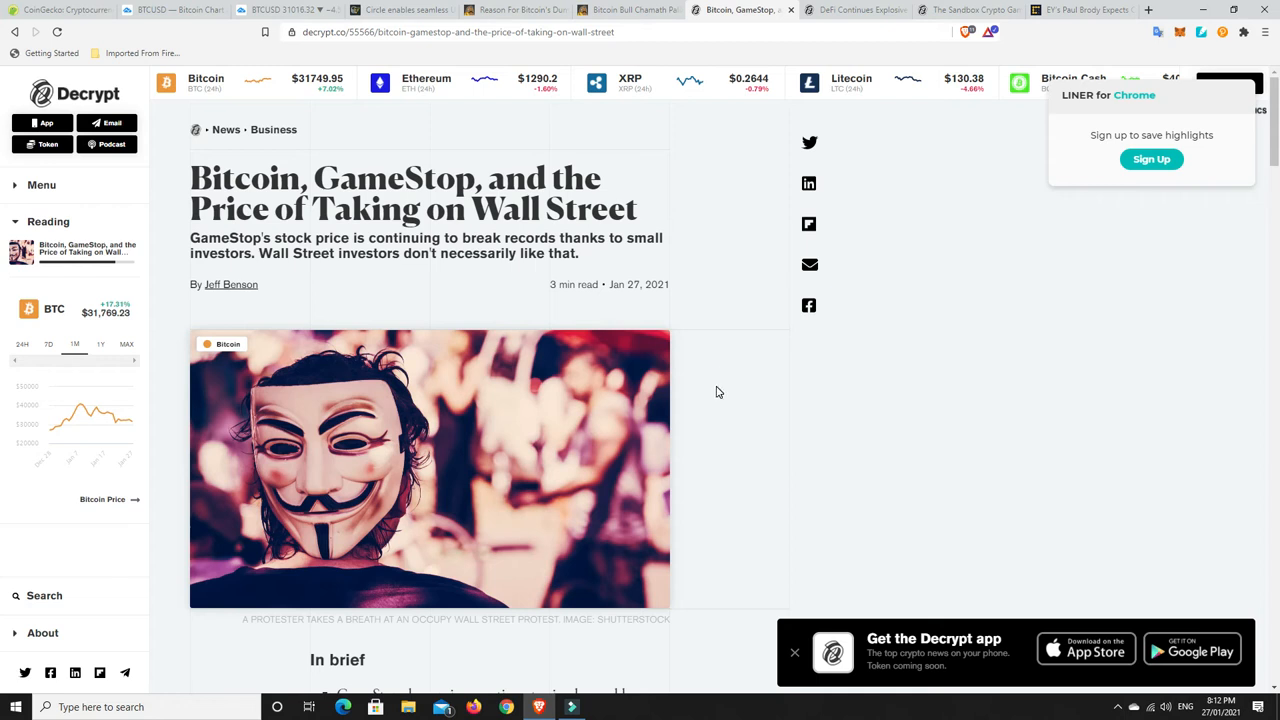
pyautogui.moveTo(752, 282)
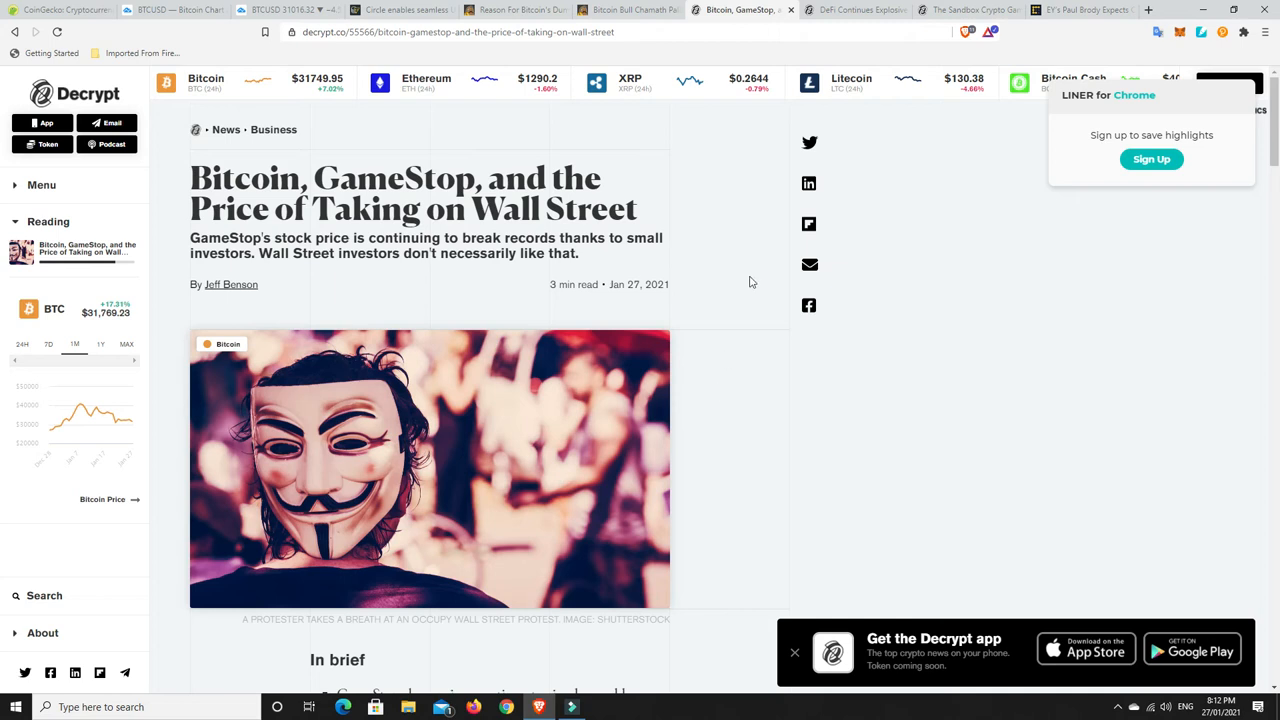
pyautogui.click(850, 10)
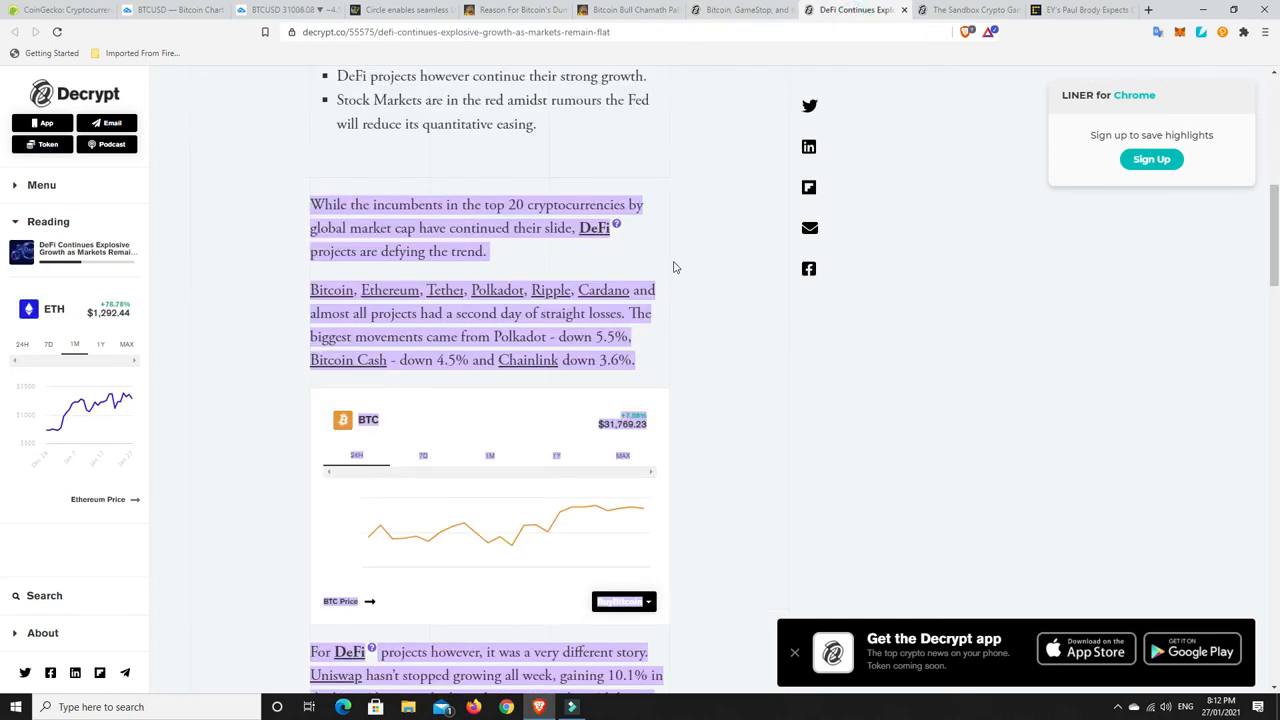
pyautogui.scroll(3)
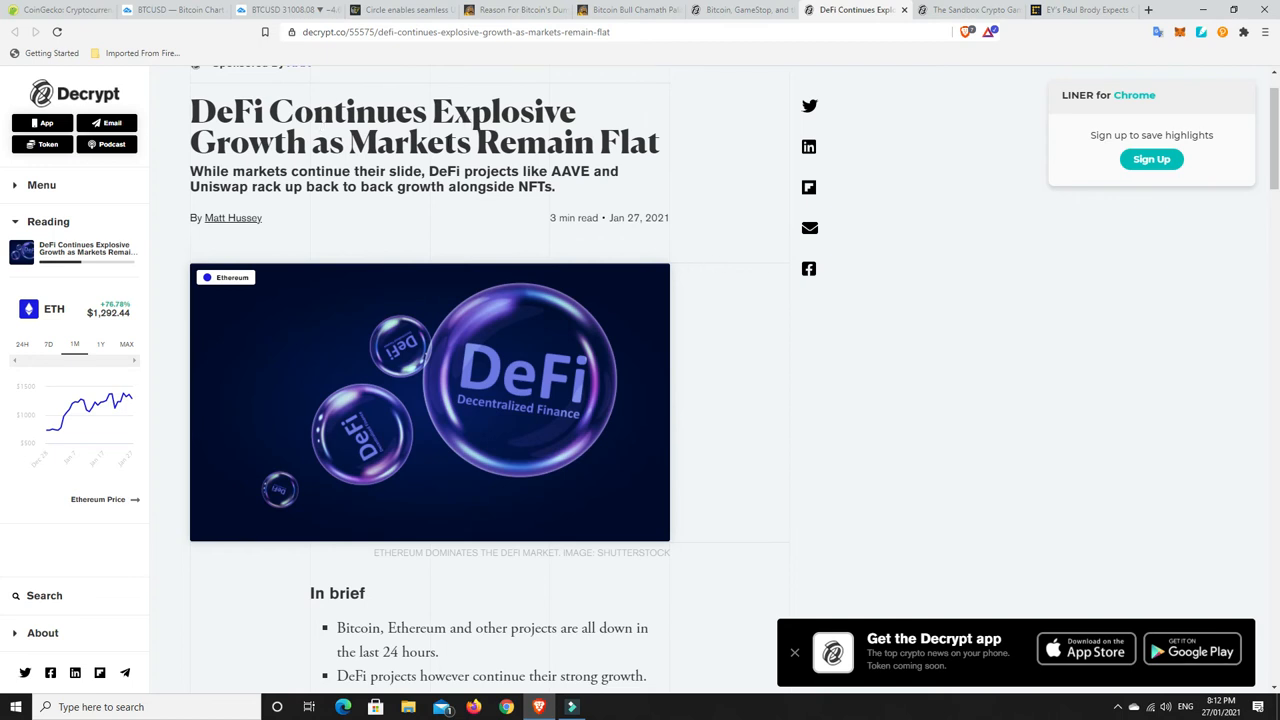
pyautogui.moveTo(752, 308)
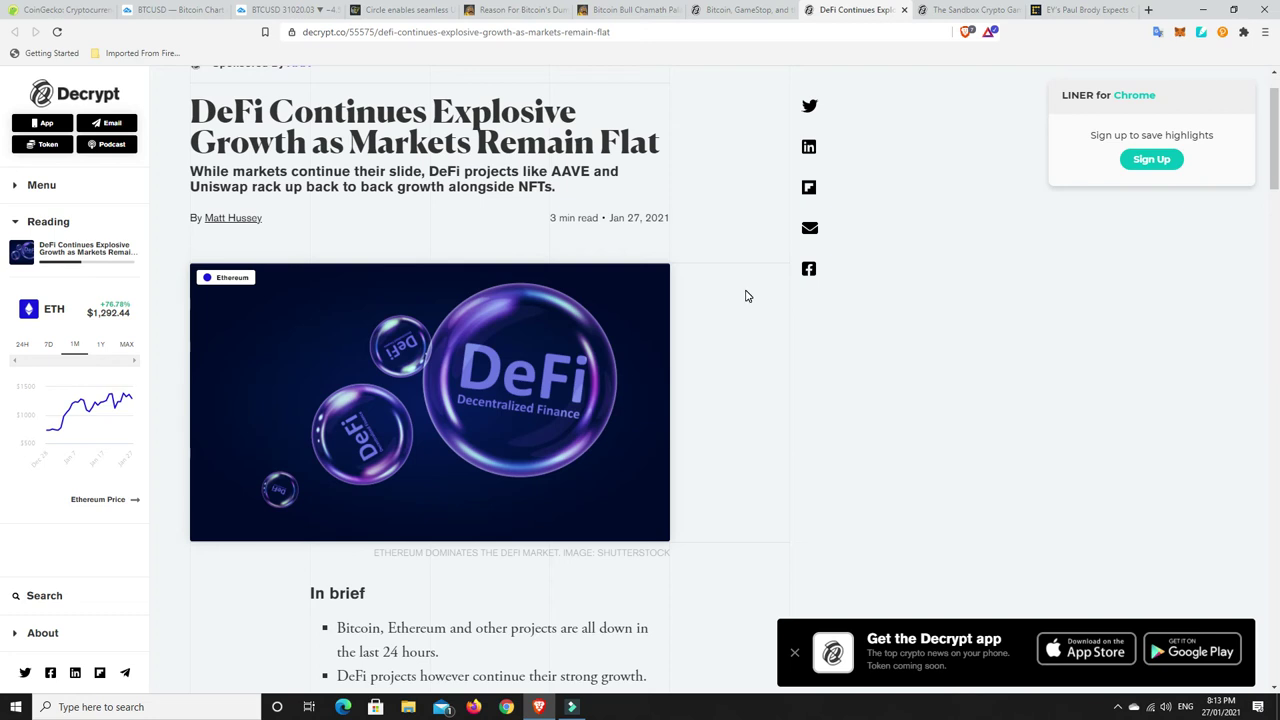
pyautogui.scroll(-3)
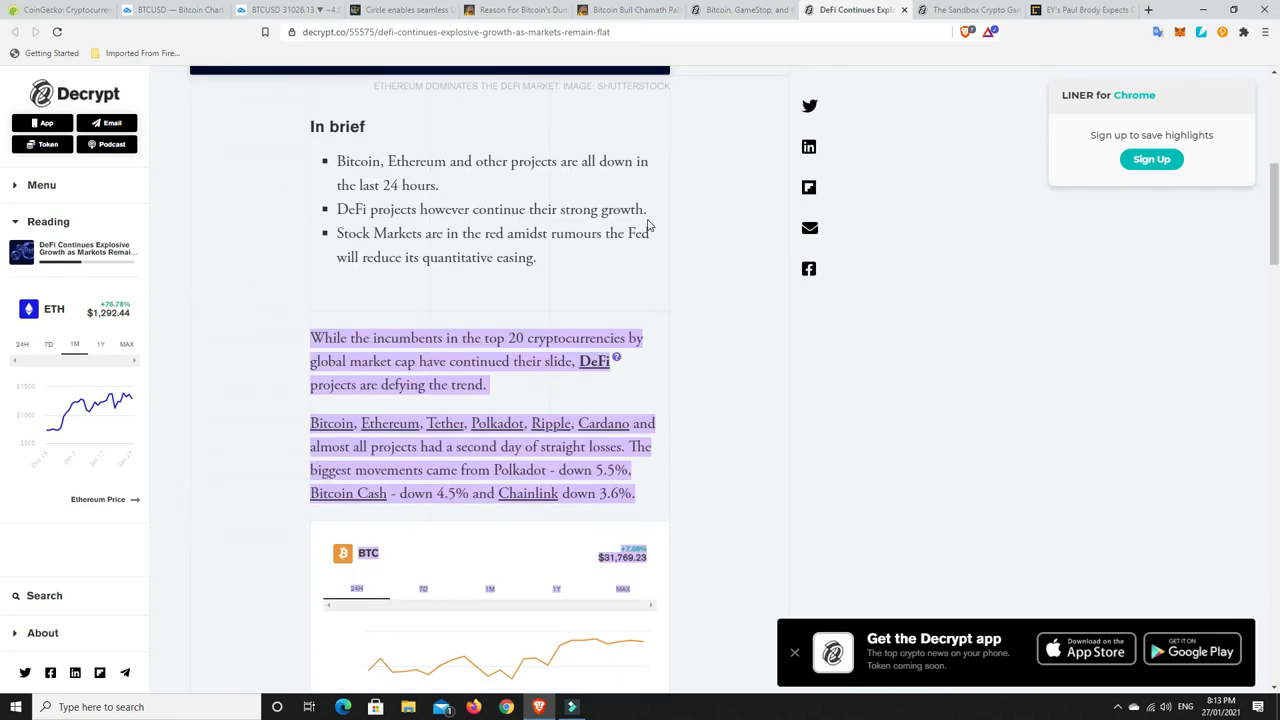
pyautogui.scroll(-3)
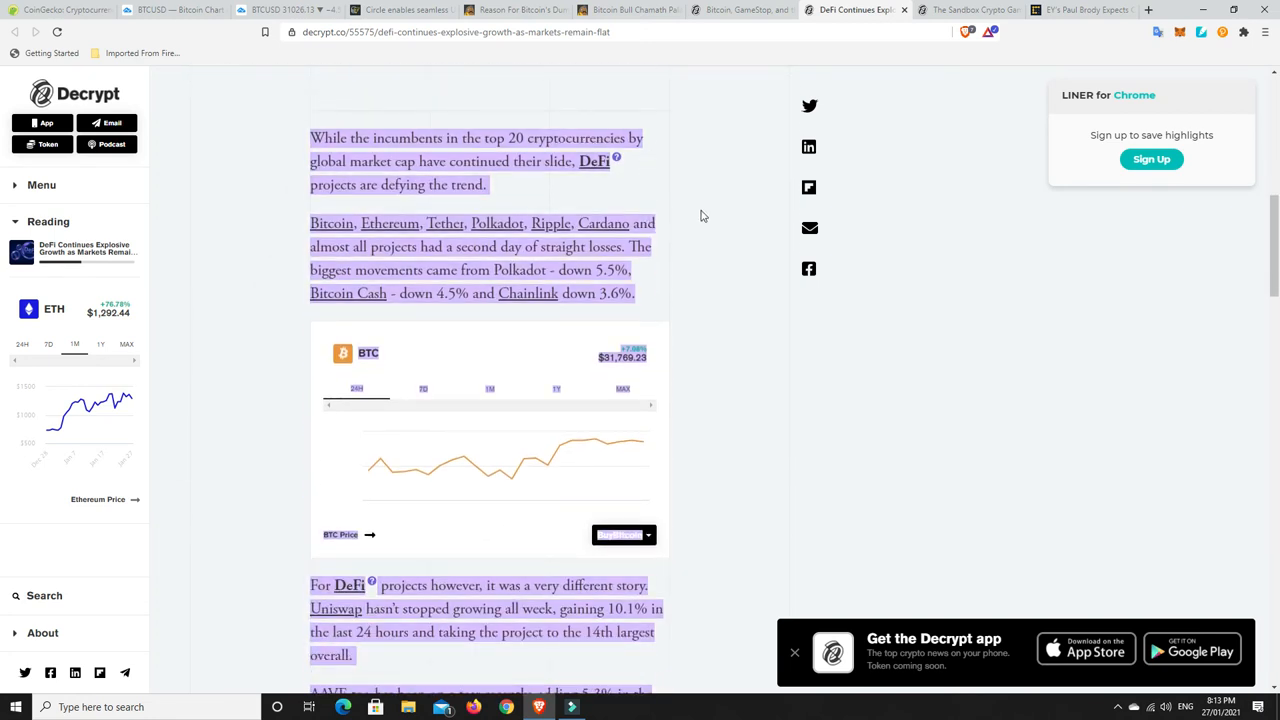
pyautogui.scroll(-3)
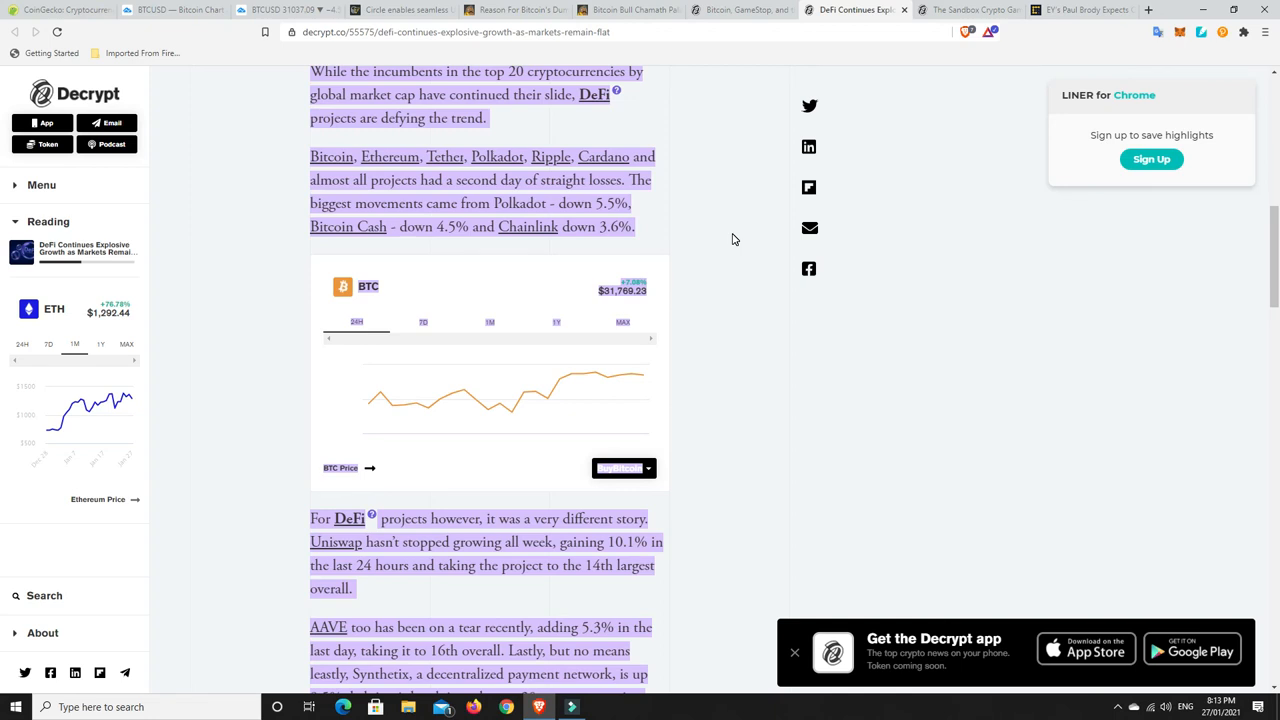
pyautogui.moveTo(600, 216)
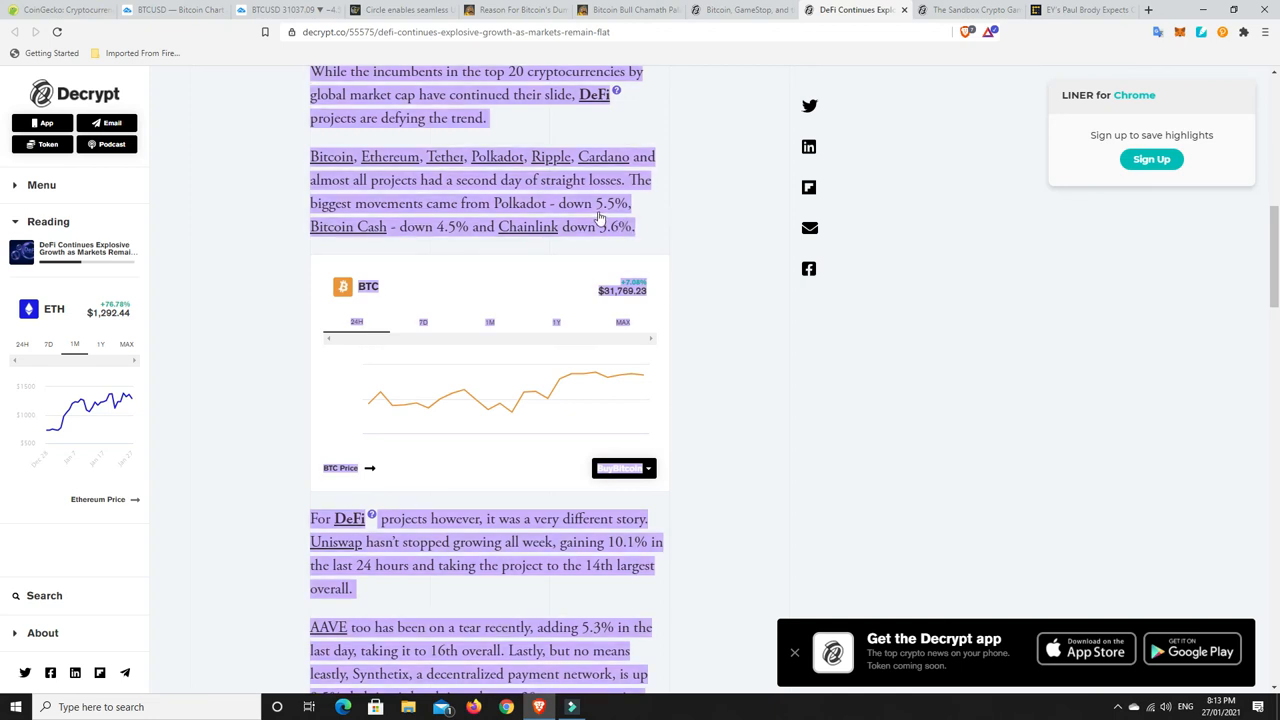
pyautogui.moveTo(472, 242)
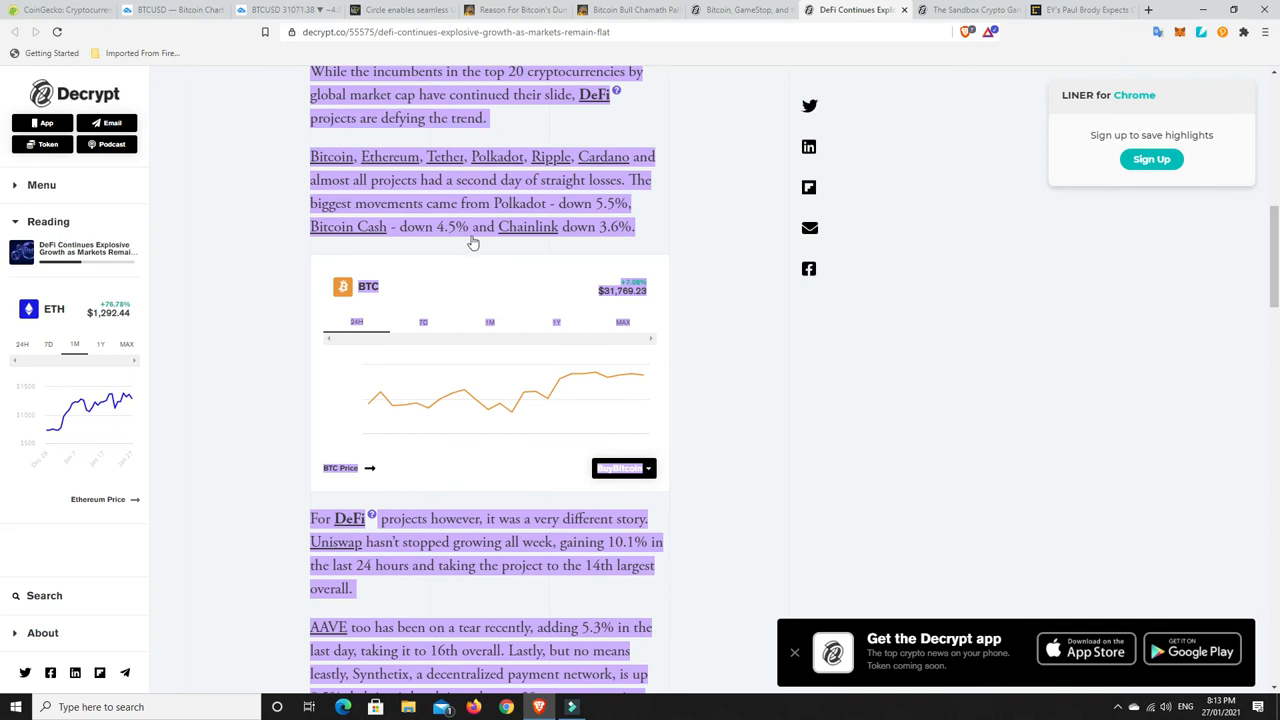
pyautogui.moveTo(704, 284)
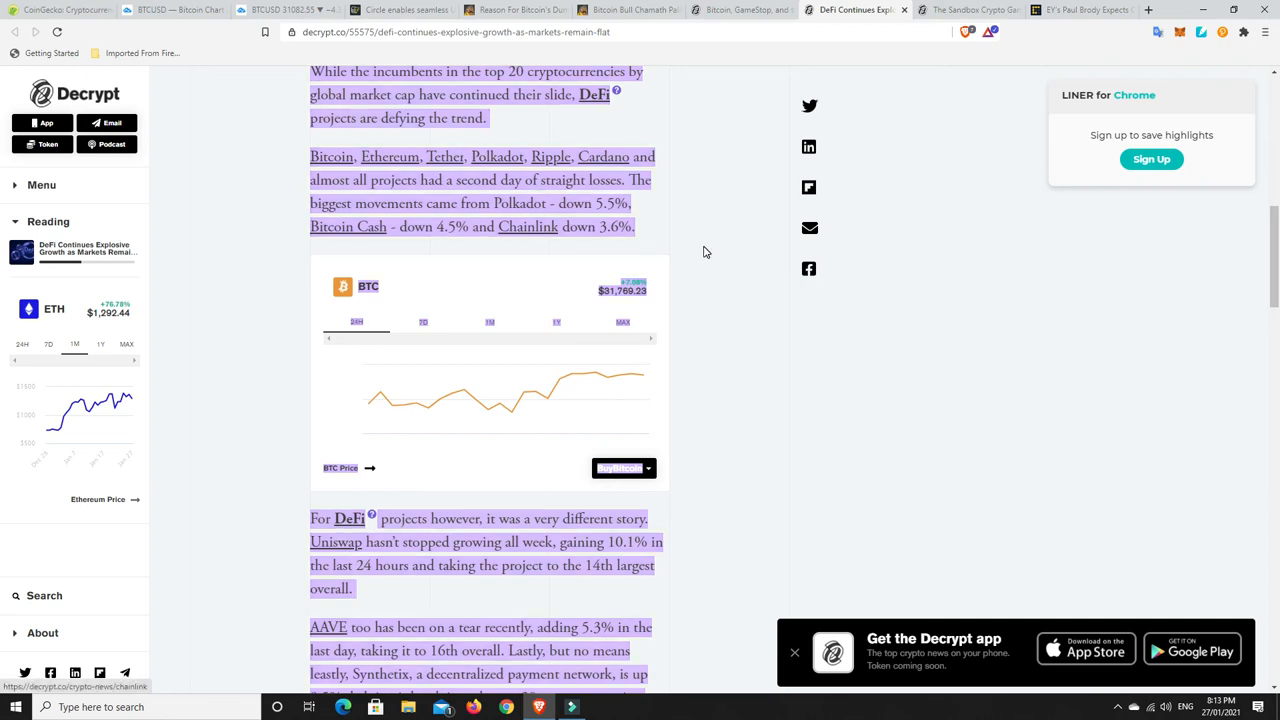
pyautogui.moveTo(864, 220)
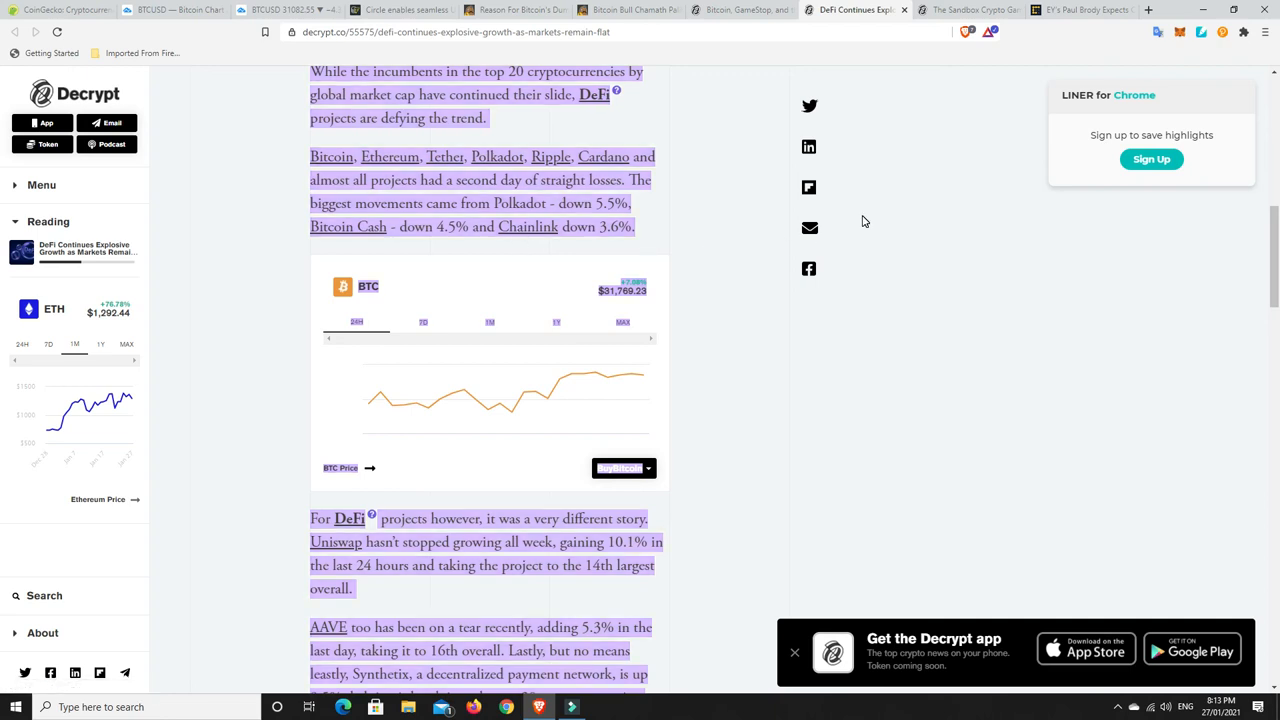
pyautogui.moveTo(712, 232)
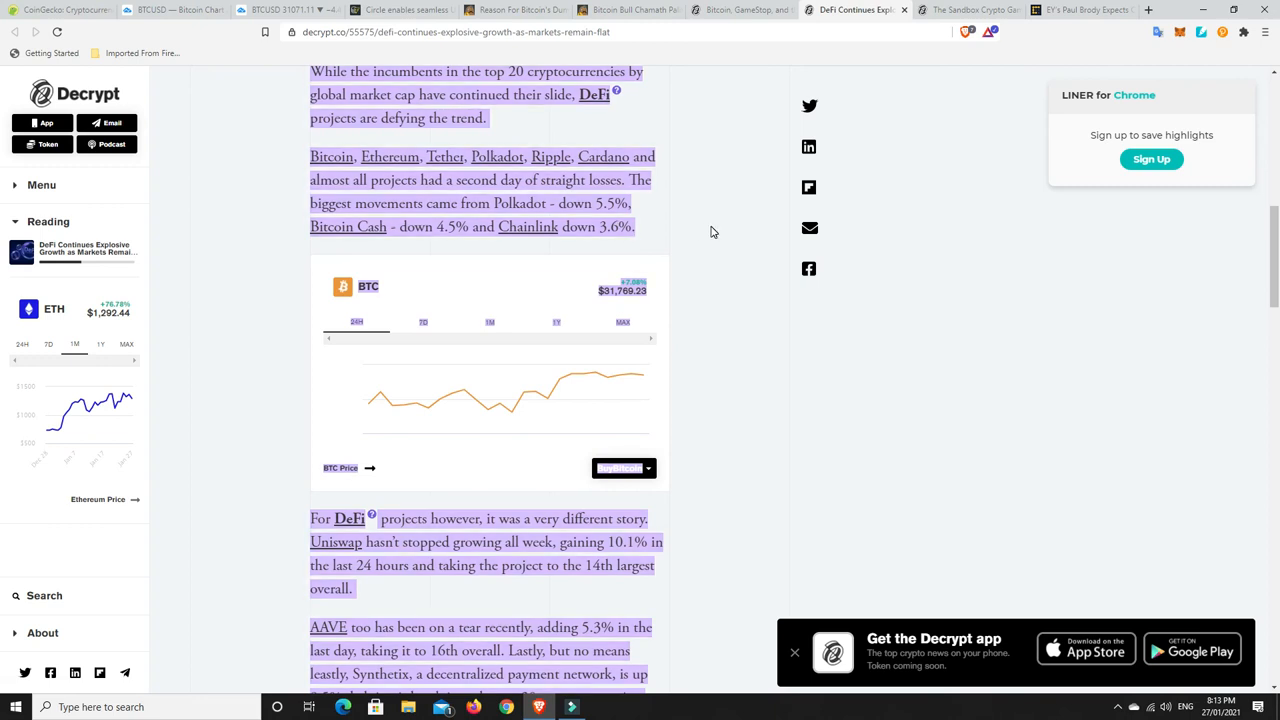
pyautogui.moveTo(732, 258)
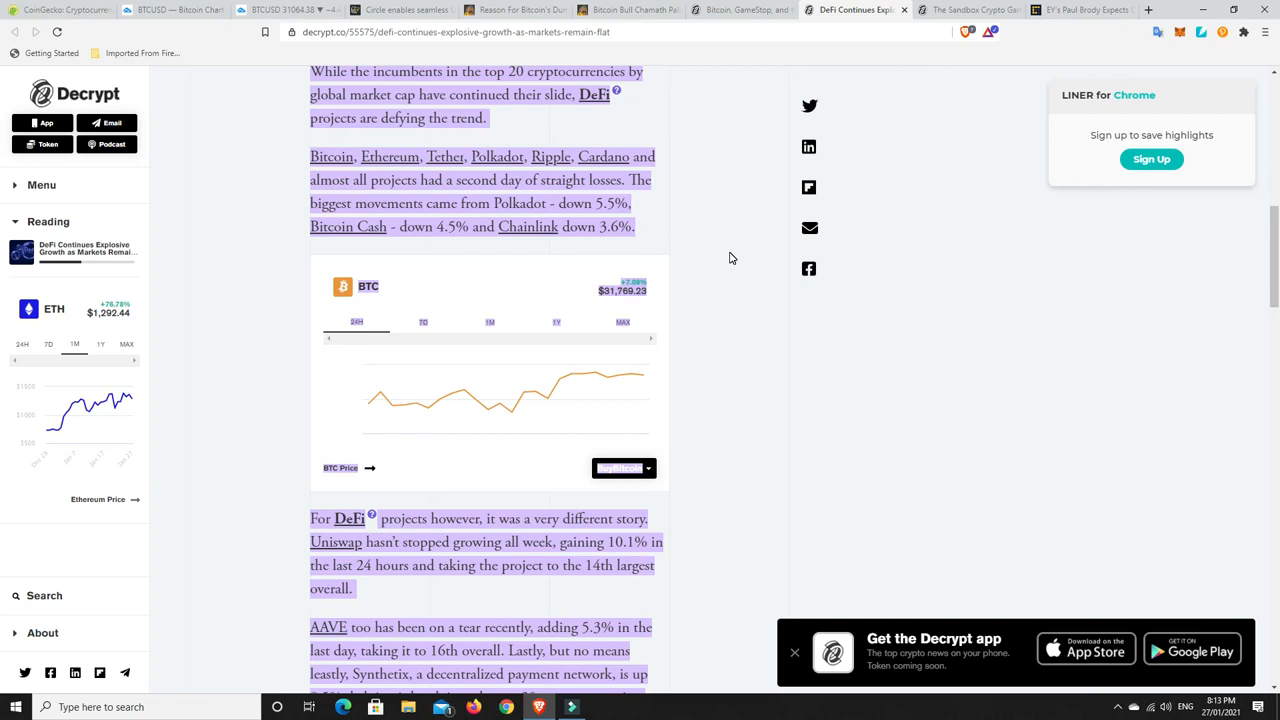
pyautogui.moveTo(680, 258)
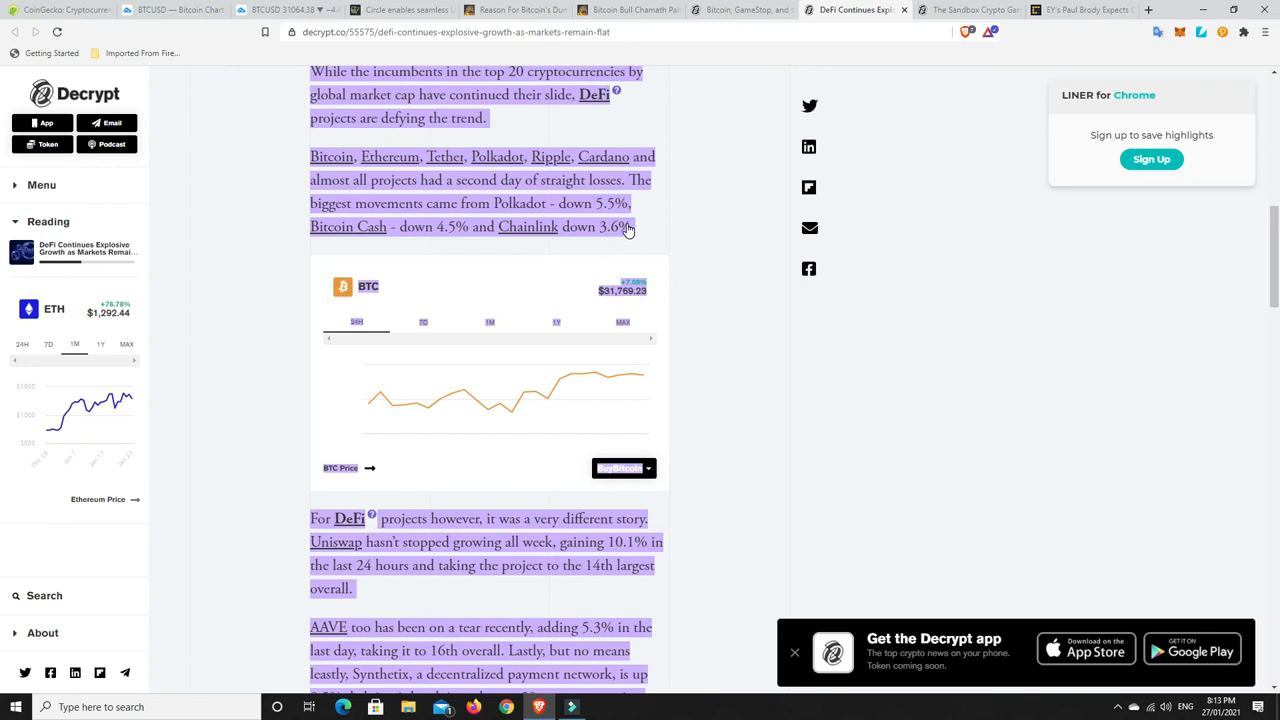
pyautogui.scroll(-3)
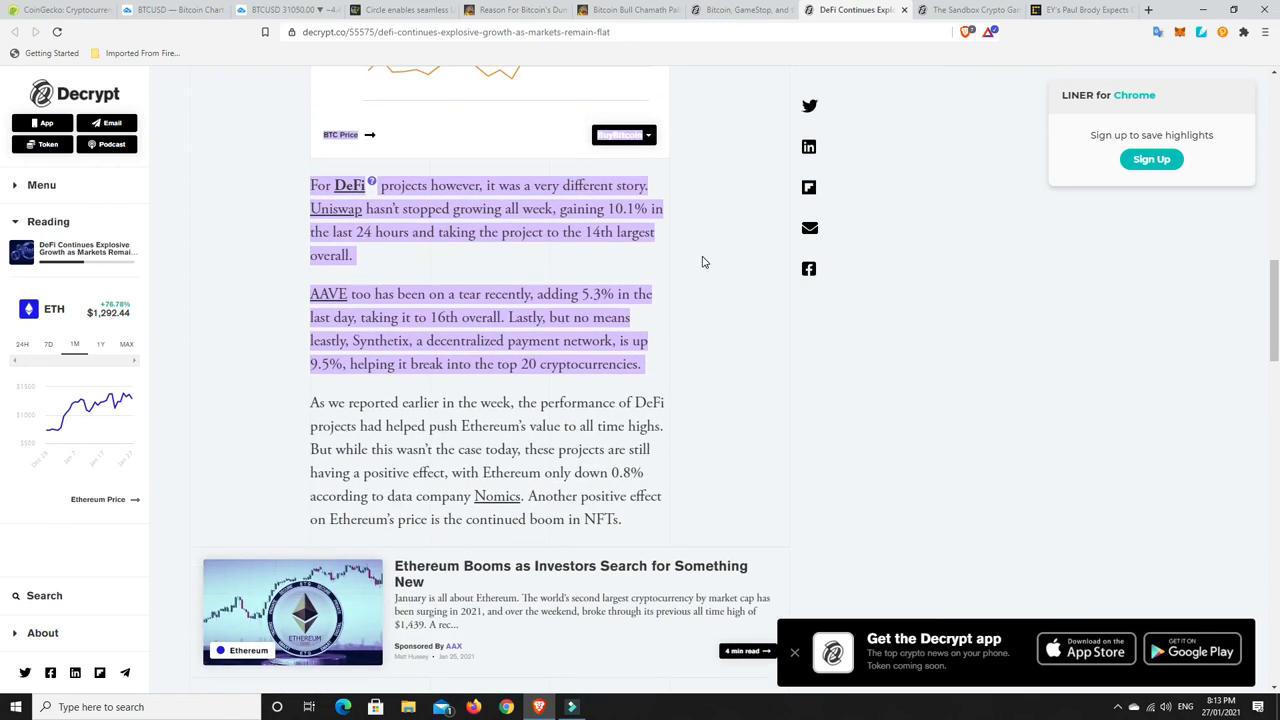
pyautogui.moveTo(708, 260)
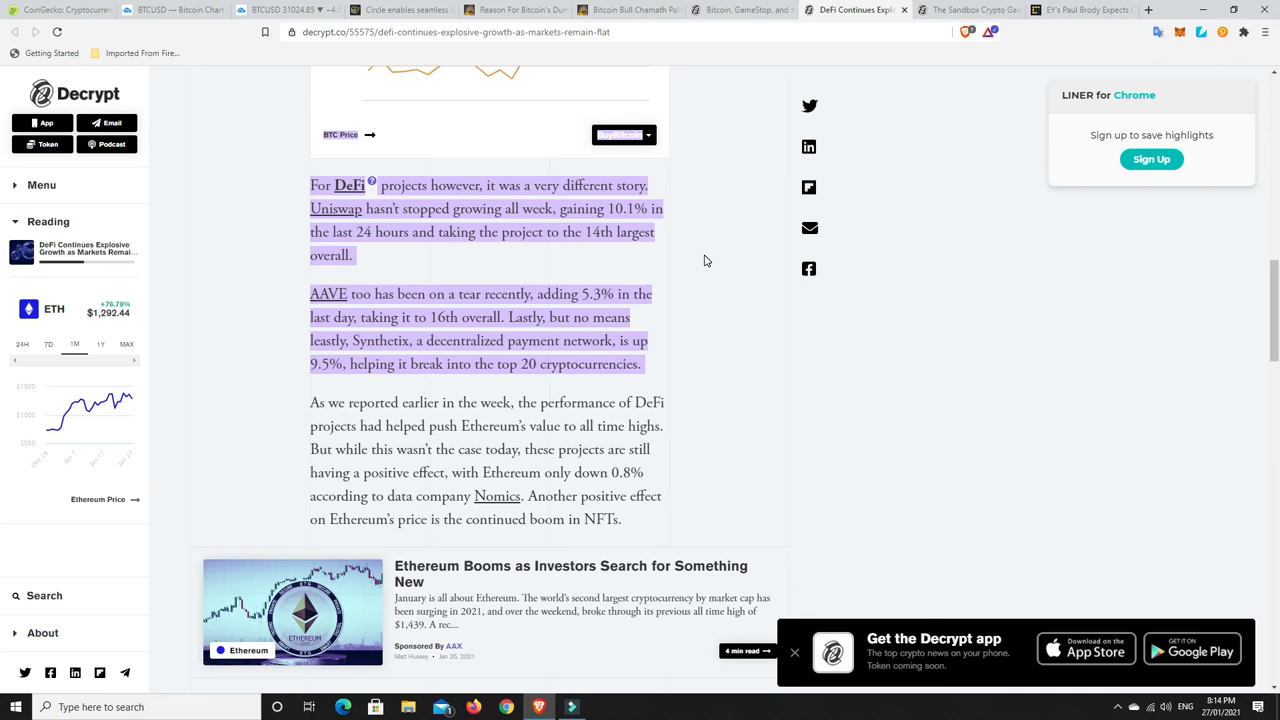
pyautogui.moveTo(692, 264)
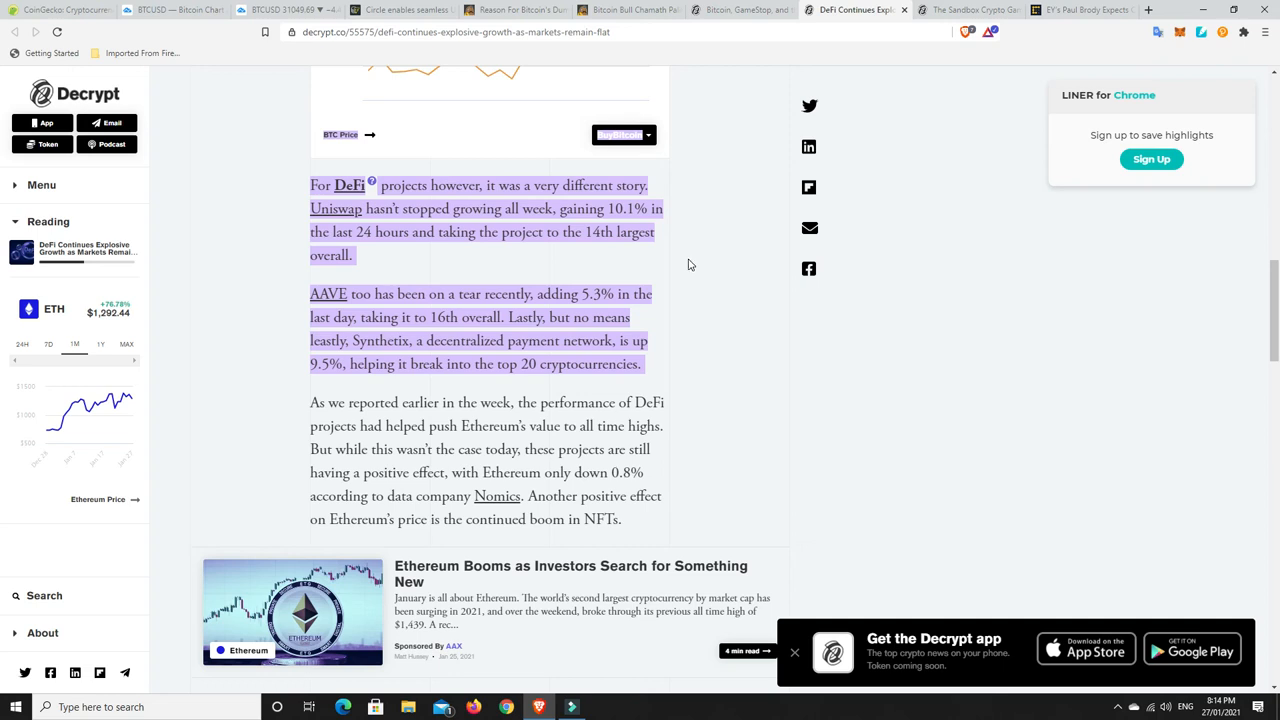
pyautogui.moveTo(676, 288)
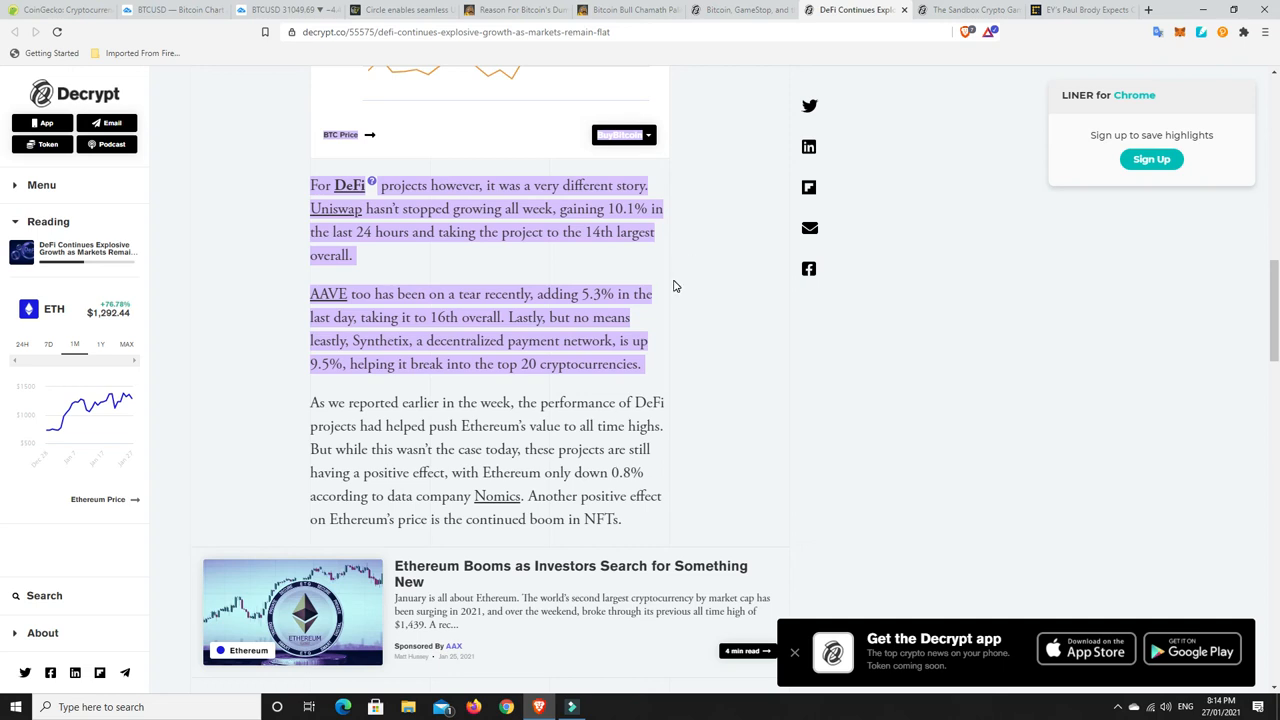
pyautogui.moveTo(664, 292)
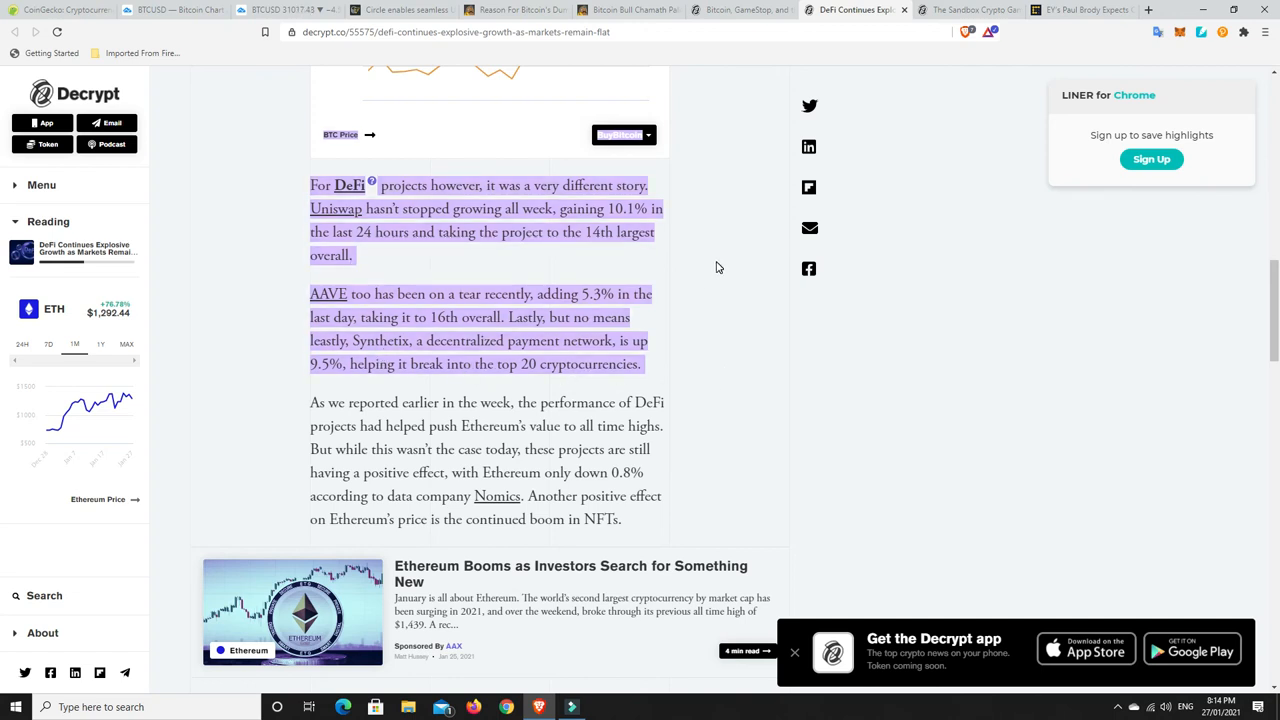
pyautogui.moveTo(738, 300)
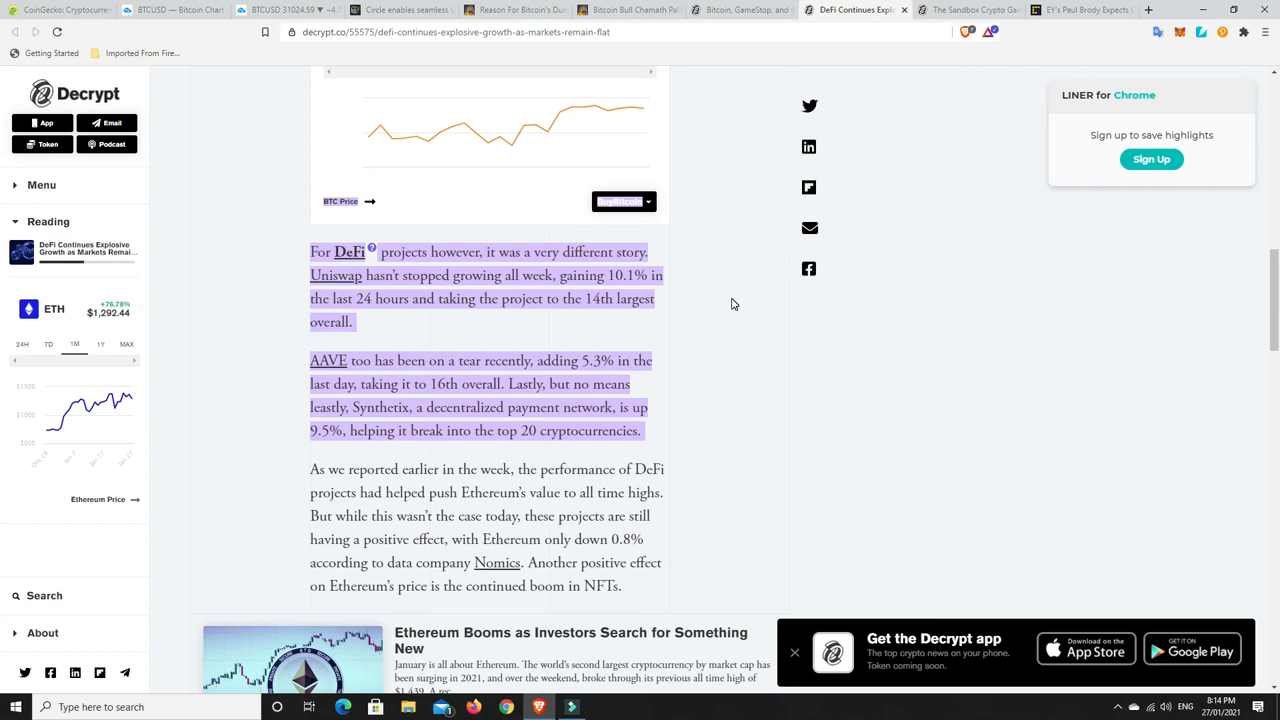
pyautogui.scroll(3)
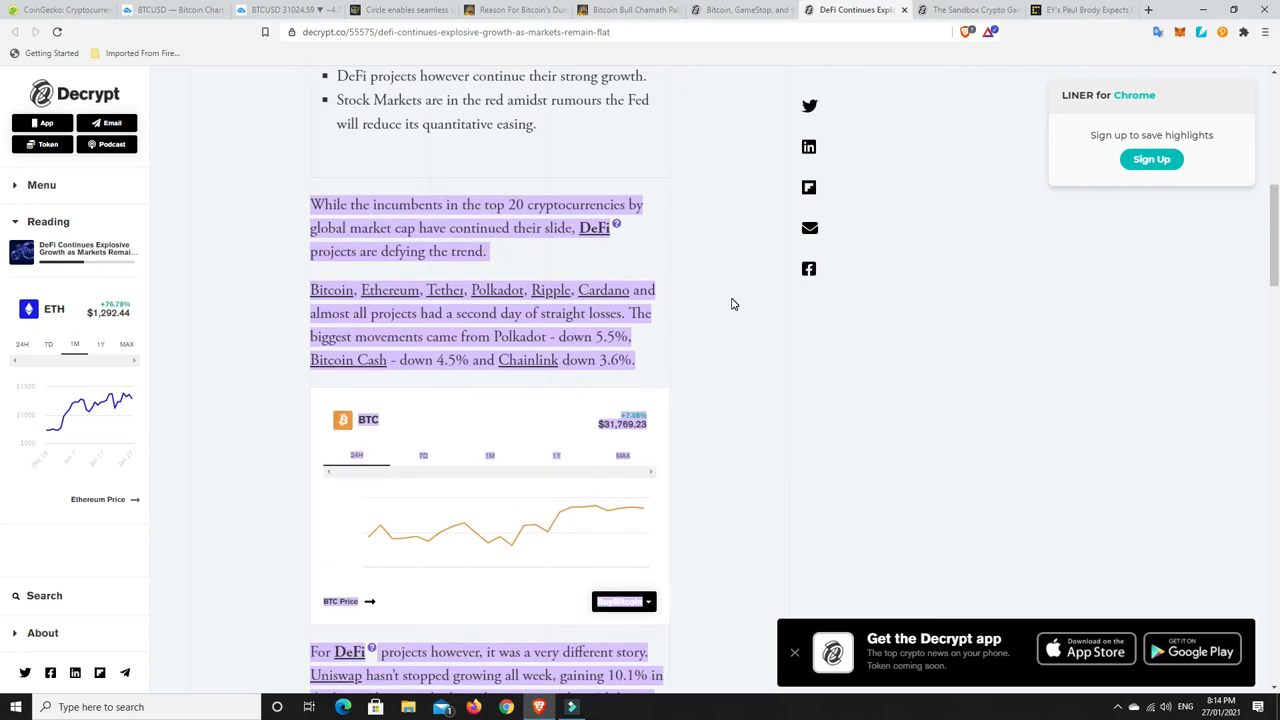
pyautogui.moveTo(668, 308)
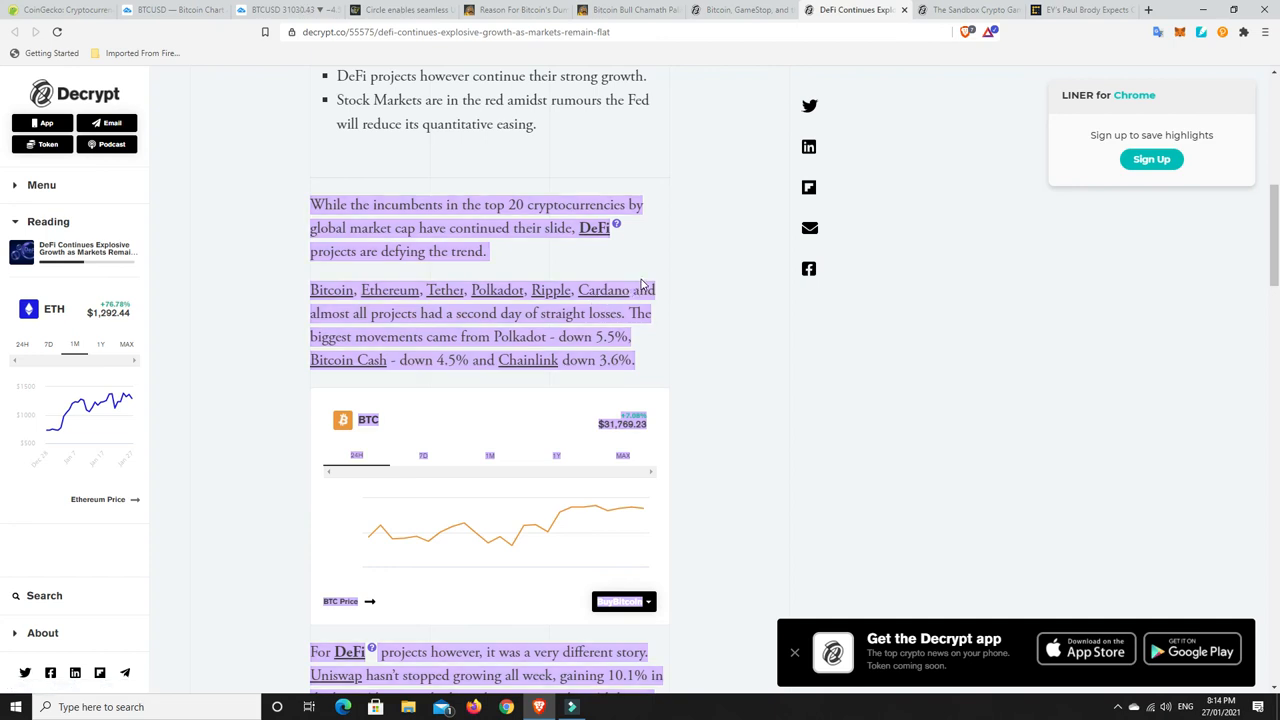
pyautogui.moveTo(604, 290)
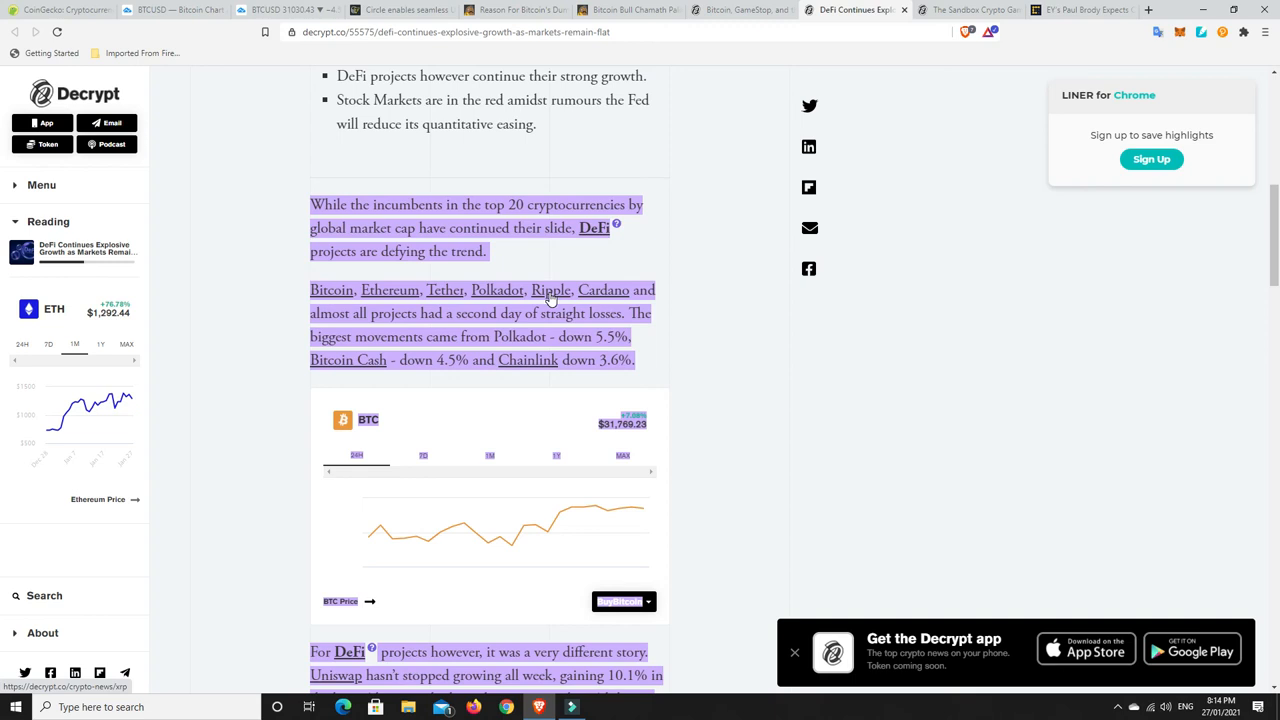
pyautogui.moveTo(536, 300)
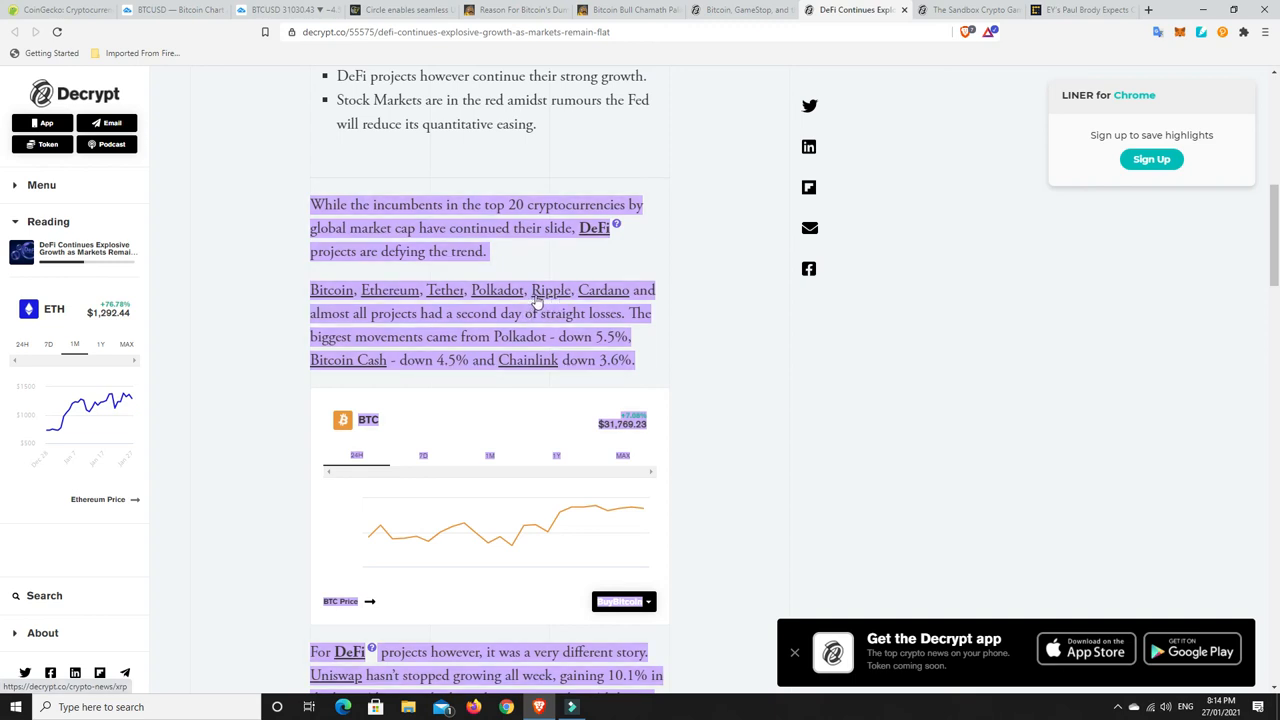
pyautogui.moveTo(848, 304)
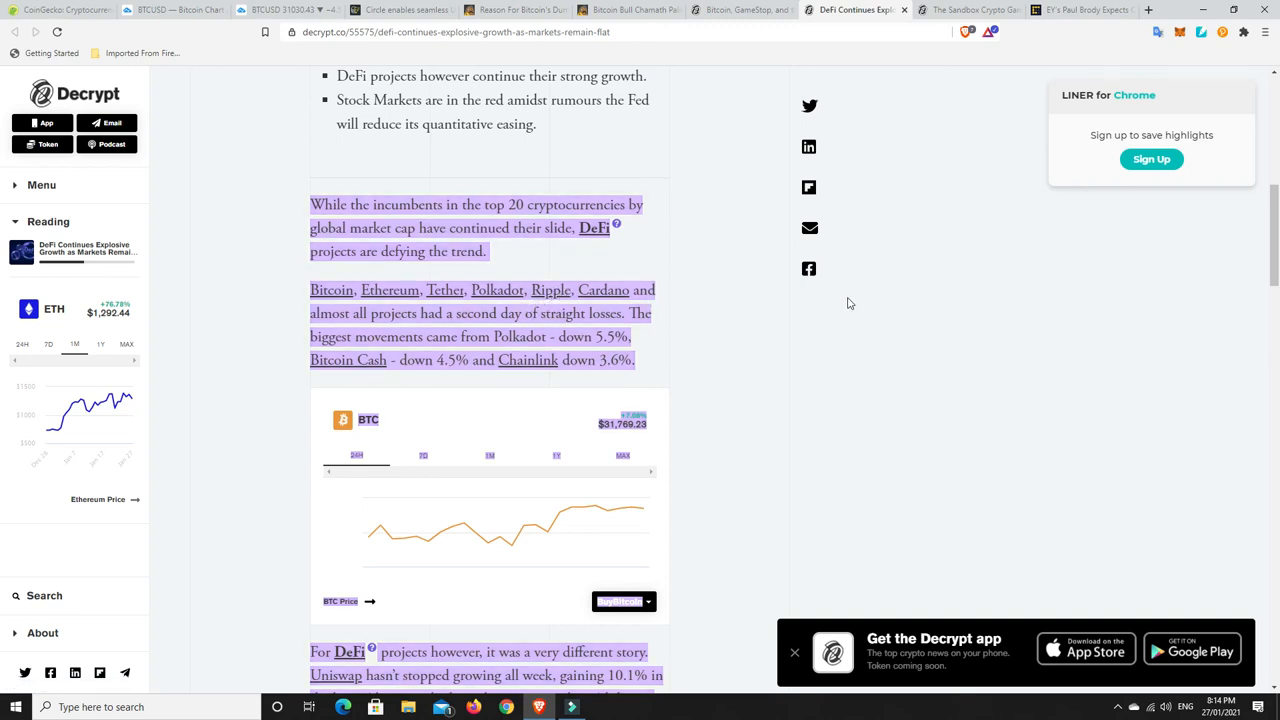
# Switch to Decrypt's Sandbox LAND sale article and settle on its opening February 11 sale paragraphs.
pyautogui.click(972, 10)
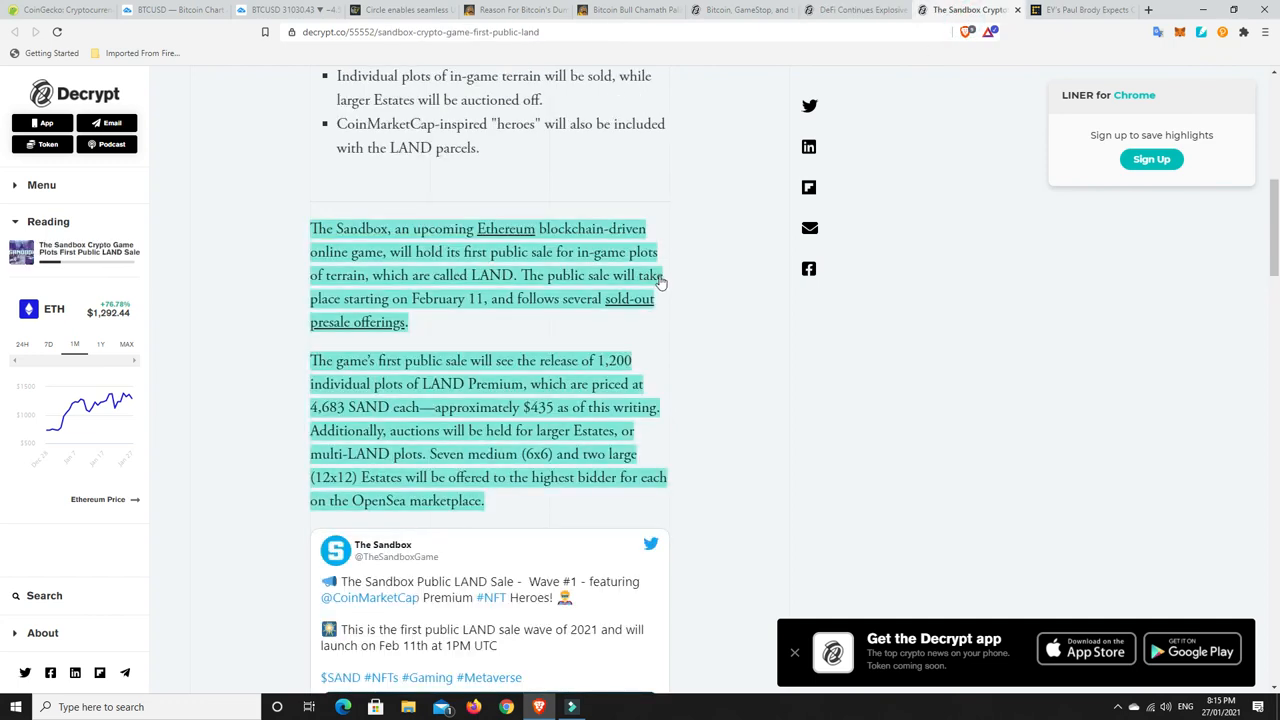
pyautogui.scroll(3)
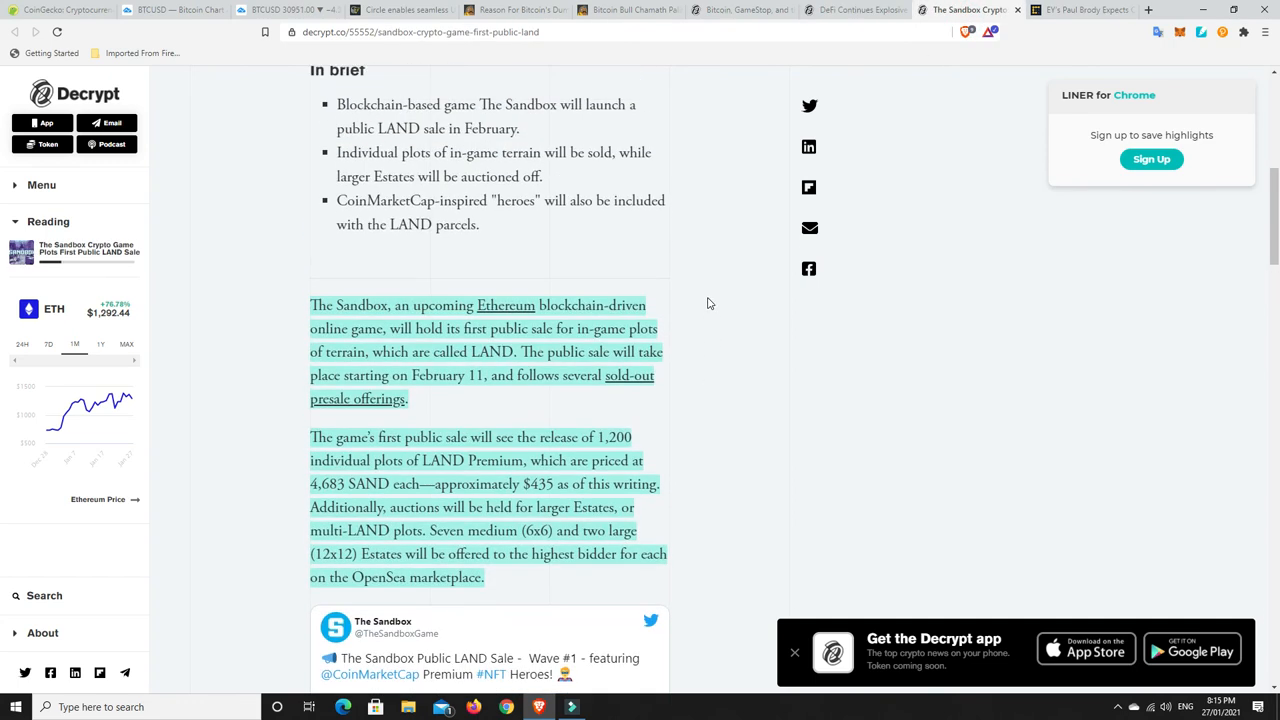
pyautogui.scroll(3)
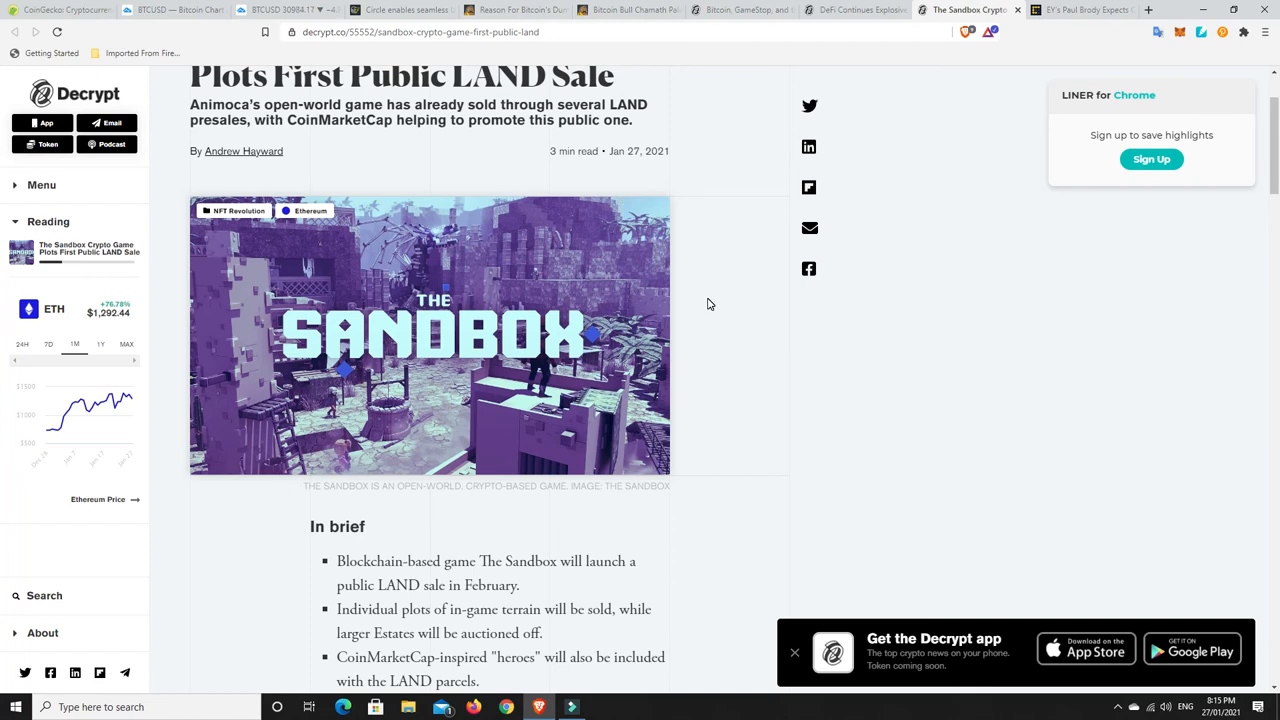
pyautogui.scroll(-3)
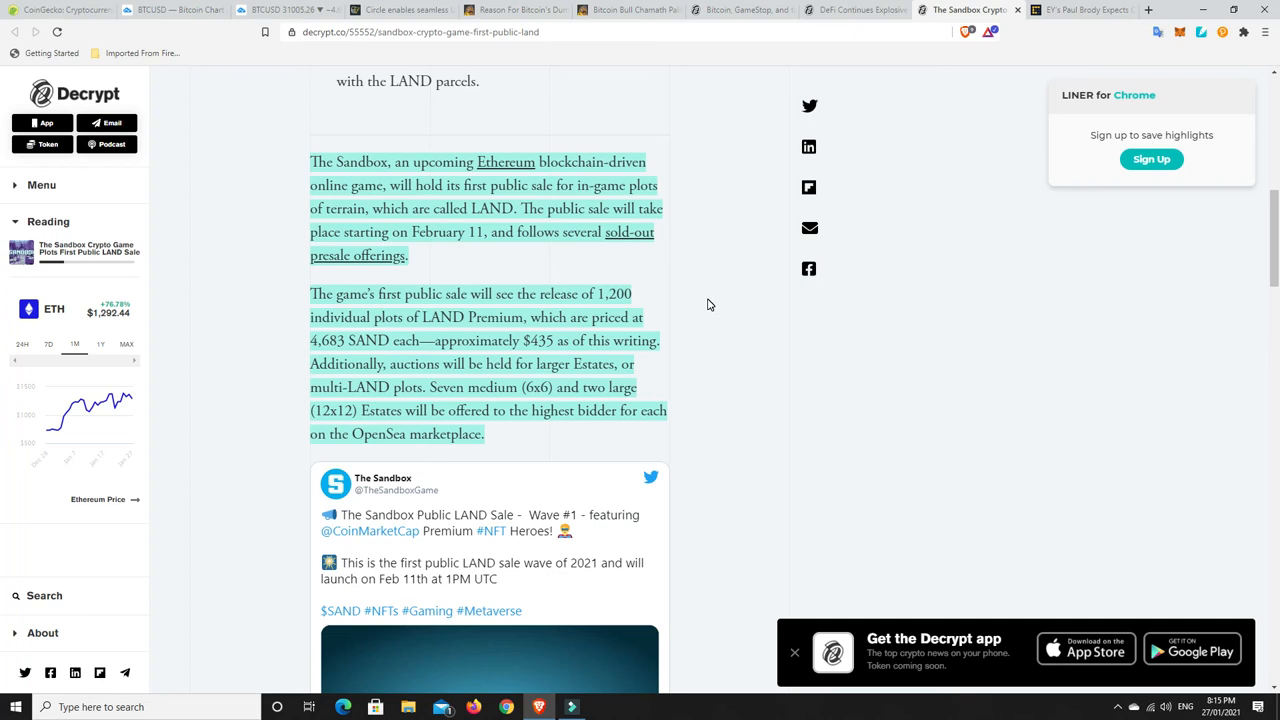
pyautogui.moveTo(584, 296)
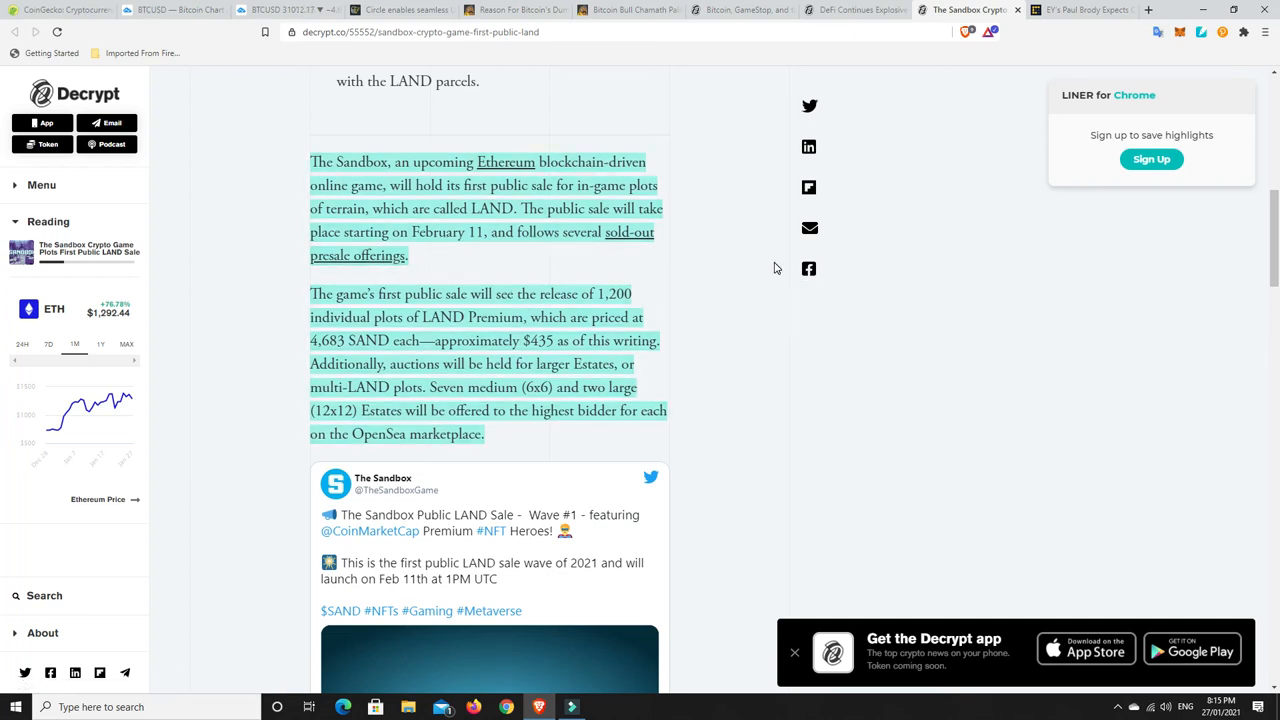
pyautogui.moveTo(760, 256)
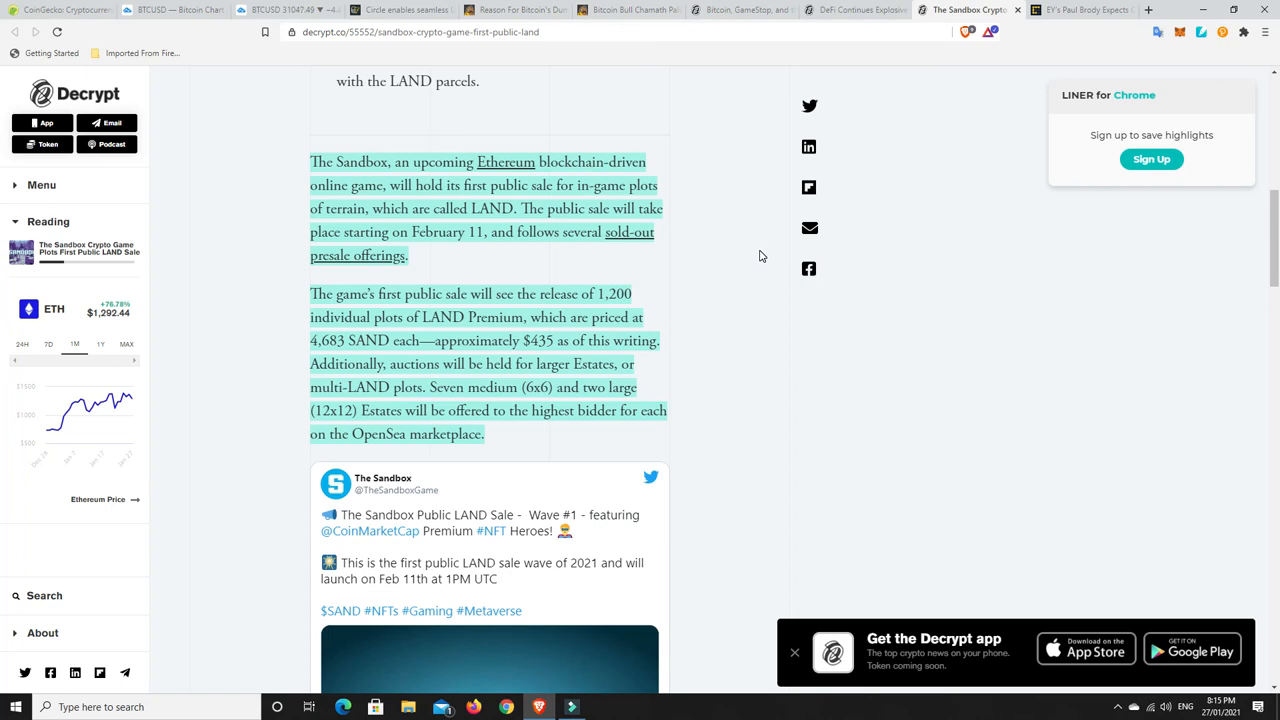
pyautogui.moveTo(548, 366)
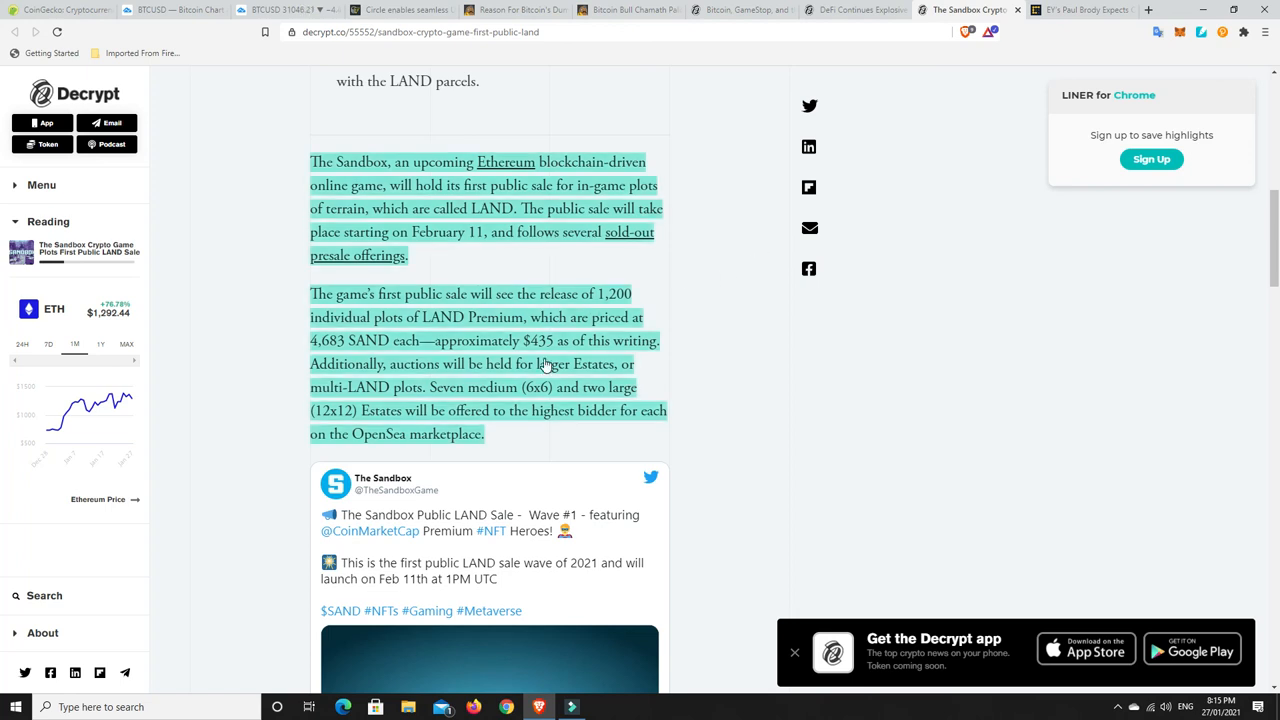
pyautogui.moveTo(740, 342)
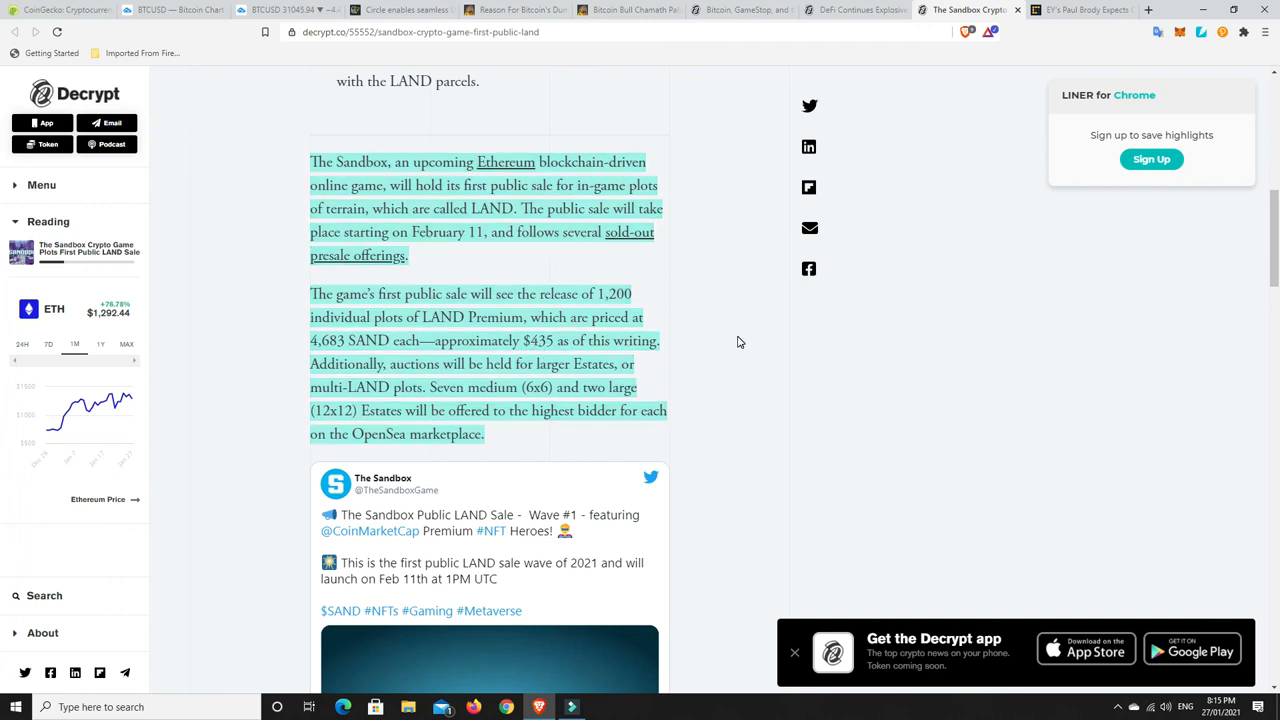
pyautogui.moveTo(736, 328)
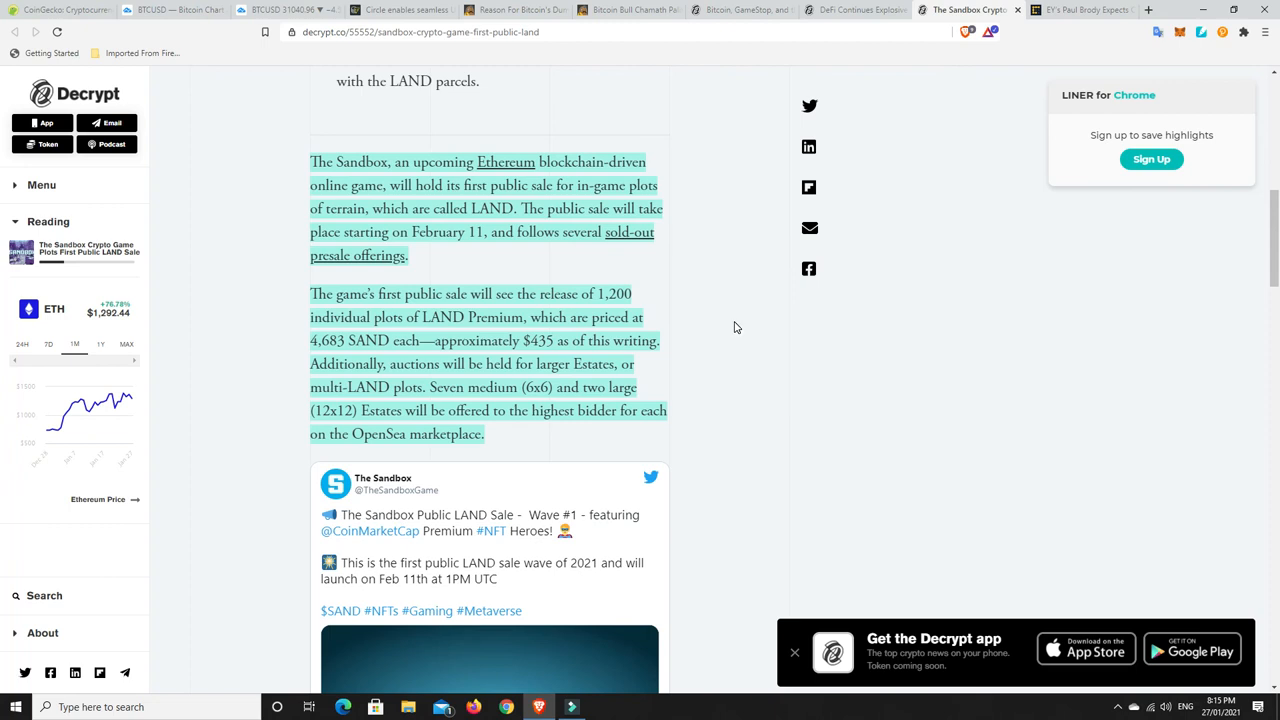
pyautogui.moveTo(524, 434)
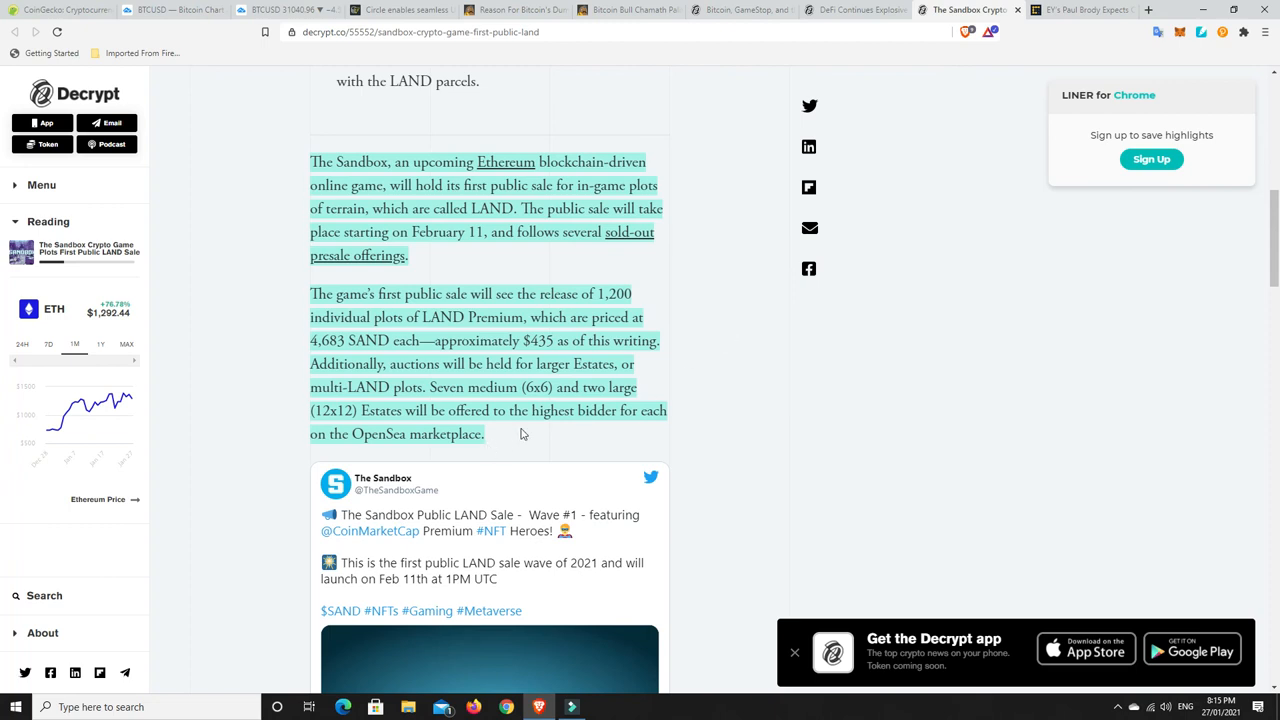
pyautogui.moveTo(716, 352)
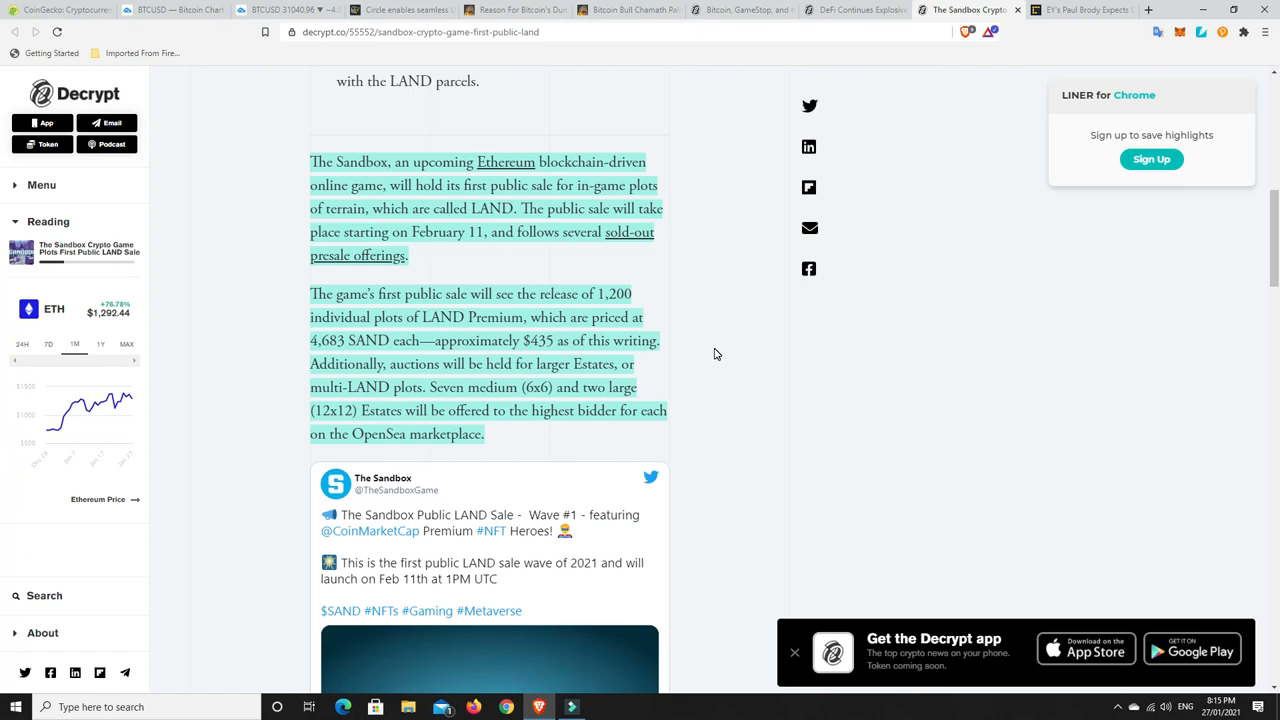
pyautogui.moveTo(1260, 278)
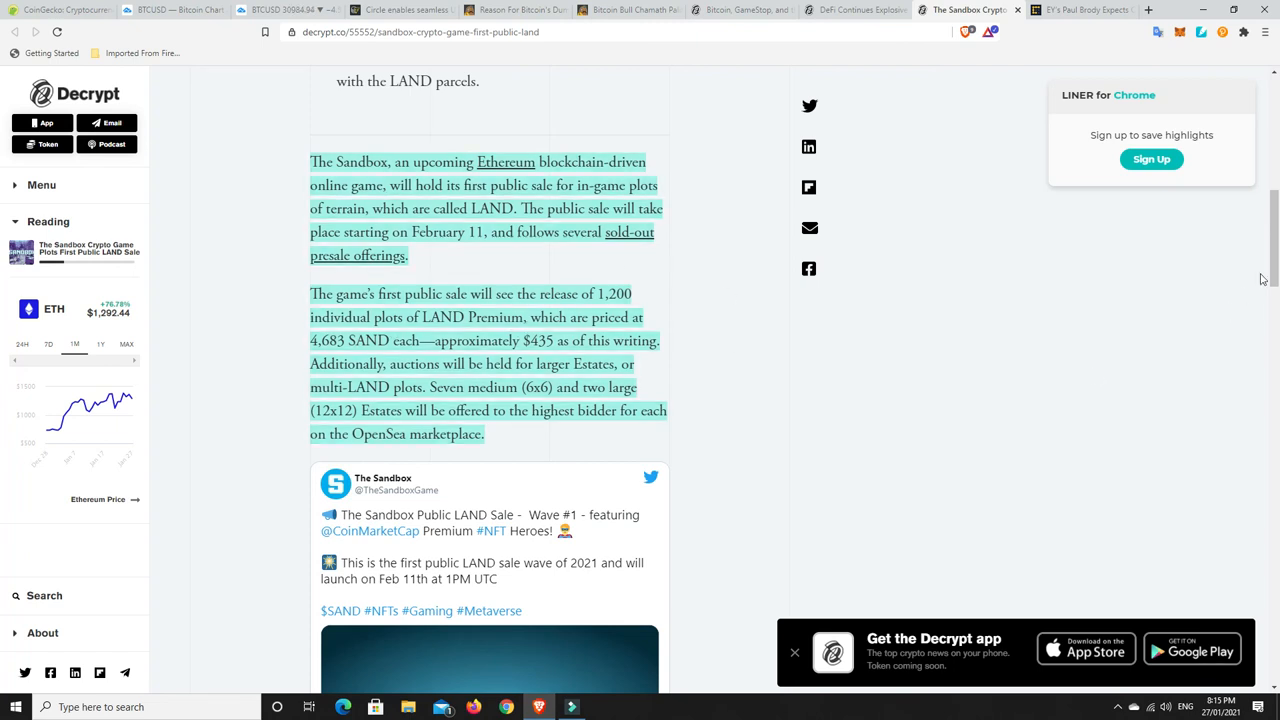
pyautogui.scroll(3)
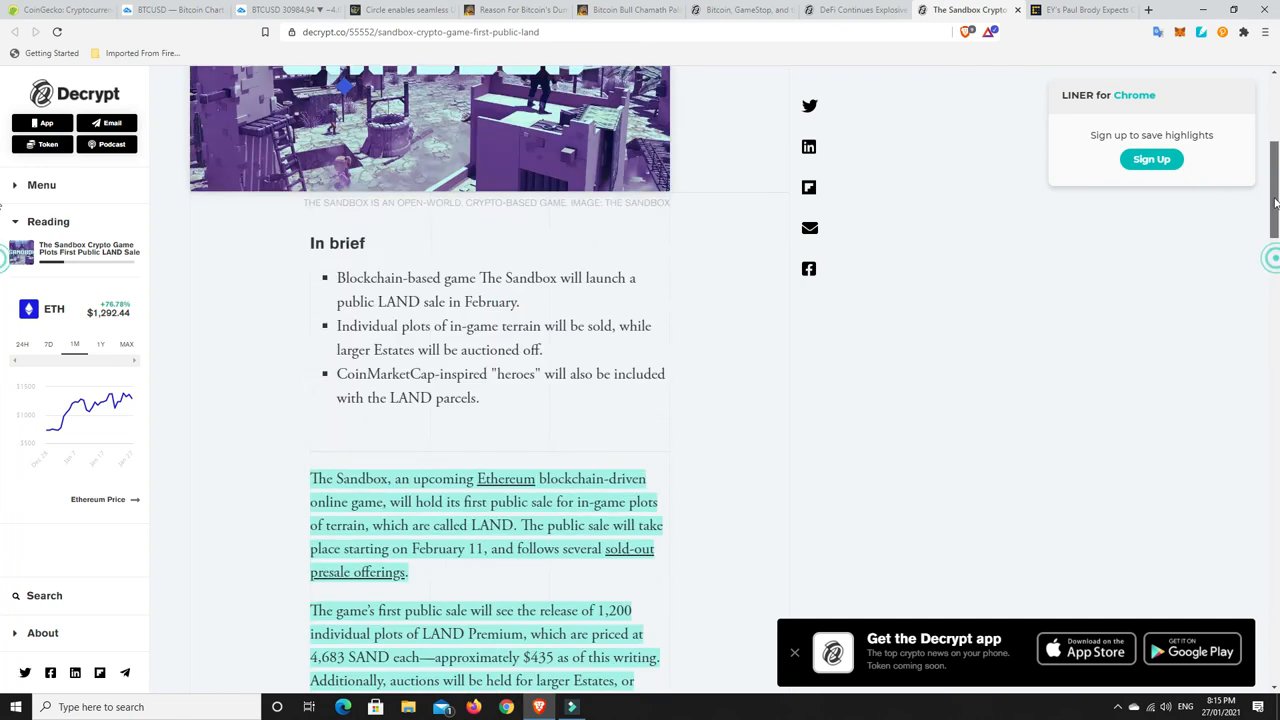
pyautogui.scroll(3)
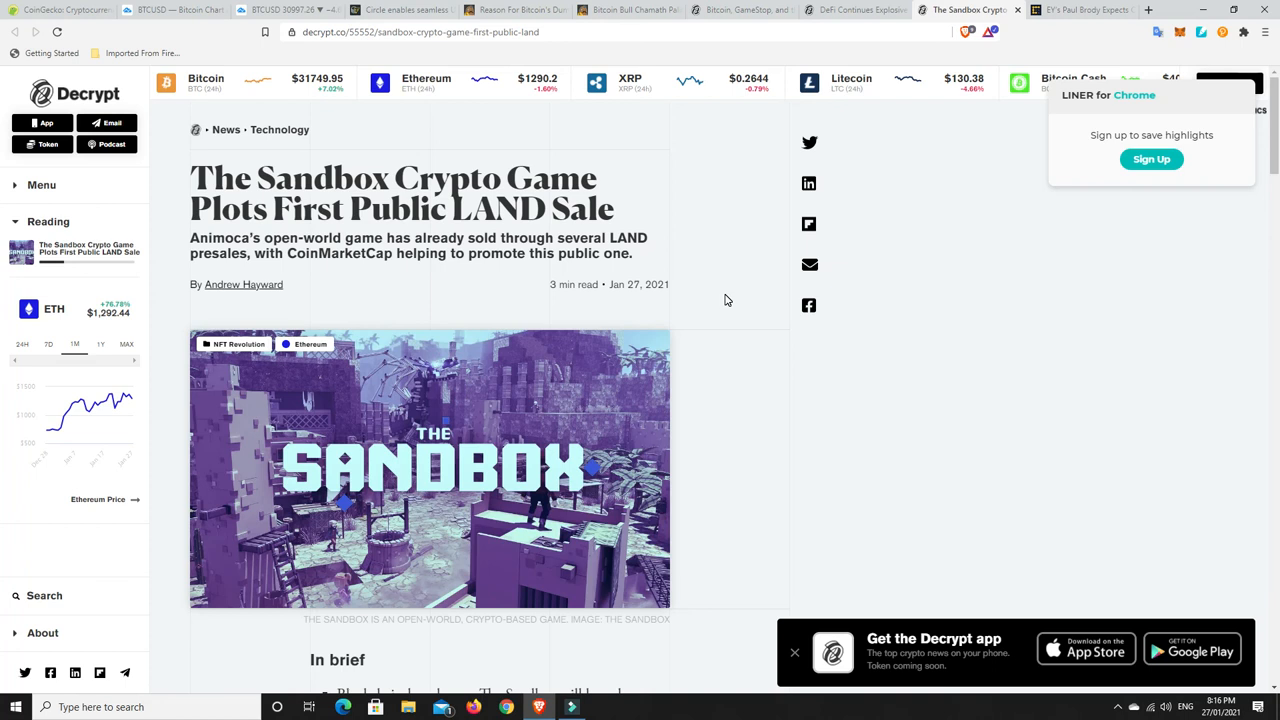
pyautogui.moveTo(468, 456)
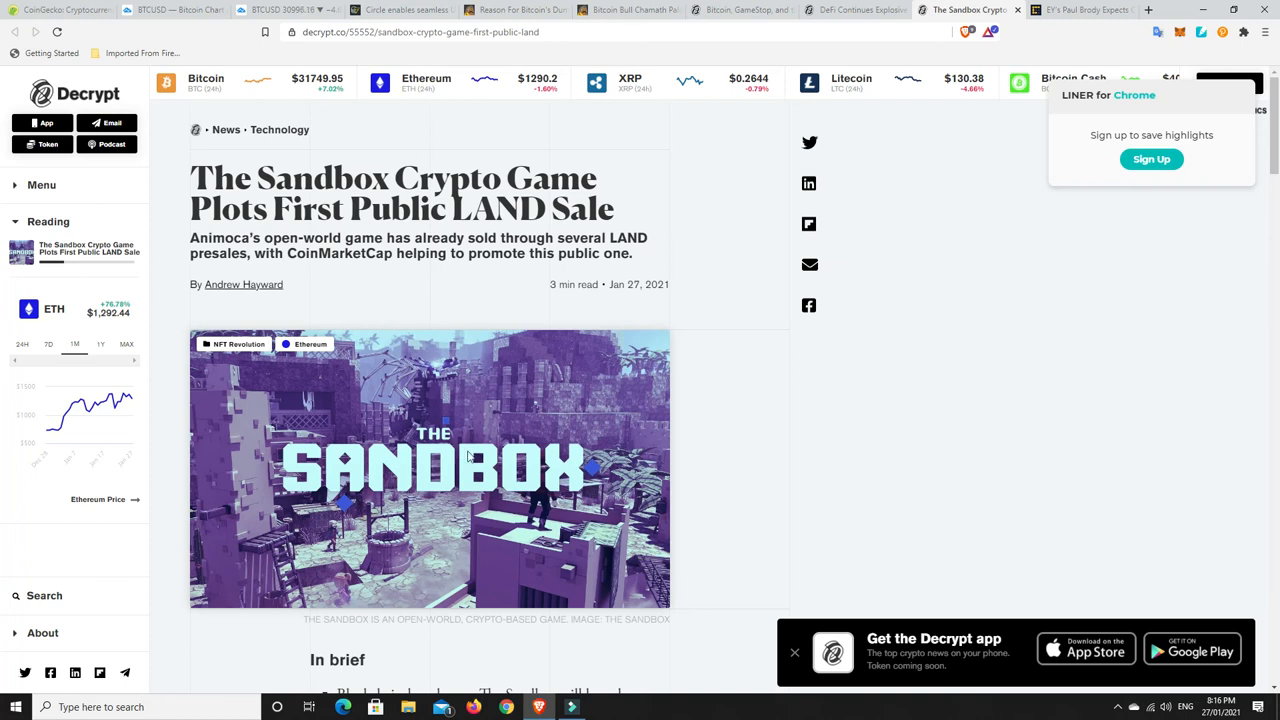
pyautogui.moveTo(548, 420)
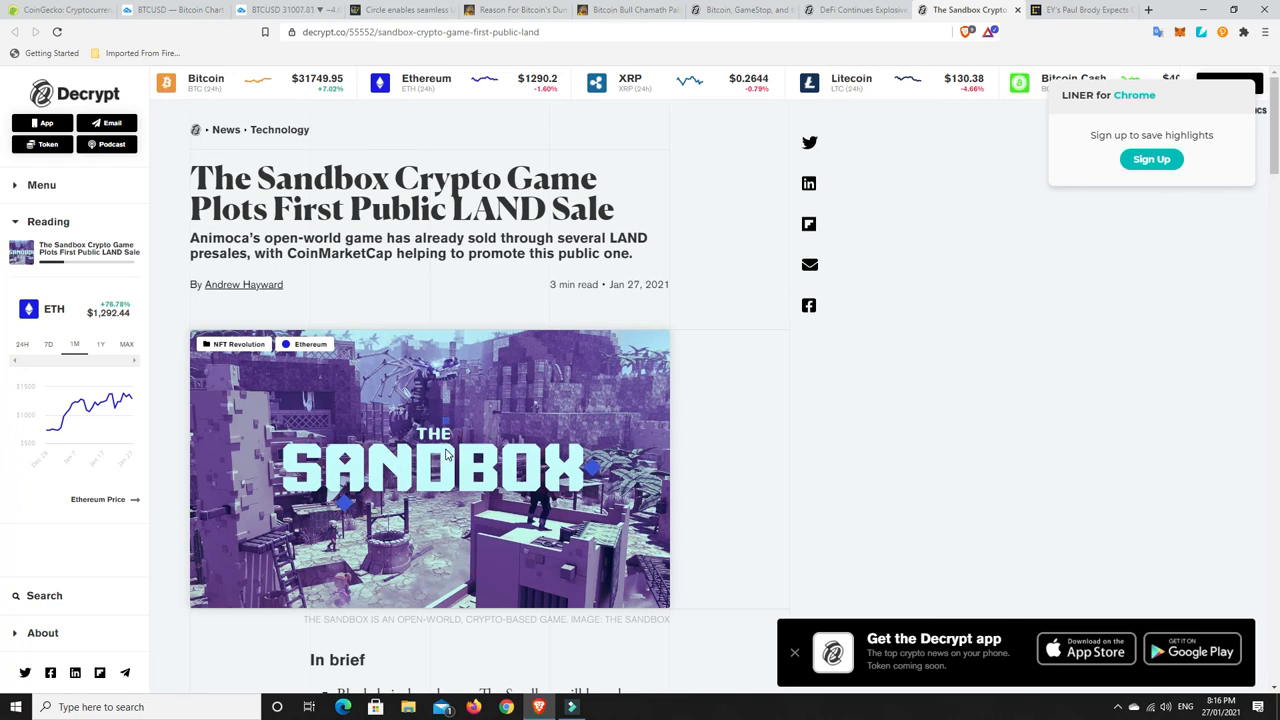
pyautogui.moveTo(492, 424)
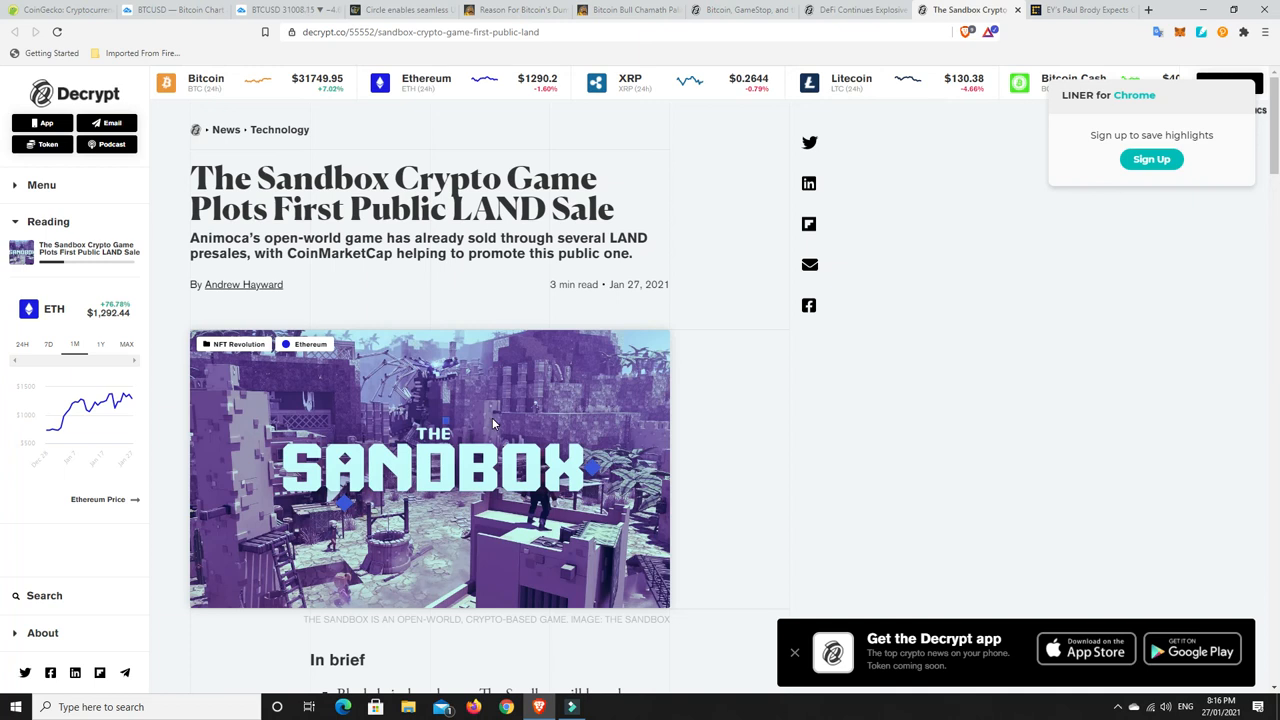
pyautogui.moveTo(752, 410)
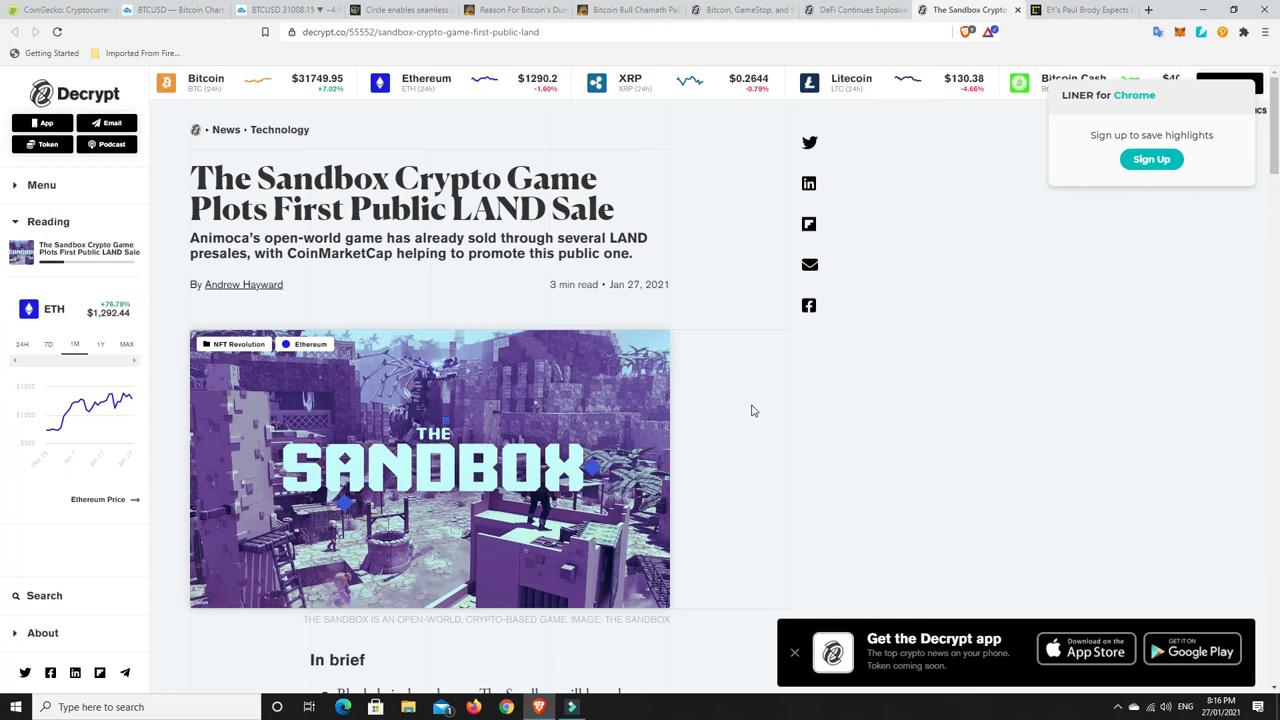
pyautogui.moveTo(728, 392)
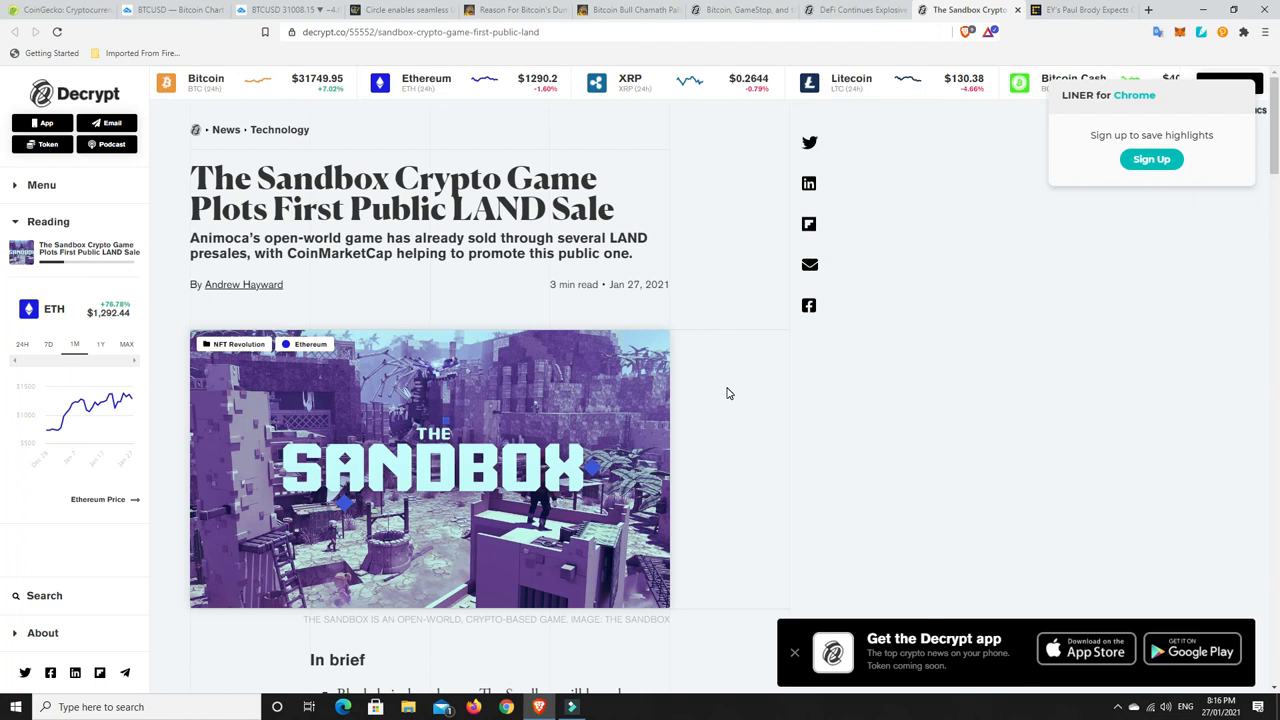
pyautogui.moveTo(726, 408)
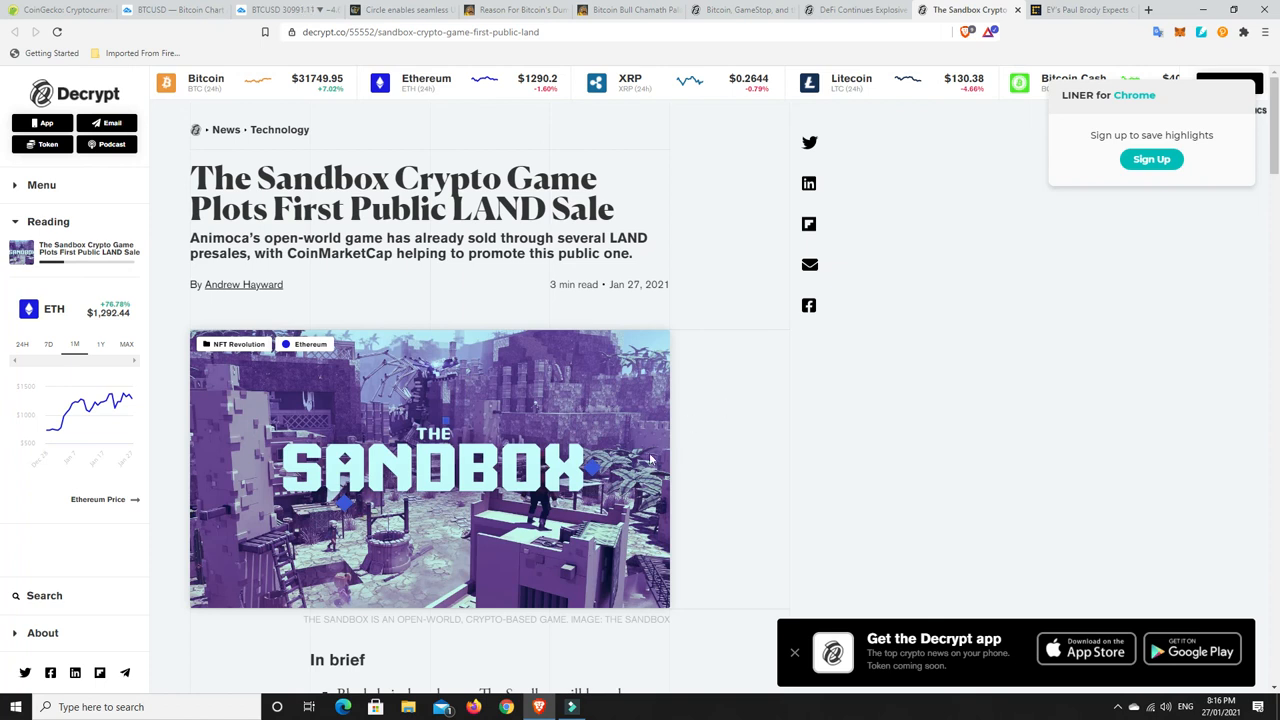
pyautogui.moveTo(702, 304)
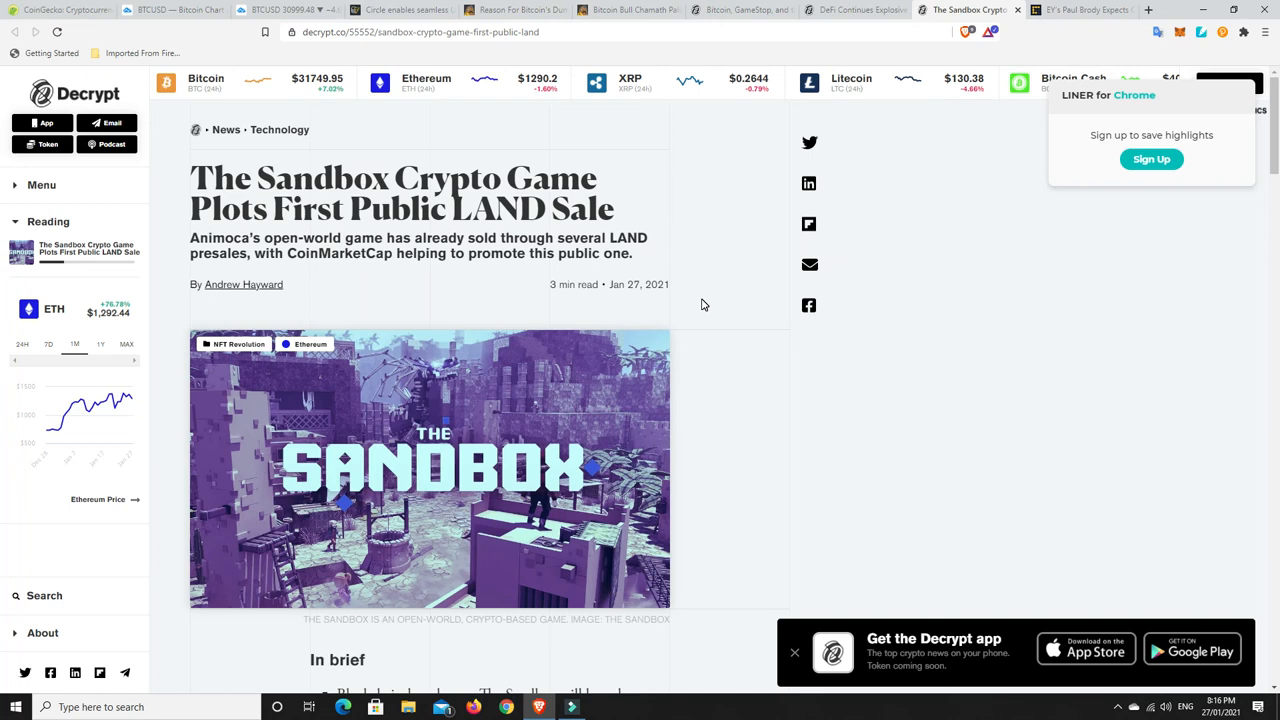
pyautogui.moveTo(476, 412)
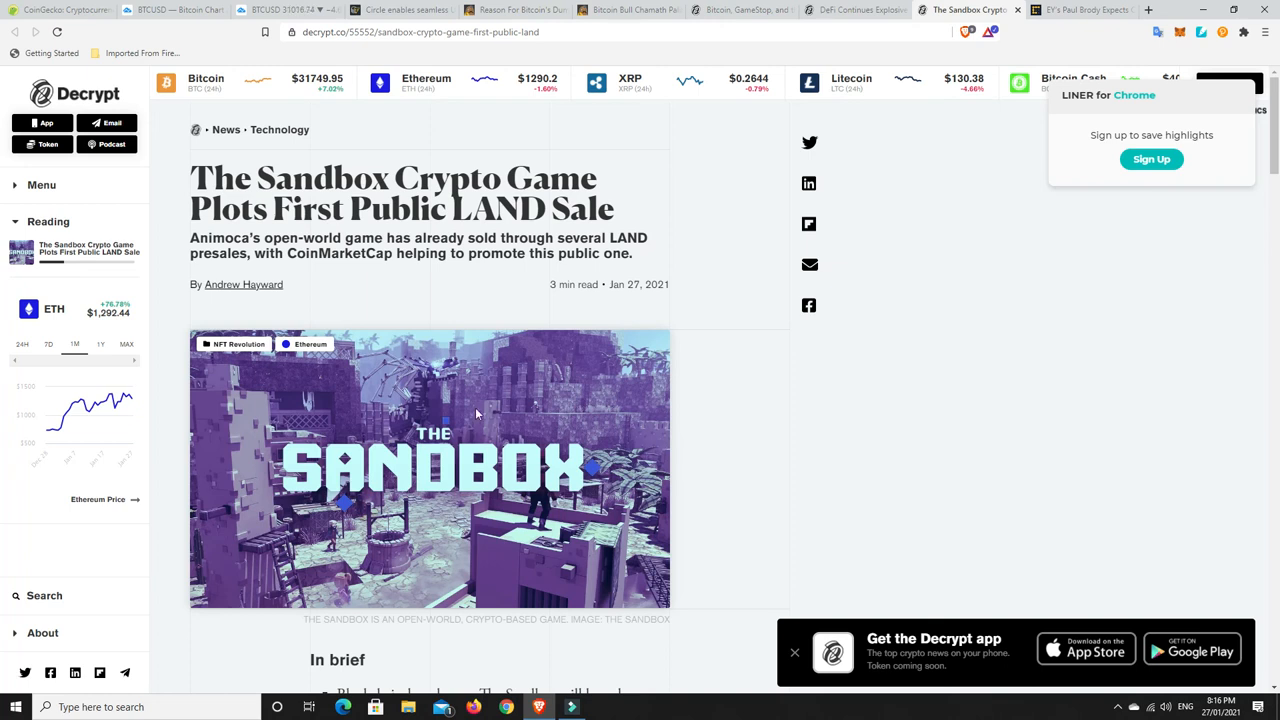
pyautogui.moveTo(478, 456)
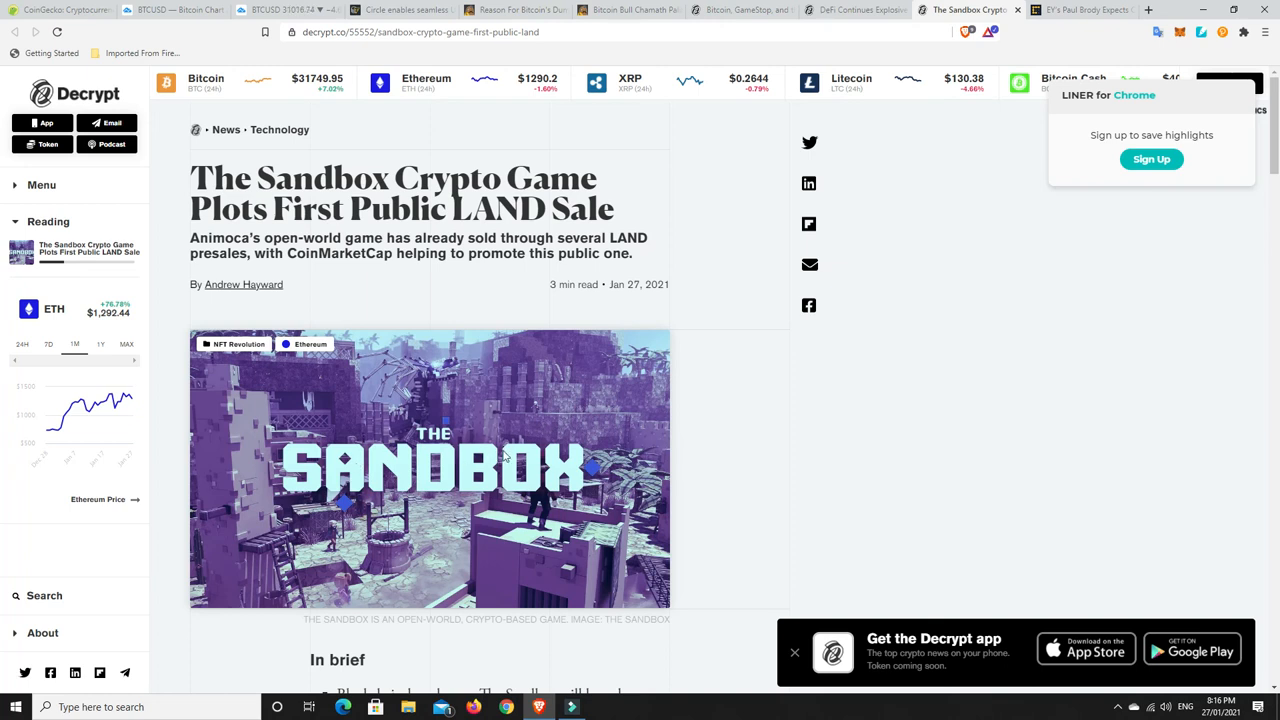
pyautogui.moveTo(488, 422)
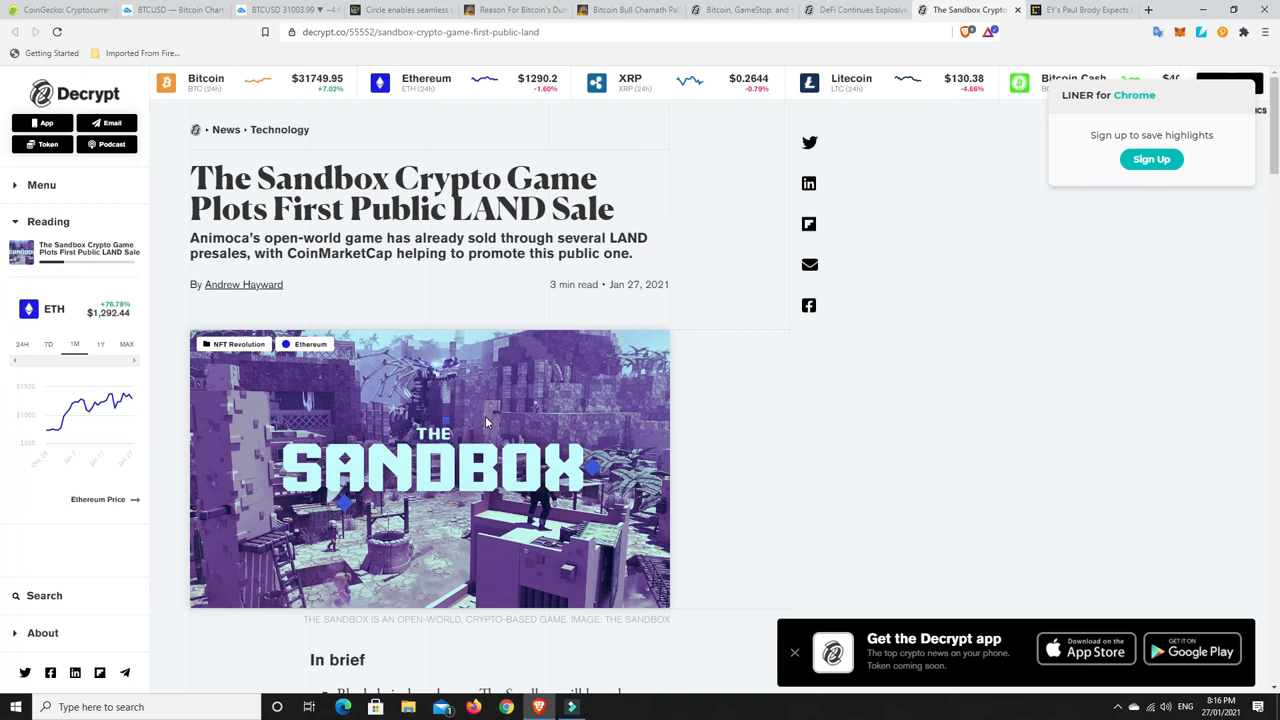
pyautogui.moveTo(566, 412)
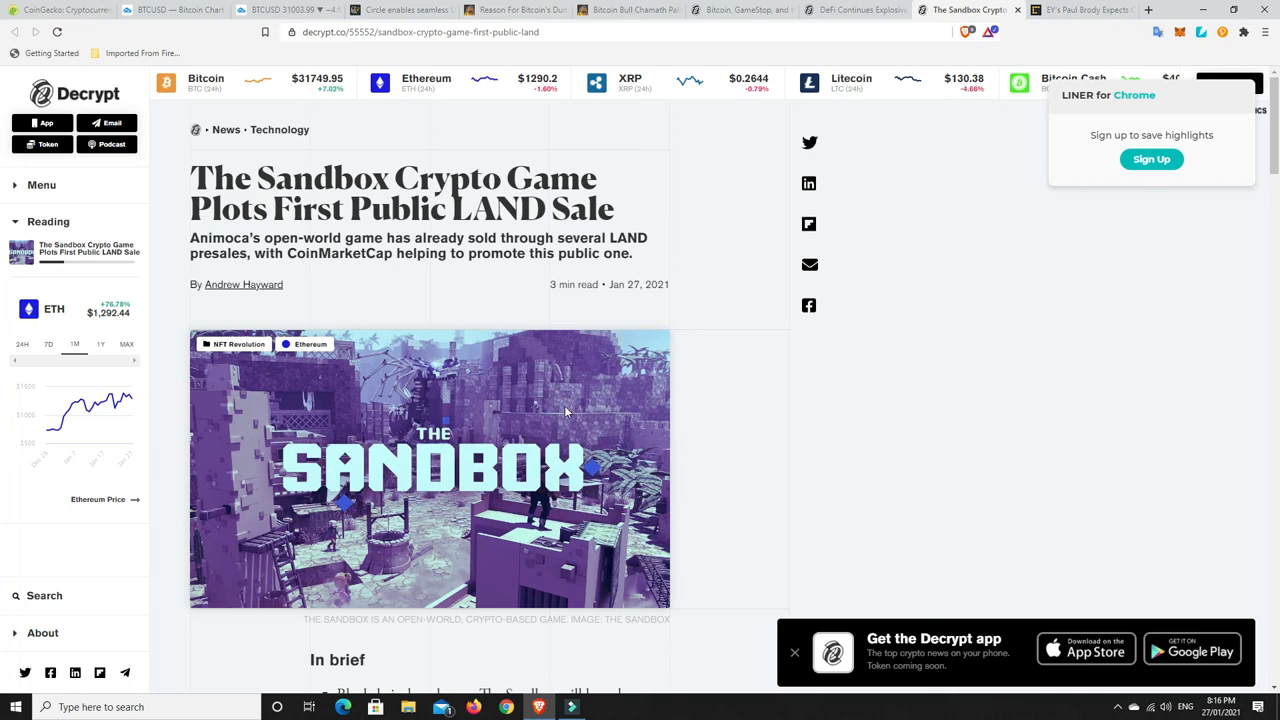
pyautogui.moveTo(484, 408)
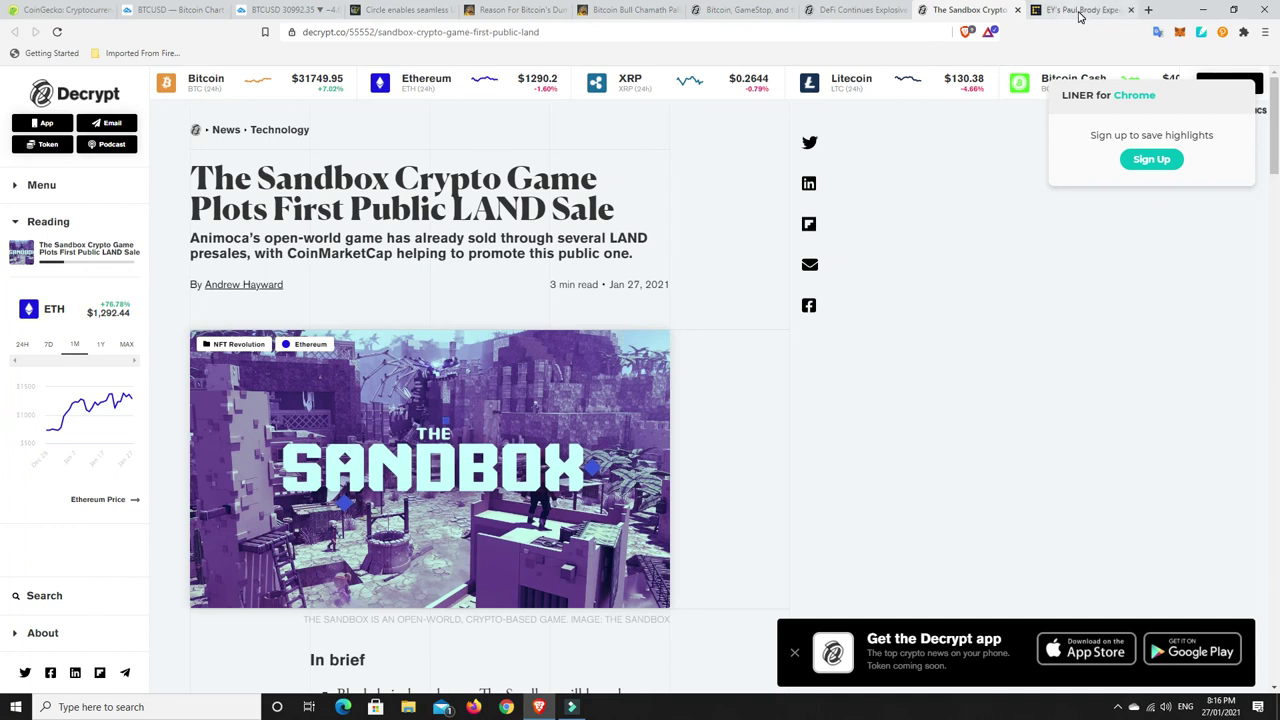
# Switch to CoinDesk's EY Paul Brody DeFi article, skim through it and return to the headline.
pyautogui.click(1090, 8)
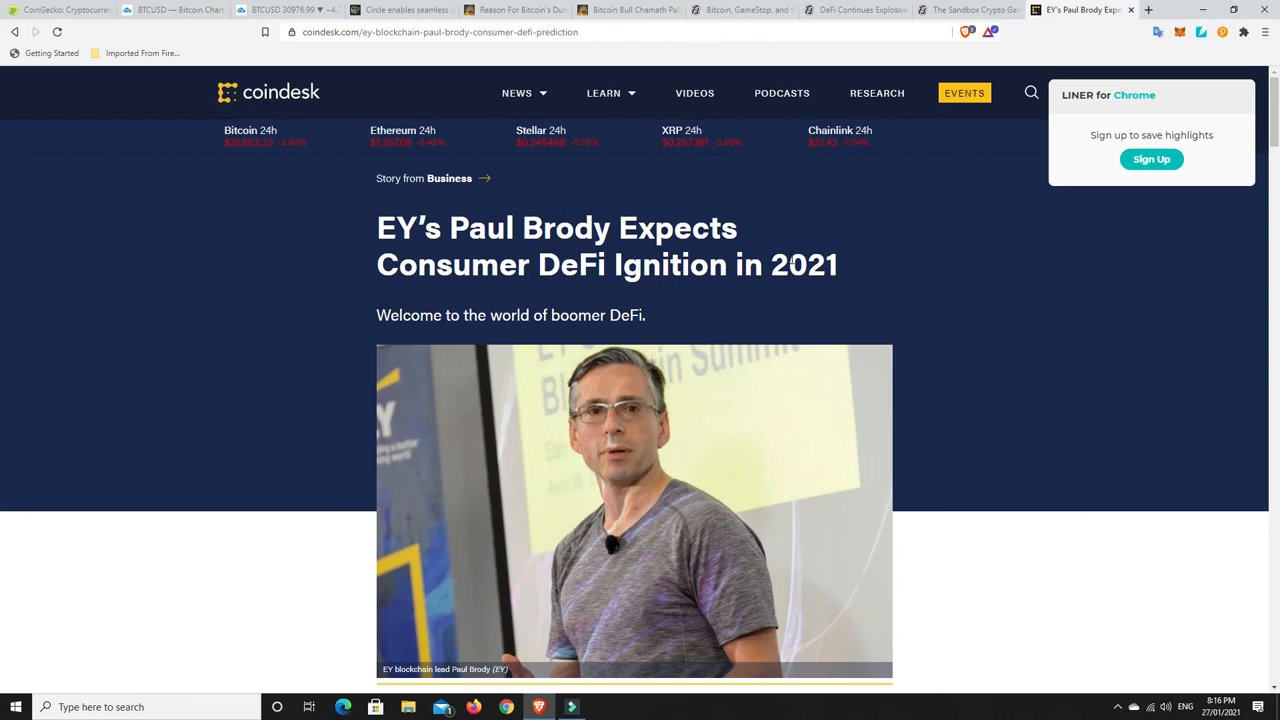
pyautogui.scroll(-3)
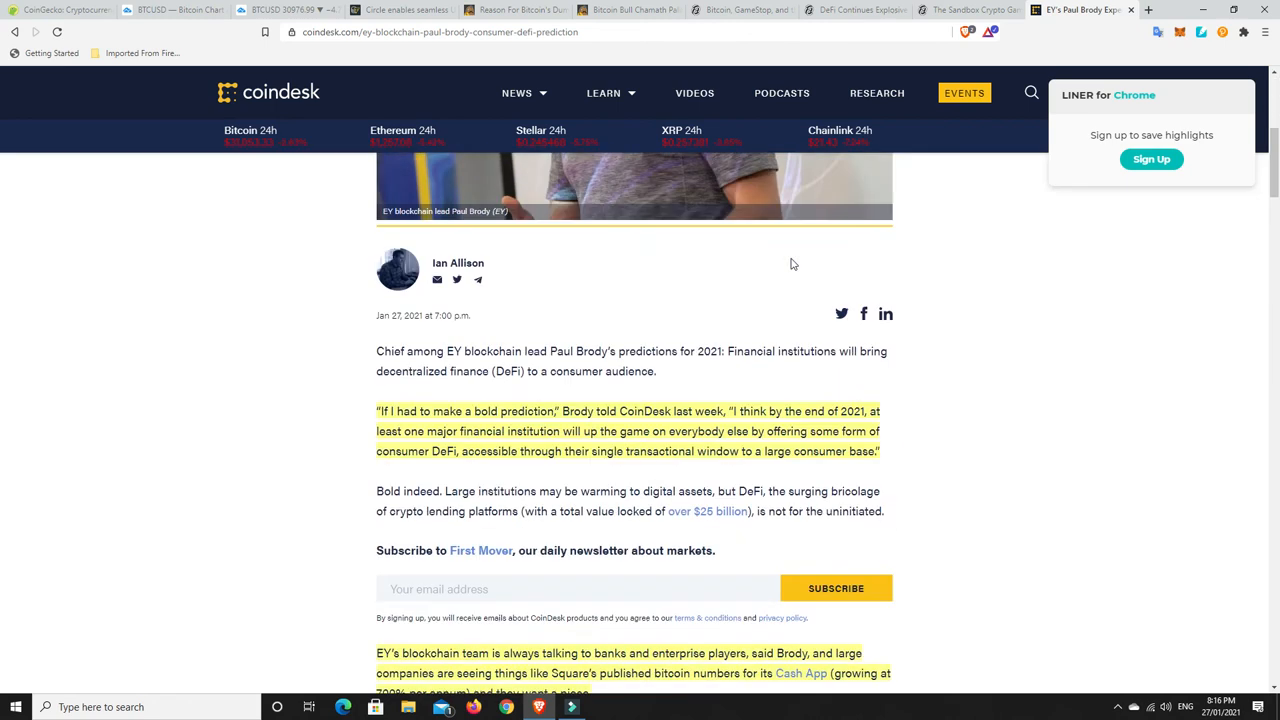
pyautogui.scroll(-3)
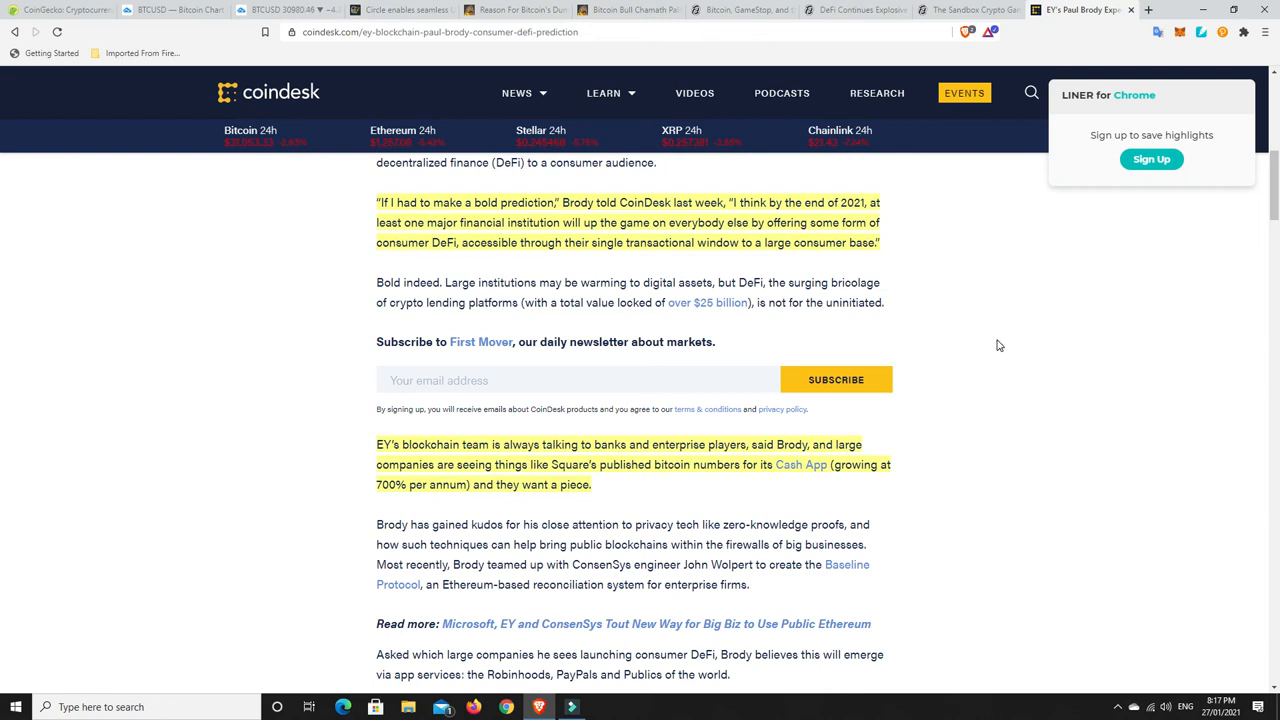
pyautogui.scroll(-3)
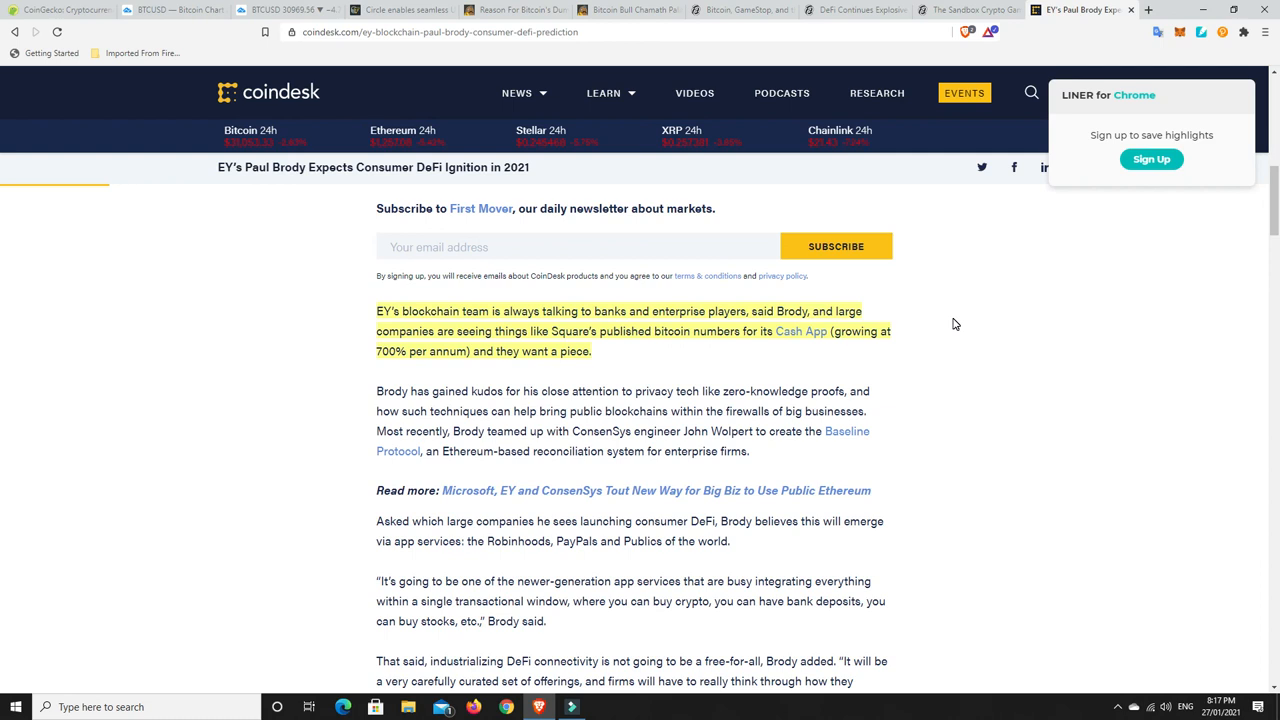
pyautogui.moveTo(864, 364)
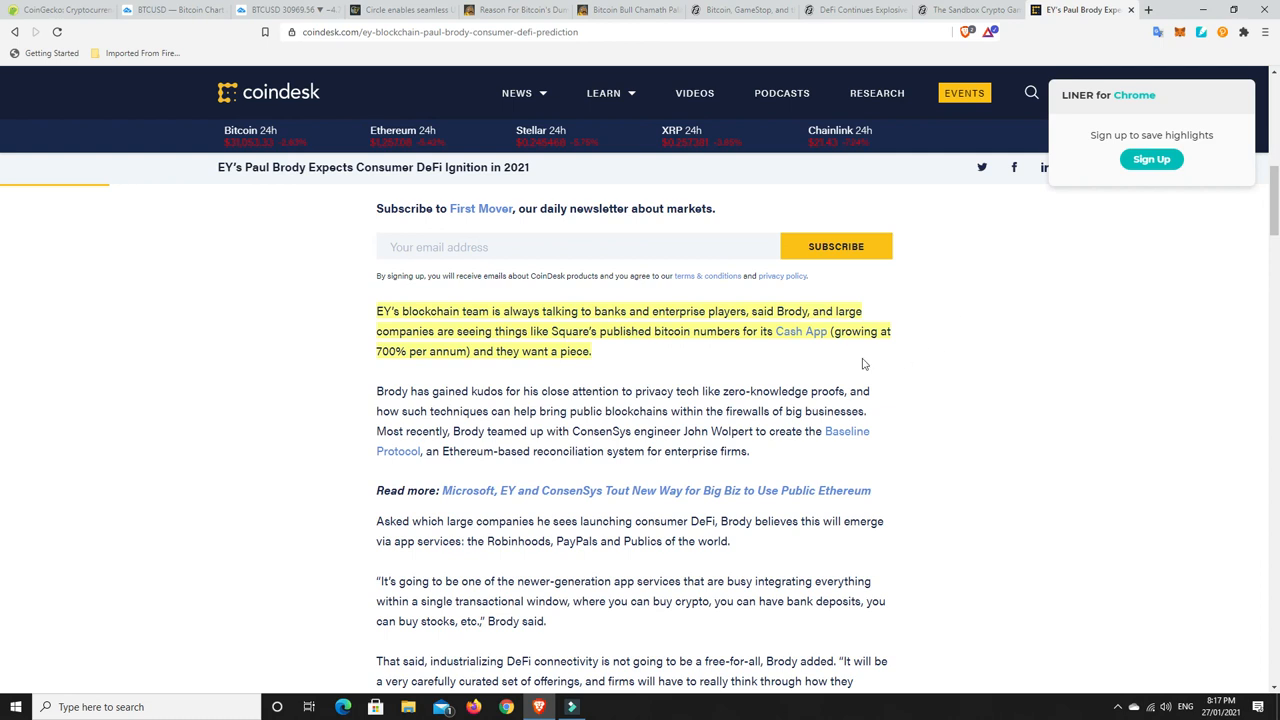
pyautogui.moveTo(744, 338)
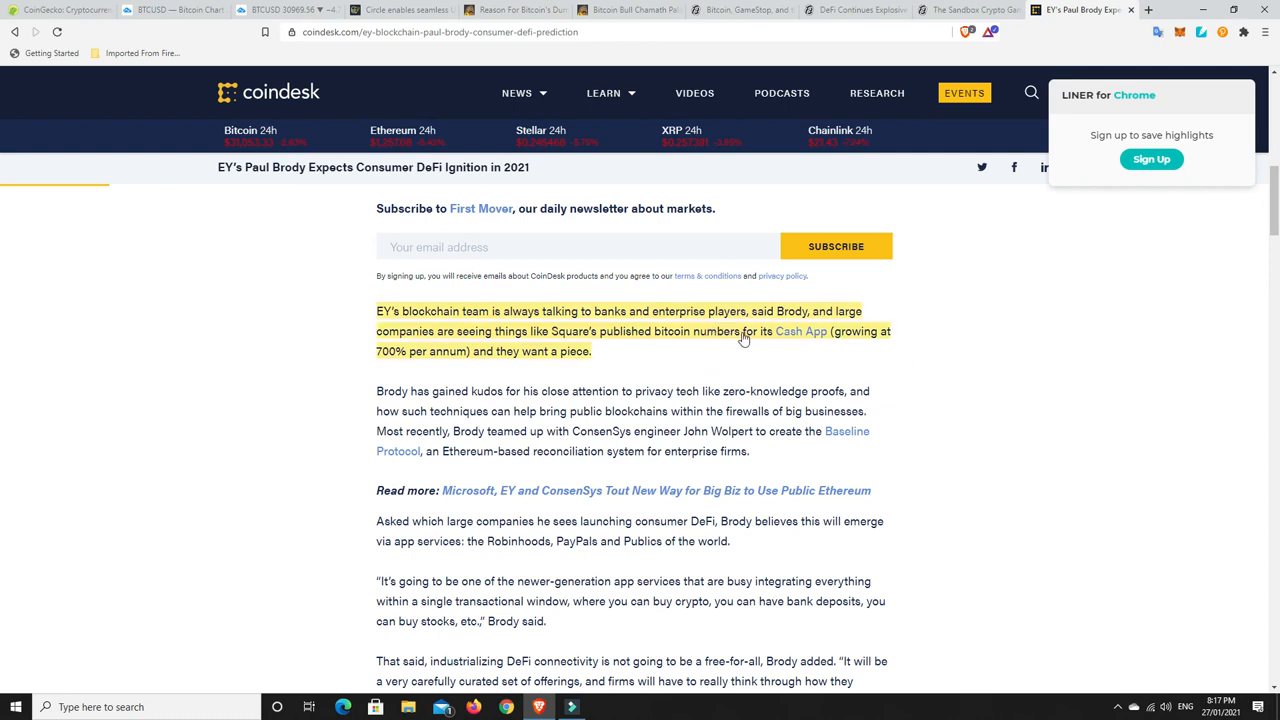
pyautogui.moveTo(408, 360)
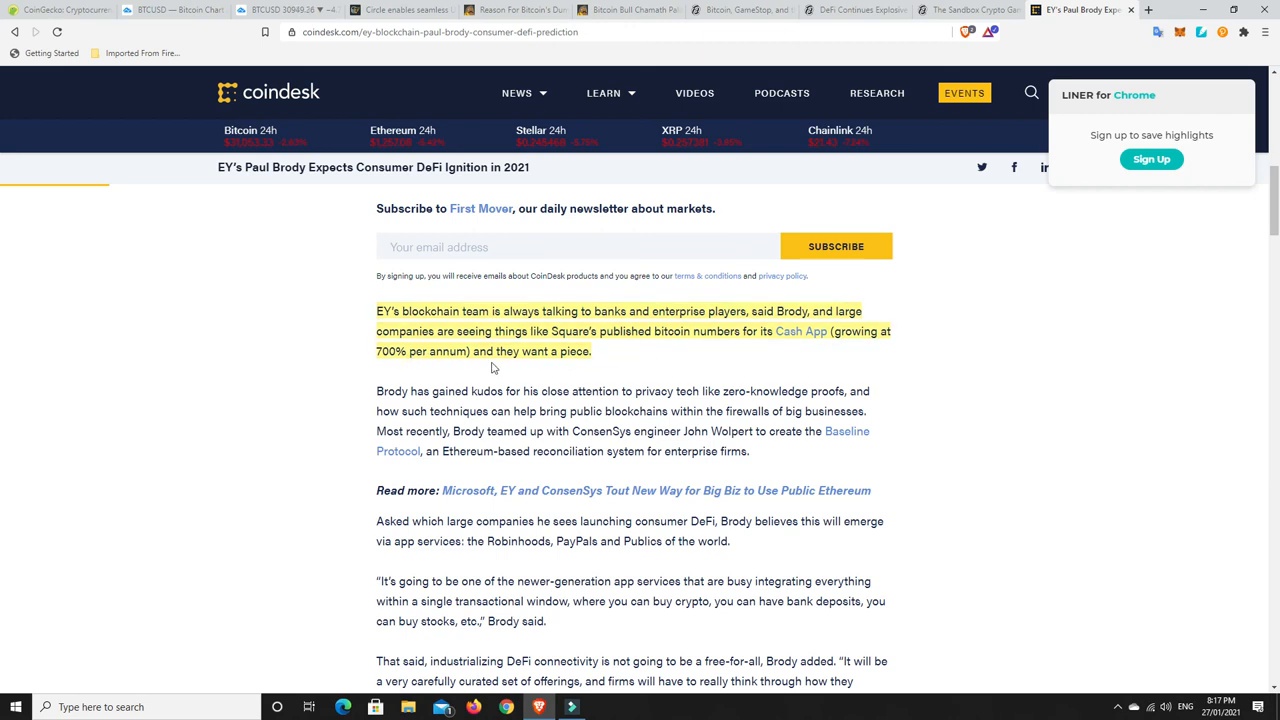
pyautogui.moveTo(700, 374)
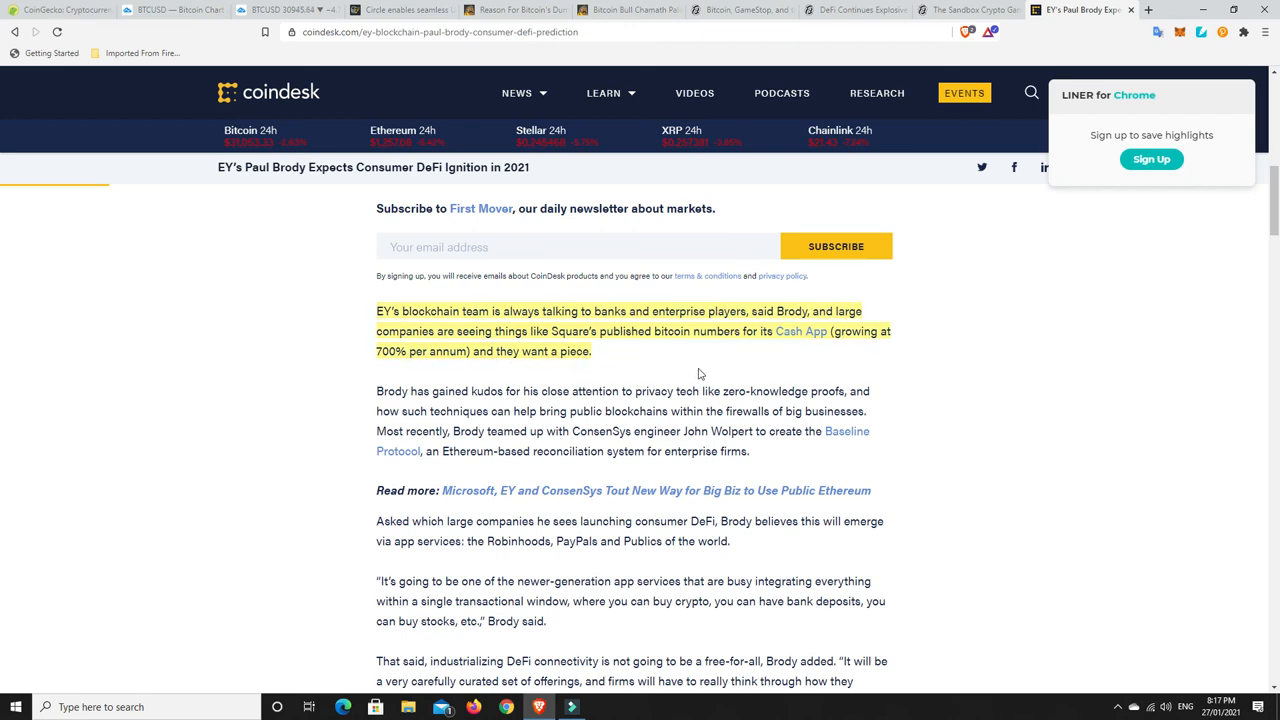
pyautogui.scroll(3)
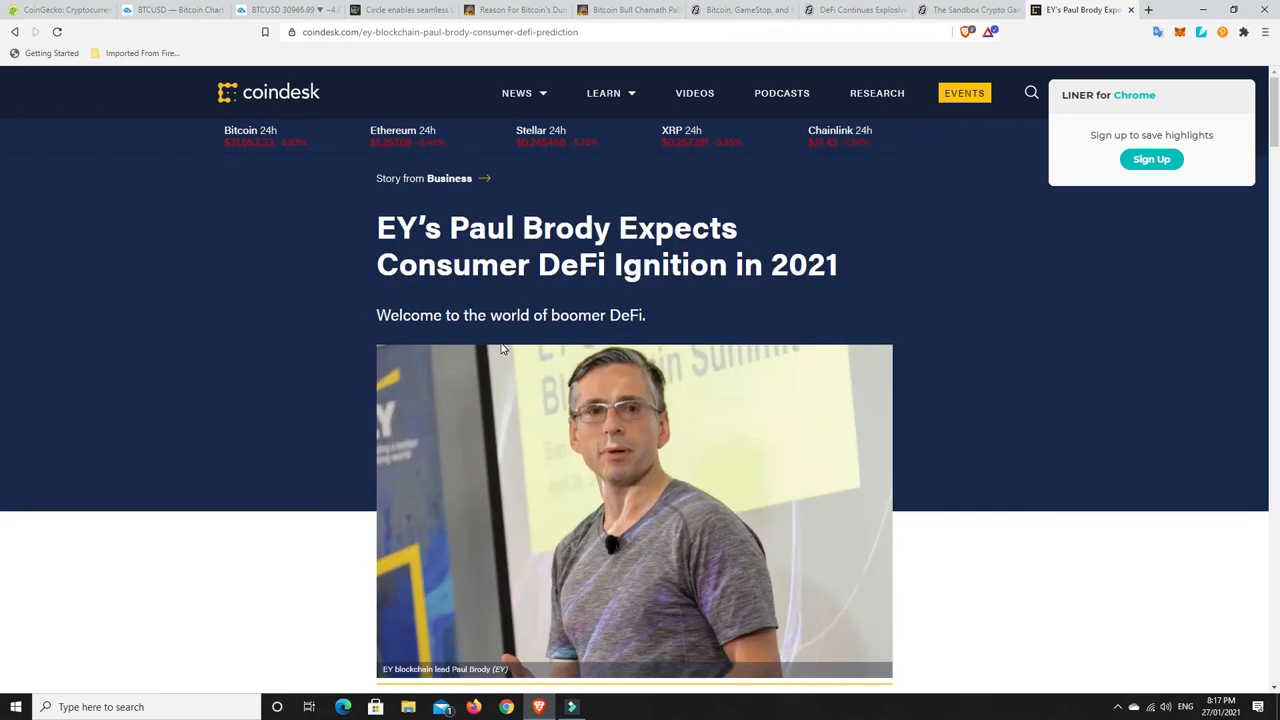
pyautogui.moveTo(948, 368)
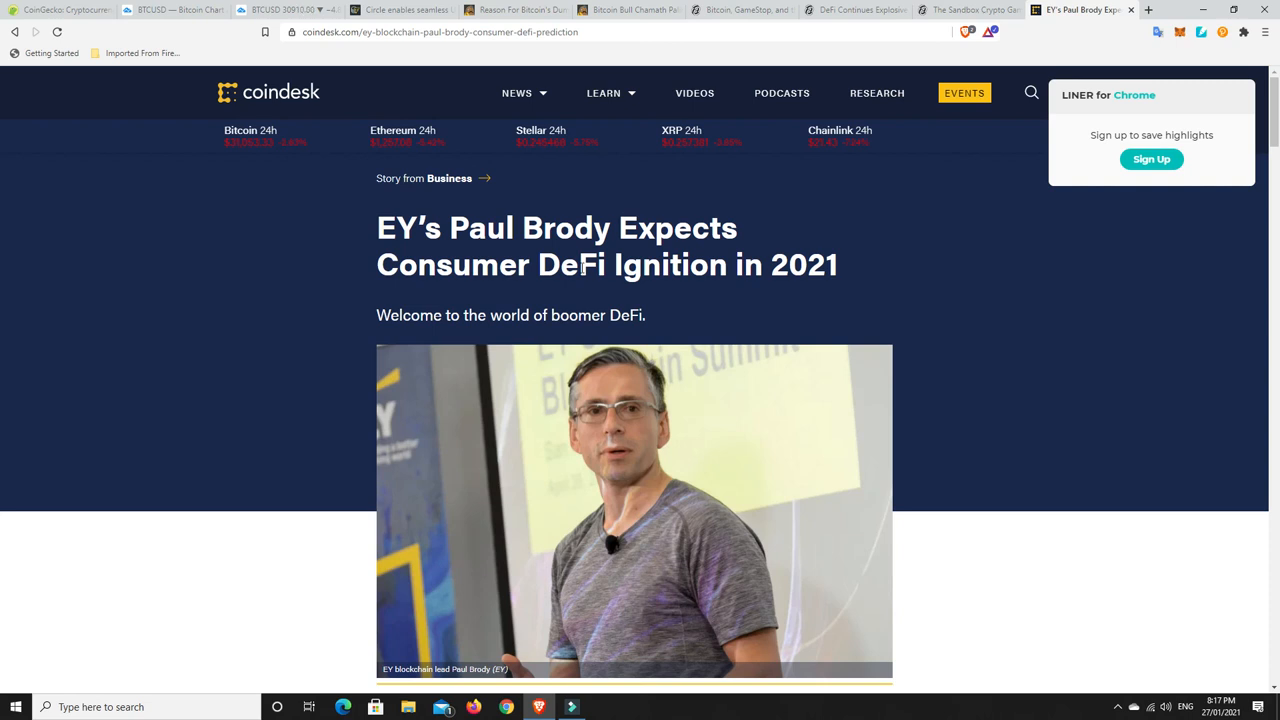
pyautogui.moveTo(944, 302)
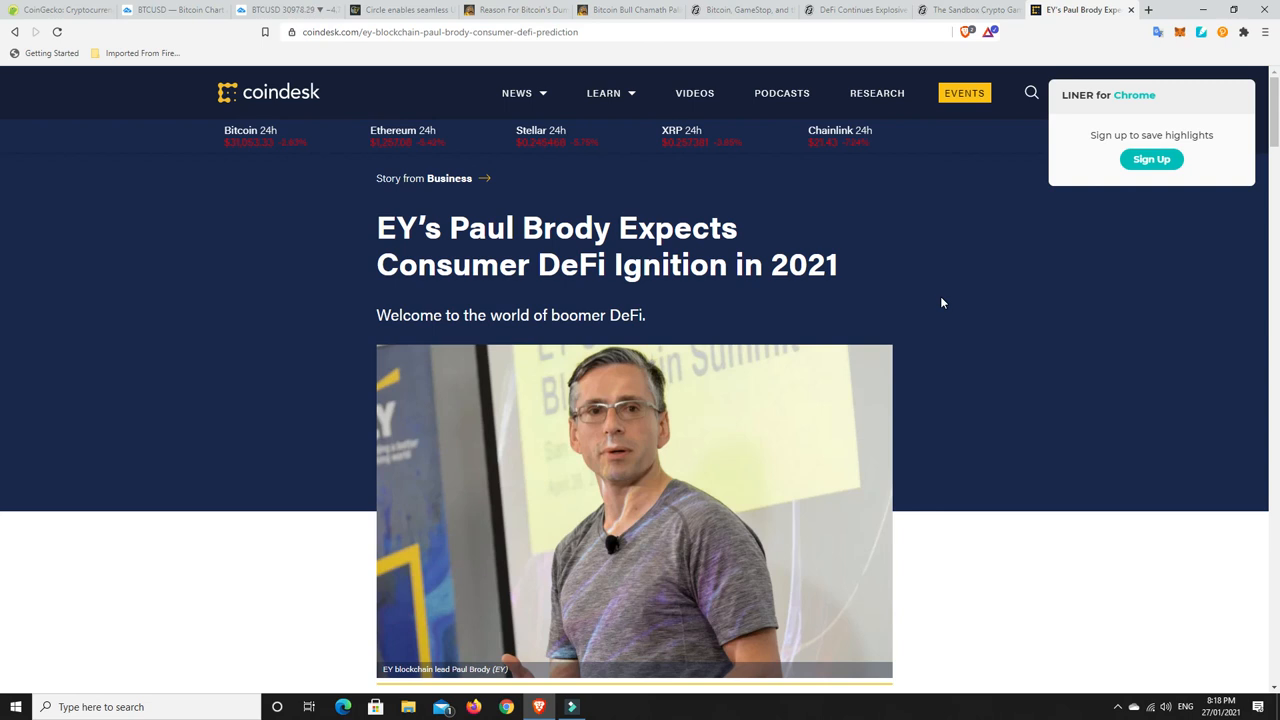
pyautogui.moveTo(900, 328)
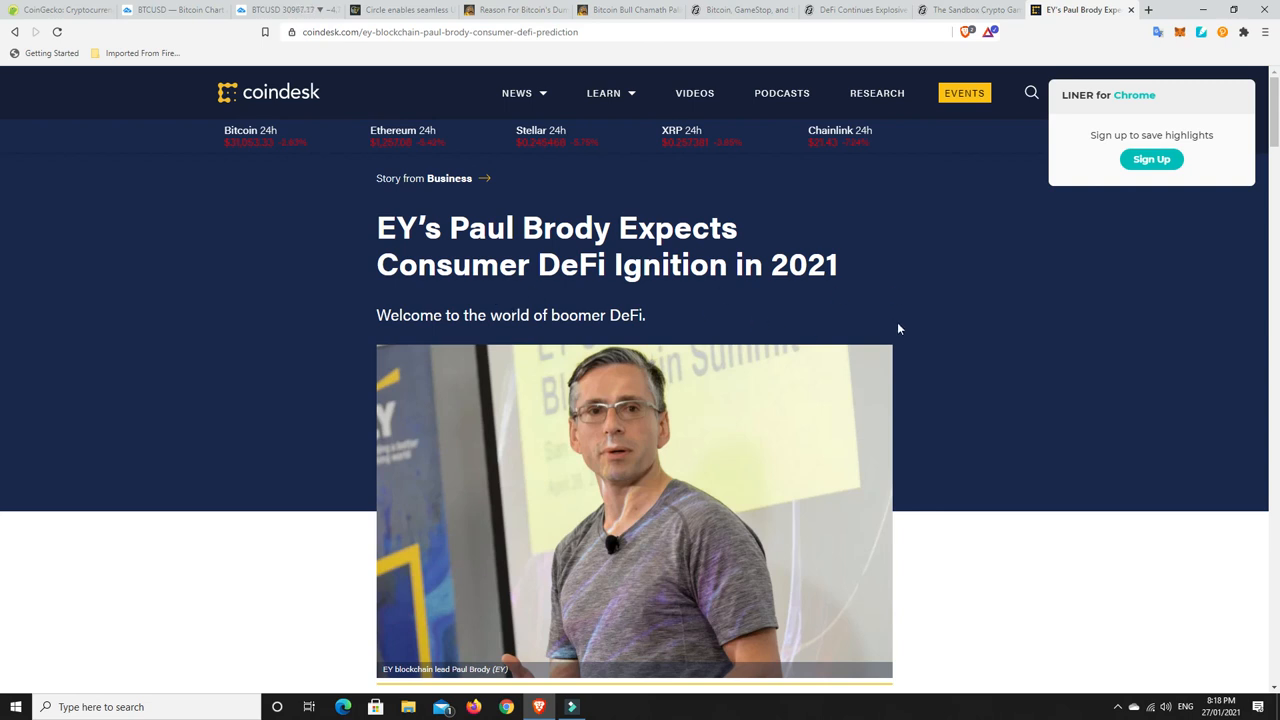
pyautogui.moveTo(984, 348)
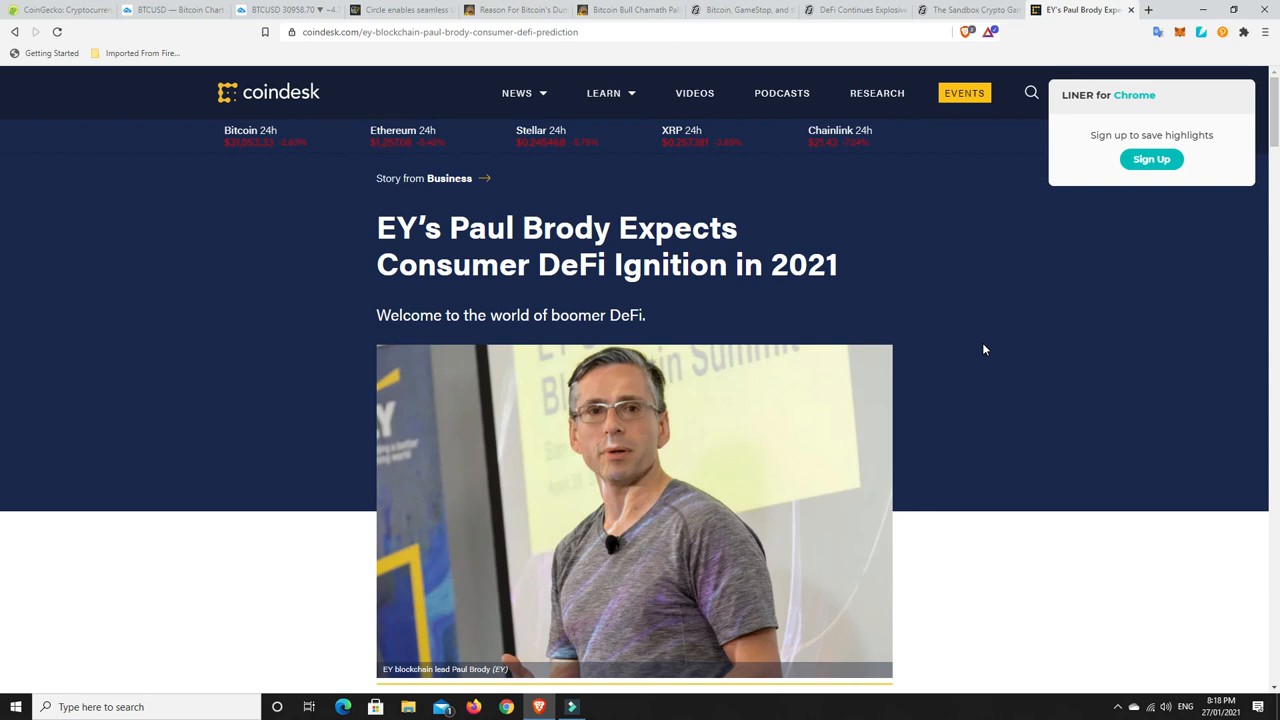
pyautogui.moveTo(936, 368)
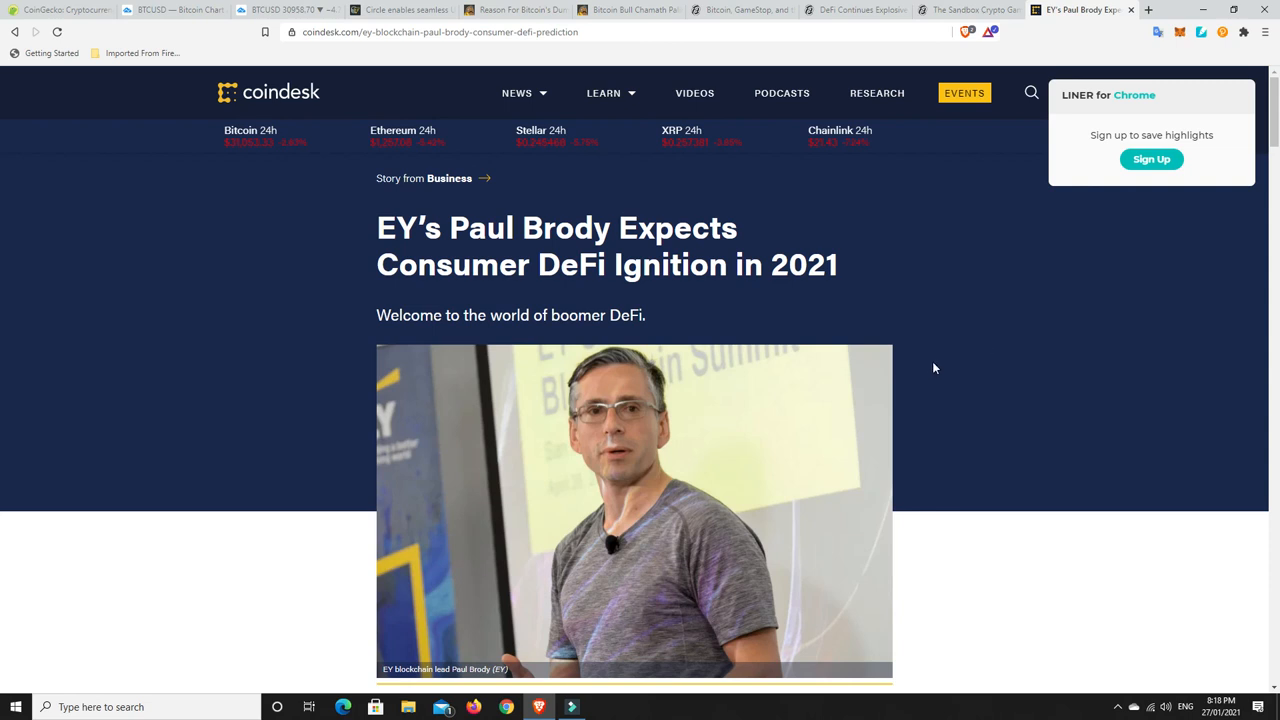